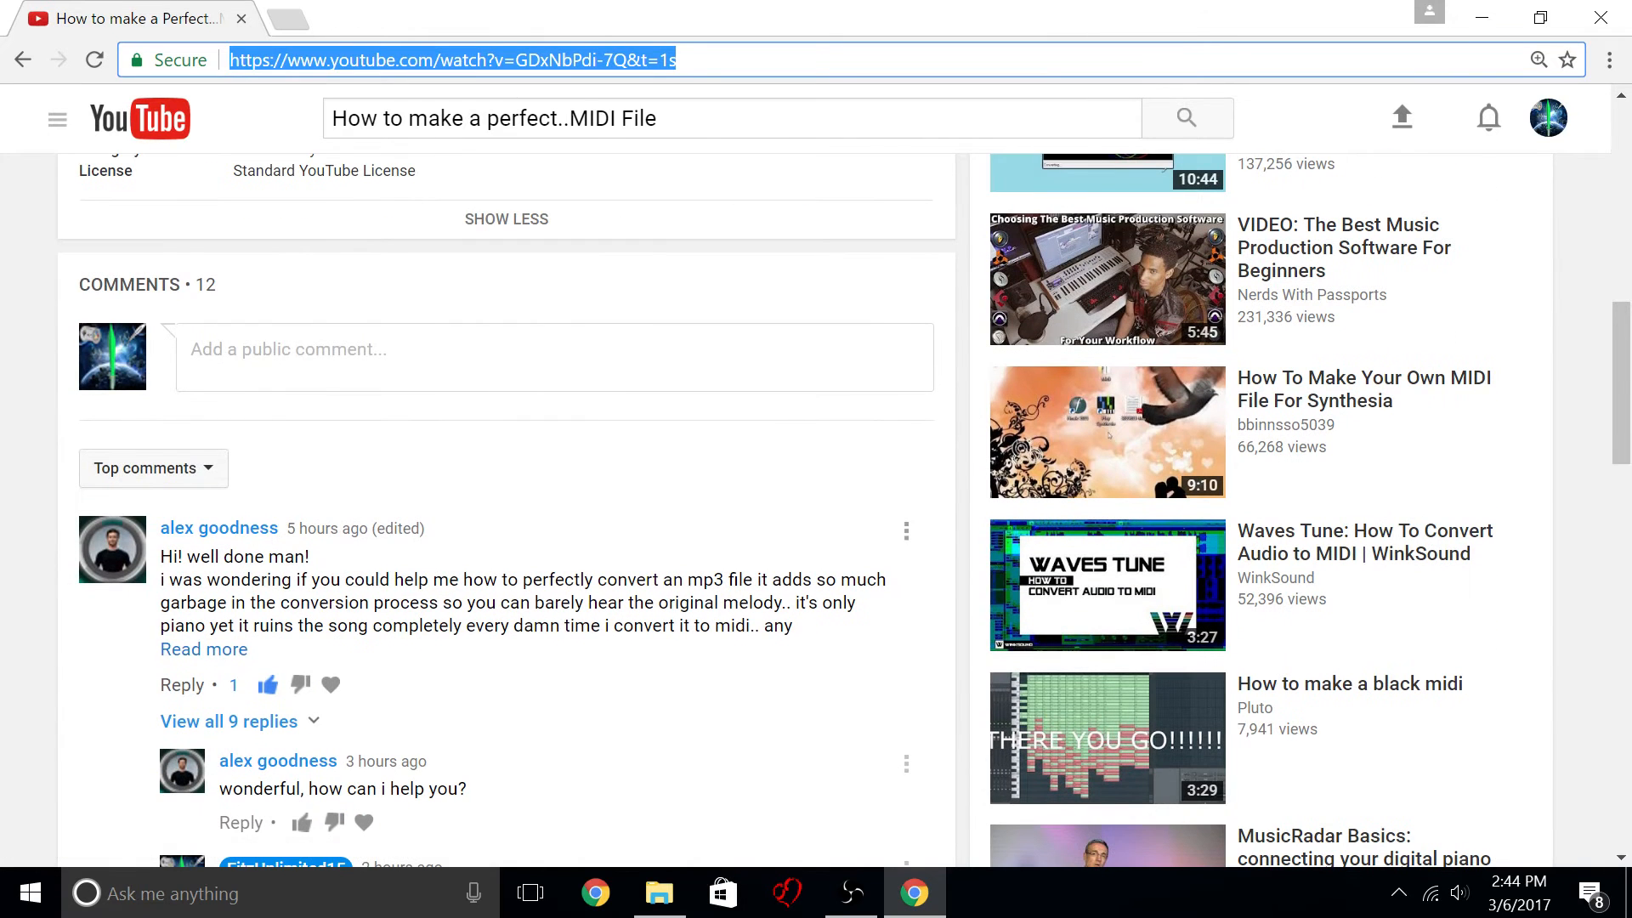
Expand the top comment about converting an mp3 to MIDI and scroll through it.
left_click(204, 650)
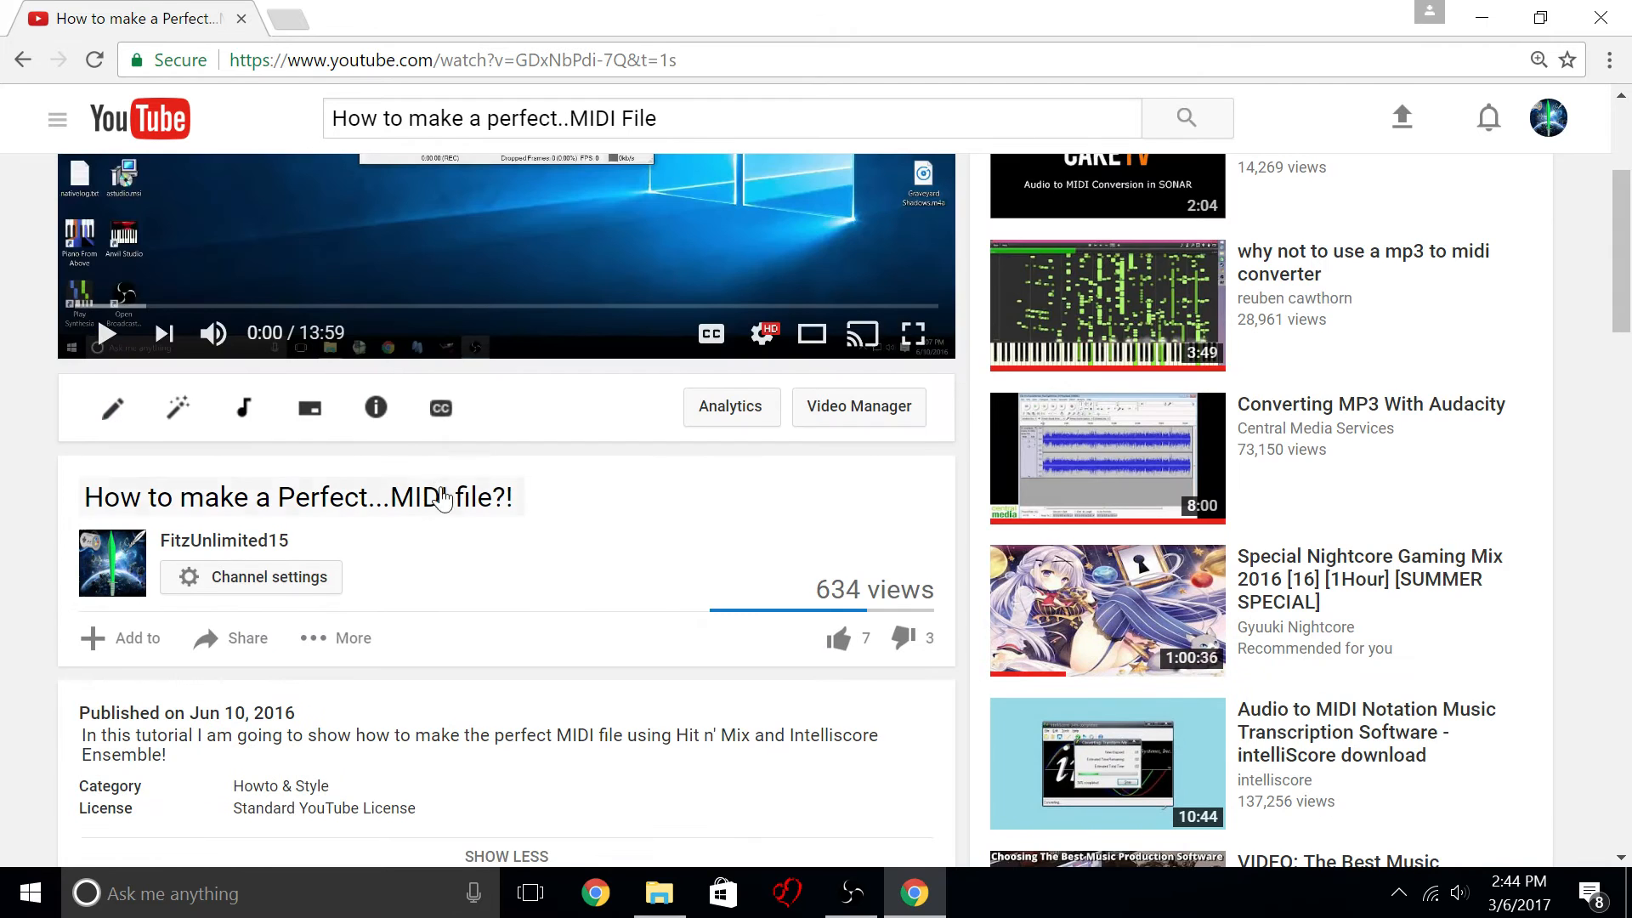
scroll("down", 3)
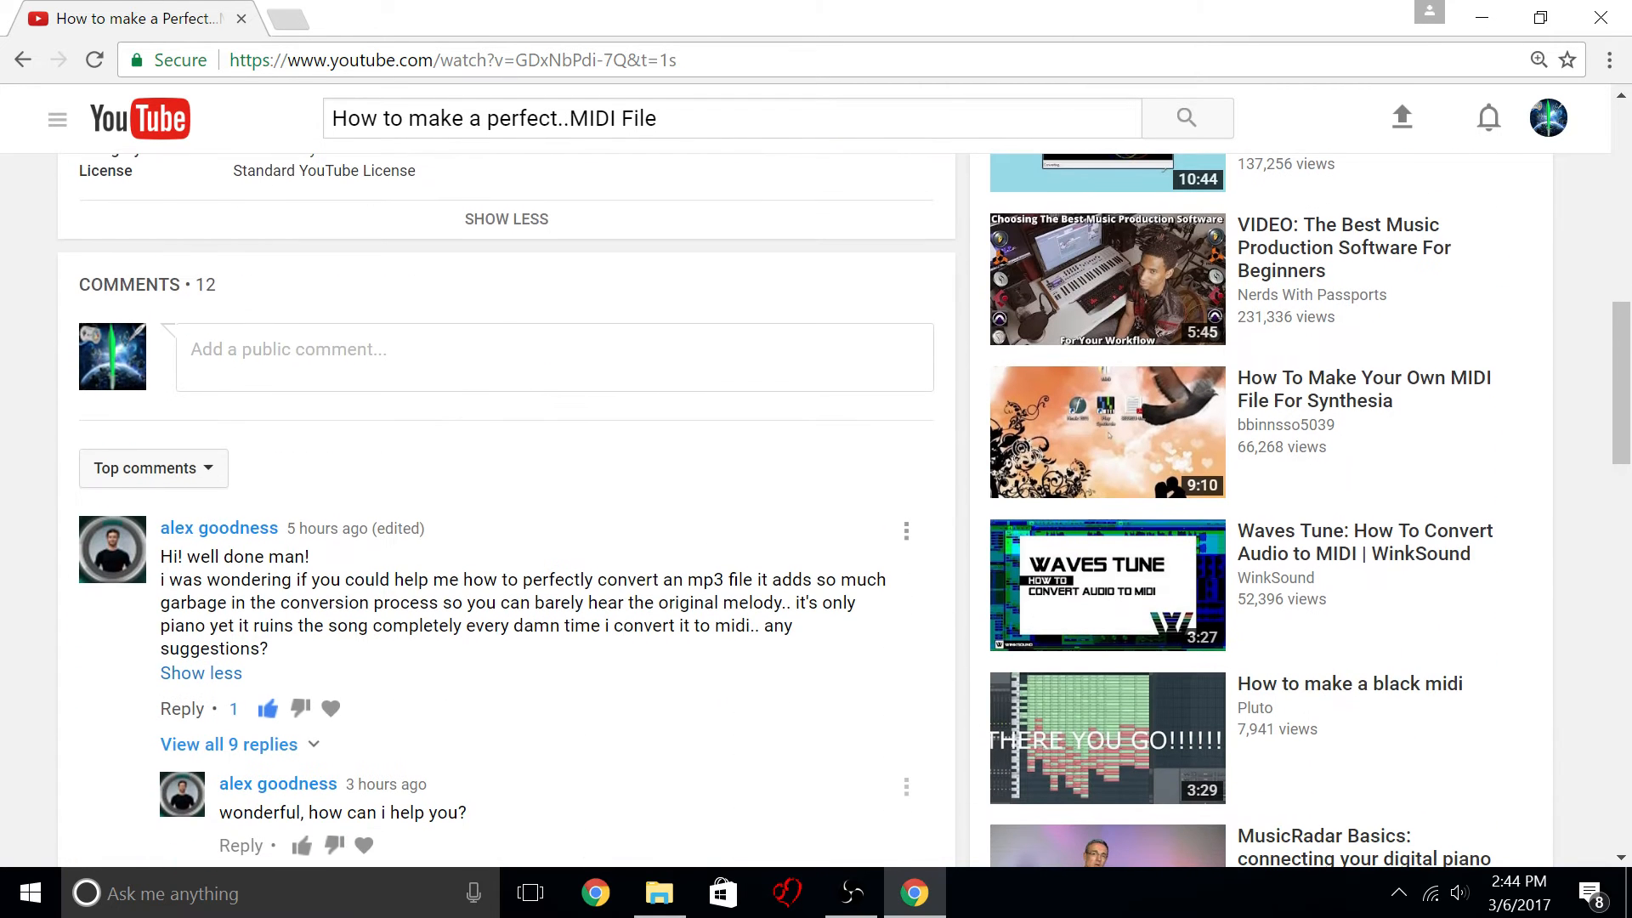
mouse_move(325, 579)
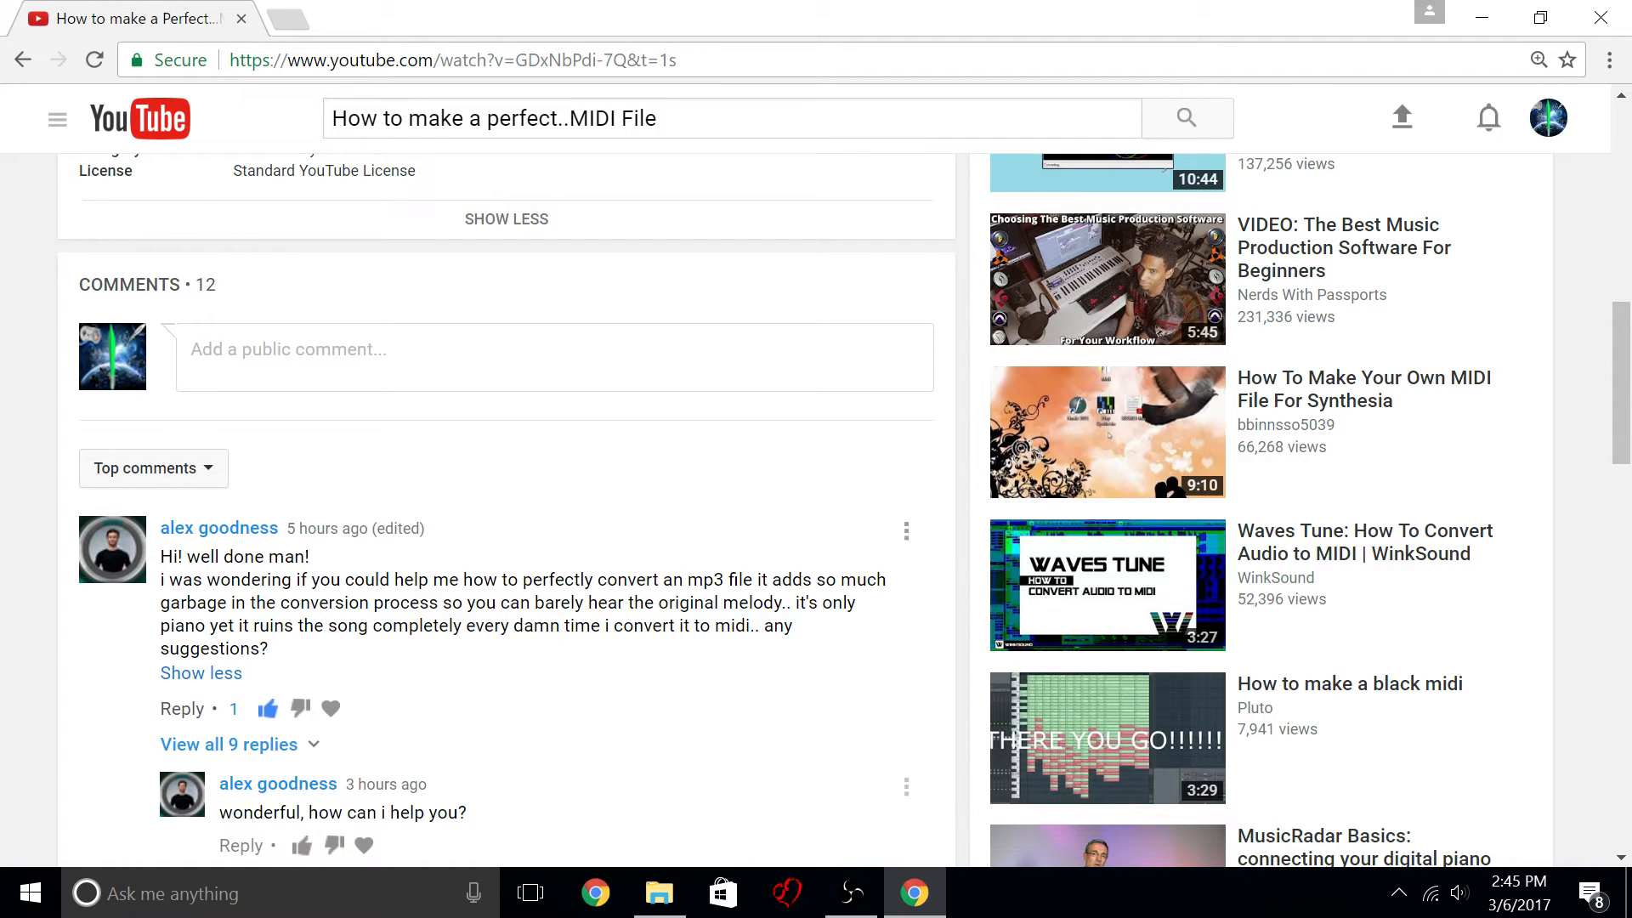
mouse_move(722, 545)
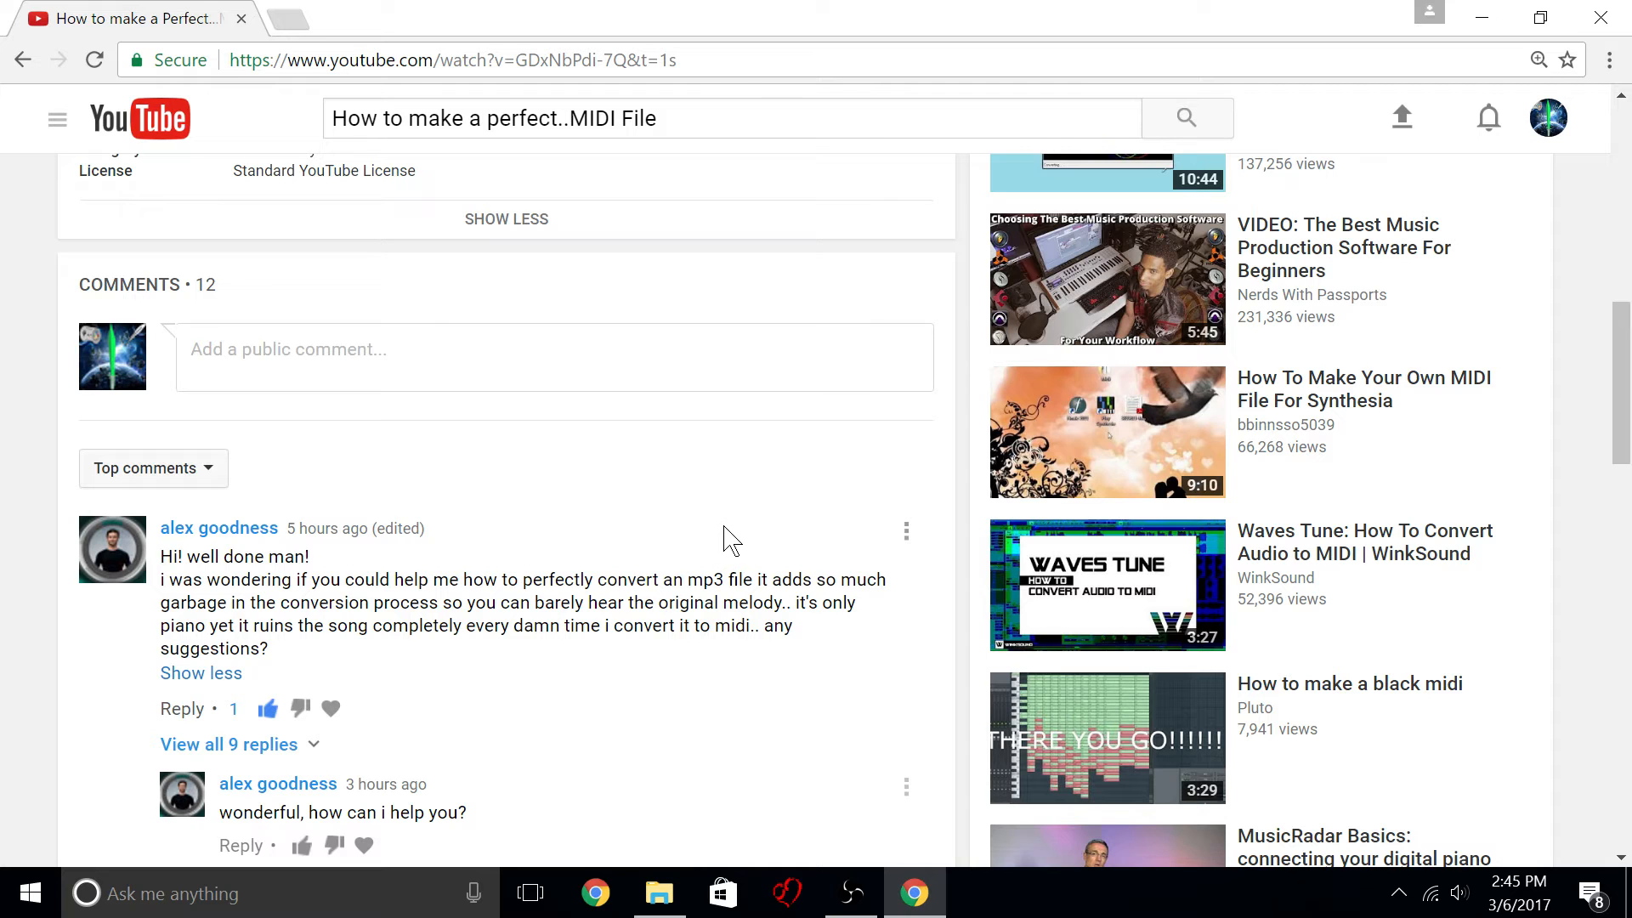
mouse_move(743, 537)
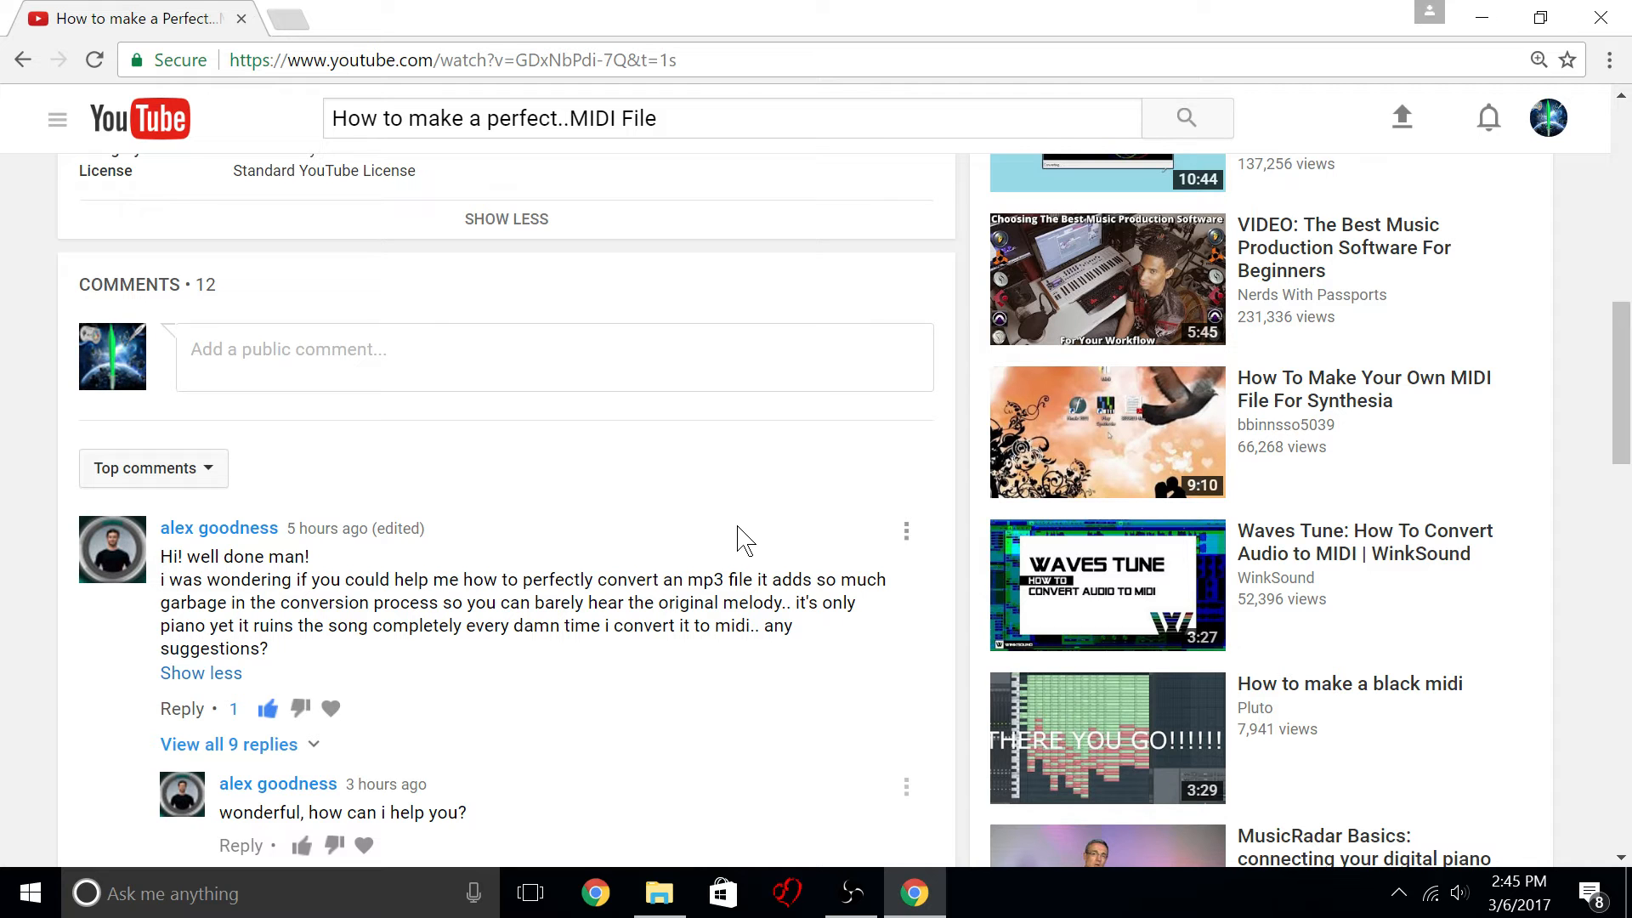
mouse_move(758, 527)
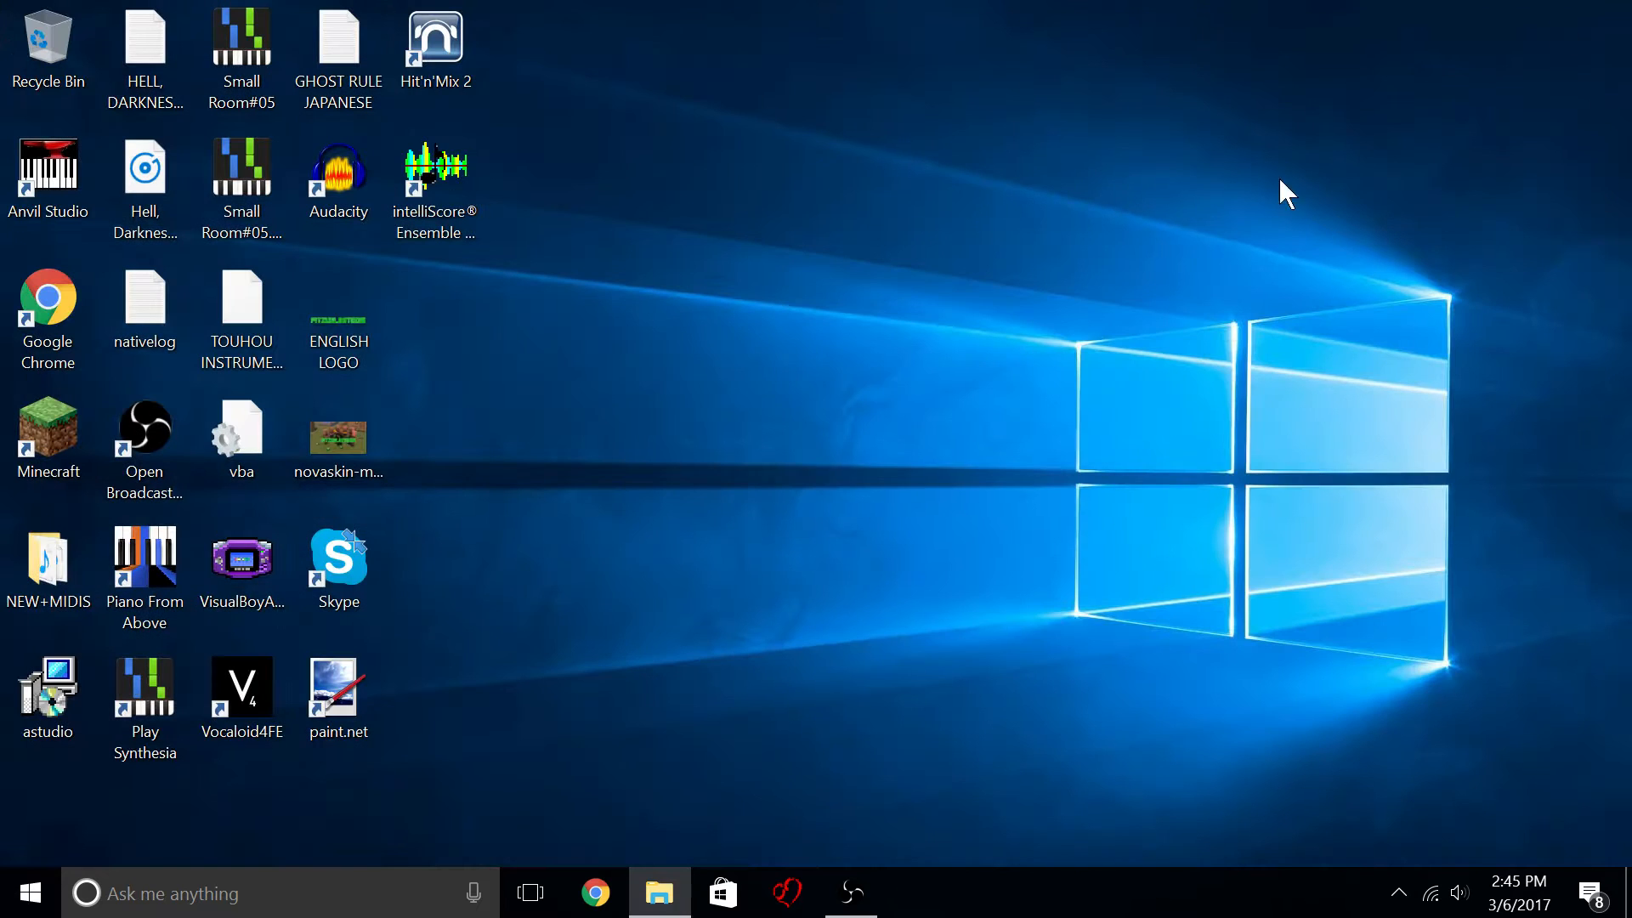
mouse_move(881, 804)
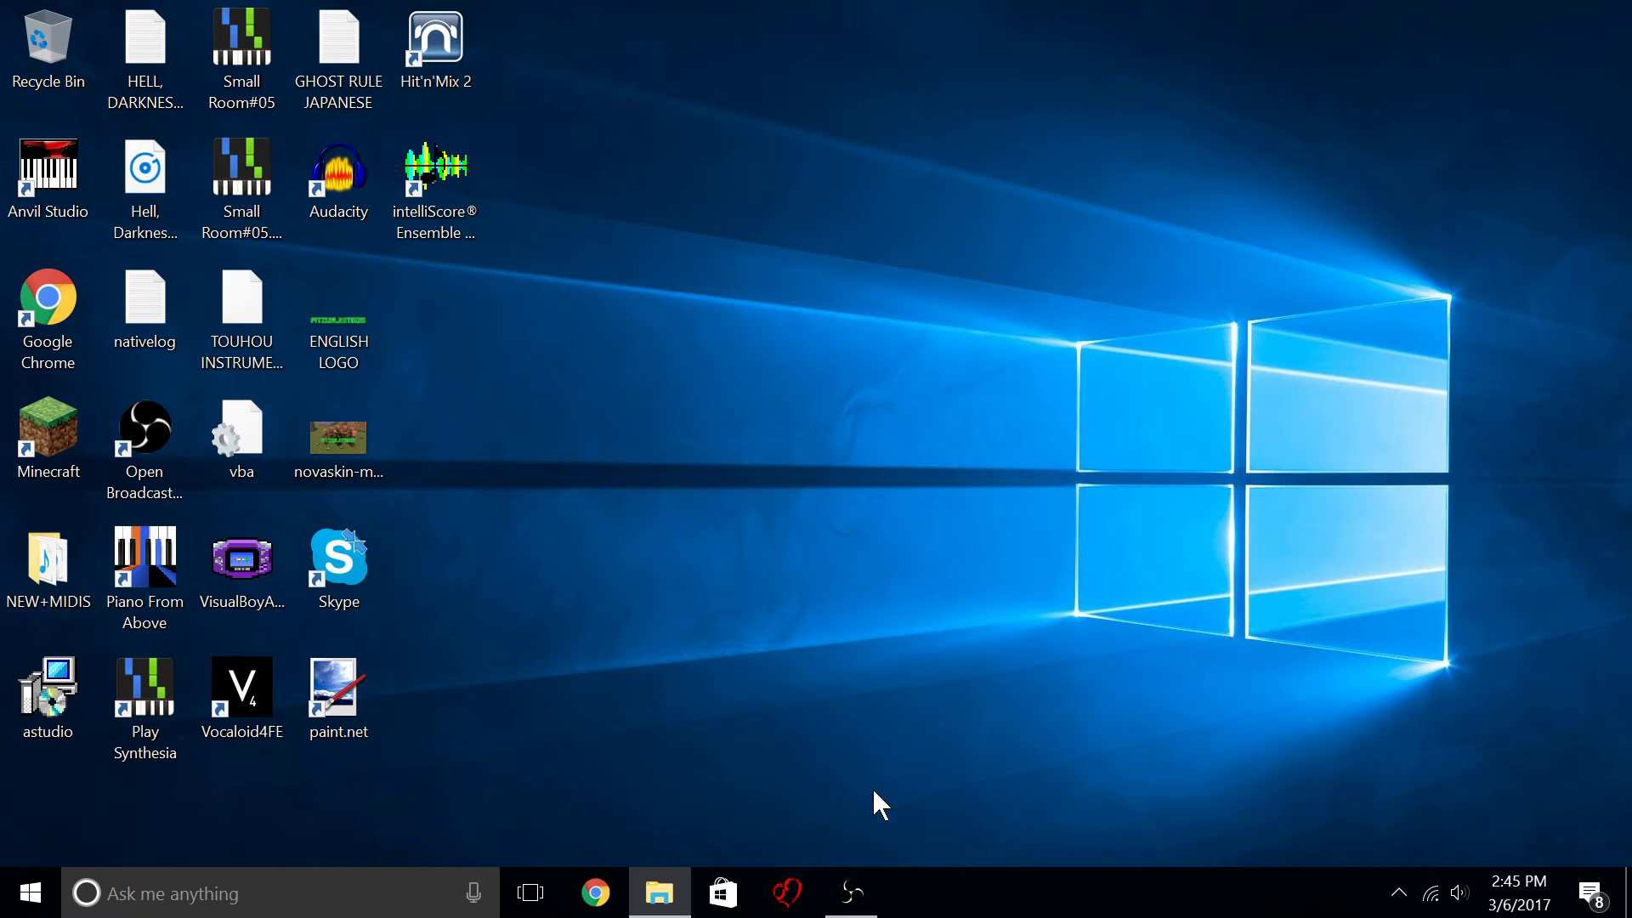
Launch Hit'n'Mix 2 from its desktop shortcut and bring its main window to the front.
left_click(850, 892)
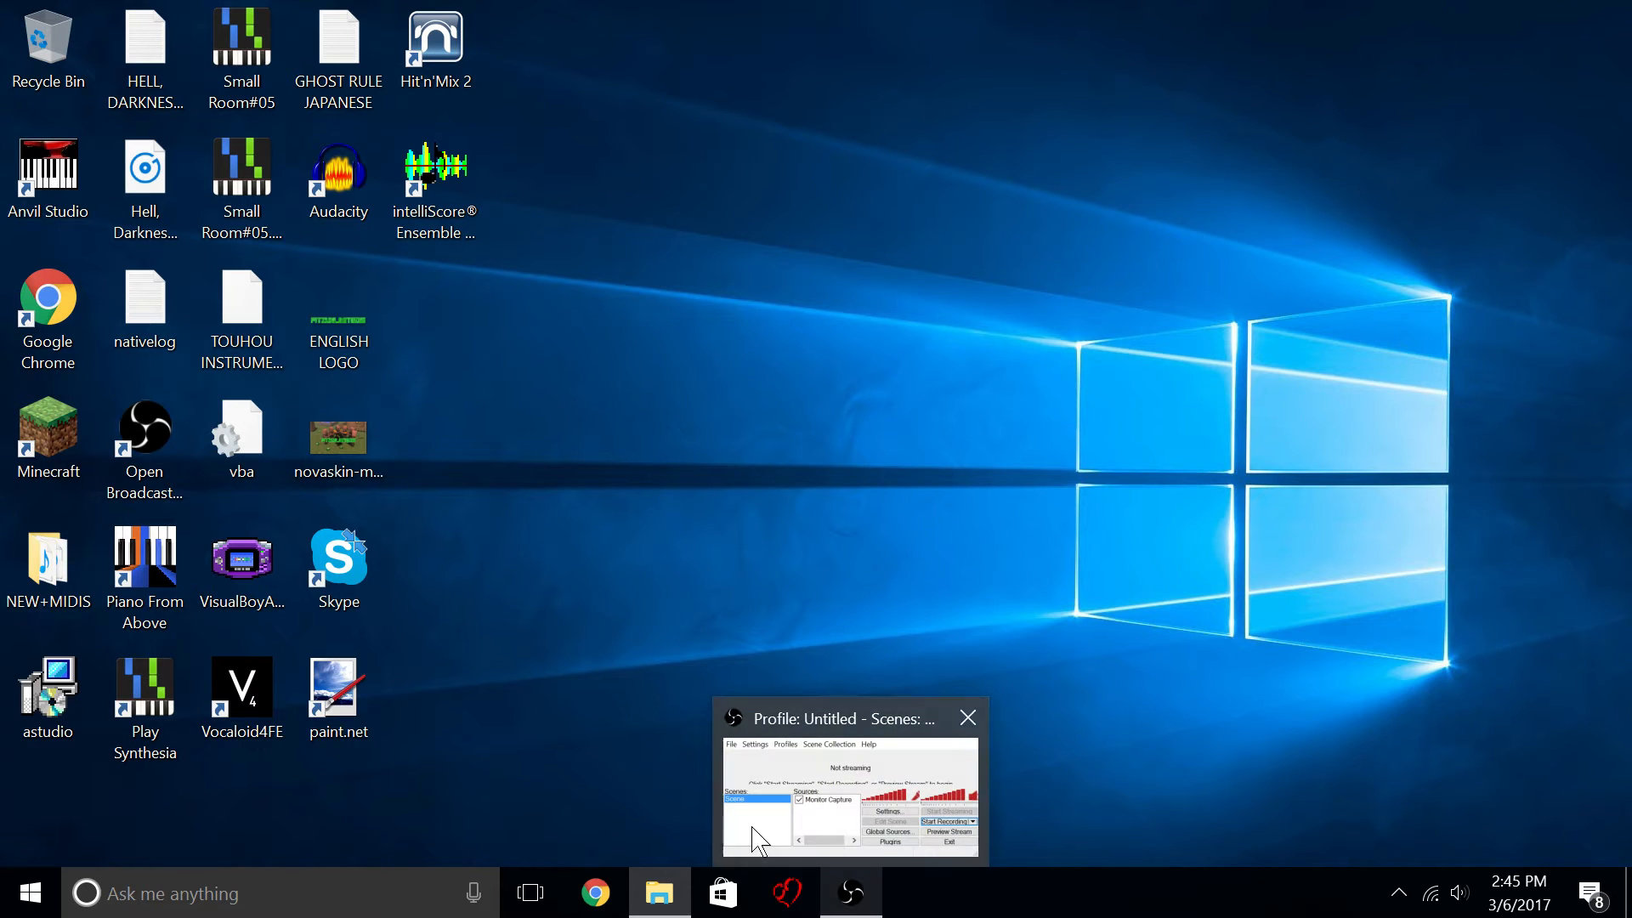
left_click(658, 893)
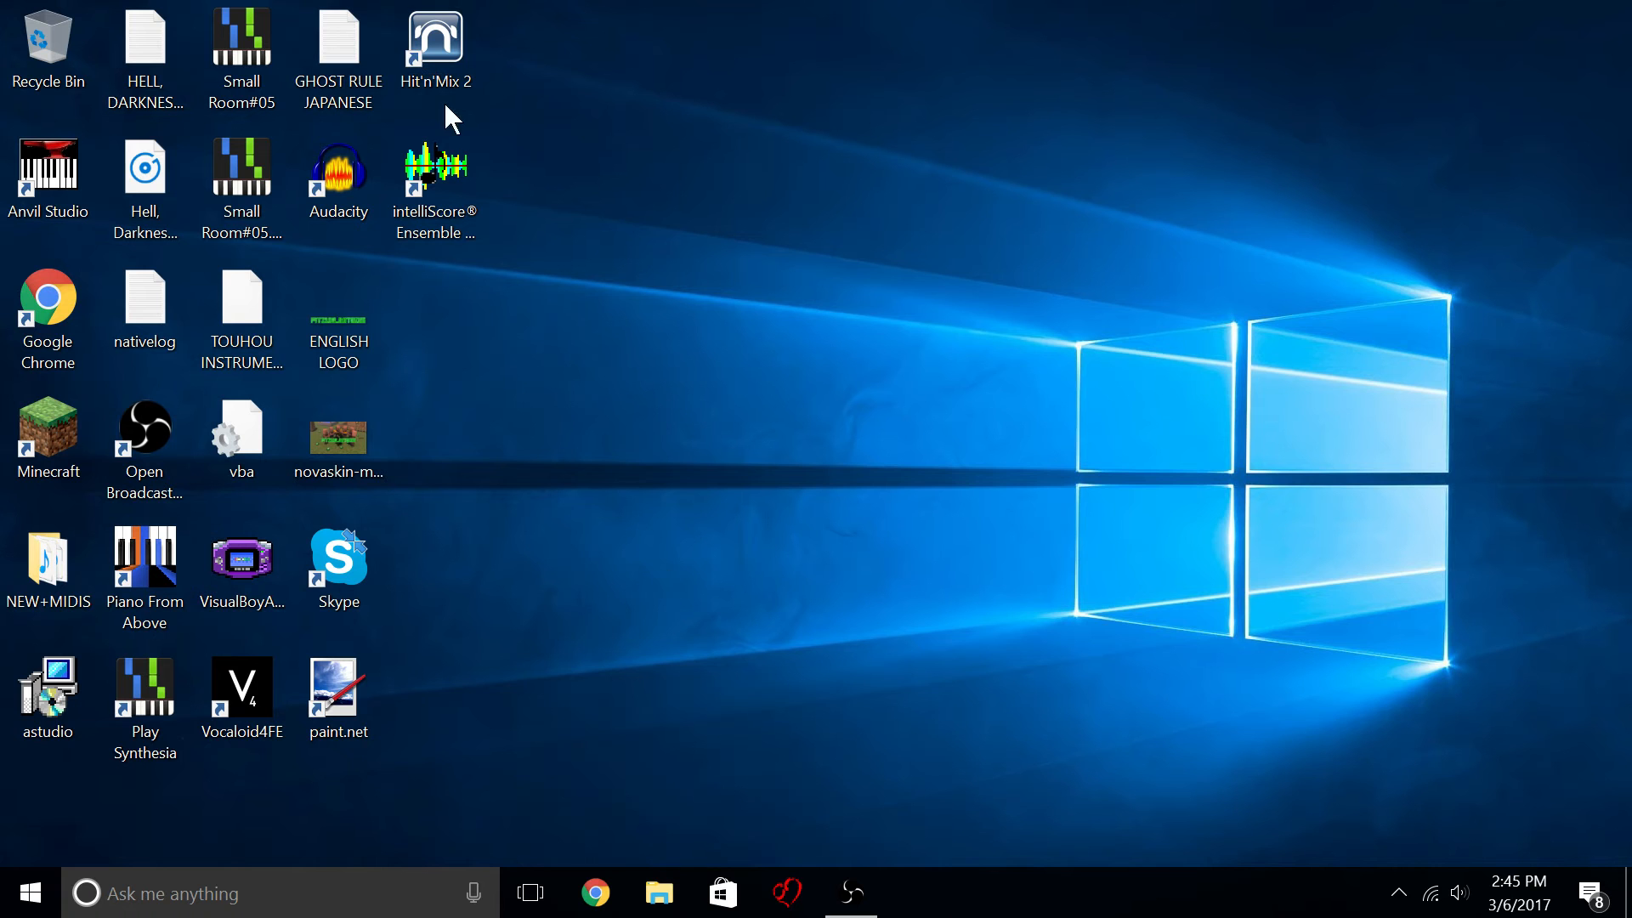
double_click(435, 48)
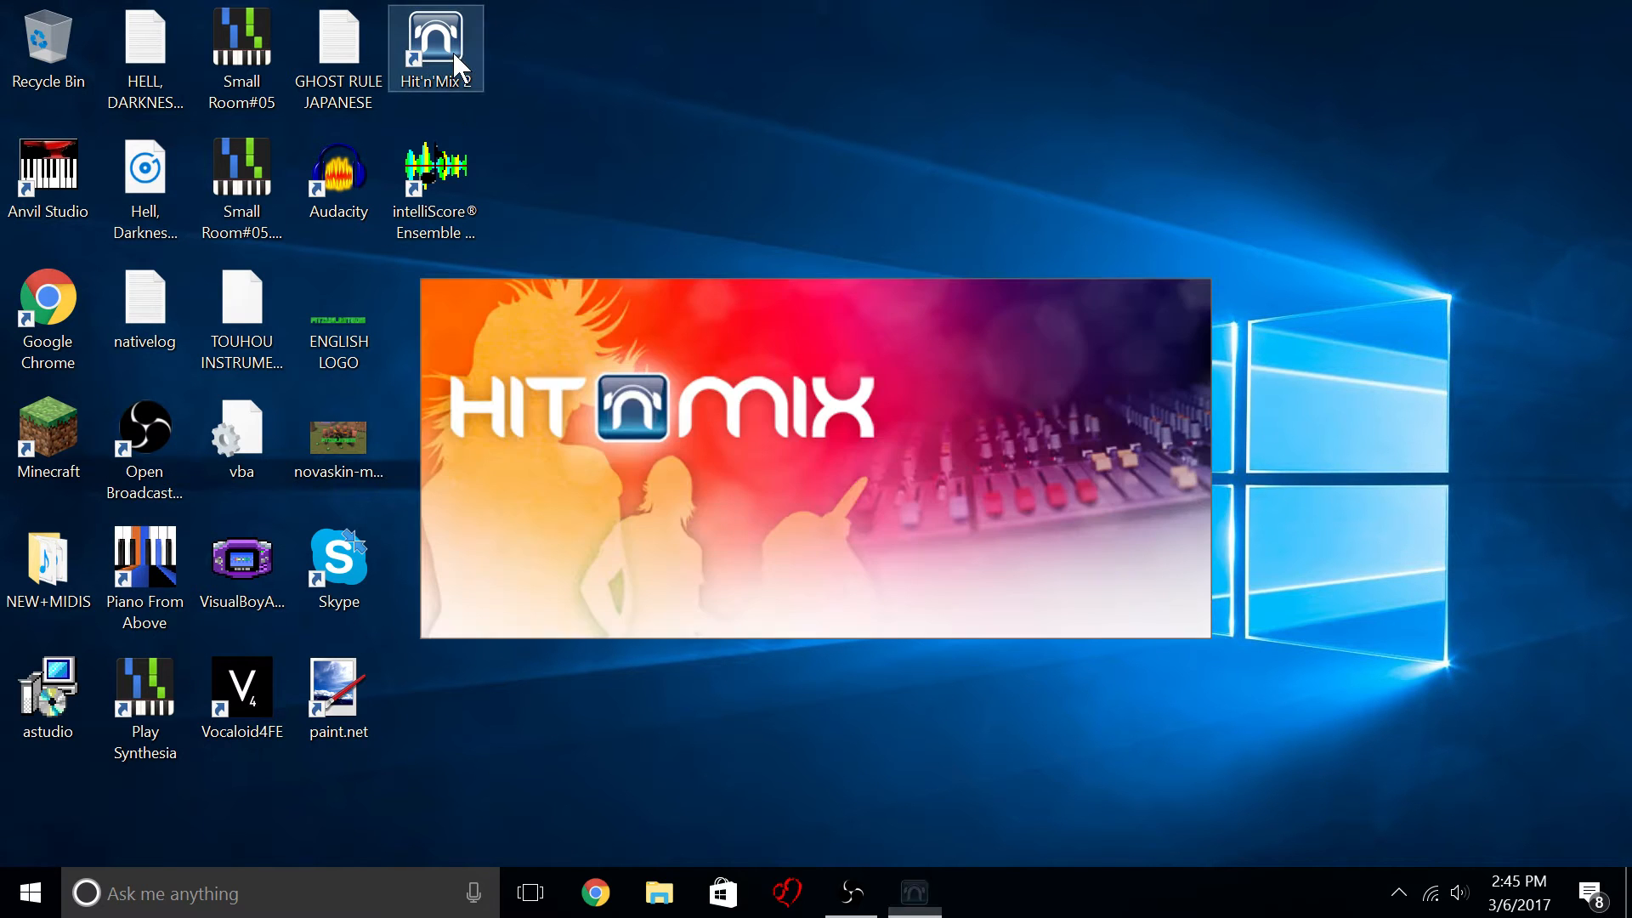
double_click(435, 48)
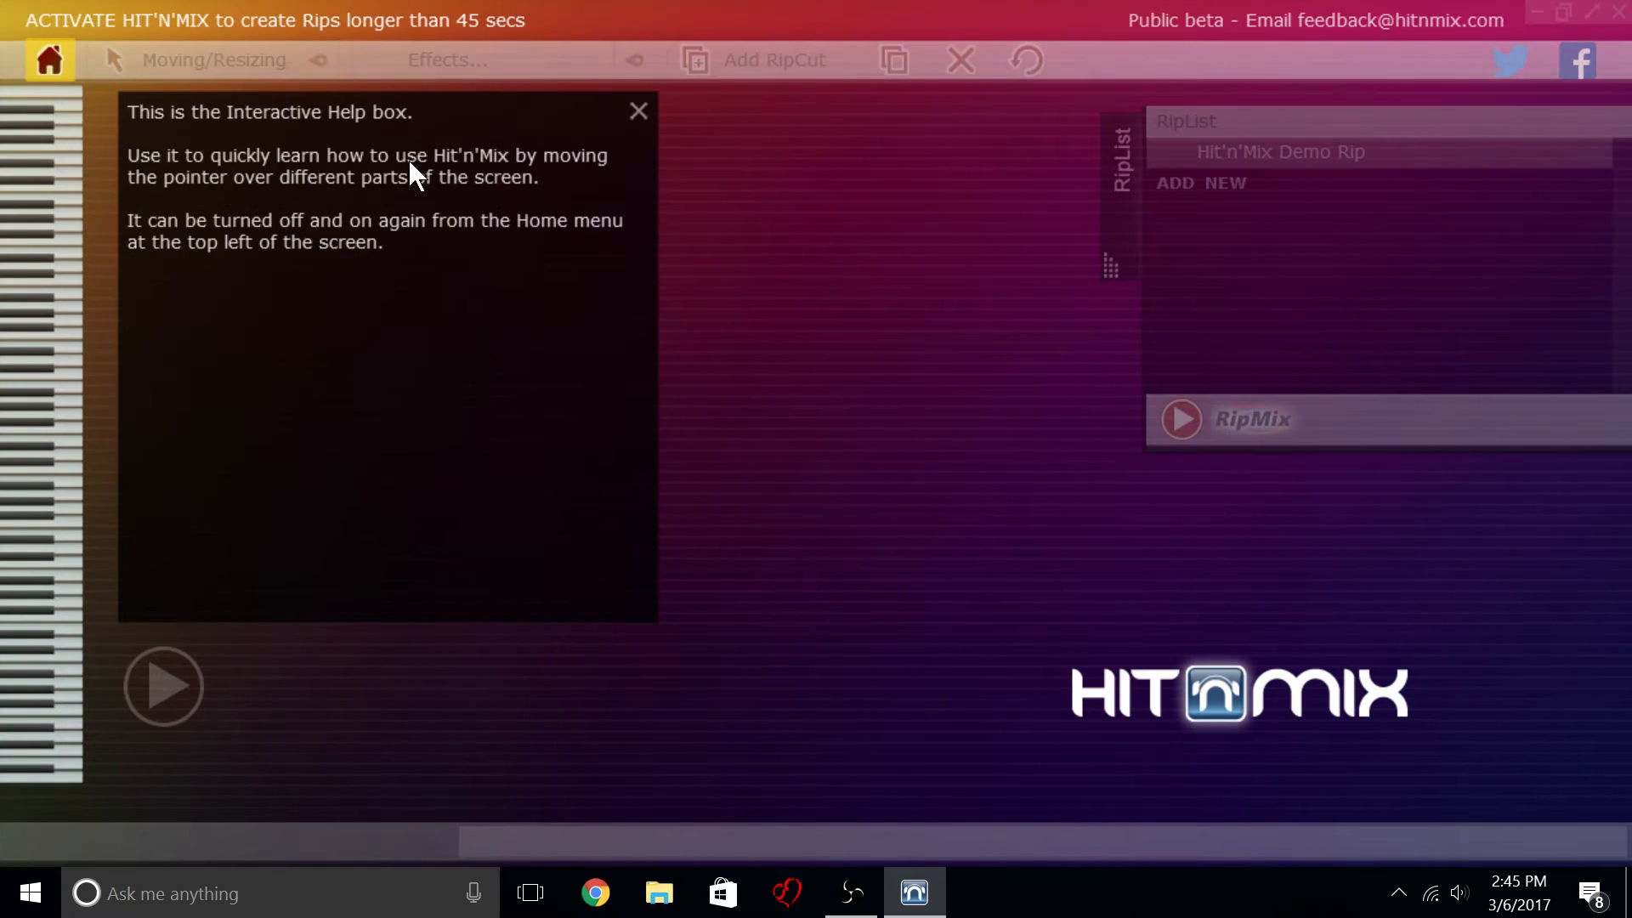
left_click(47, 60)
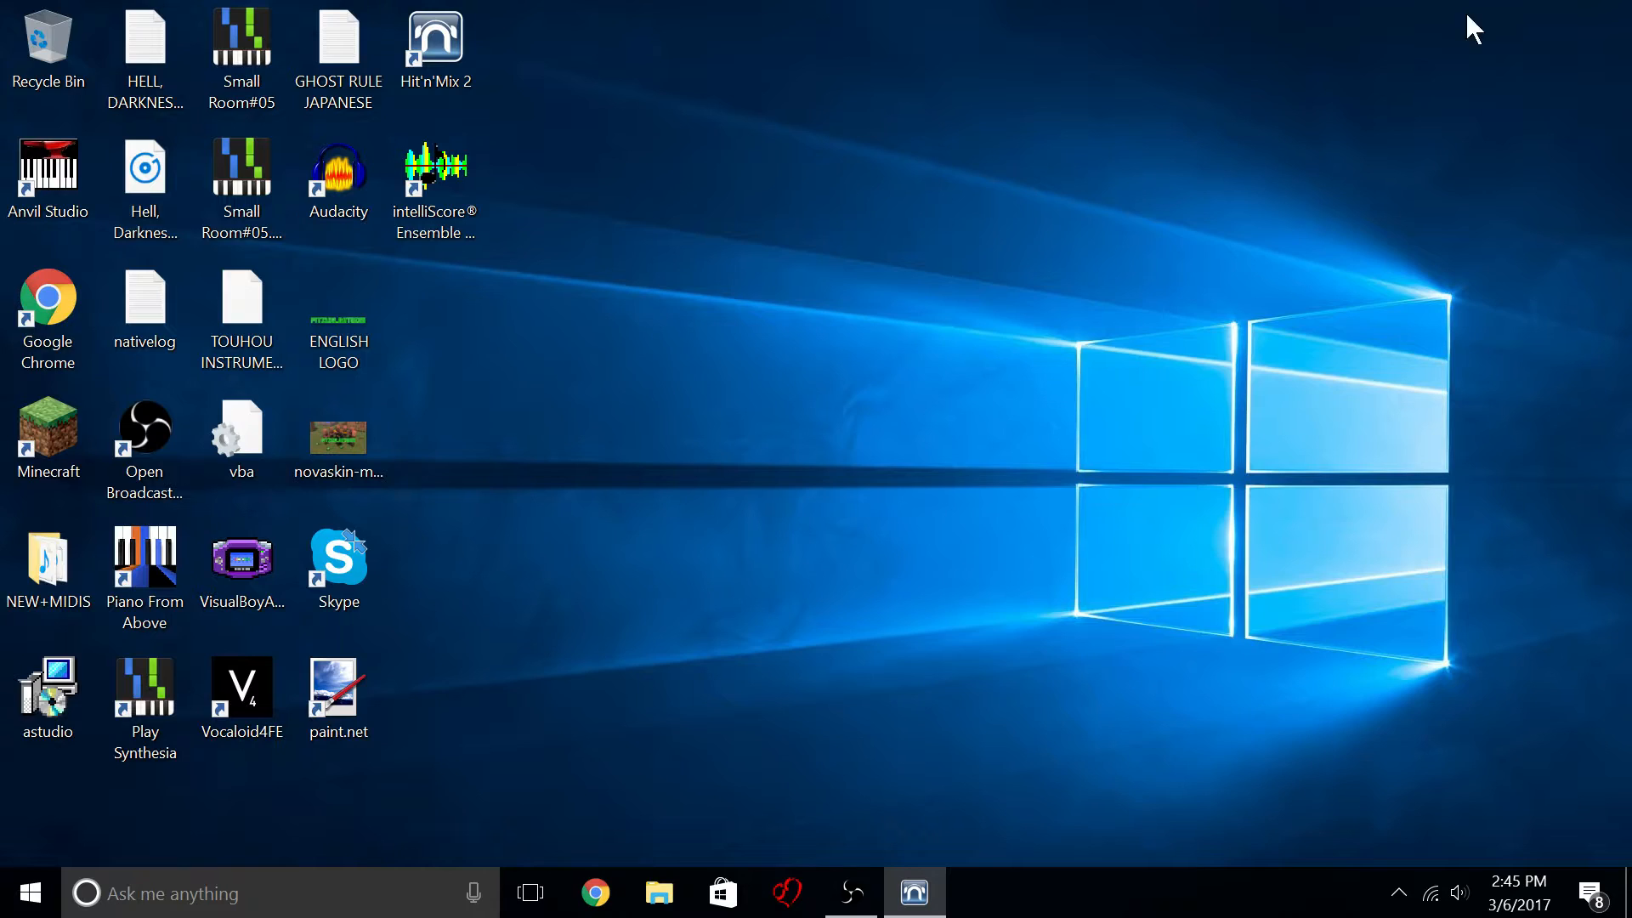
left_click(436, 167)
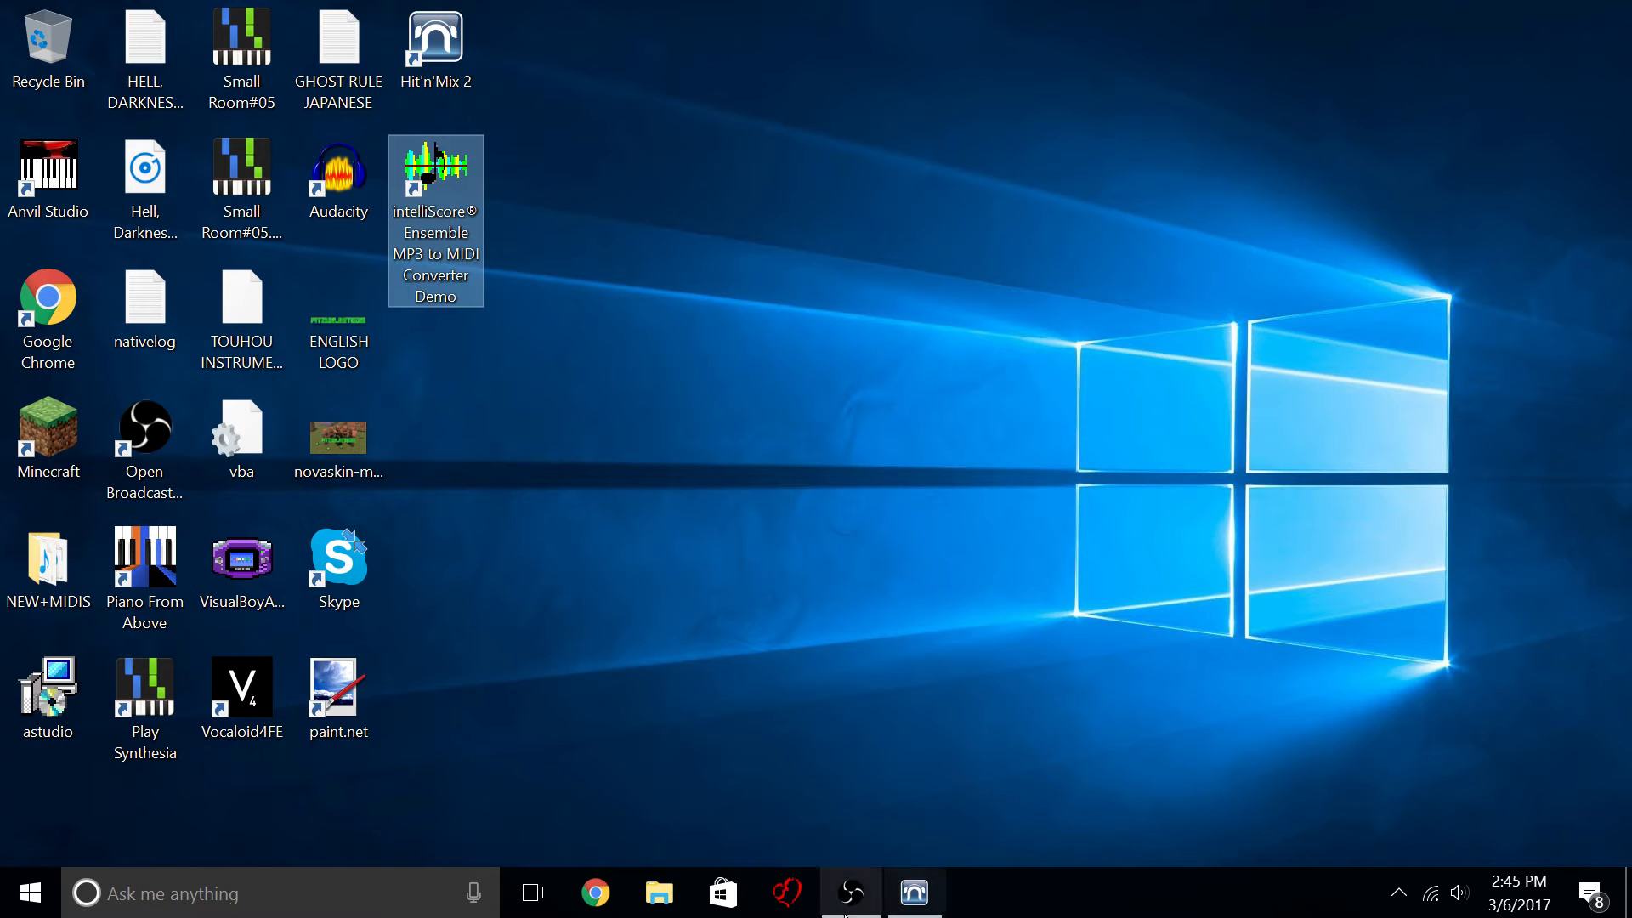
left_click(913, 892)
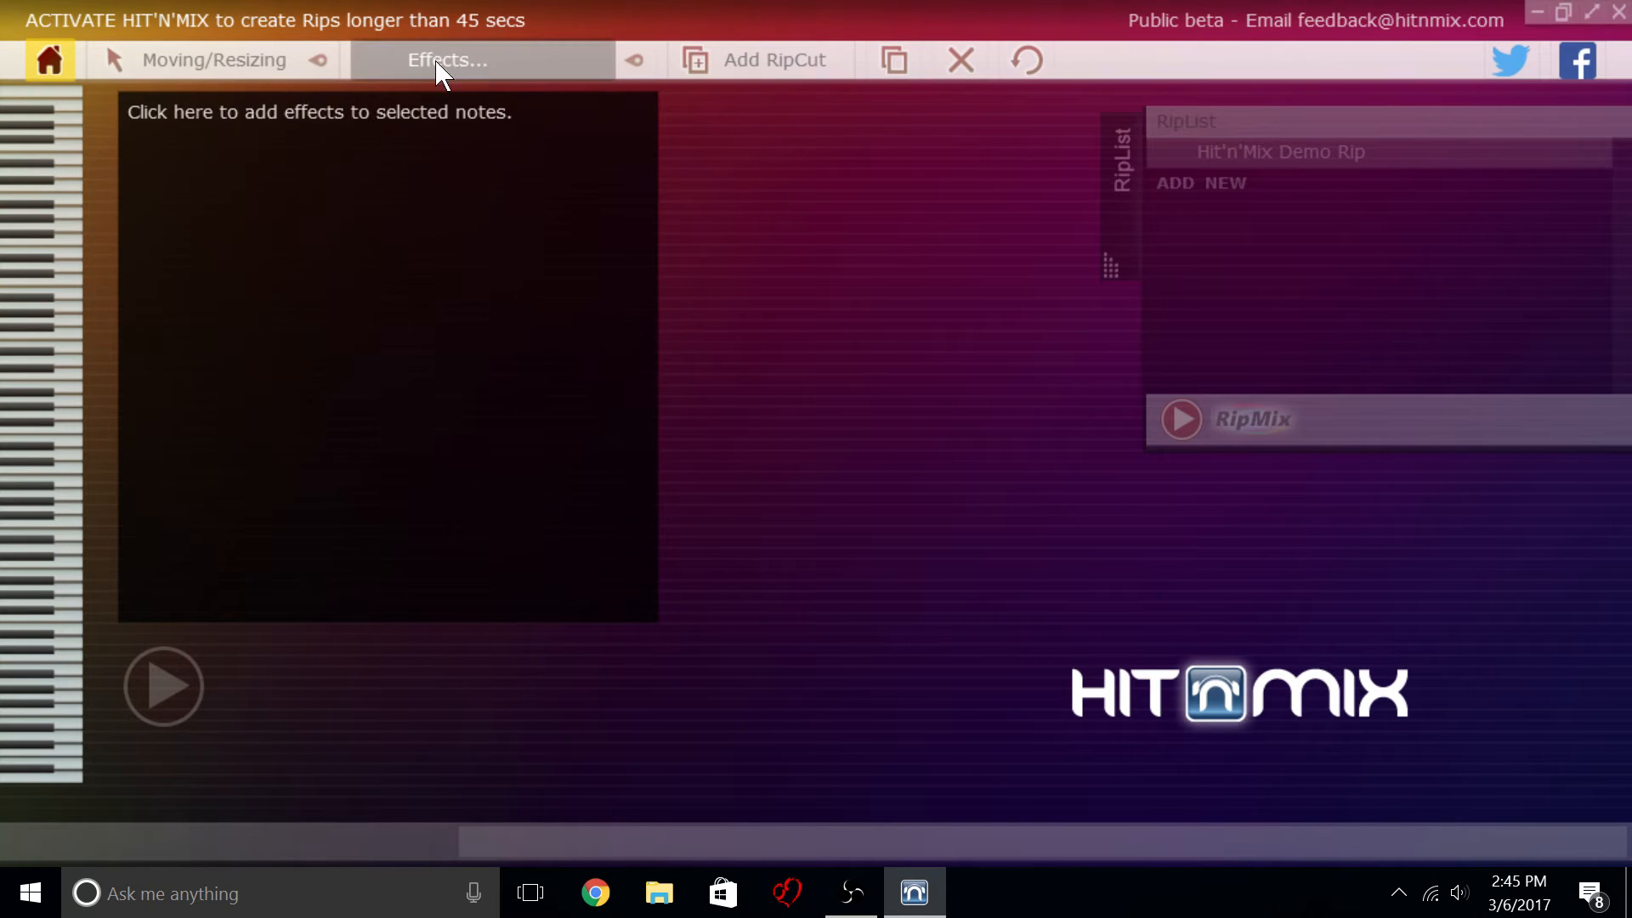
Start adding an audio file to rip and browse Desktop, Documents and Downloads, filtering to Wave files.
left_click(47, 59)
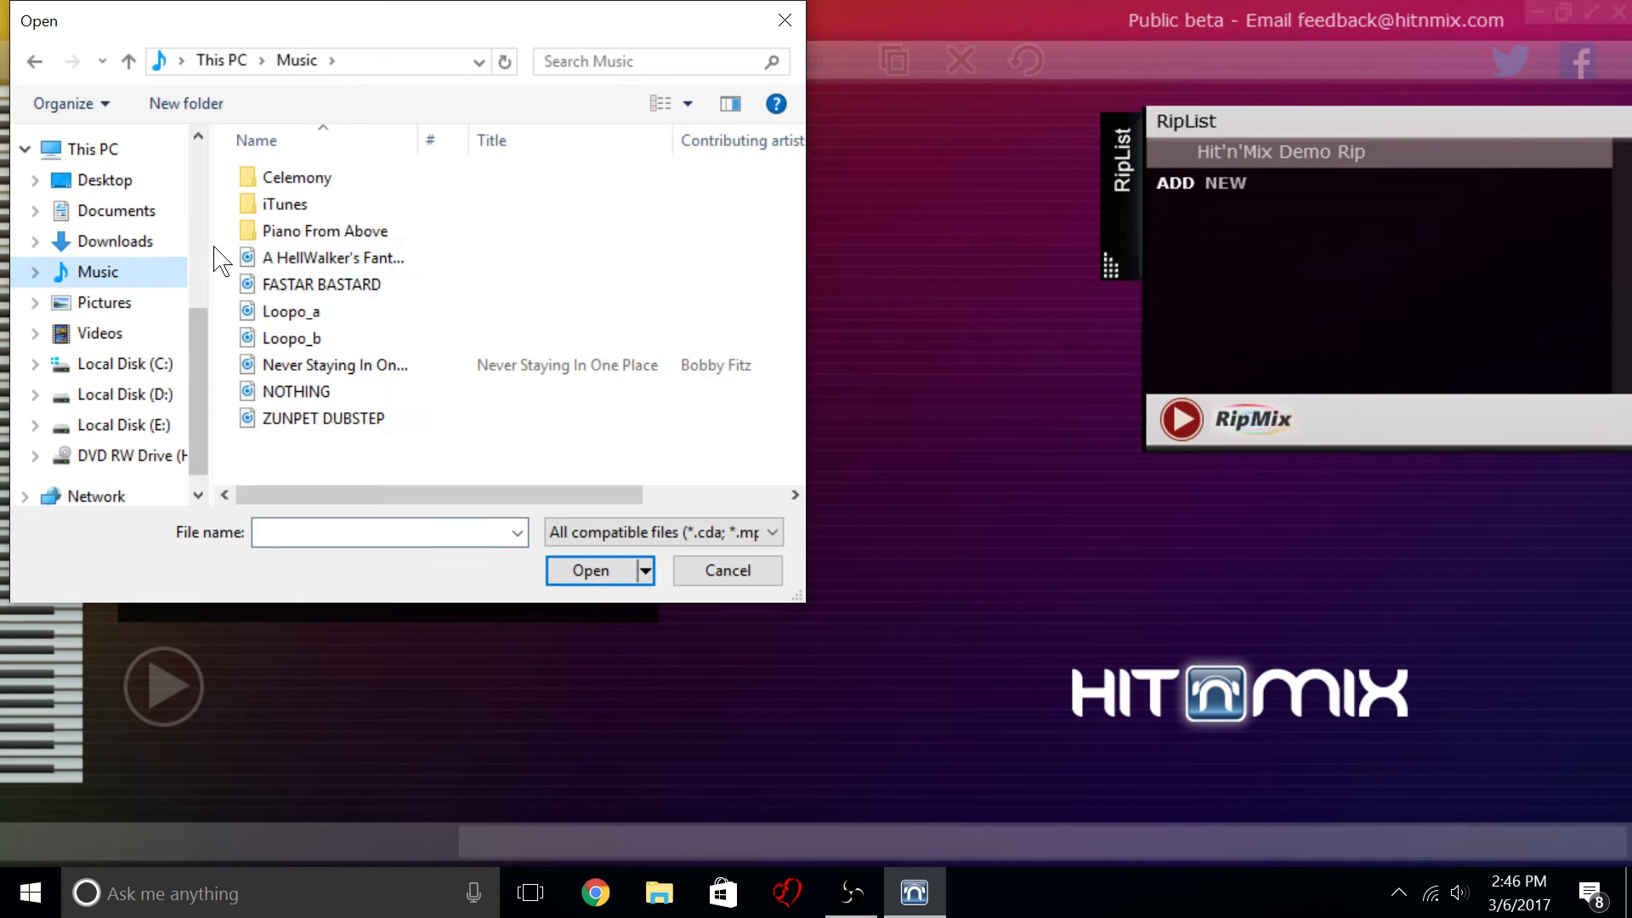
left_click(106, 181)
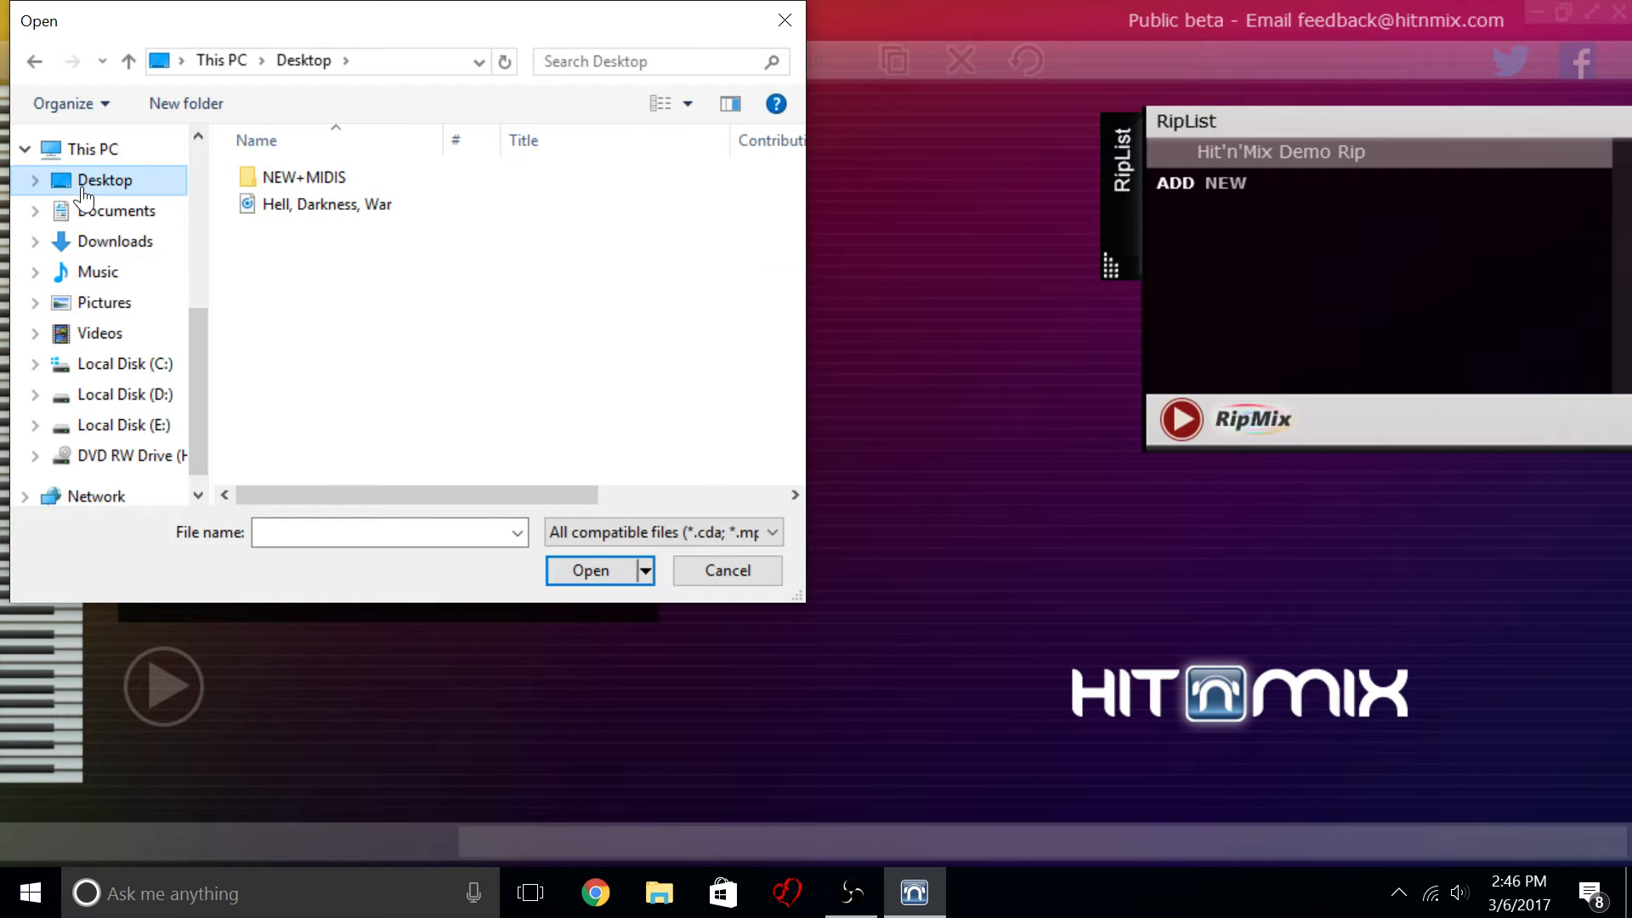
left_click(113, 211)
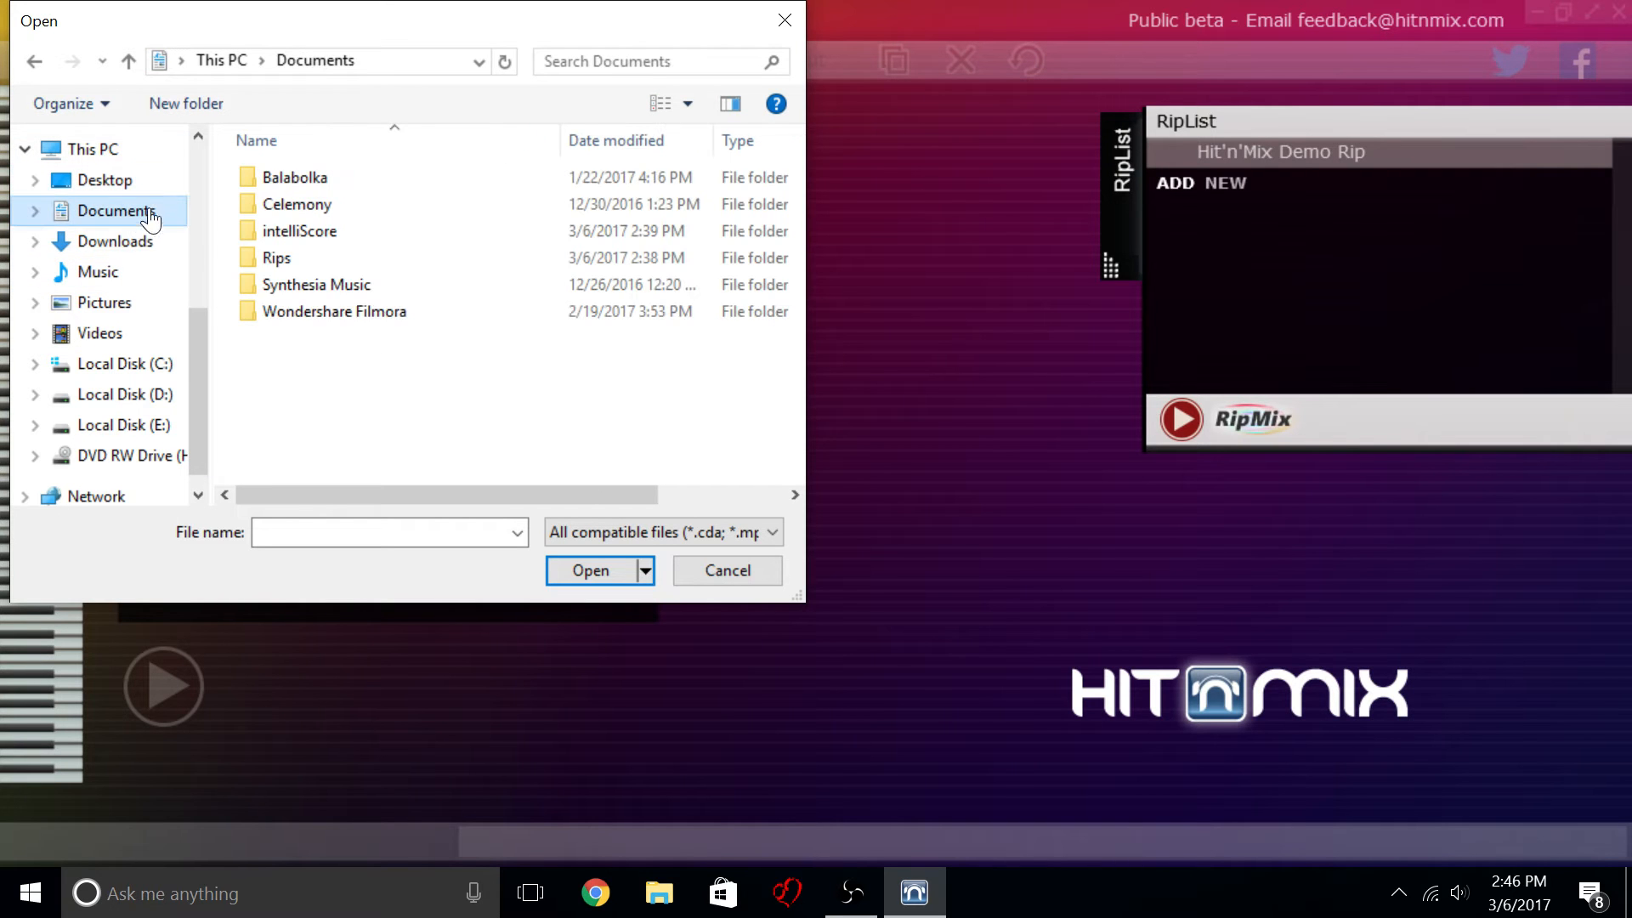
left_click(119, 240)
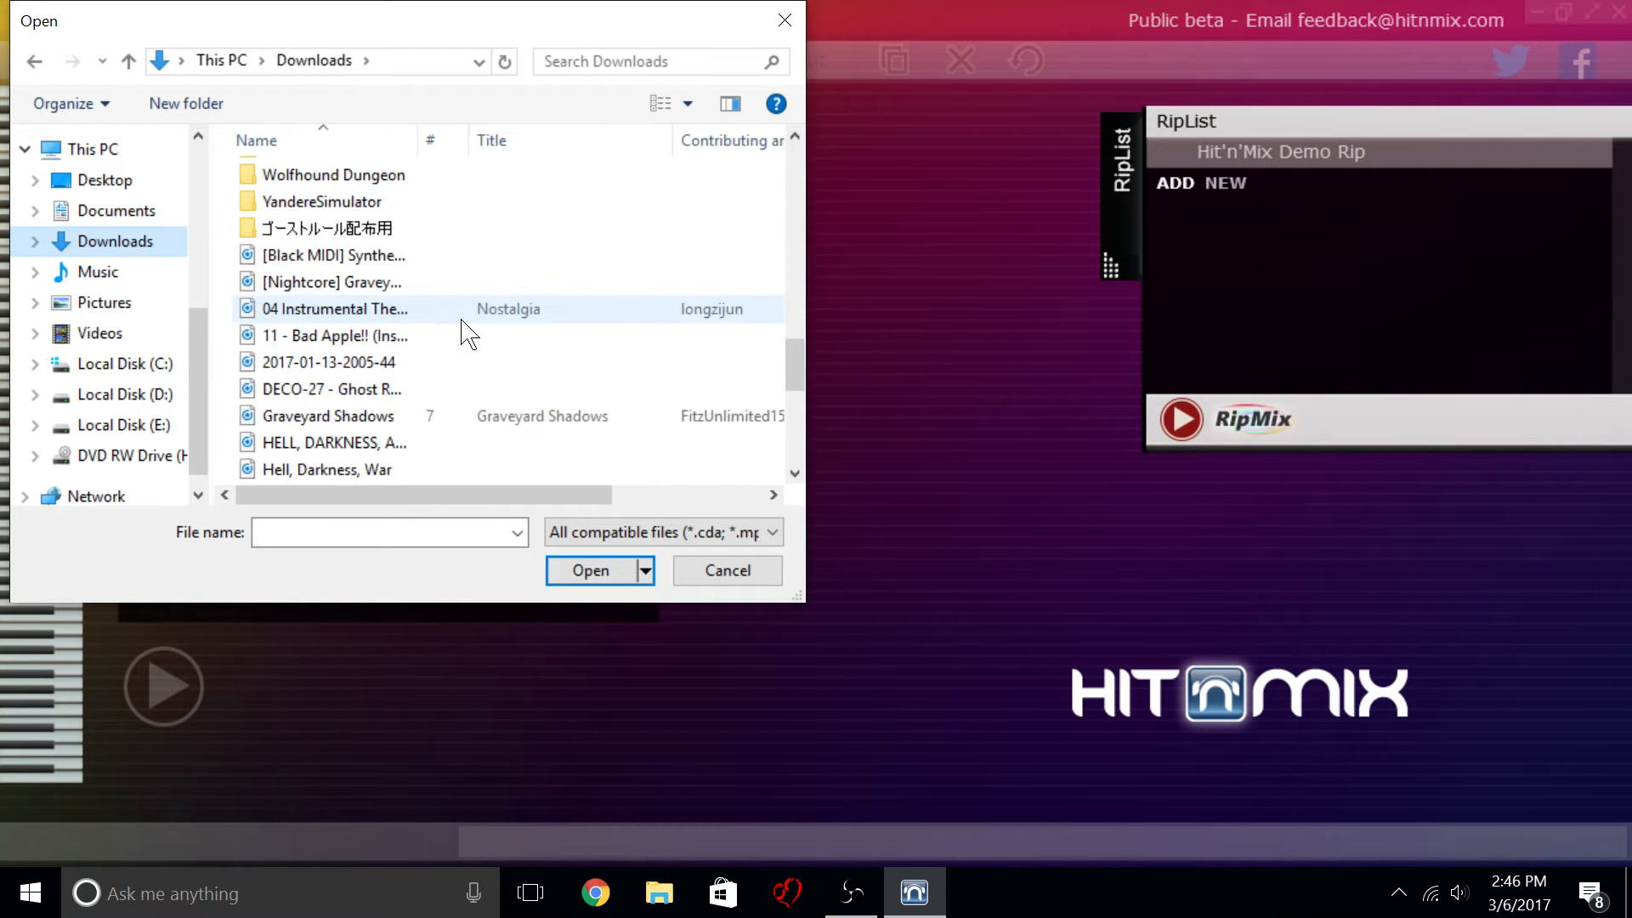
scroll("down", 3)
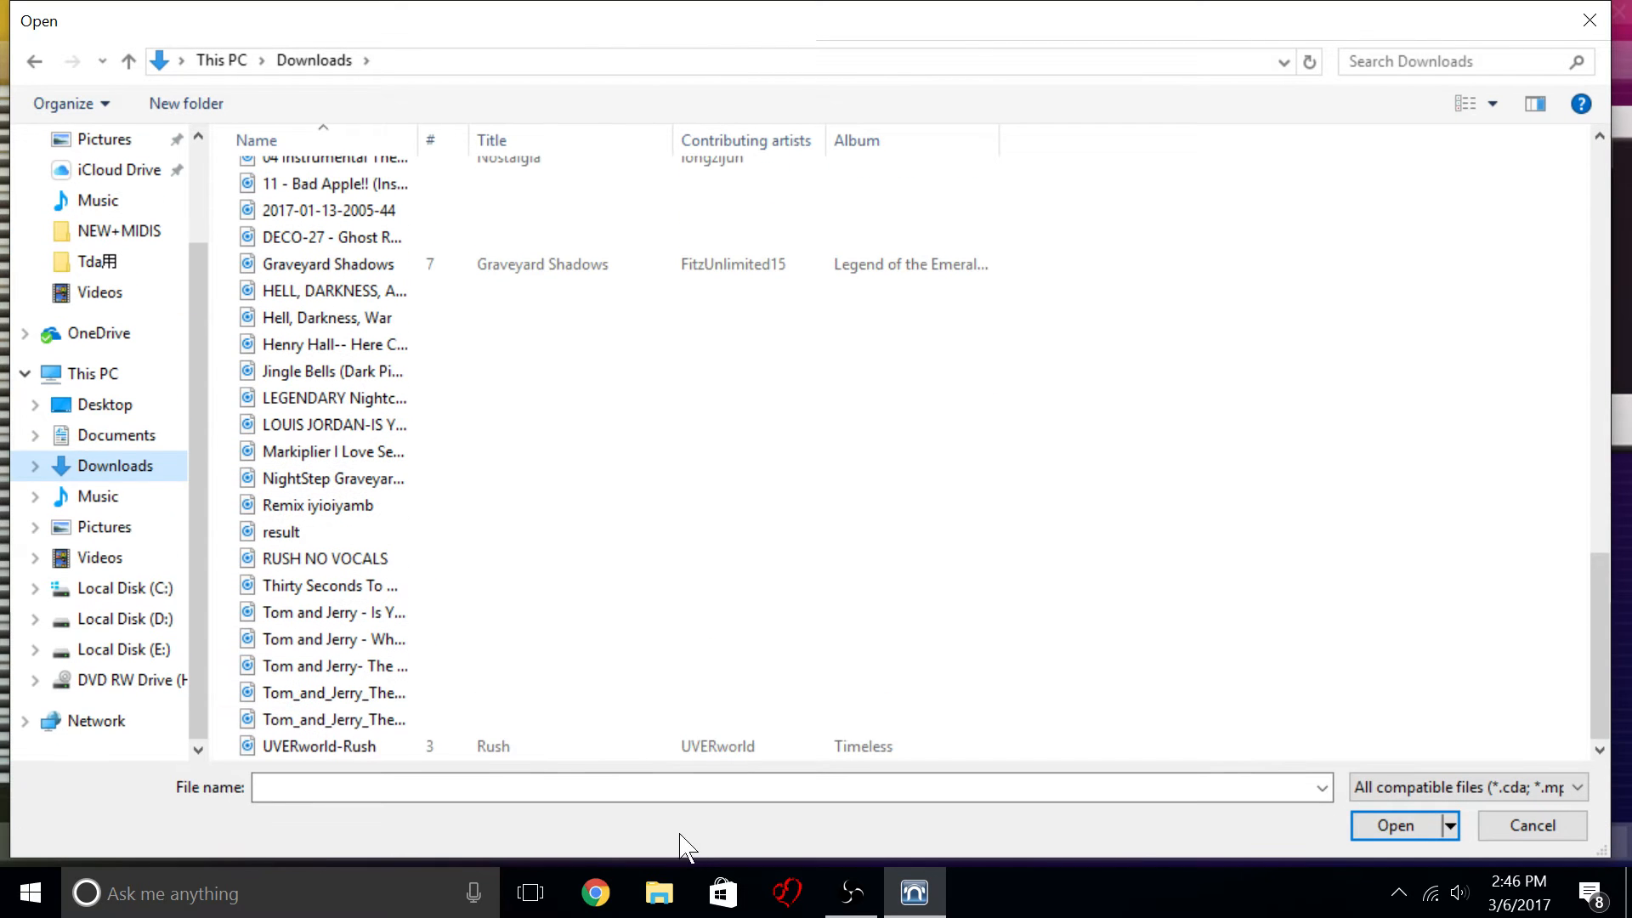
scroll("up", 3)
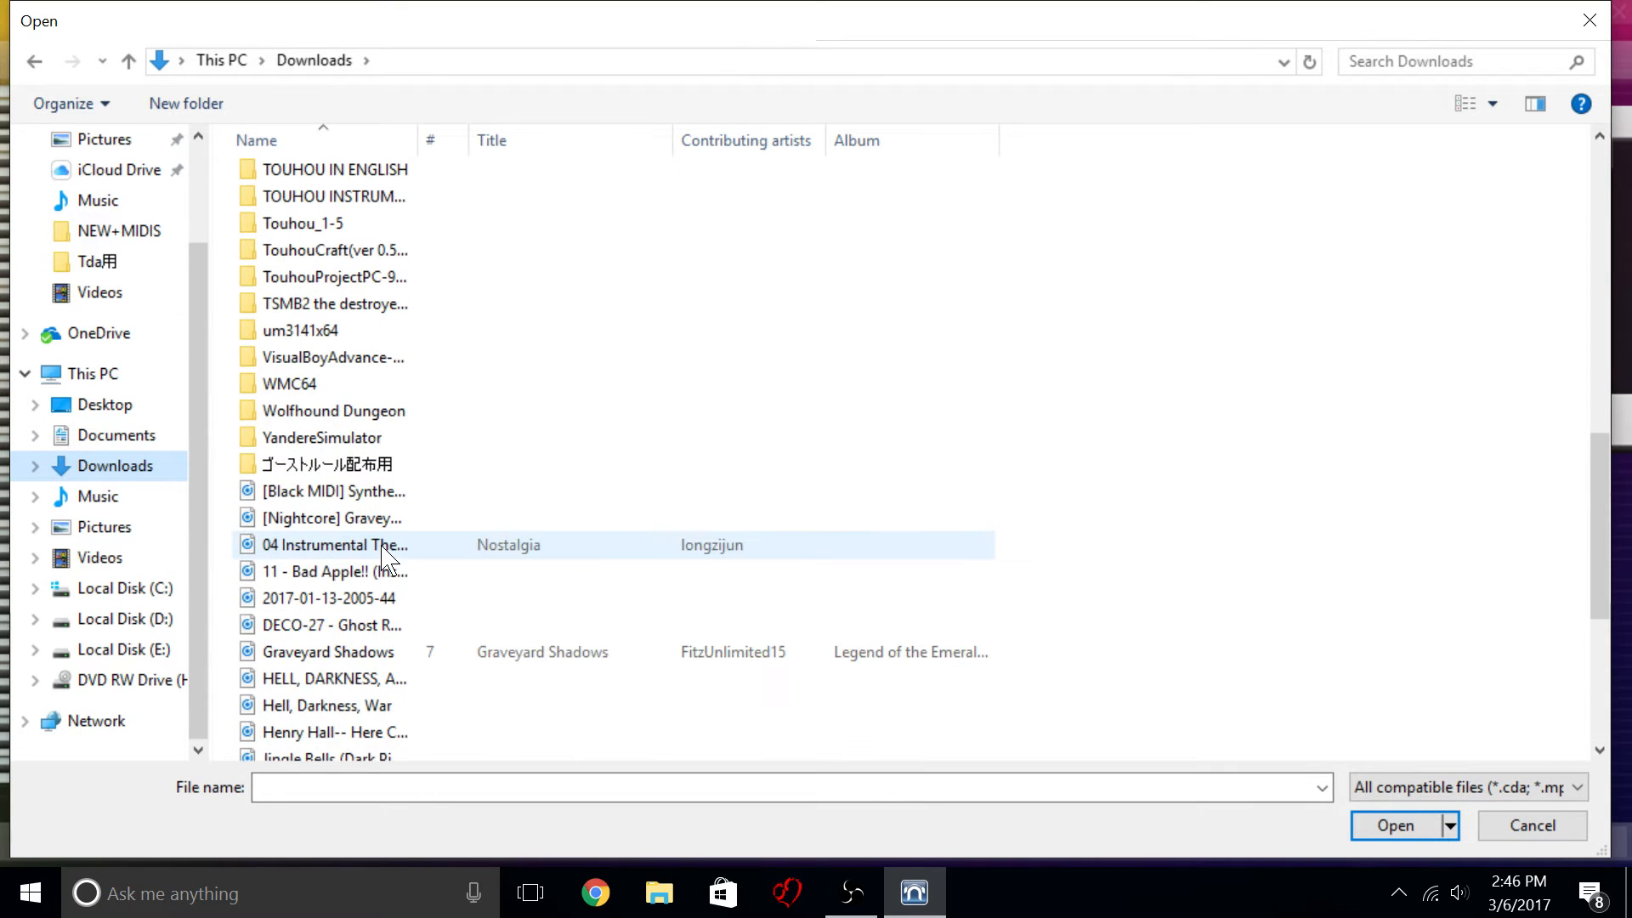
scroll("down", 3)
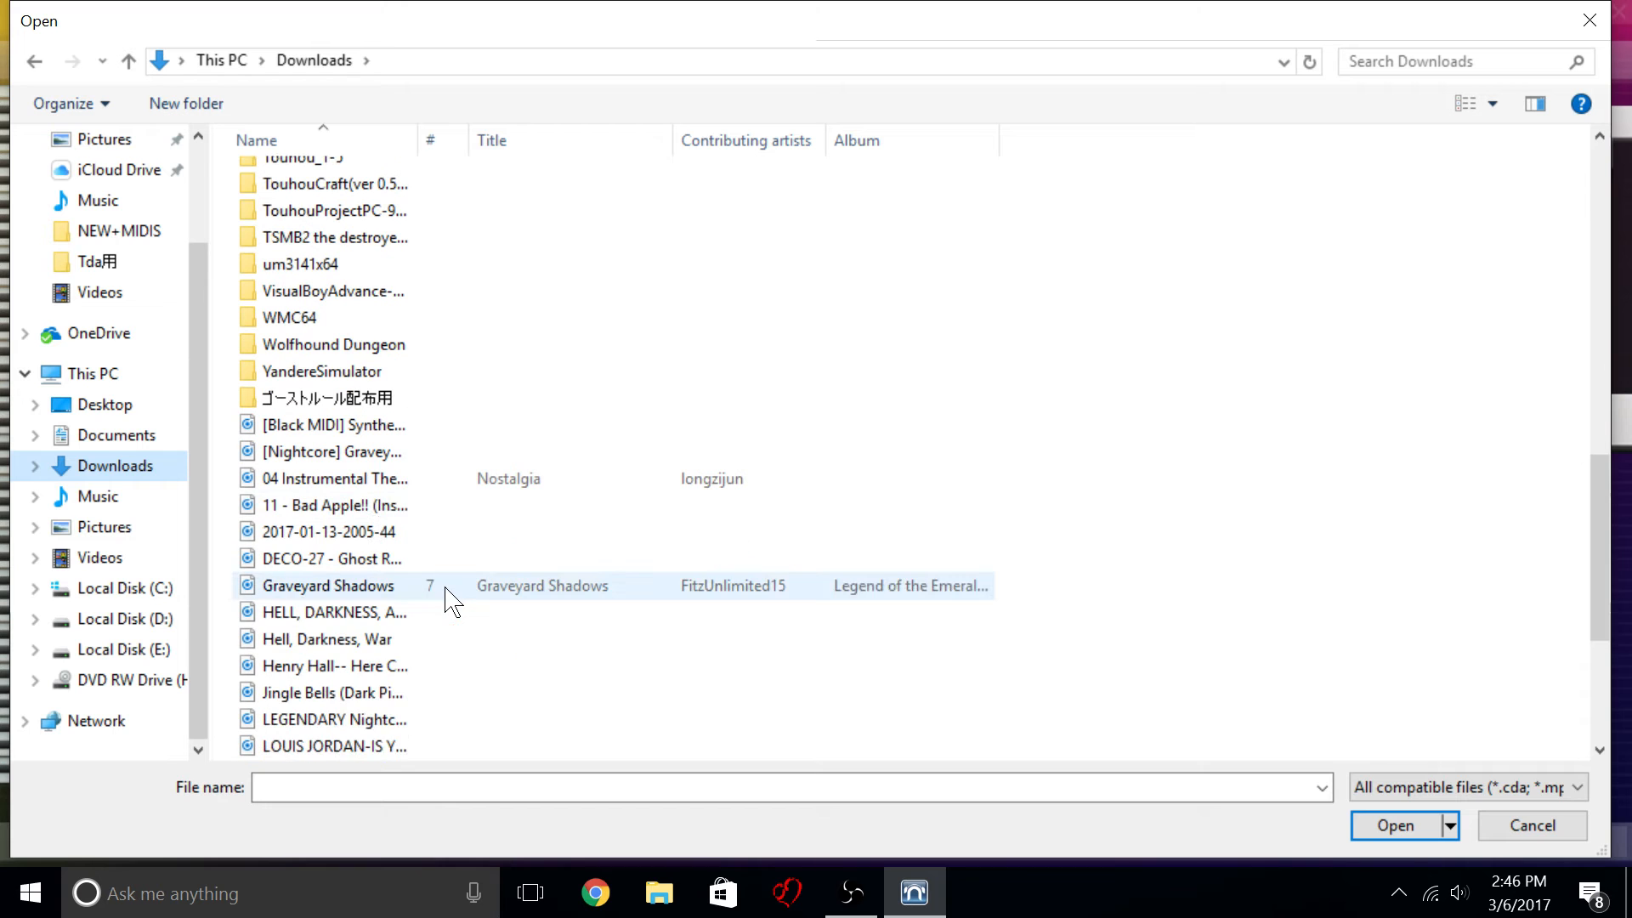
left_click(328, 560)
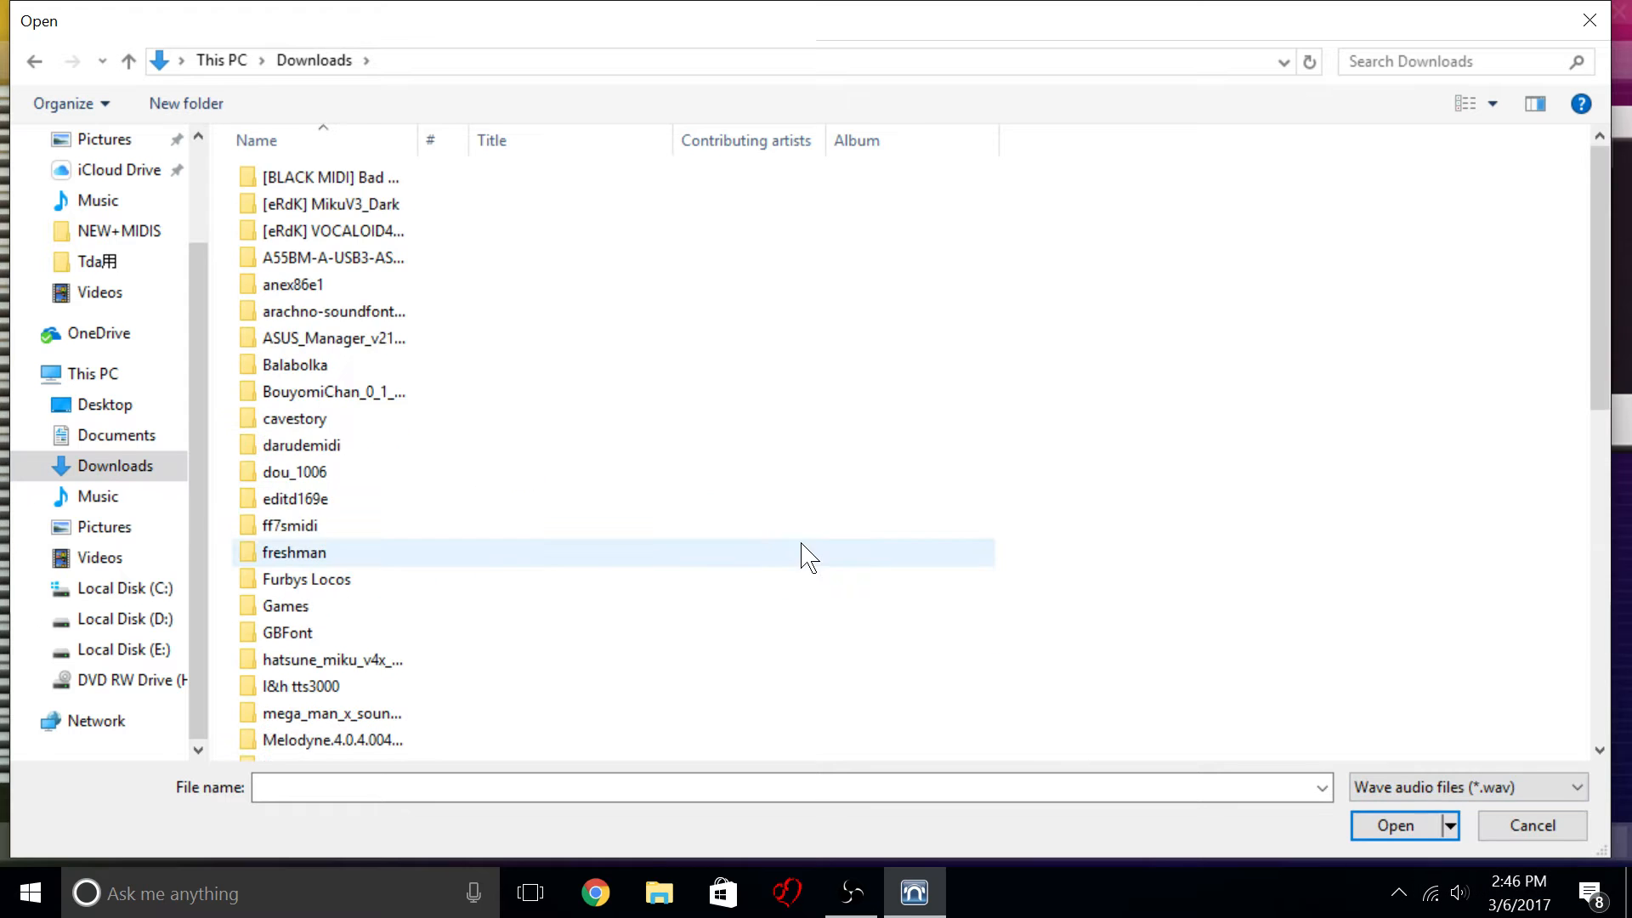
Browse Music and Quick access and widen the file type to all compatible files.
scroll("down", 3)
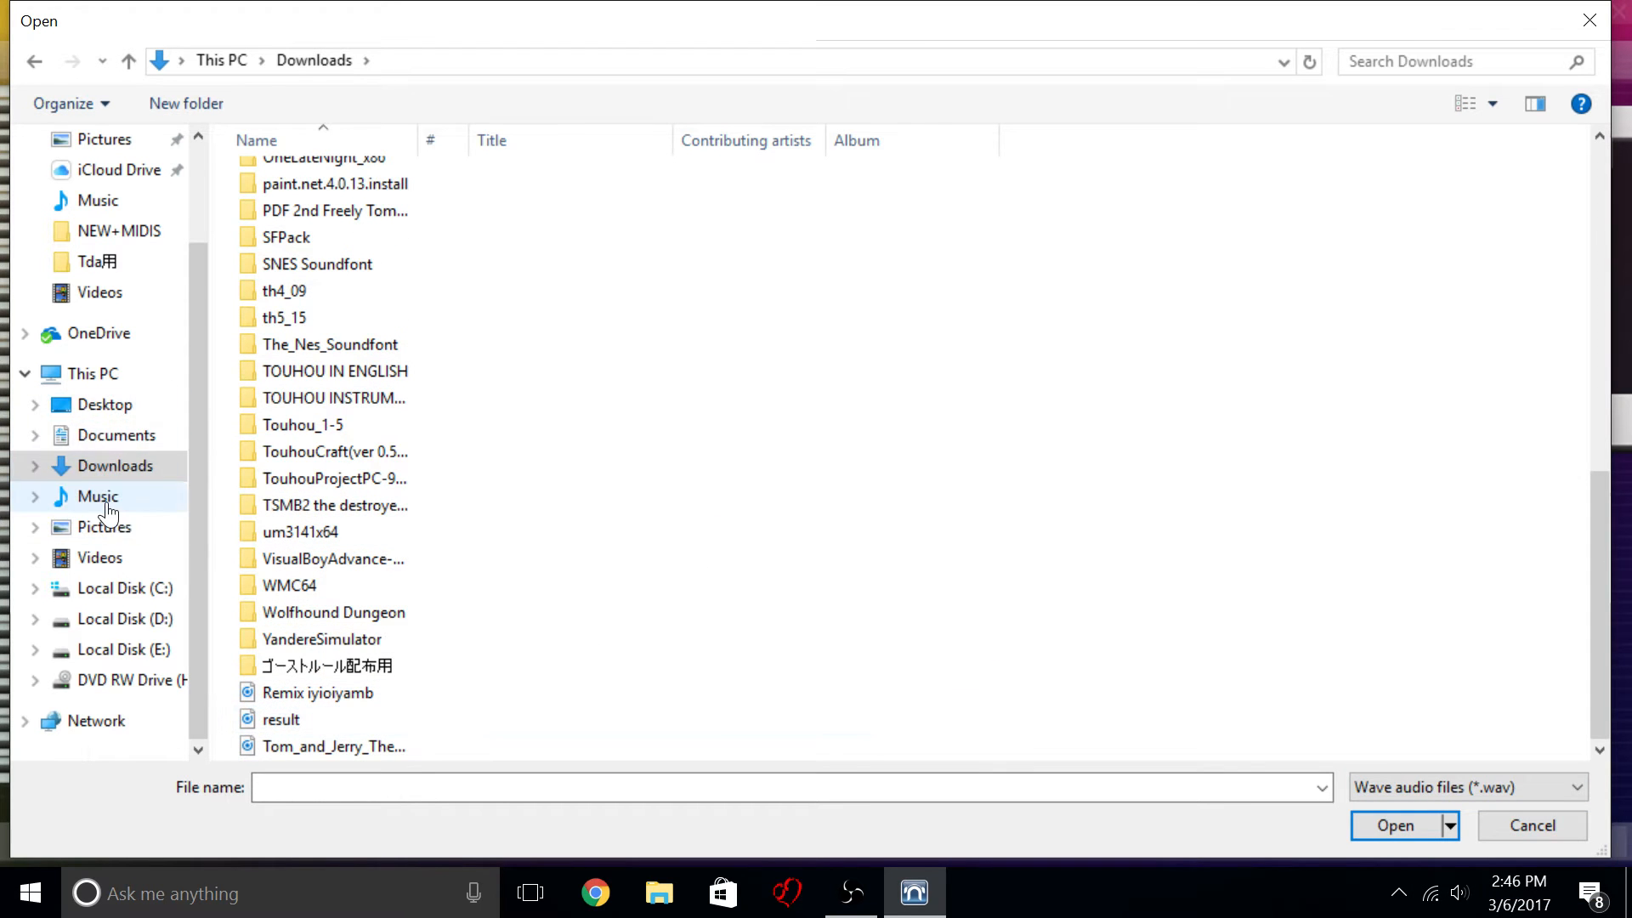
left_click(98, 495)
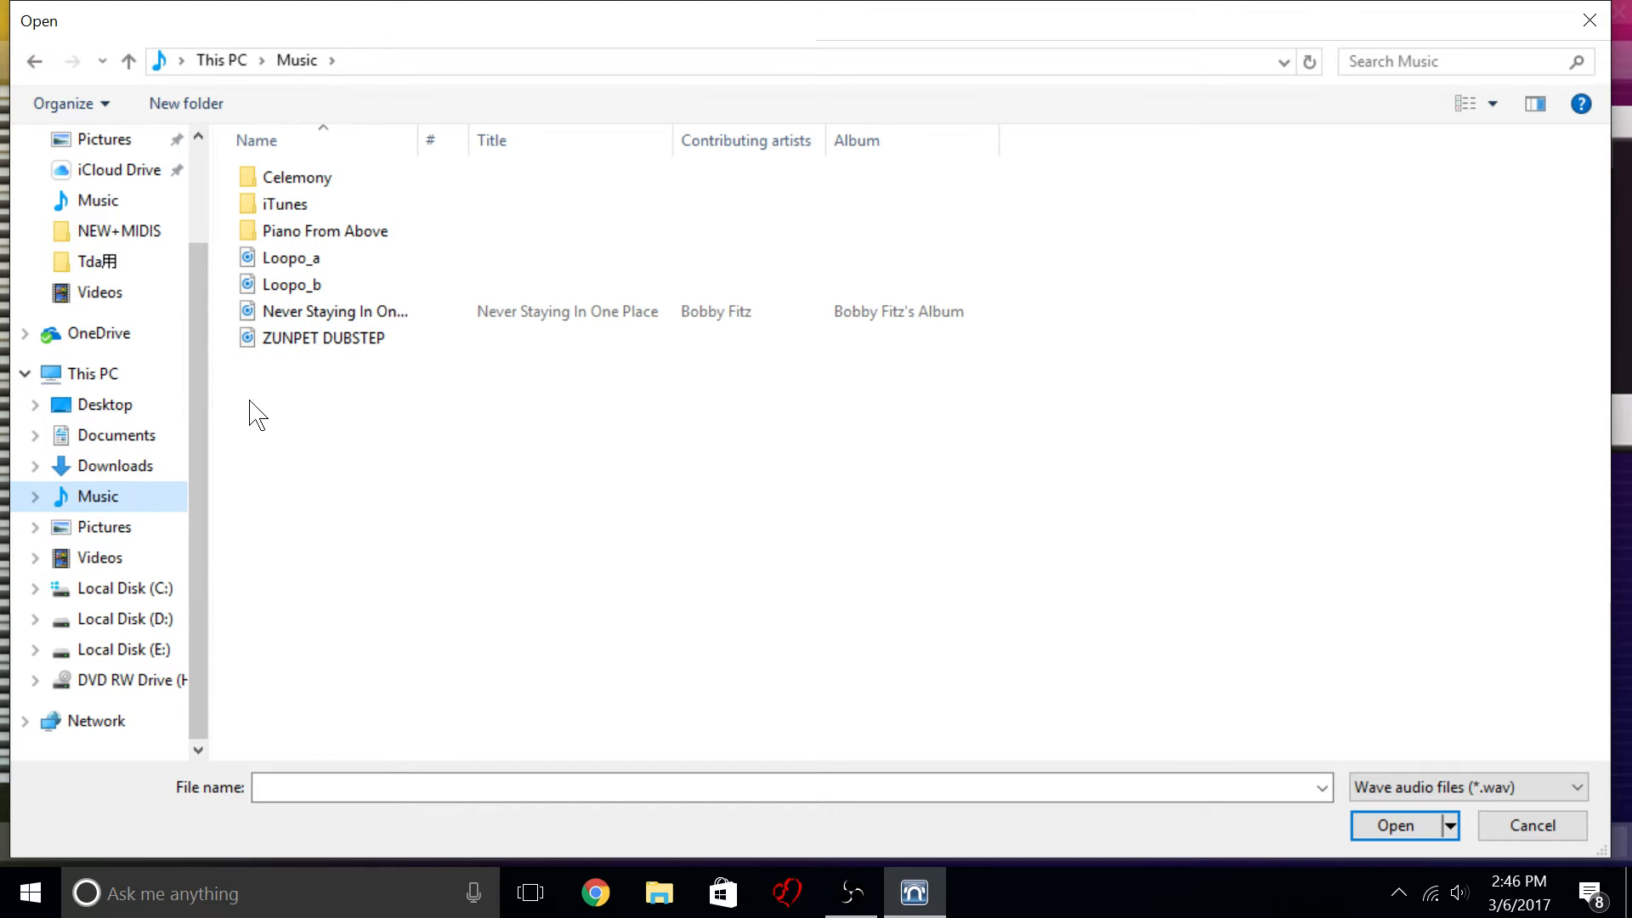
left_click(114, 160)
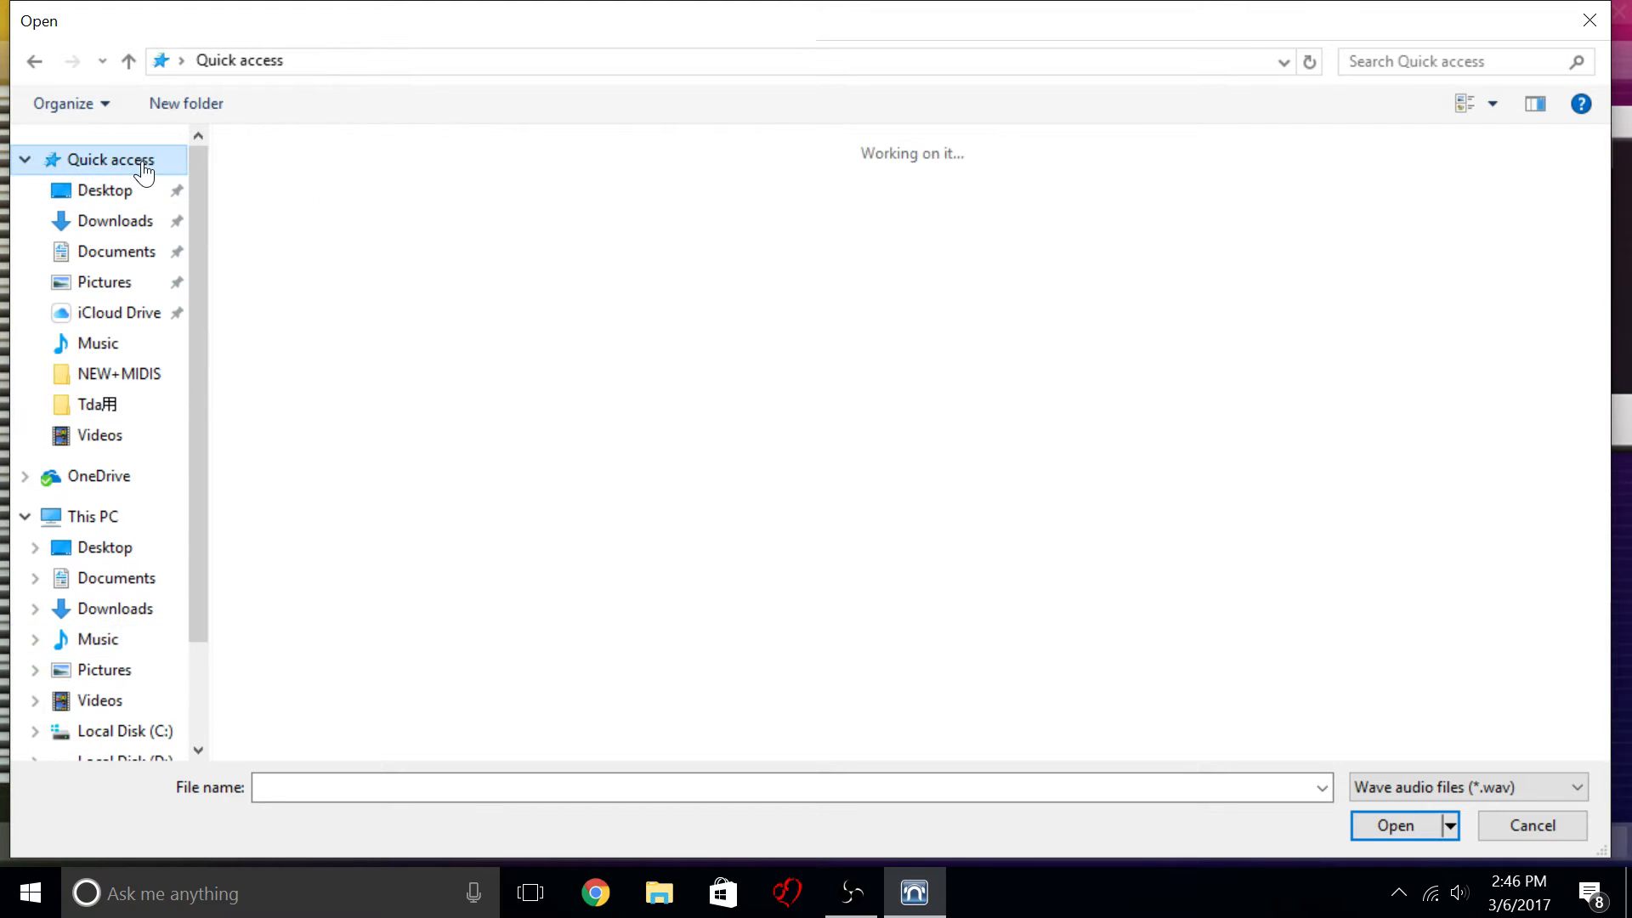
left_click(110, 160)
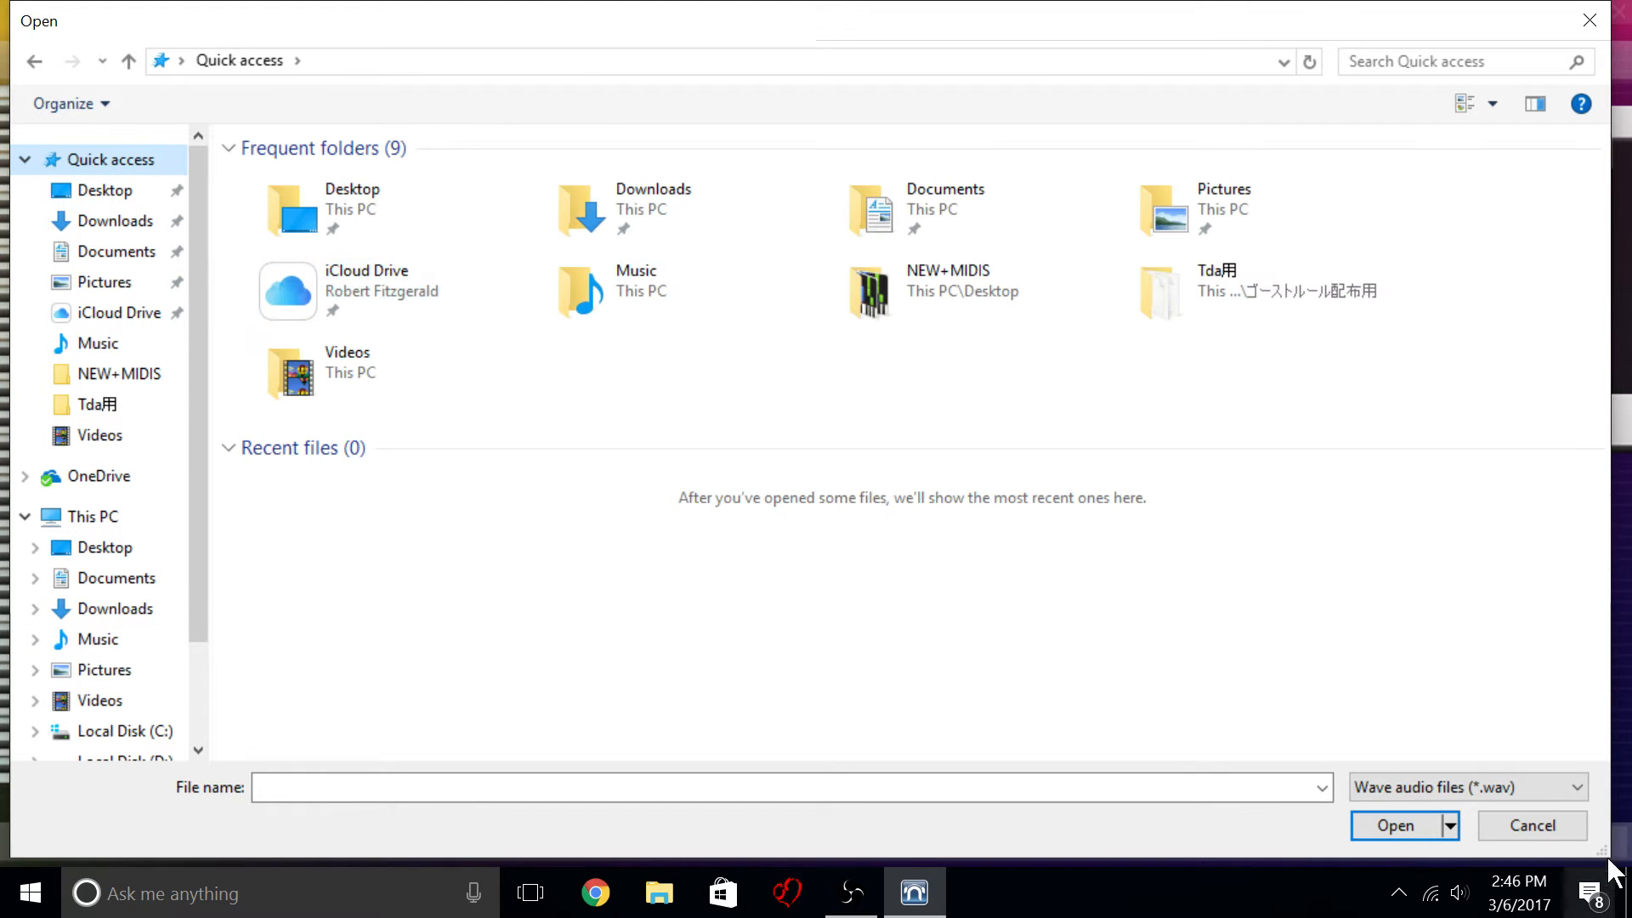
left_click(1574, 787)
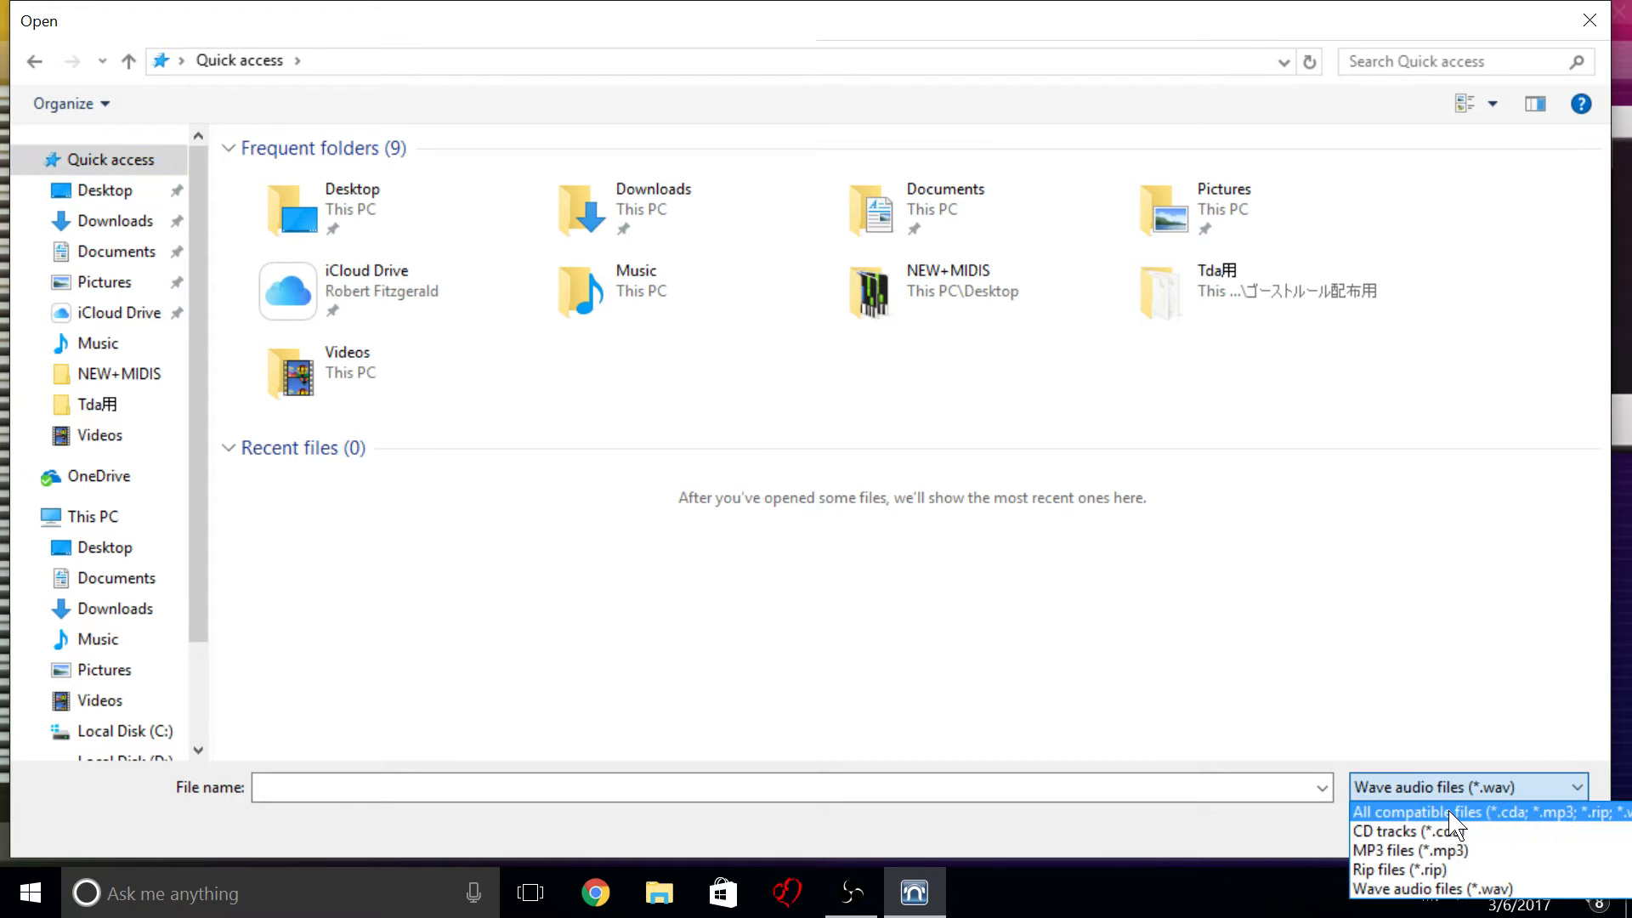
left_click(1467, 812)
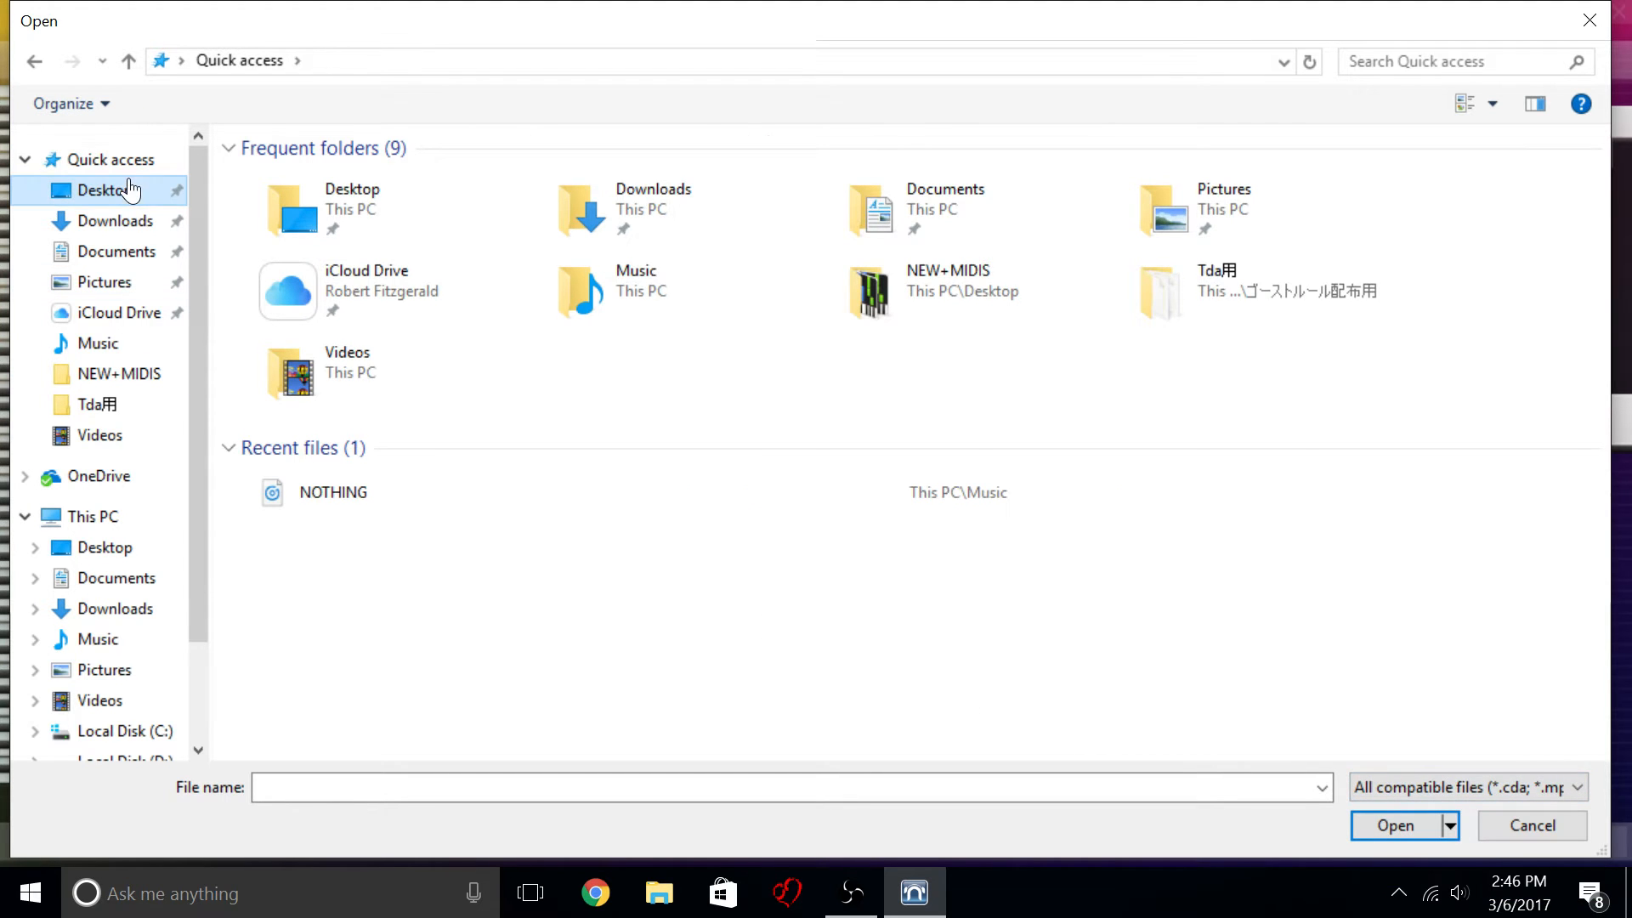
left_click(115, 221)
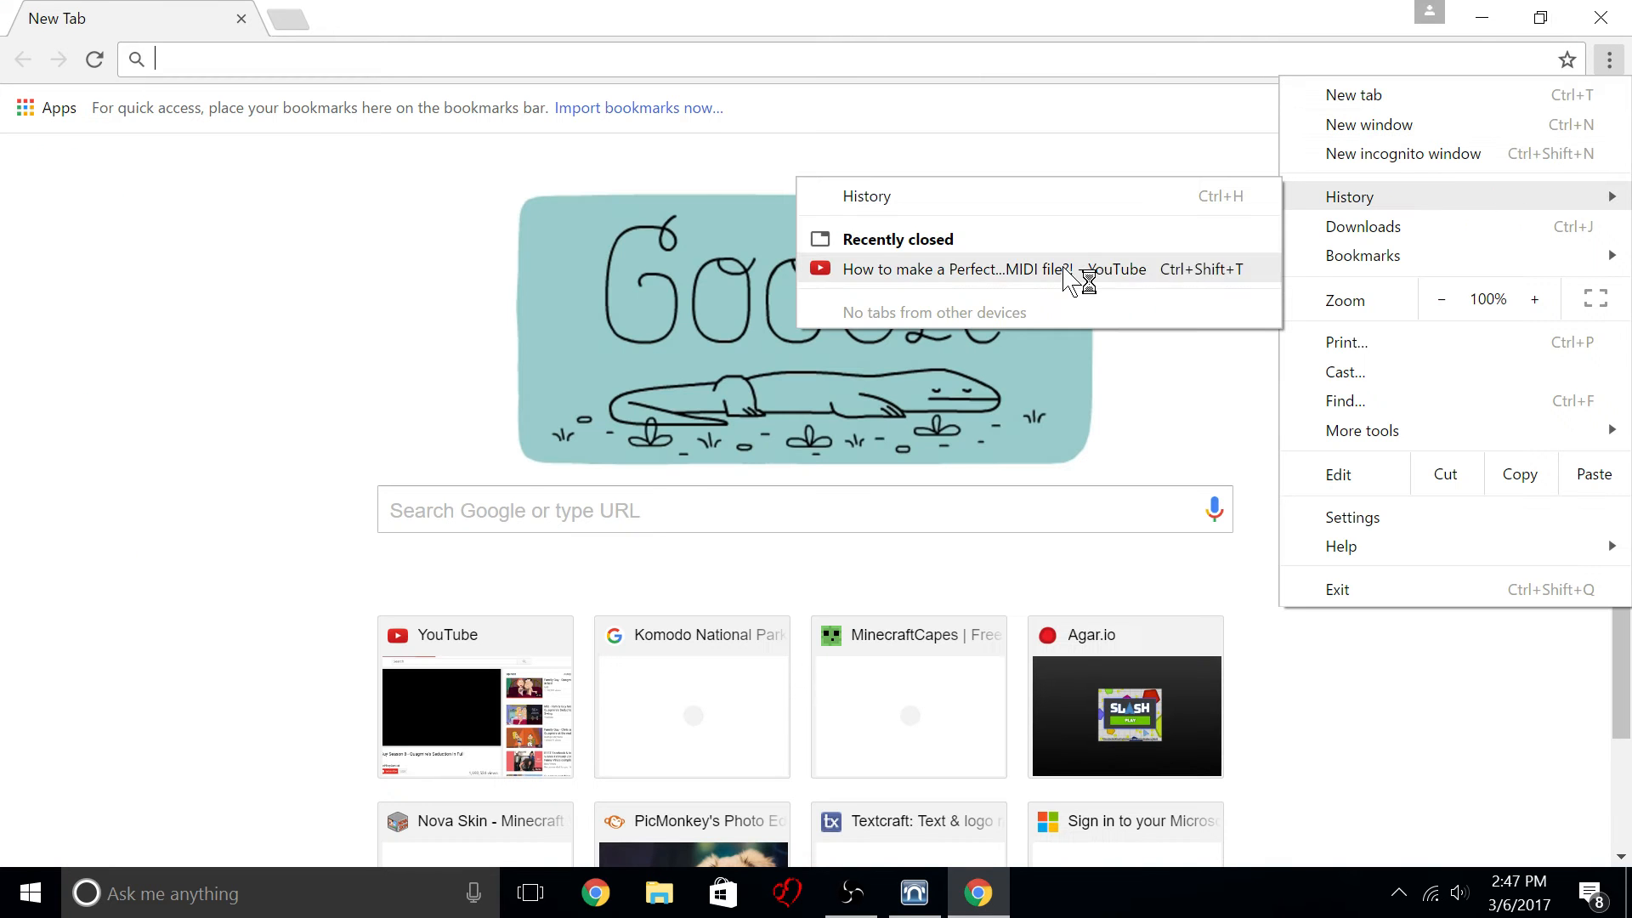
Check Chrome's downloads page, then bring up the browsing history.
left_click(1363, 226)
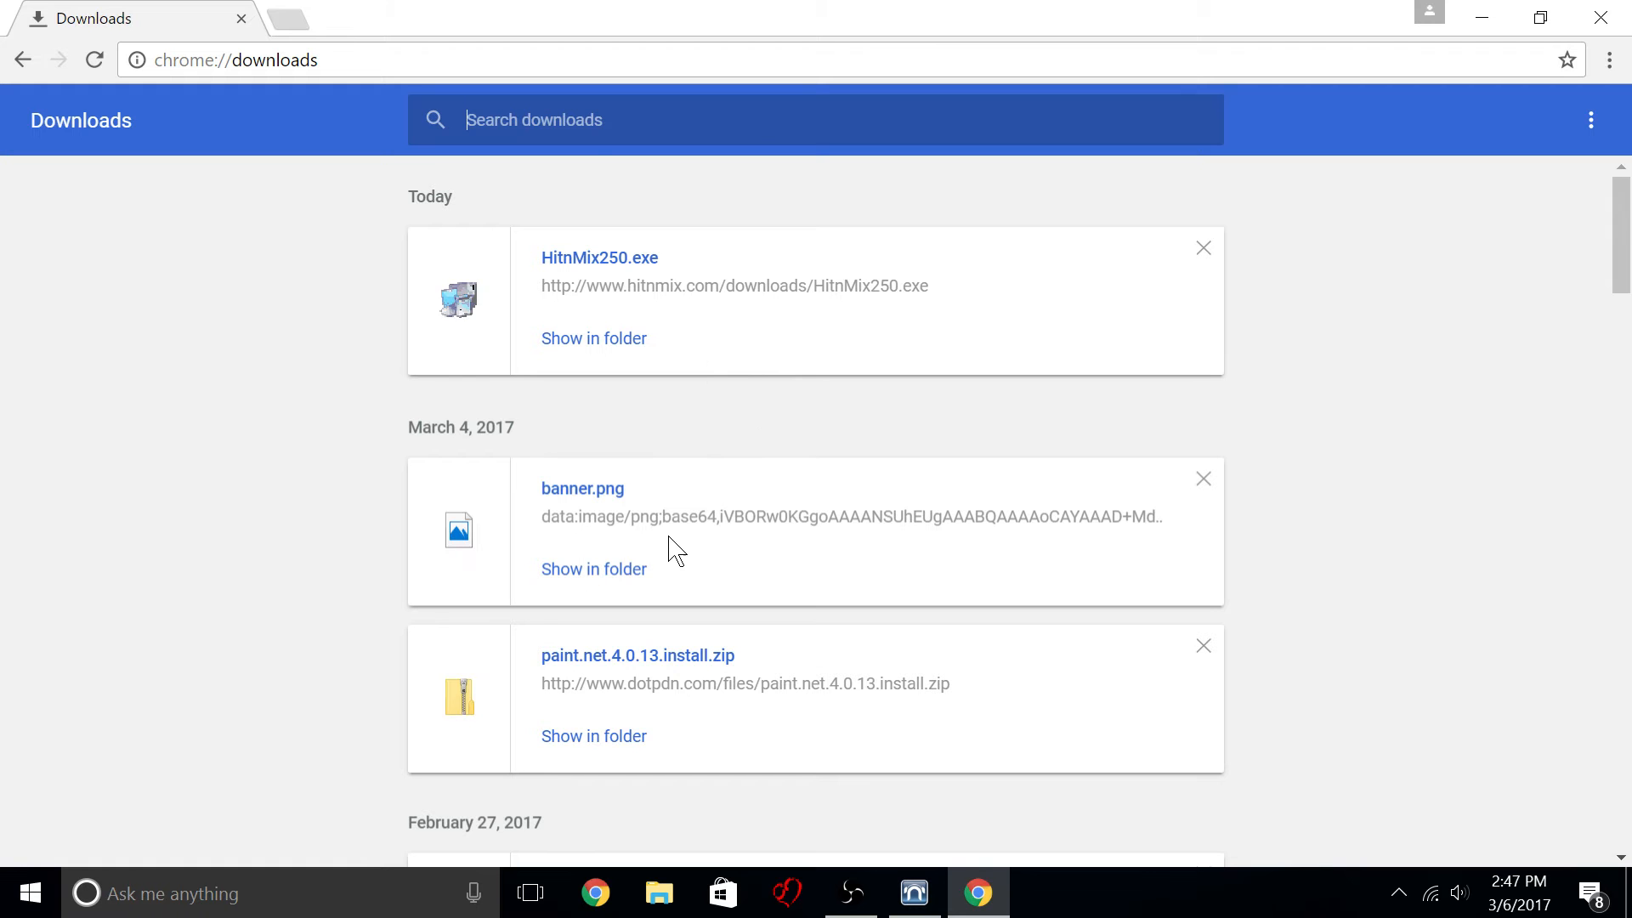
scroll("down", 3)
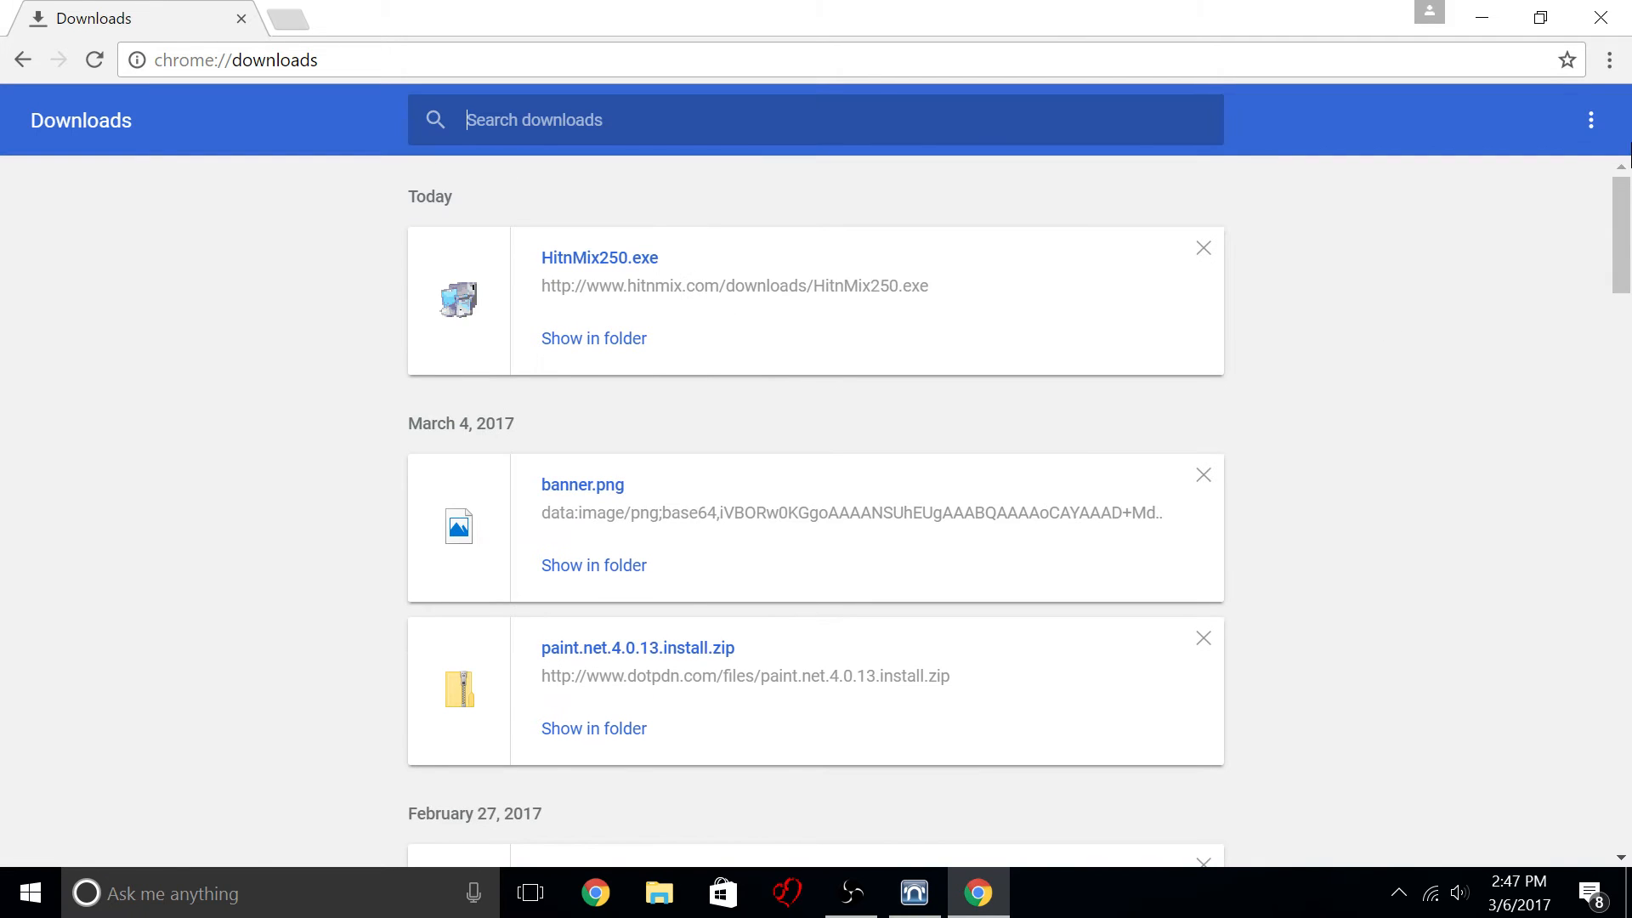
left_click(236, 59)
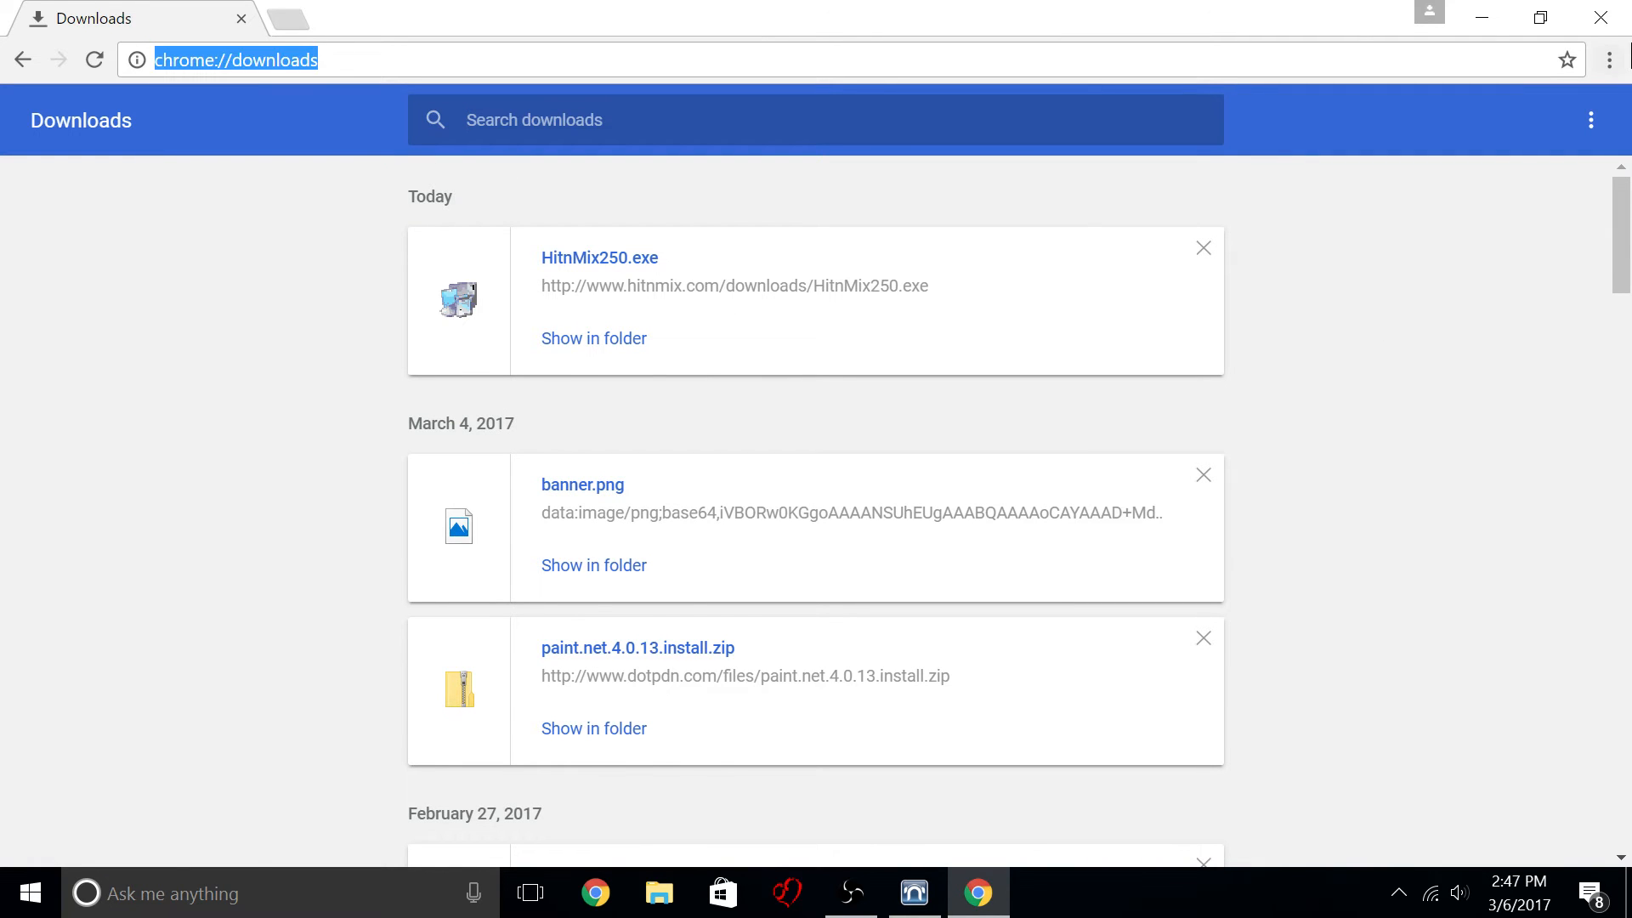
left_click(1610, 60)
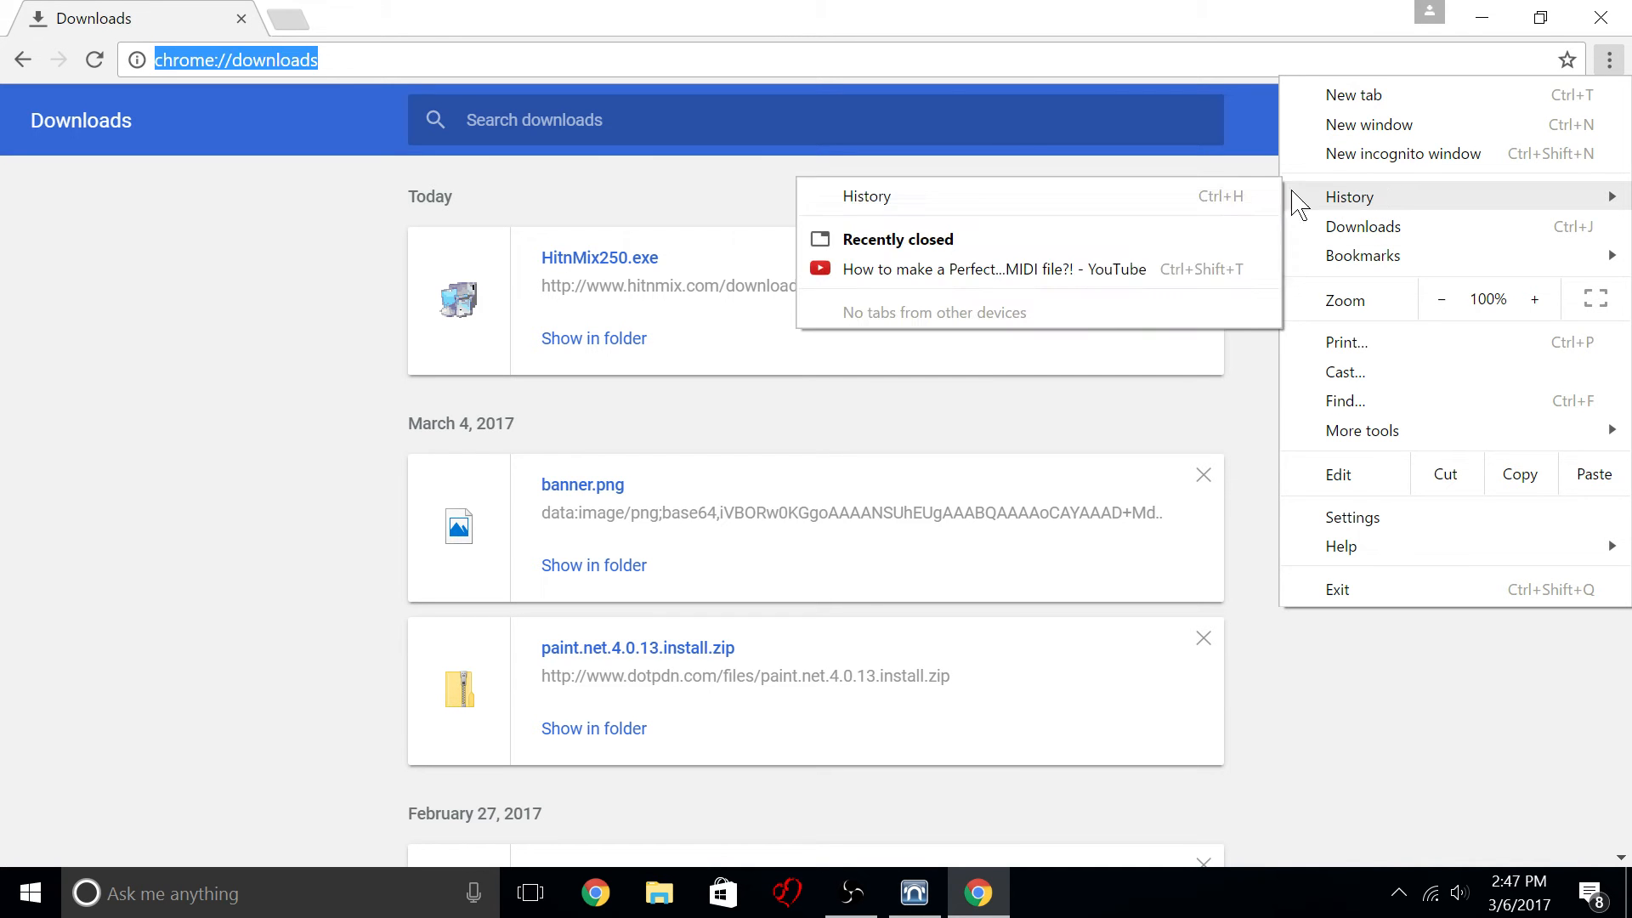
left_click(1348, 195)
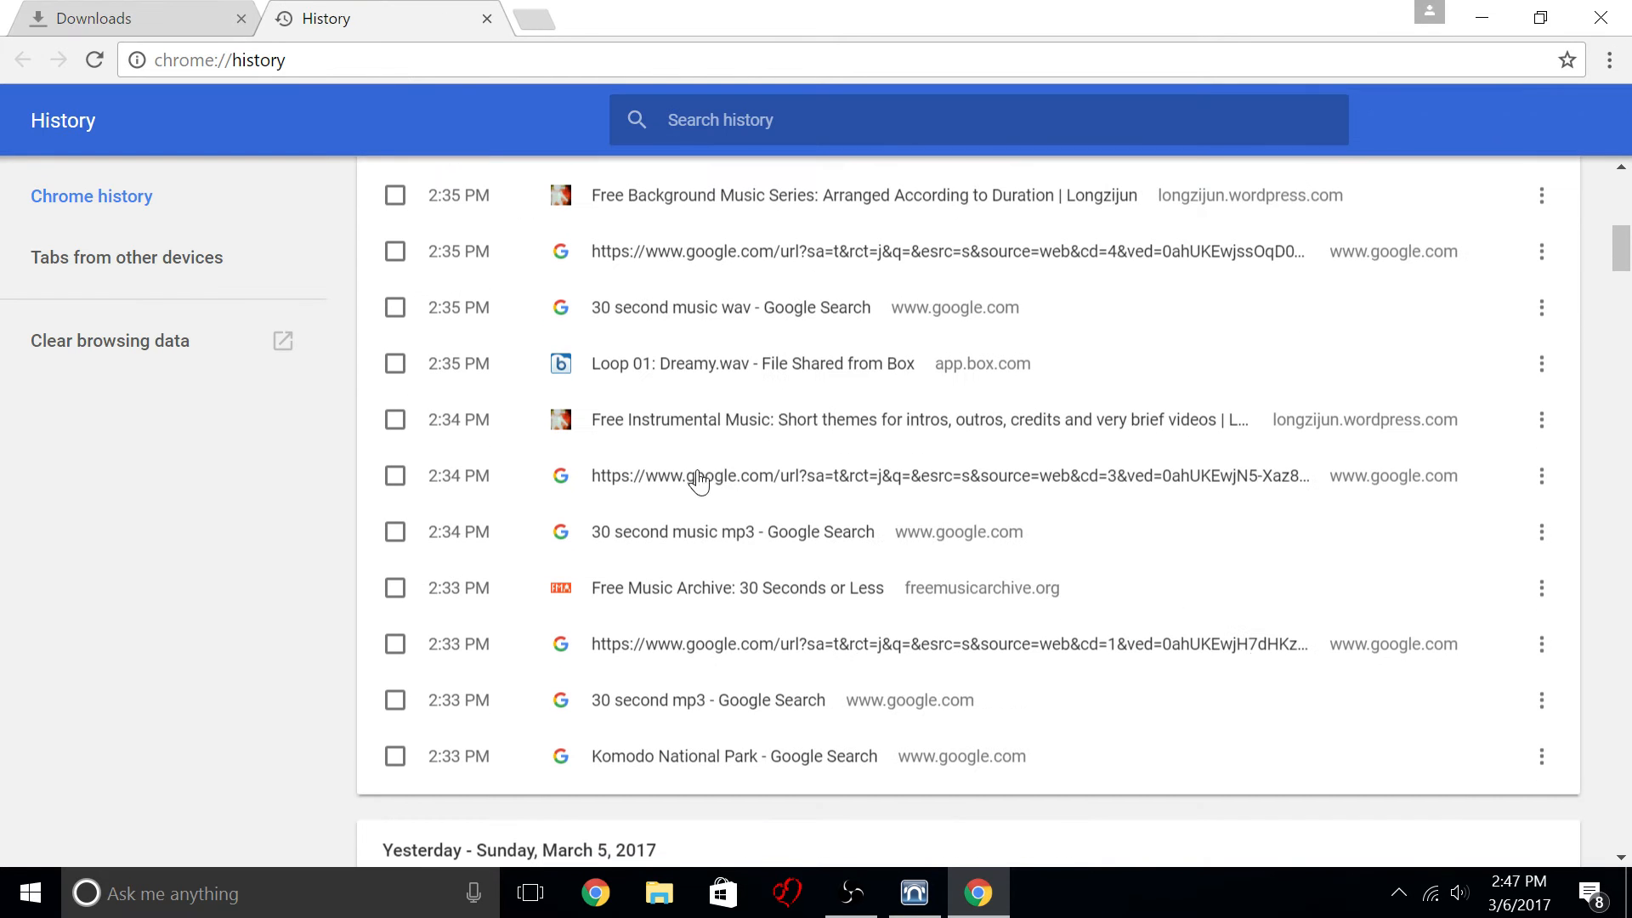
mouse_move(670, 338)
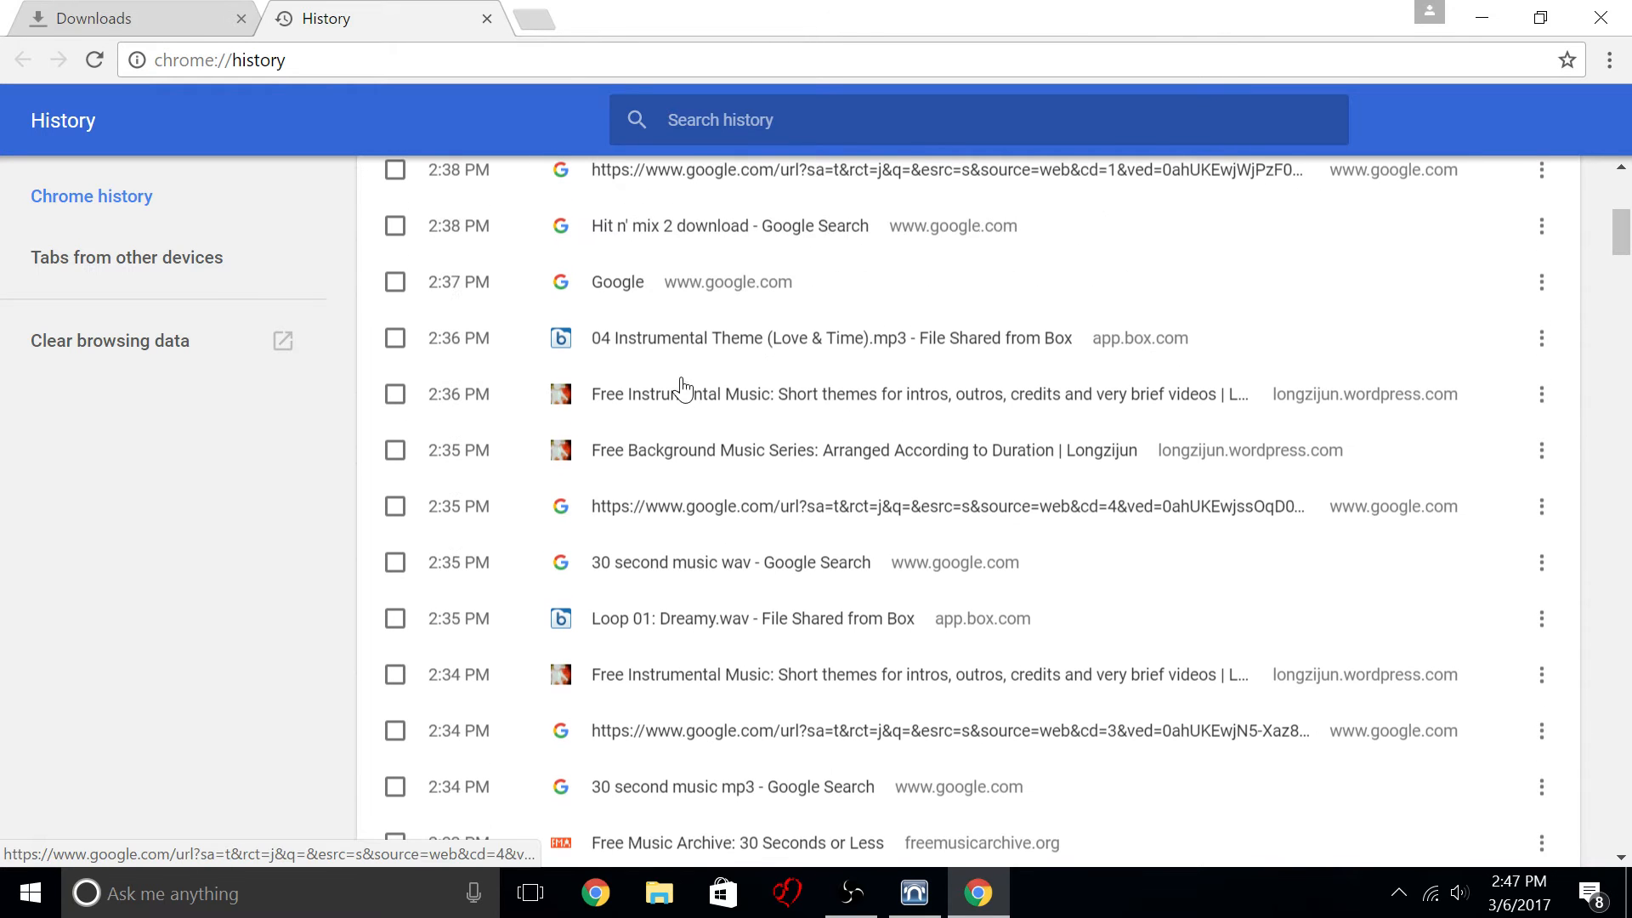
Reopen the Box page for 04 Instrumental Theme (Love & Time).mp3 from history and download it again.
left_click(831, 336)
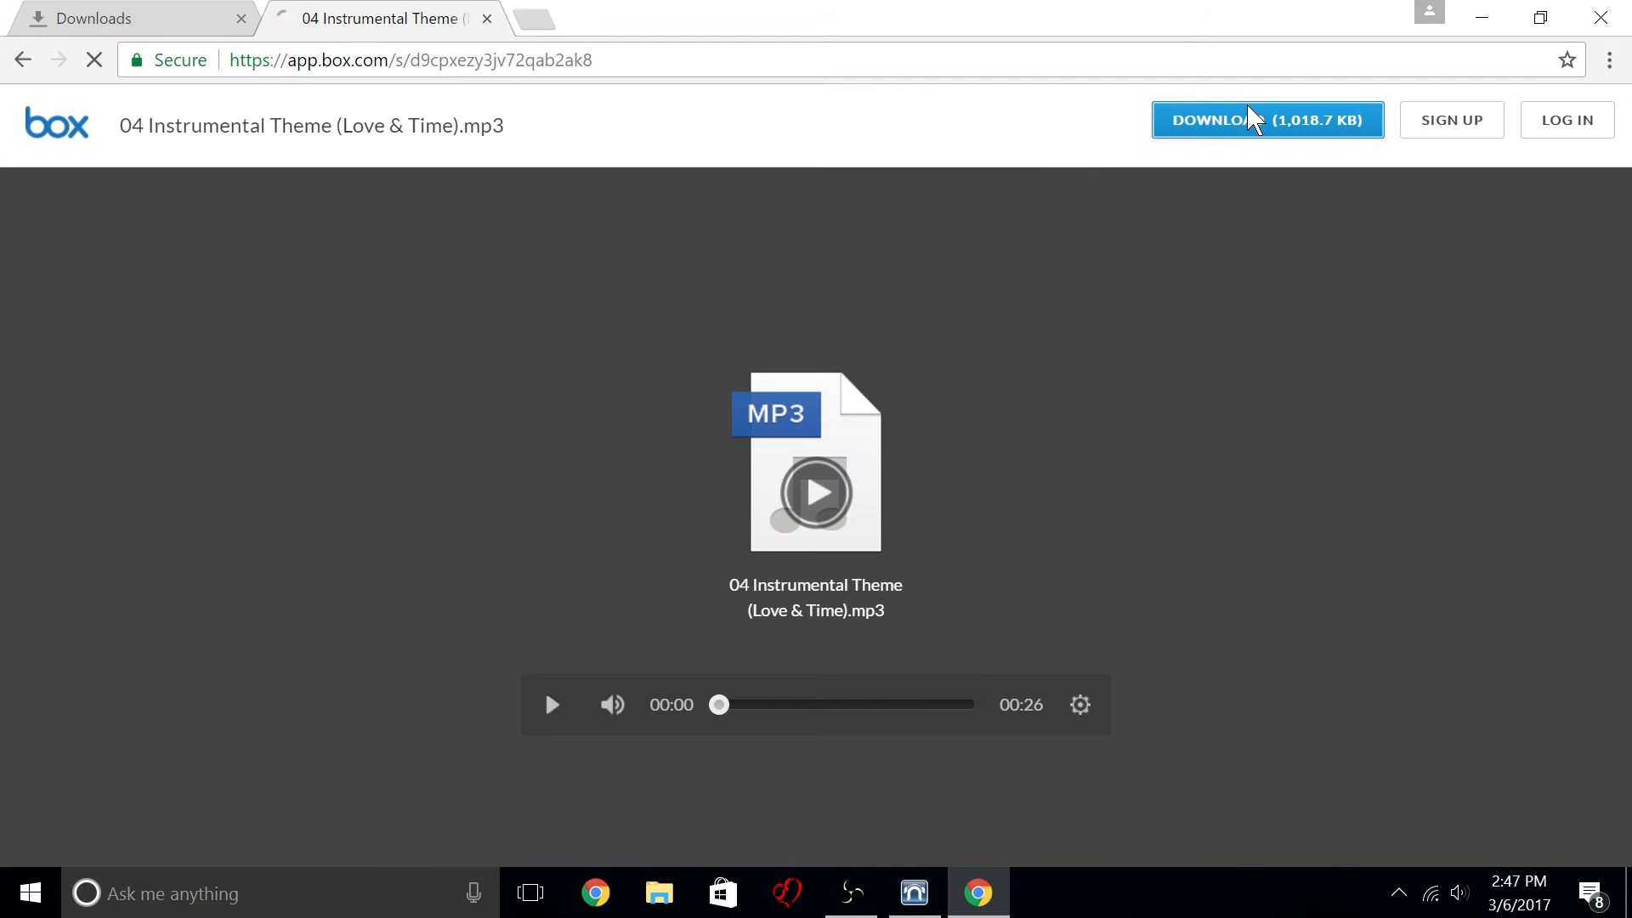
left_click(1267, 119)
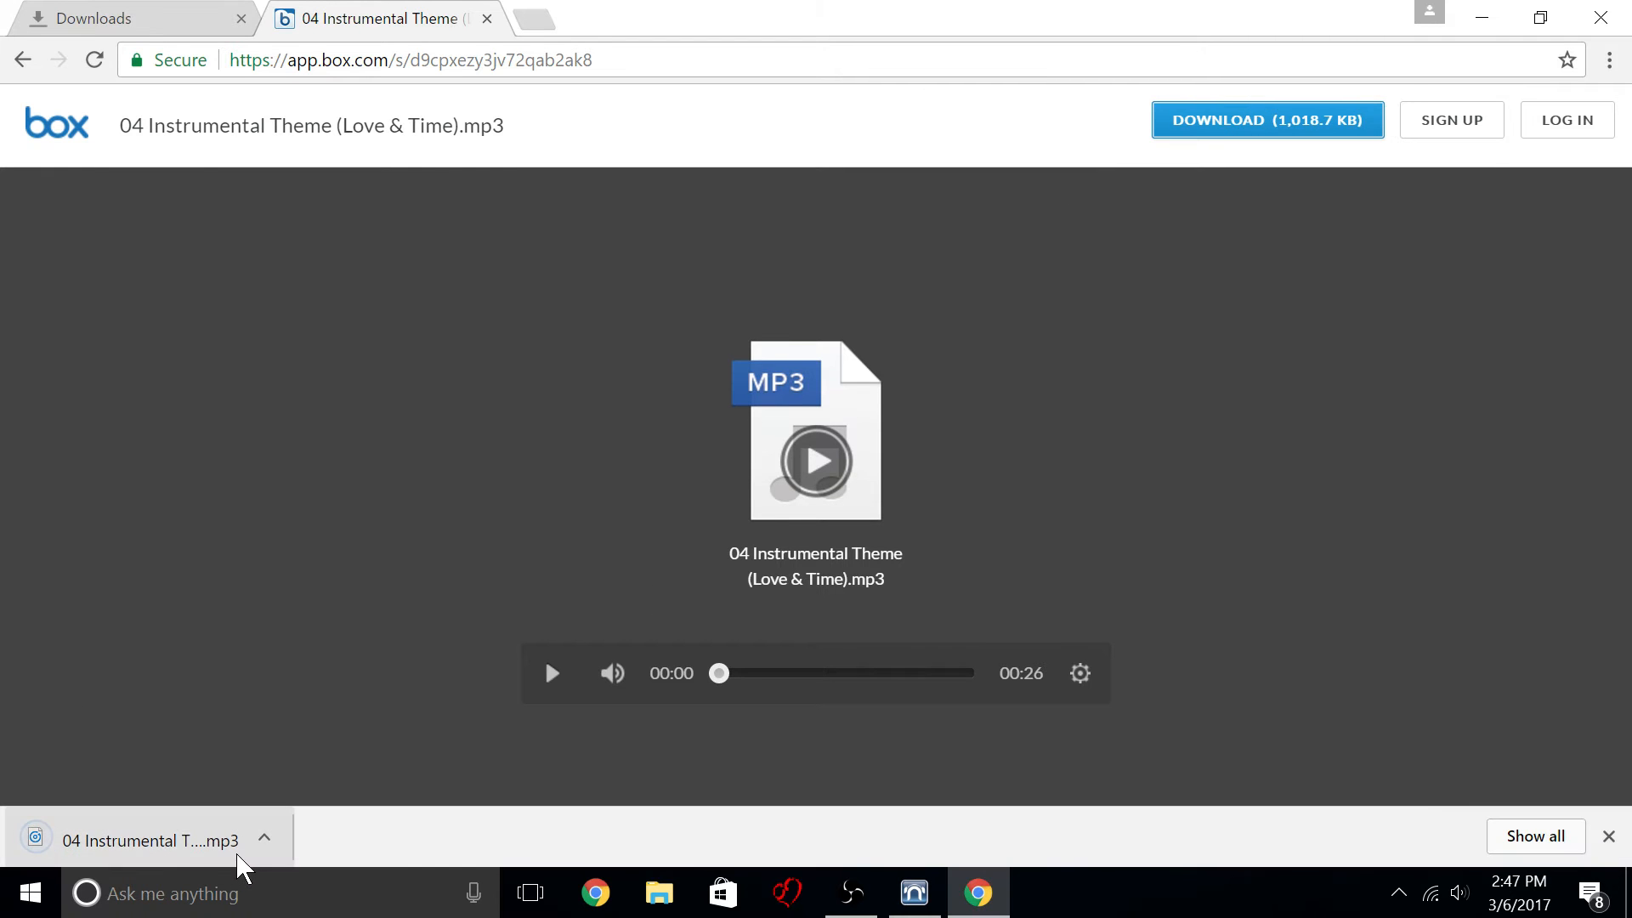
left_click(263, 838)
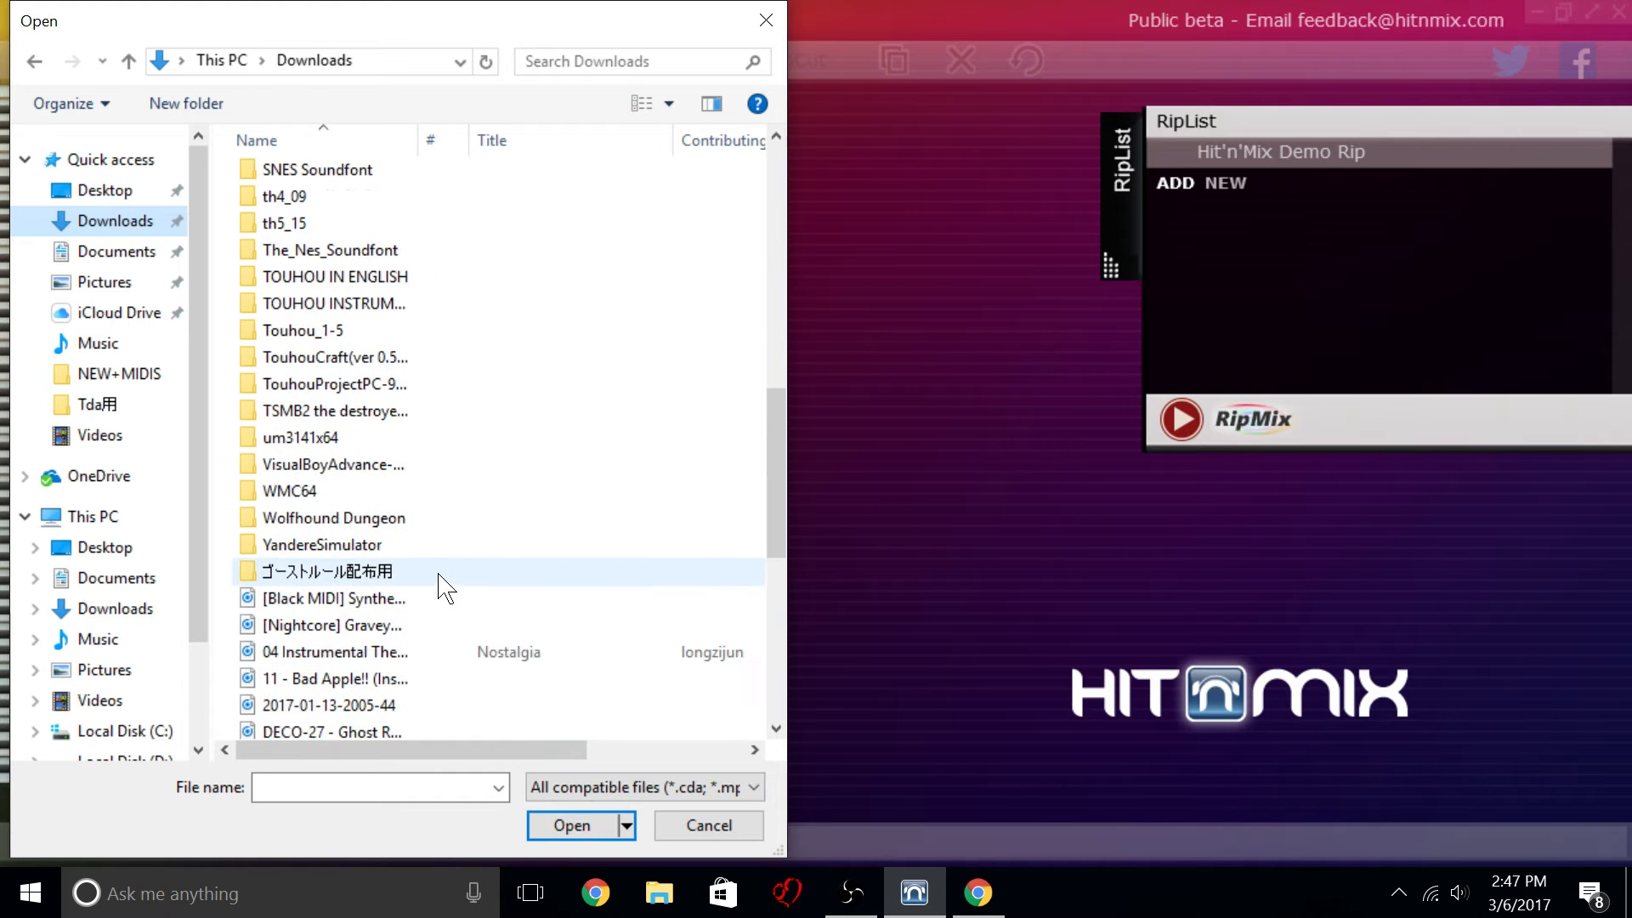
Load 04 Instrumental Theme (Love & Time).mp3 from Downloads into the RipList and let the Ripper run.
left_click(333, 590)
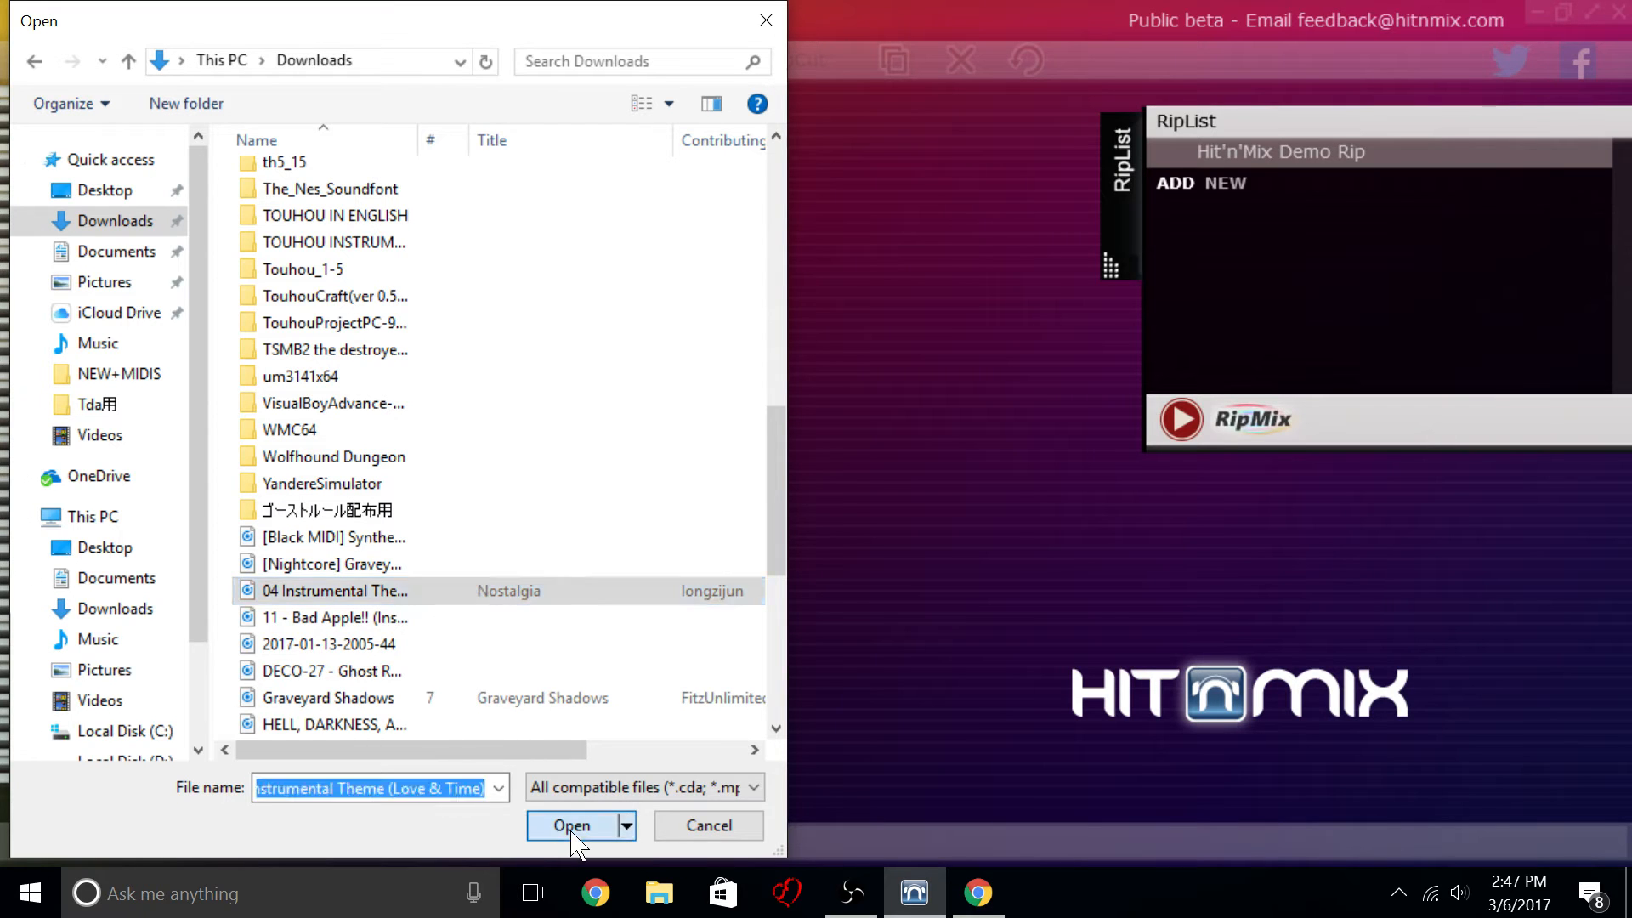
left_click(570, 826)
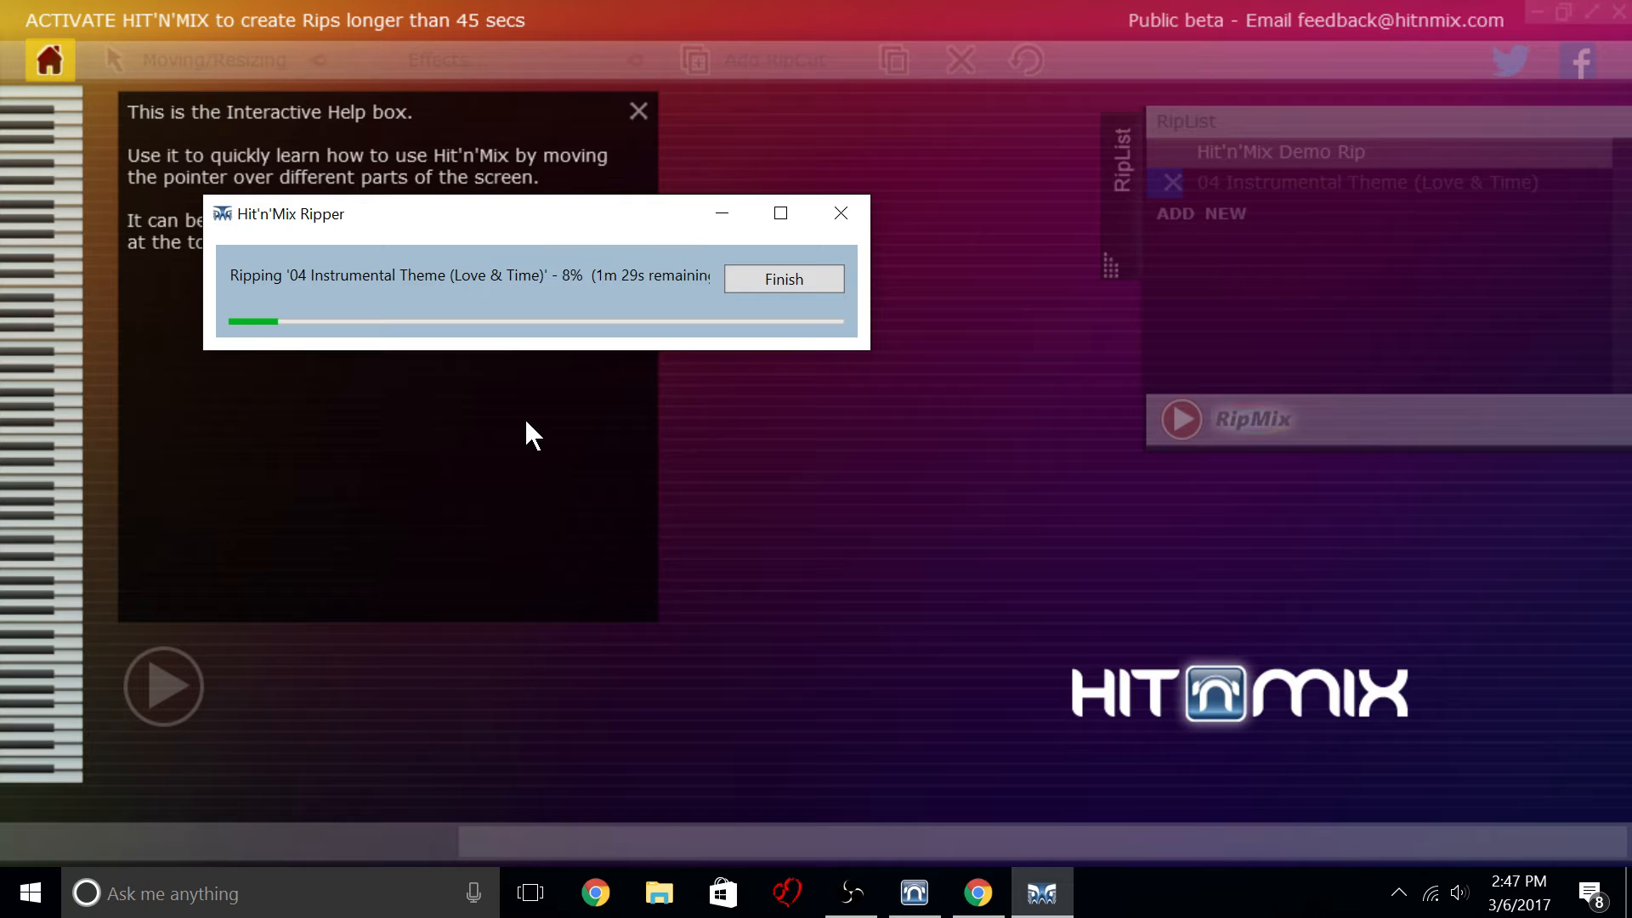
left_click(850, 892)
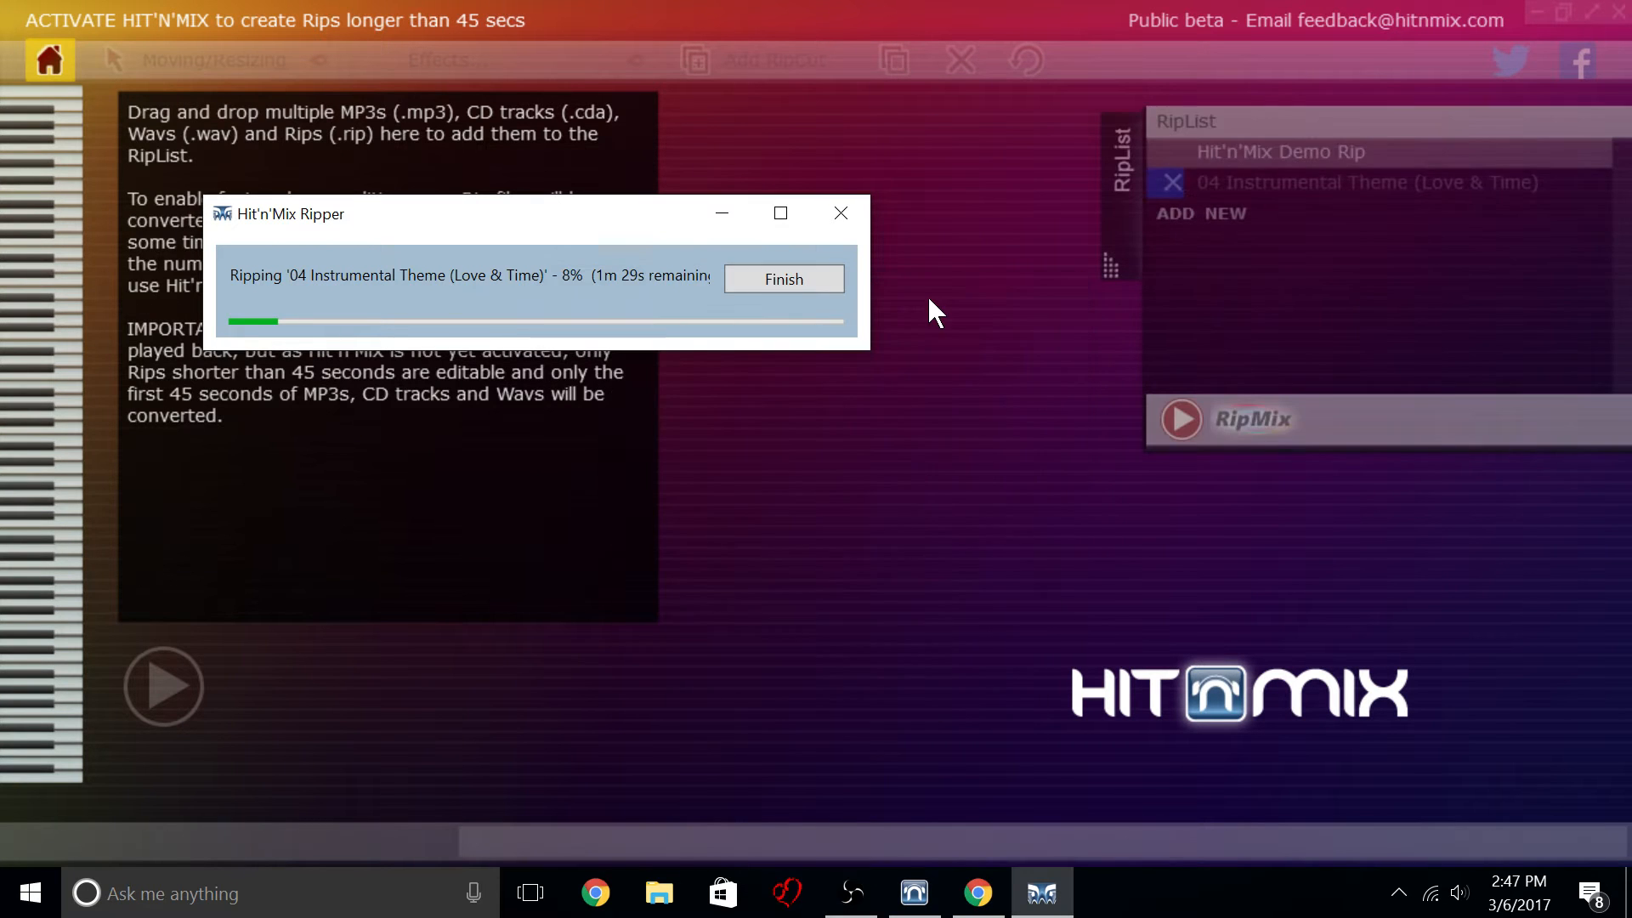
left_click(782, 279)
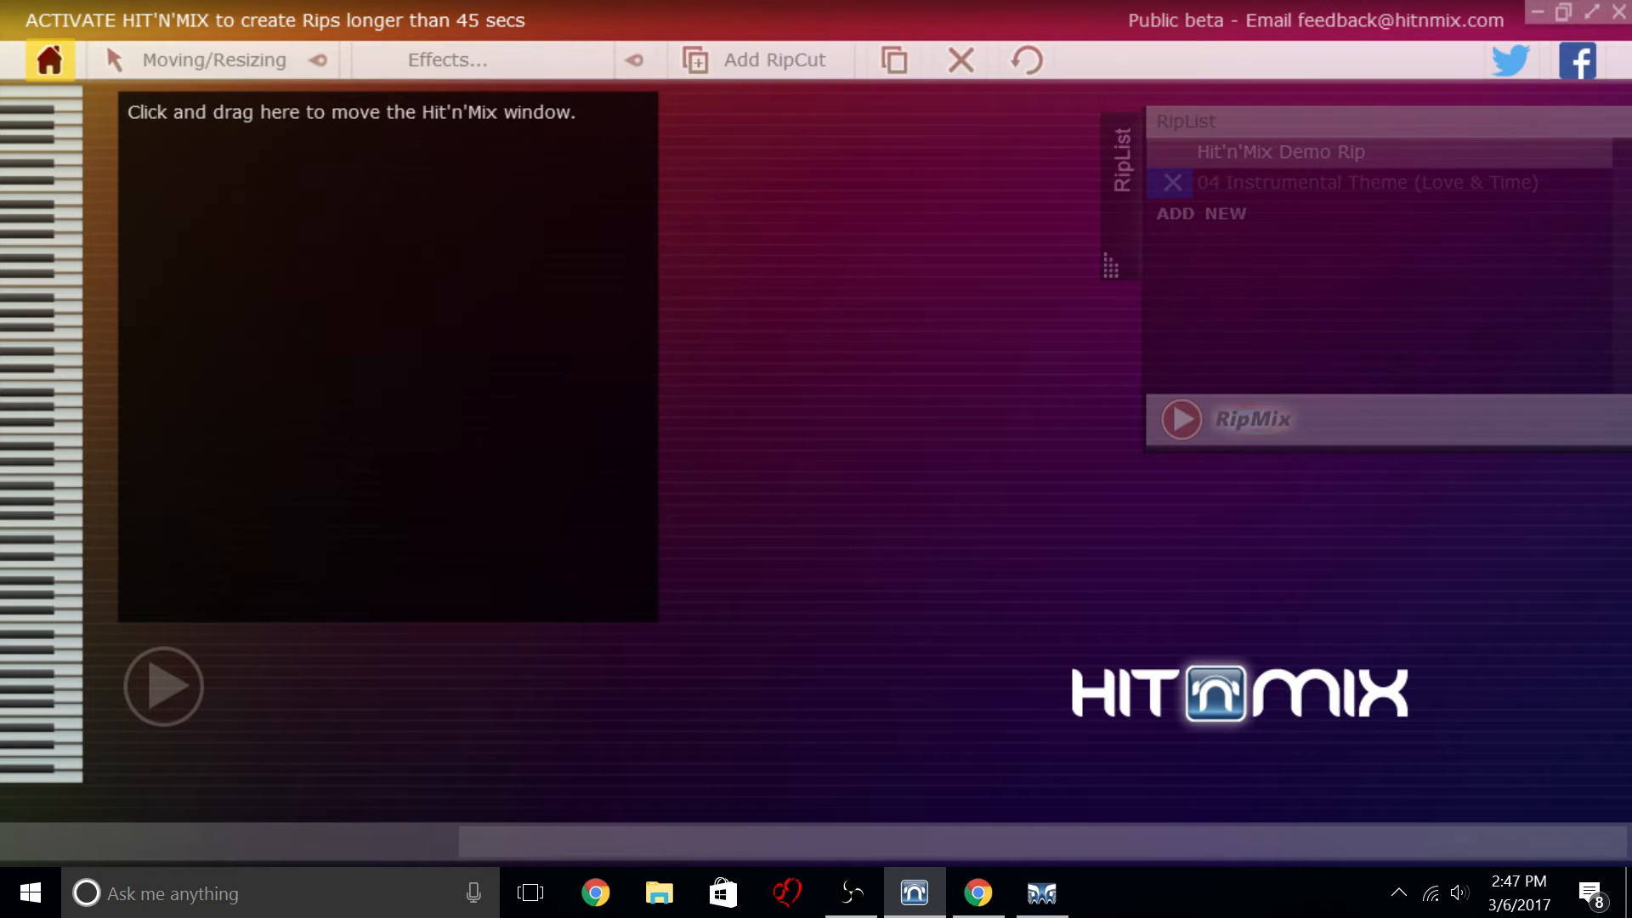
mouse_move(44, 60)
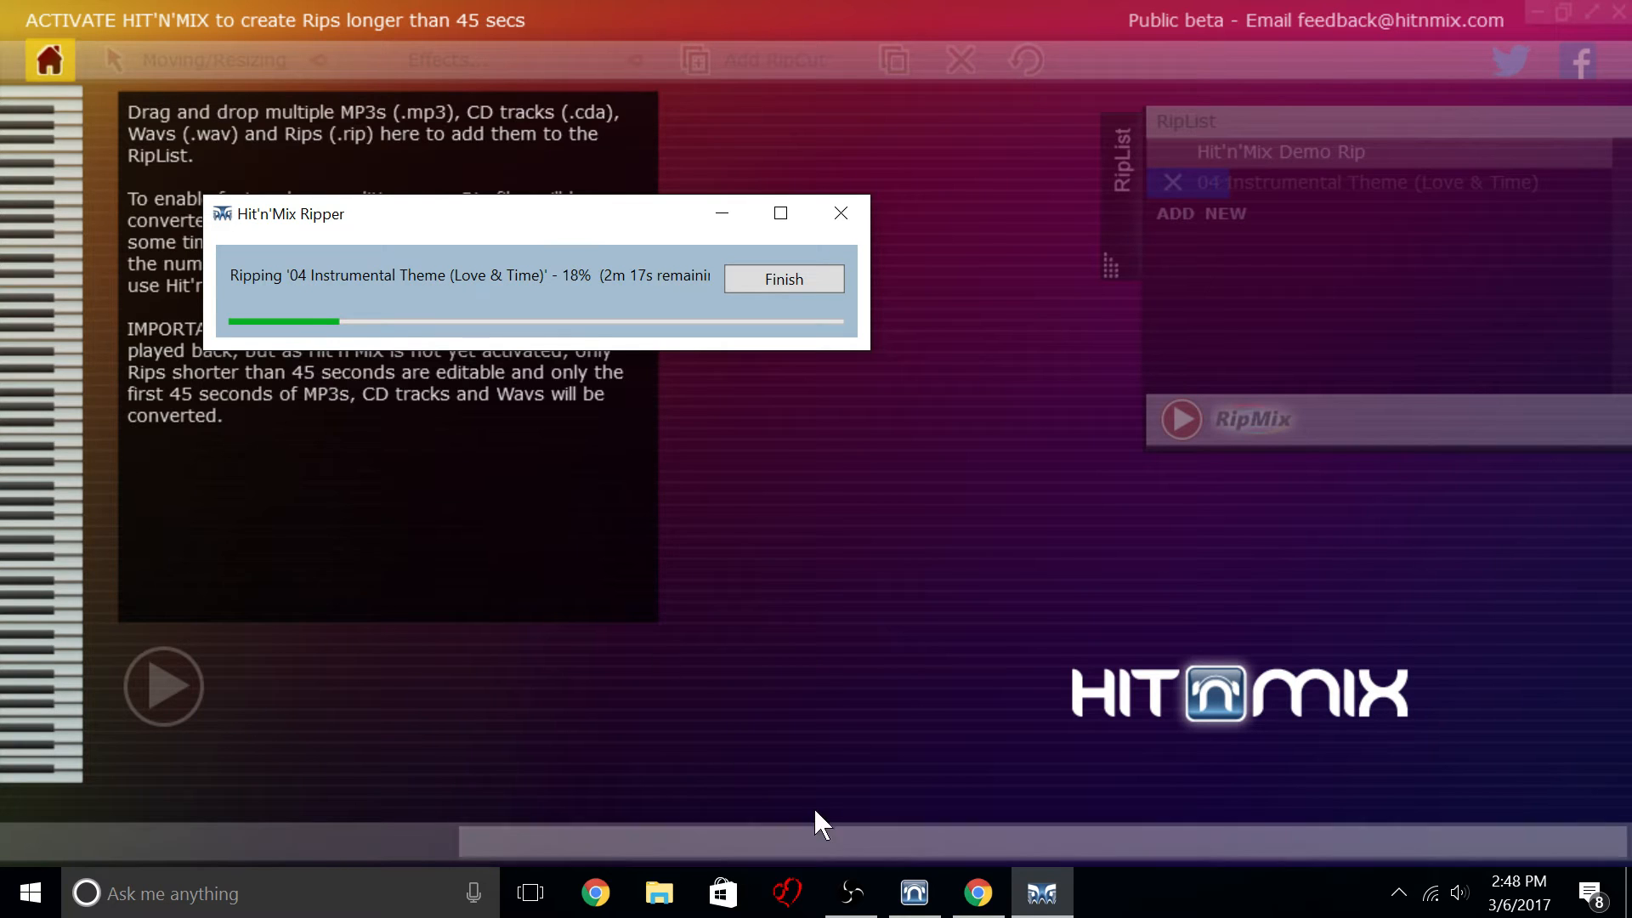
mouse_move(869, 677)
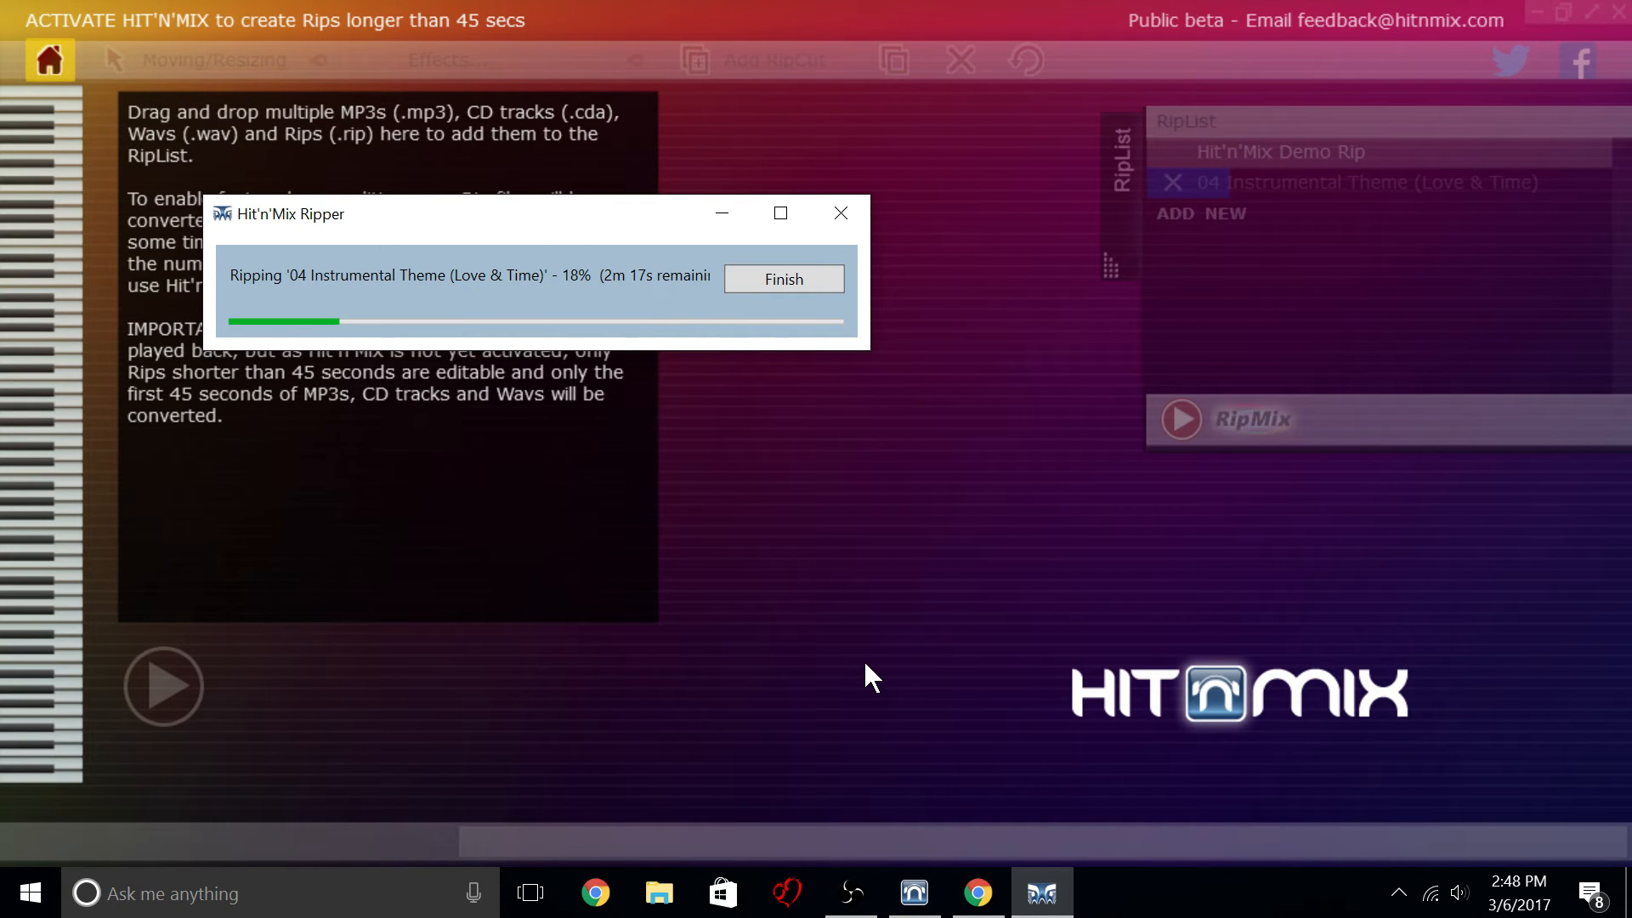
mouse_move(793, 674)
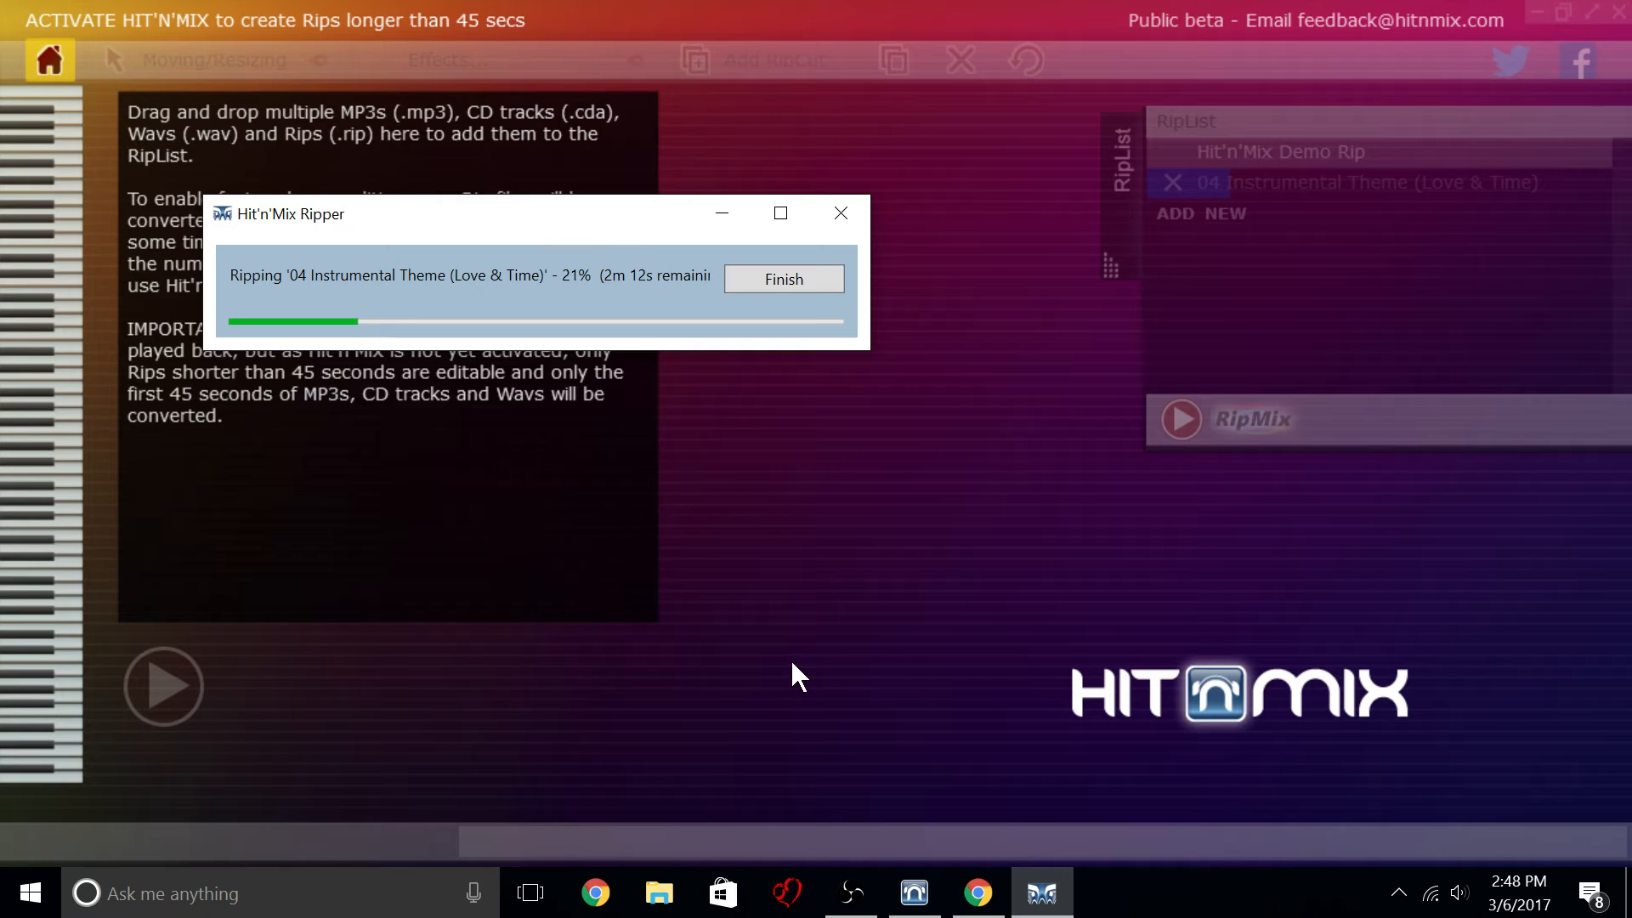
mouse_move(793, 627)
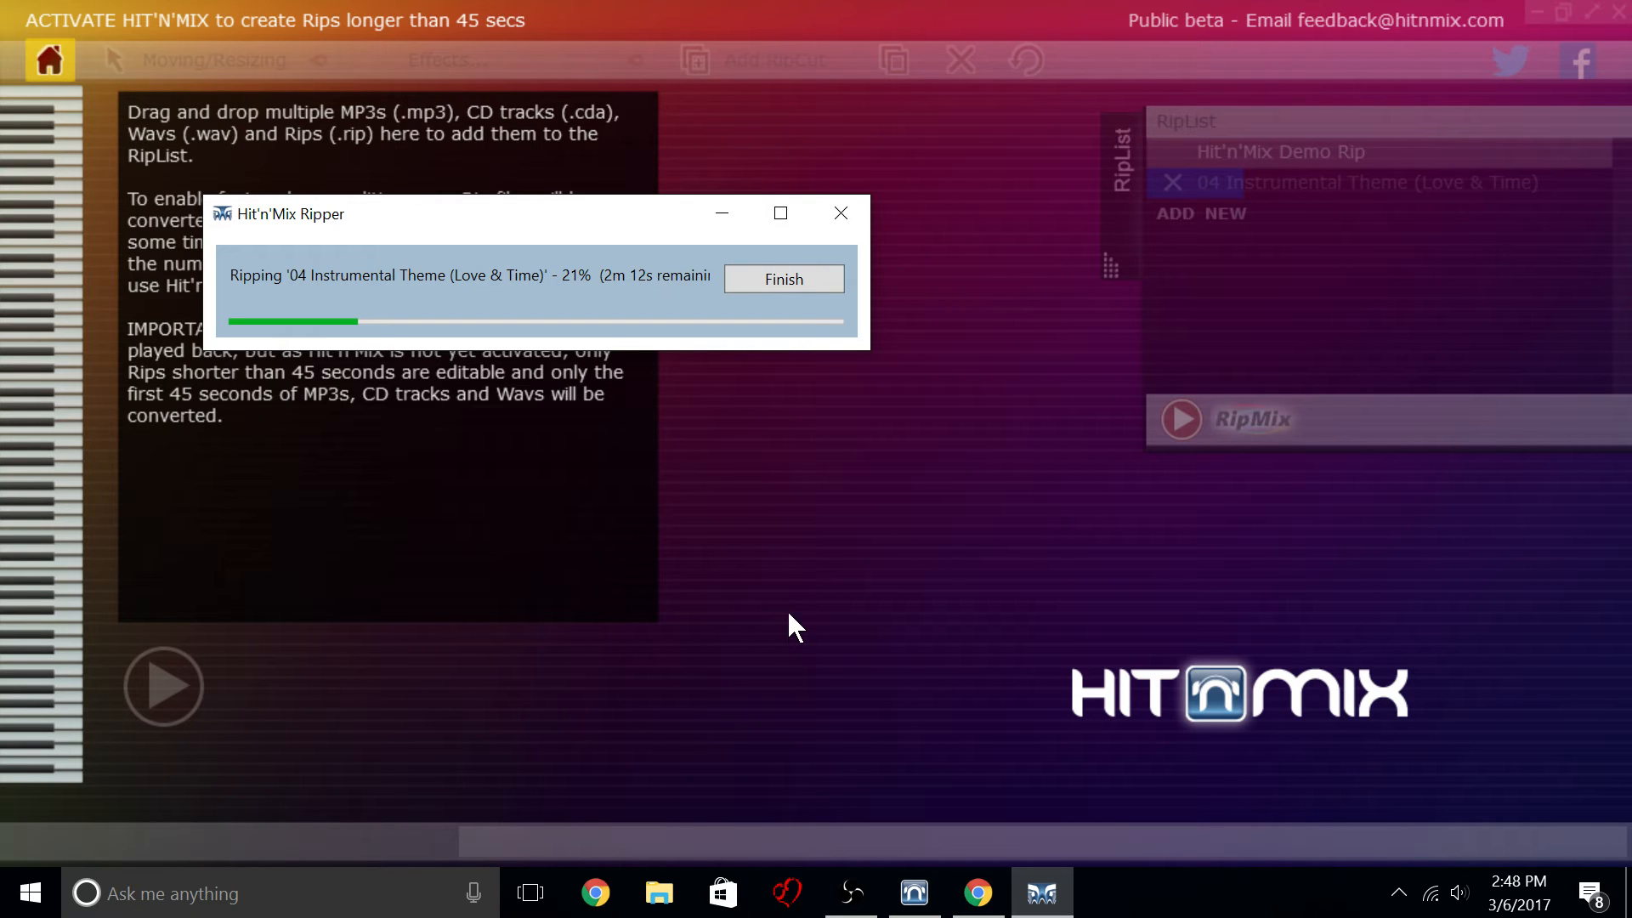
mouse_move(781, 632)
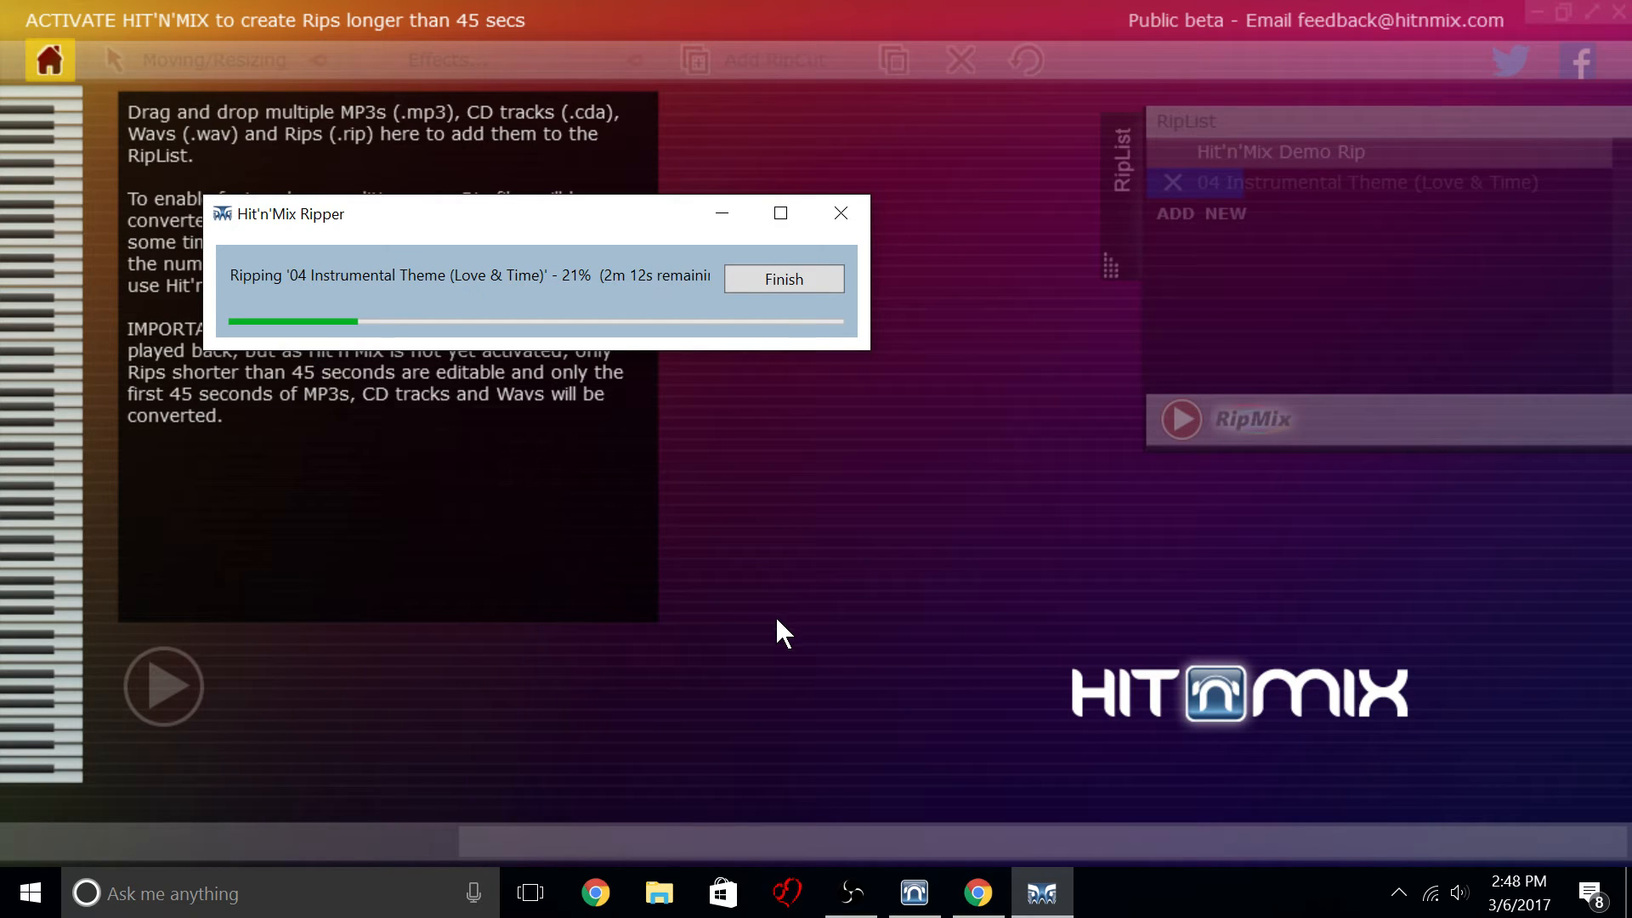
mouse_move(711, 539)
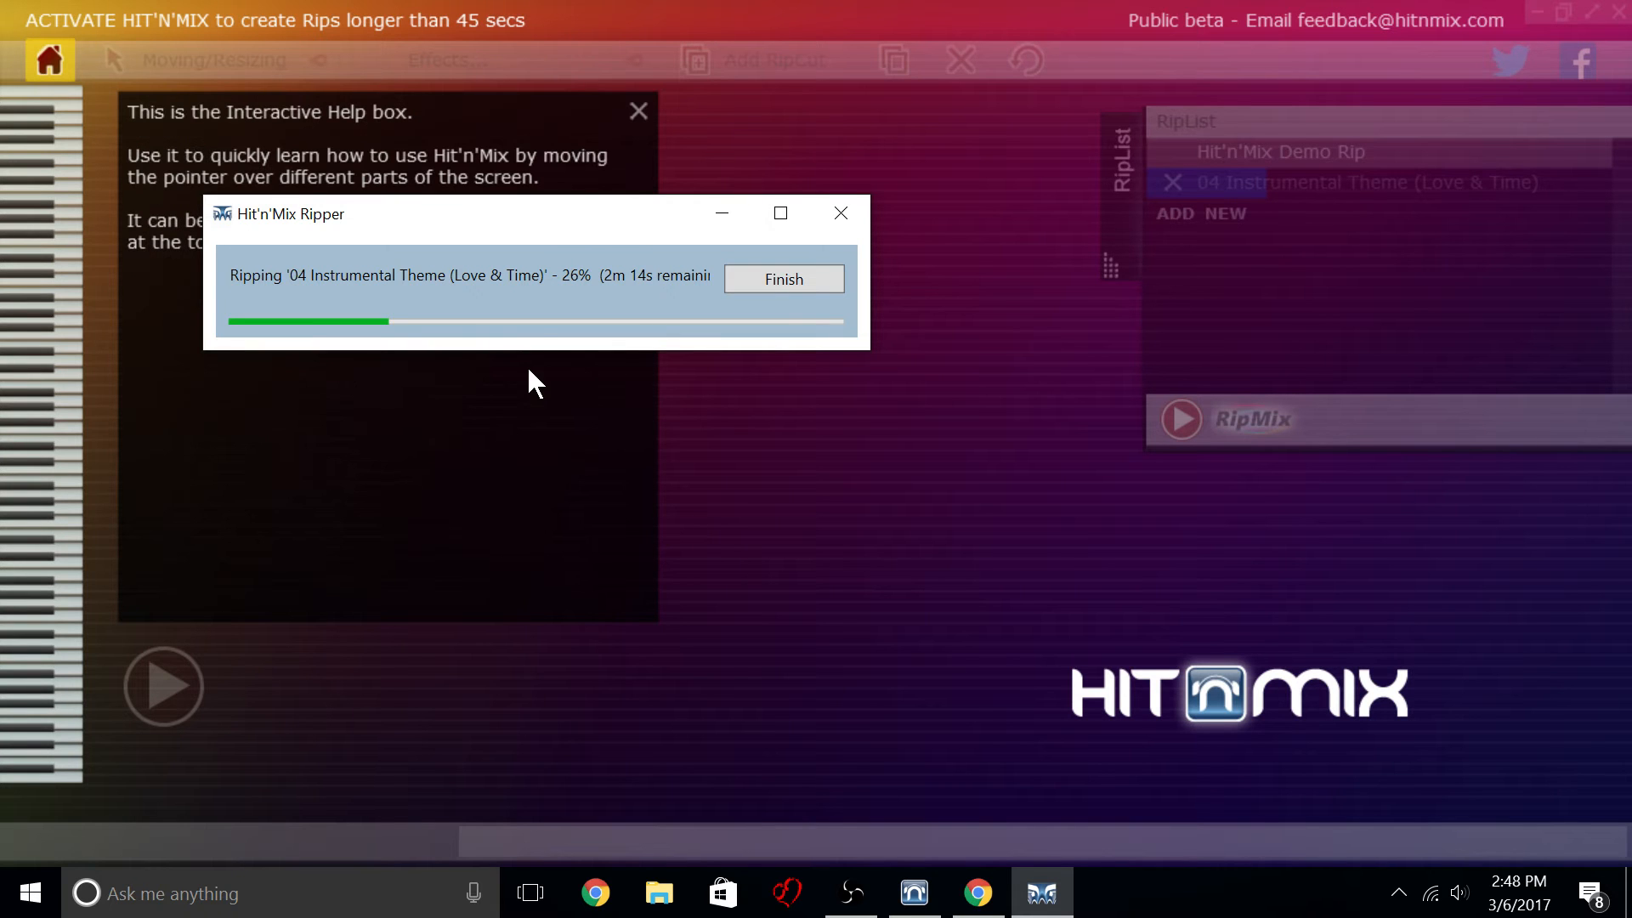
mouse_move(599, 401)
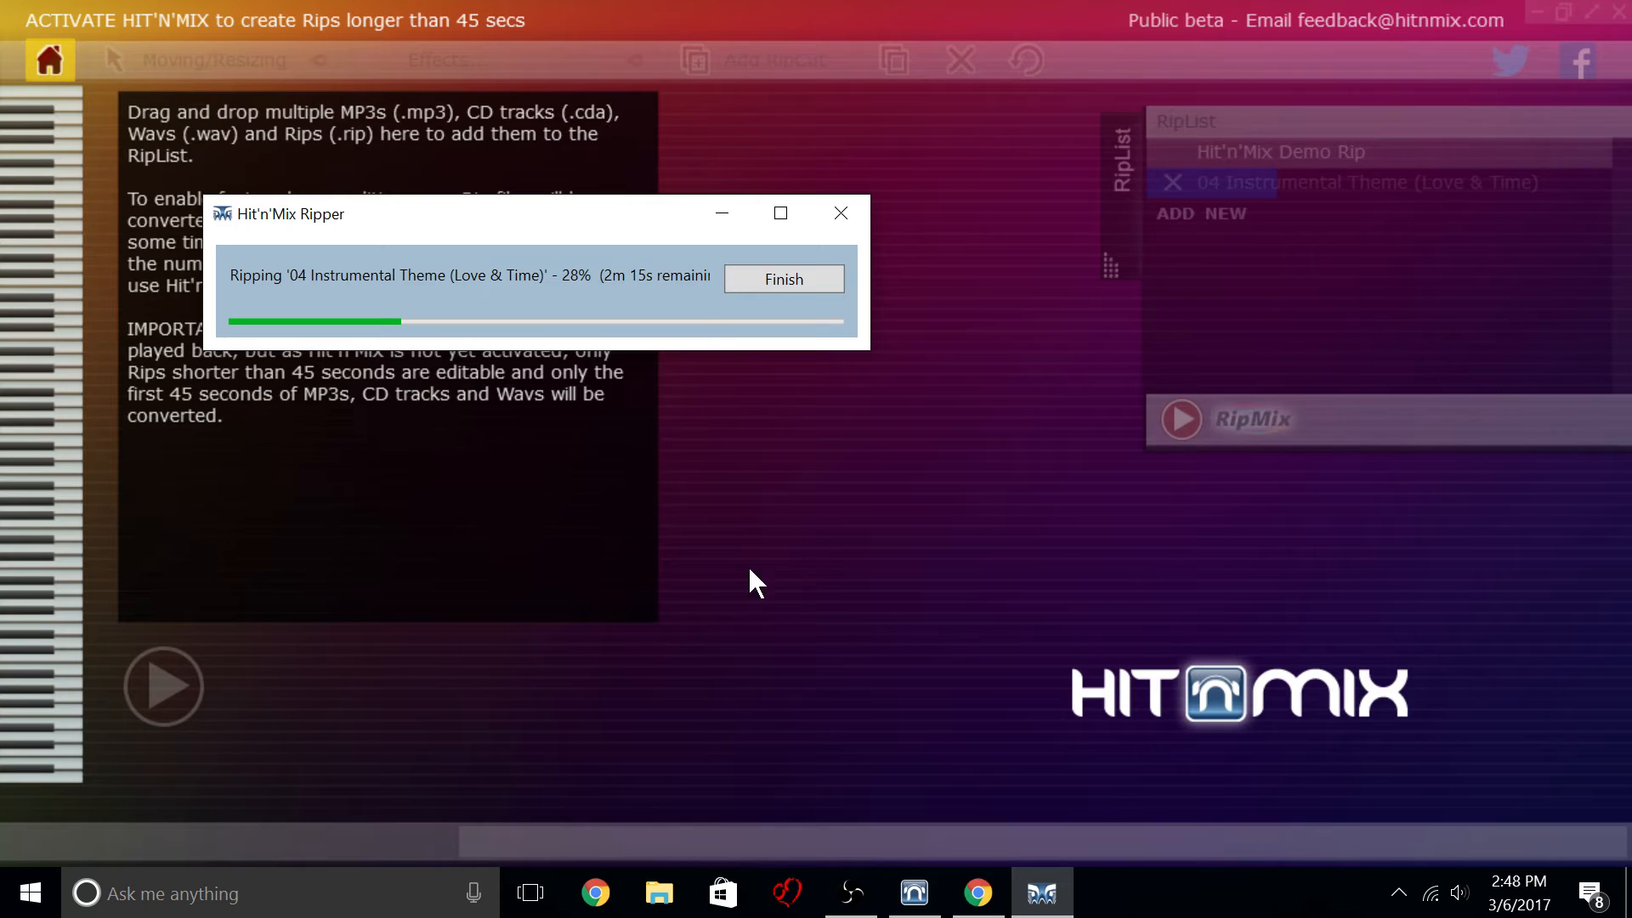
mouse_move(884, 724)
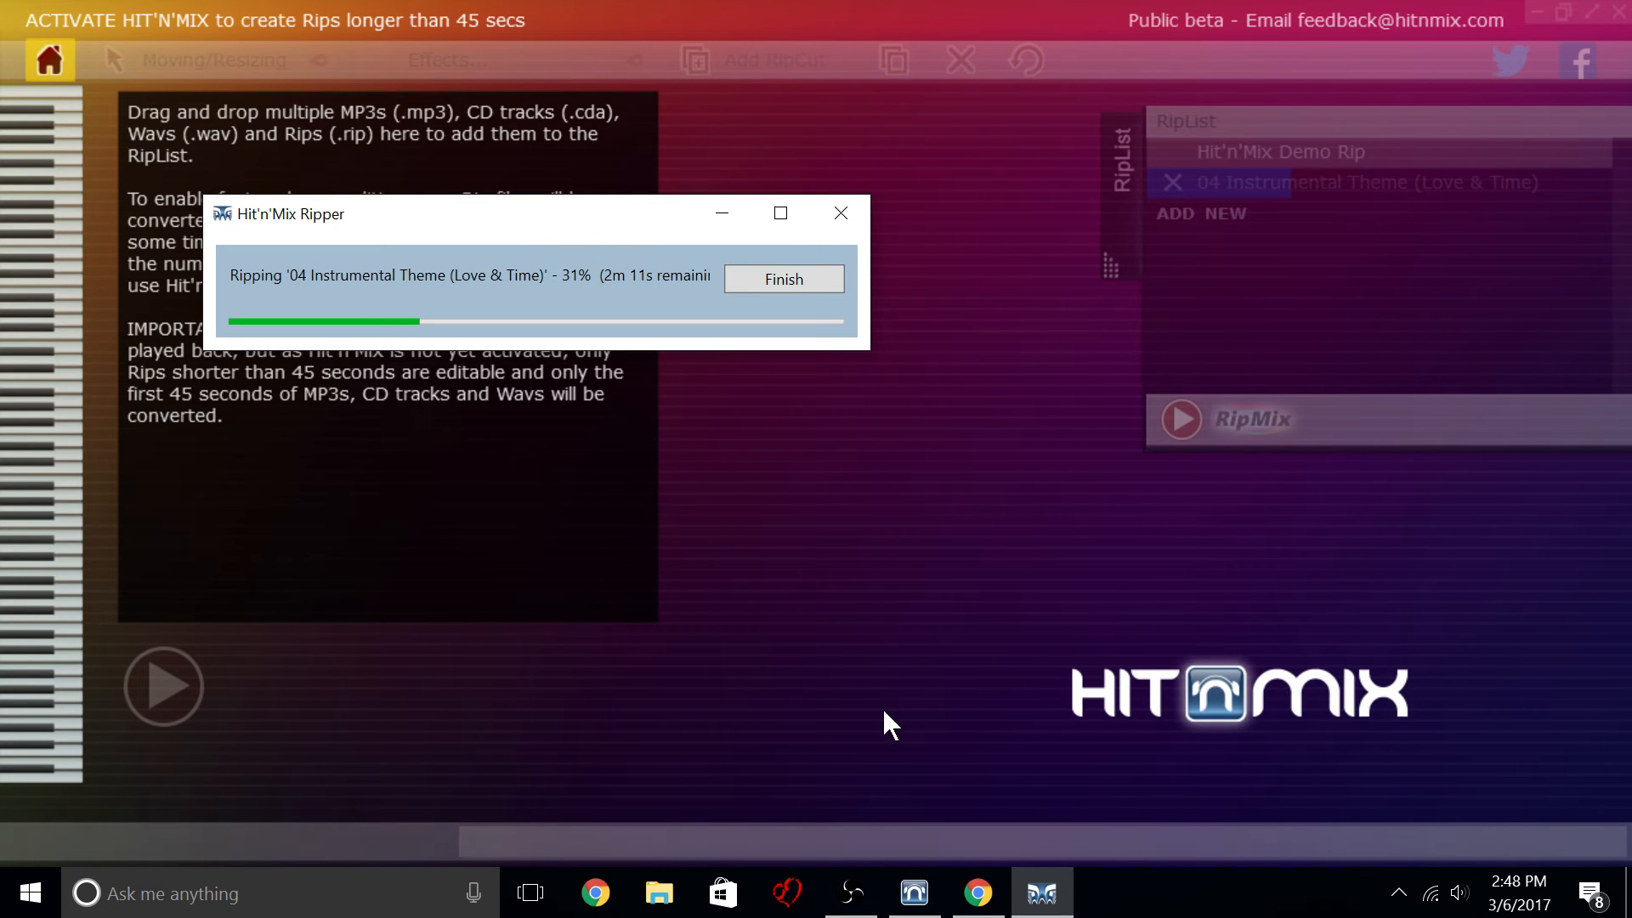
mouse_move(722, 212)
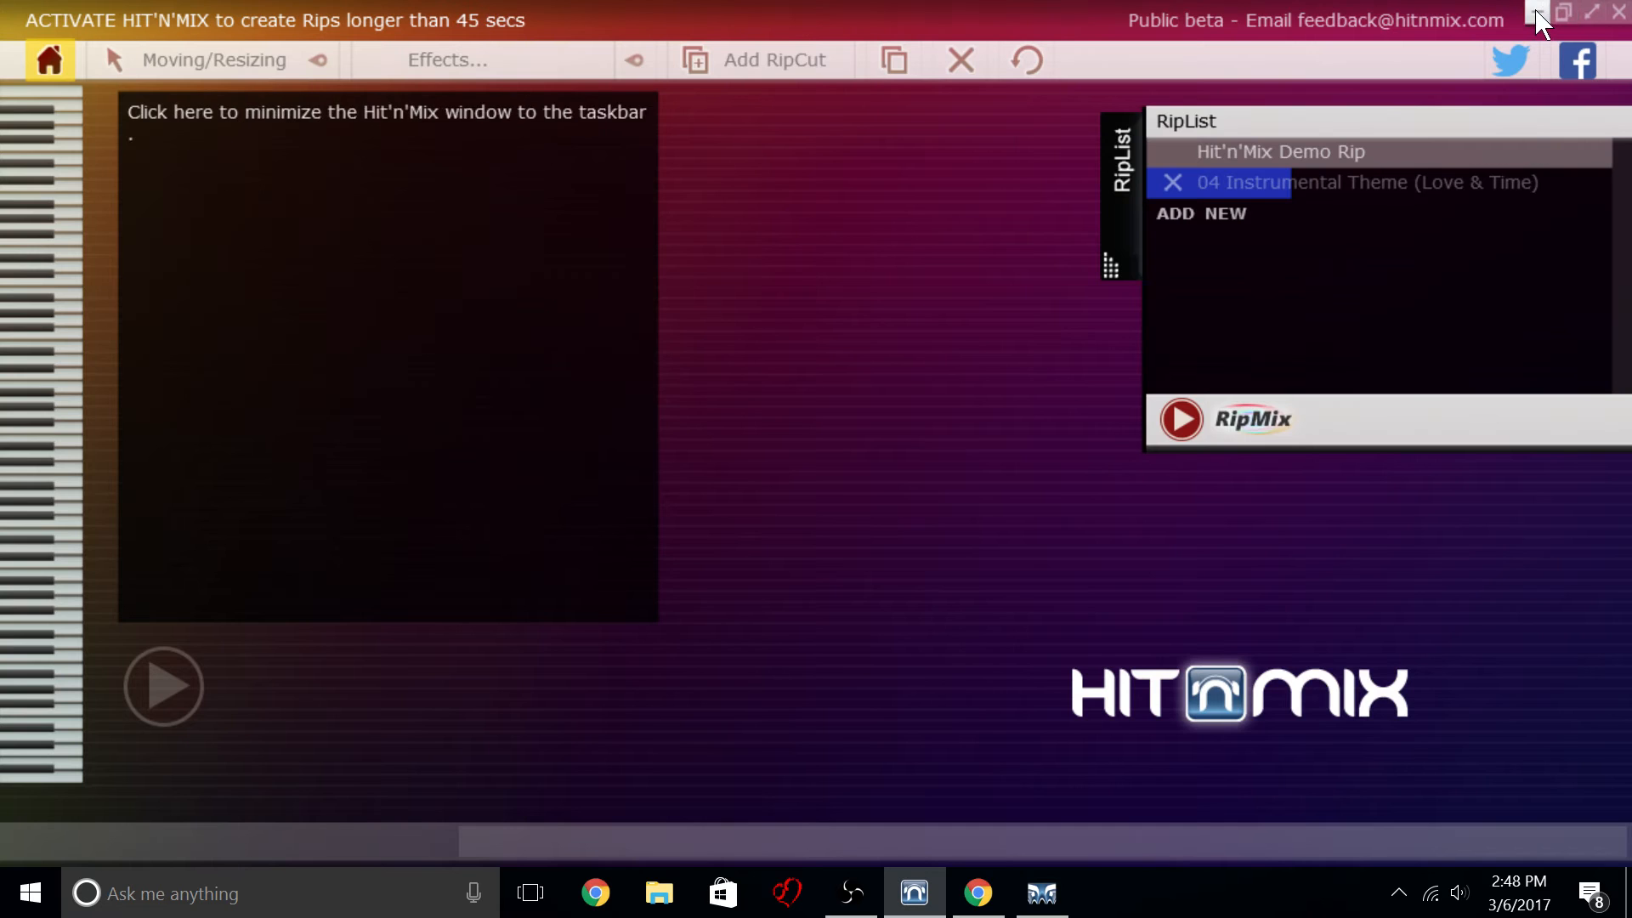
Minimize Hit'n'Mix, launch intelliScore Ensemble and continue past the demo notice into the New Project Wizard.
left_click(1535, 12)
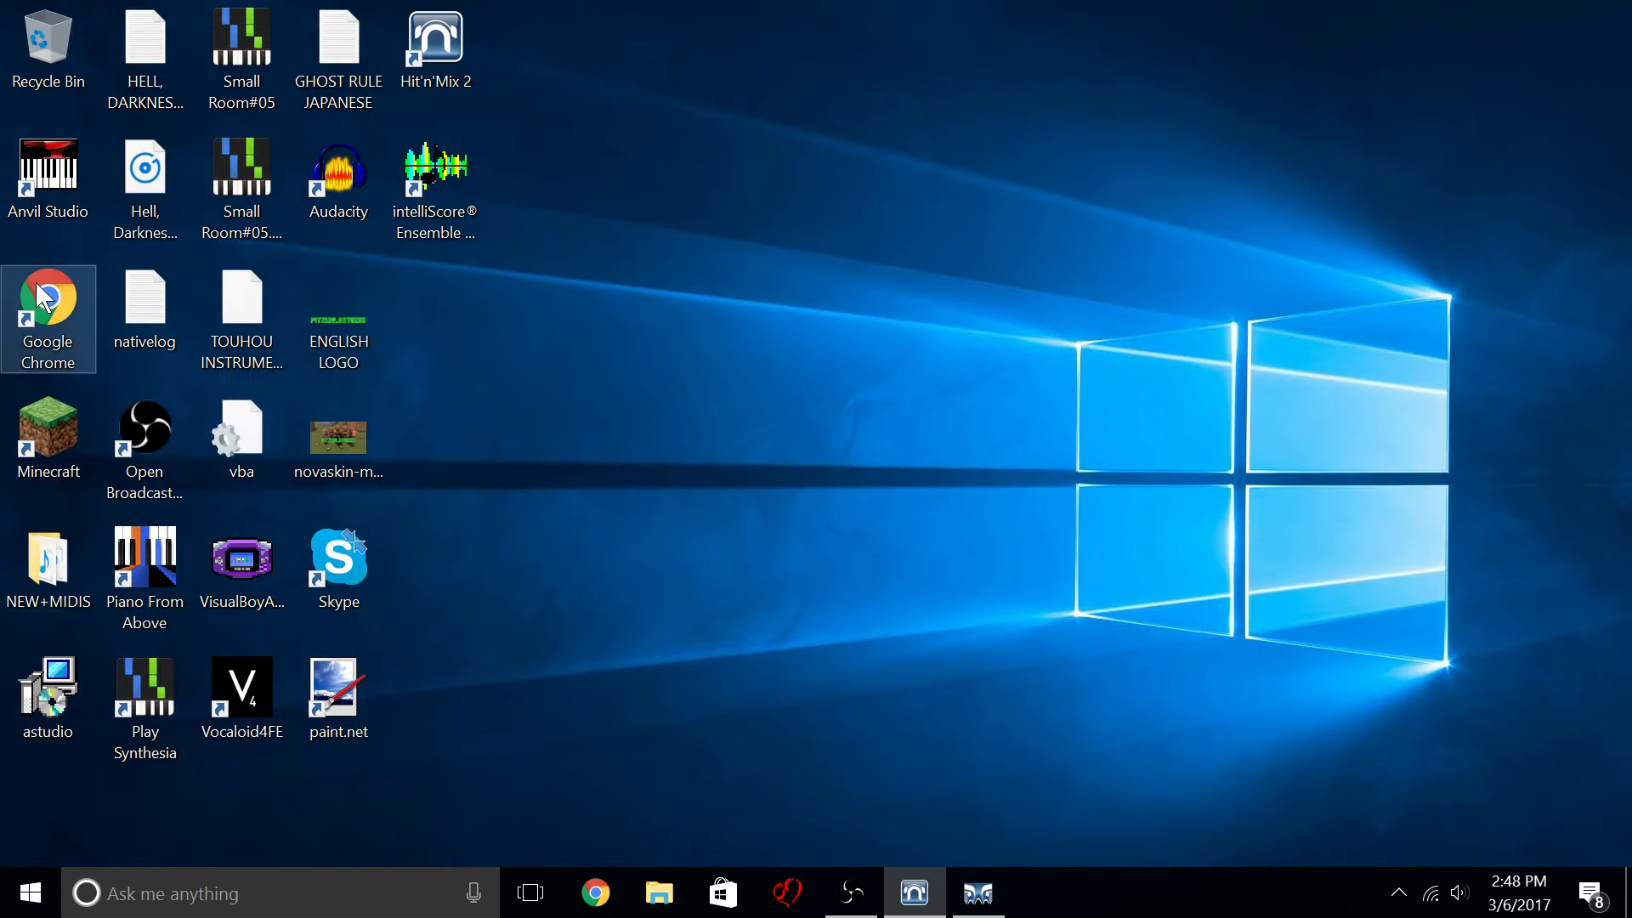
double_click(436, 187)
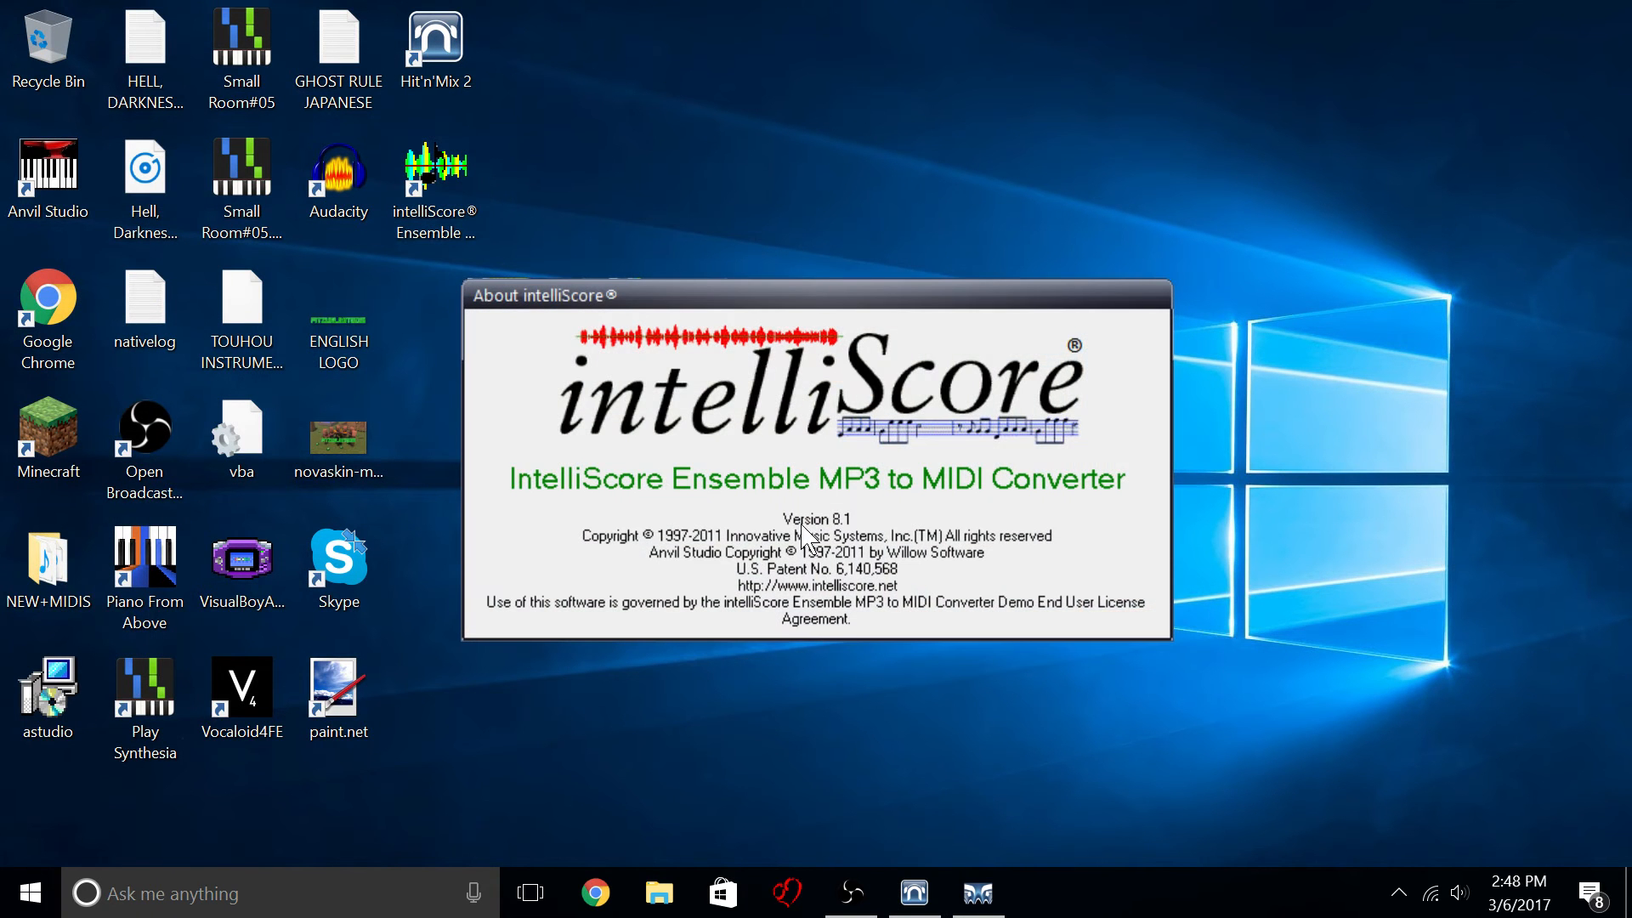
mouse_move(869, 532)
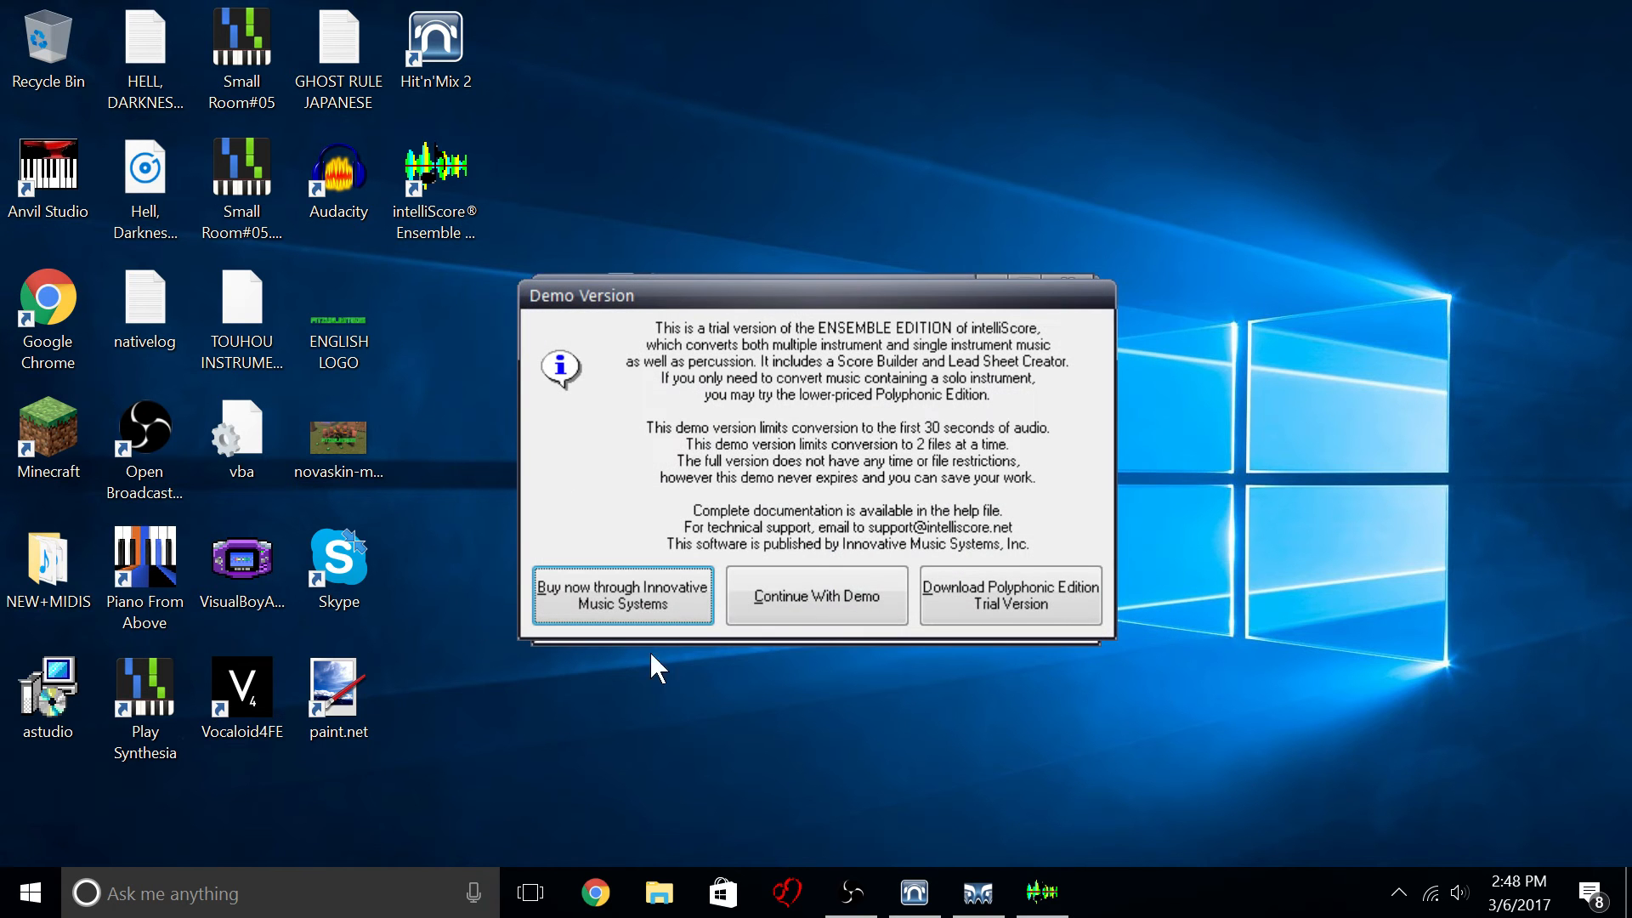
mouse_move(816, 595)
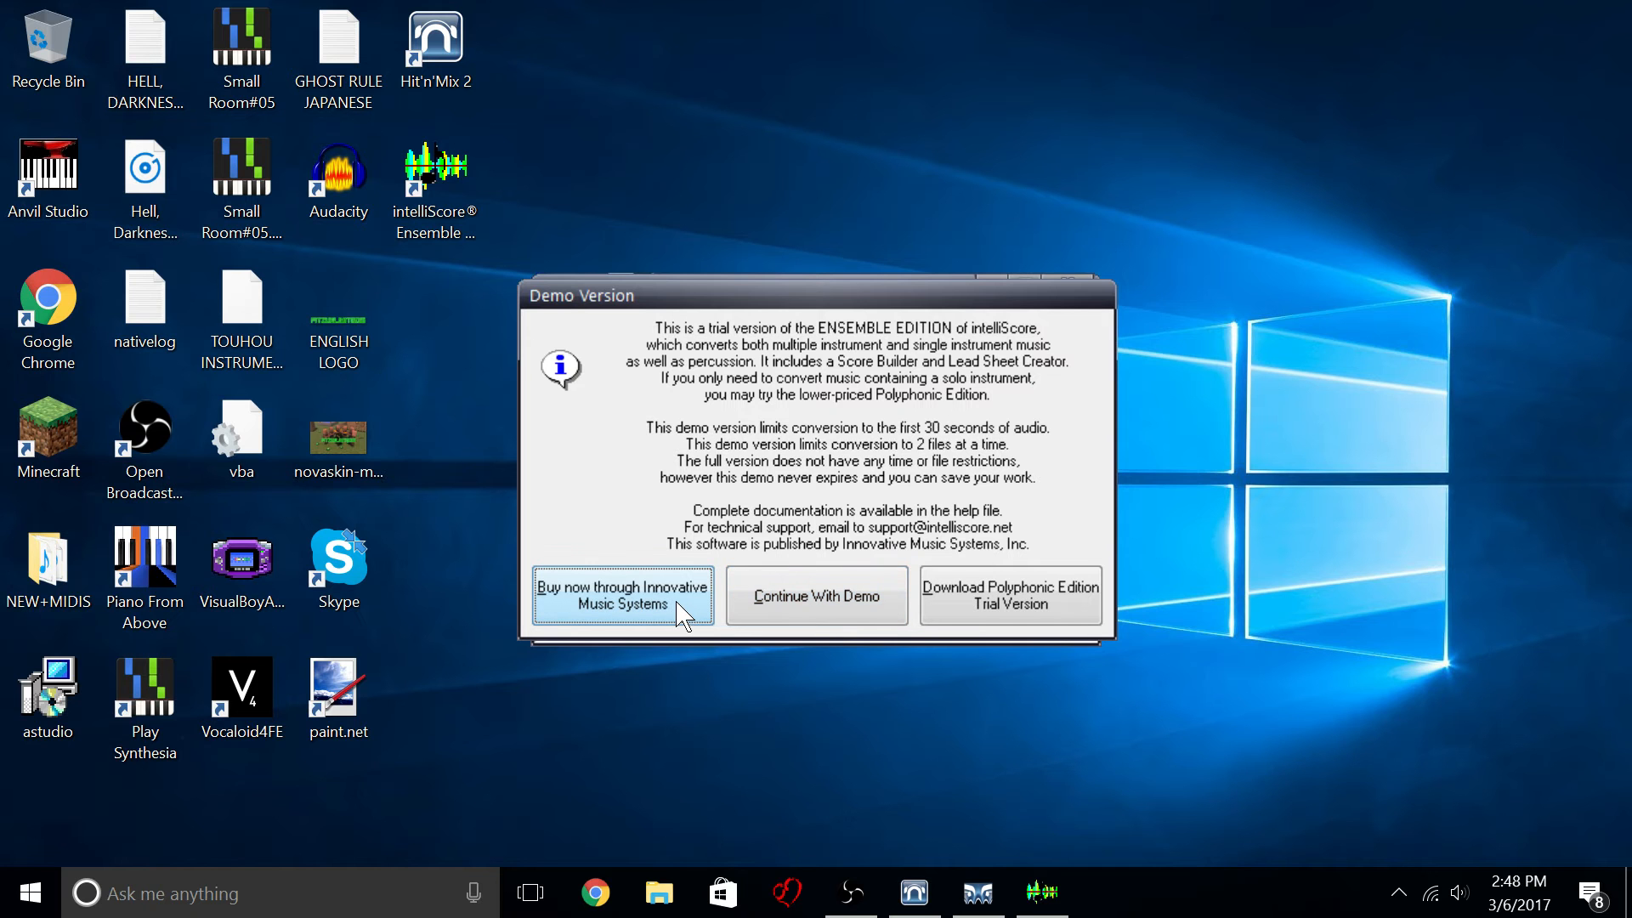
mouse_move(750, 605)
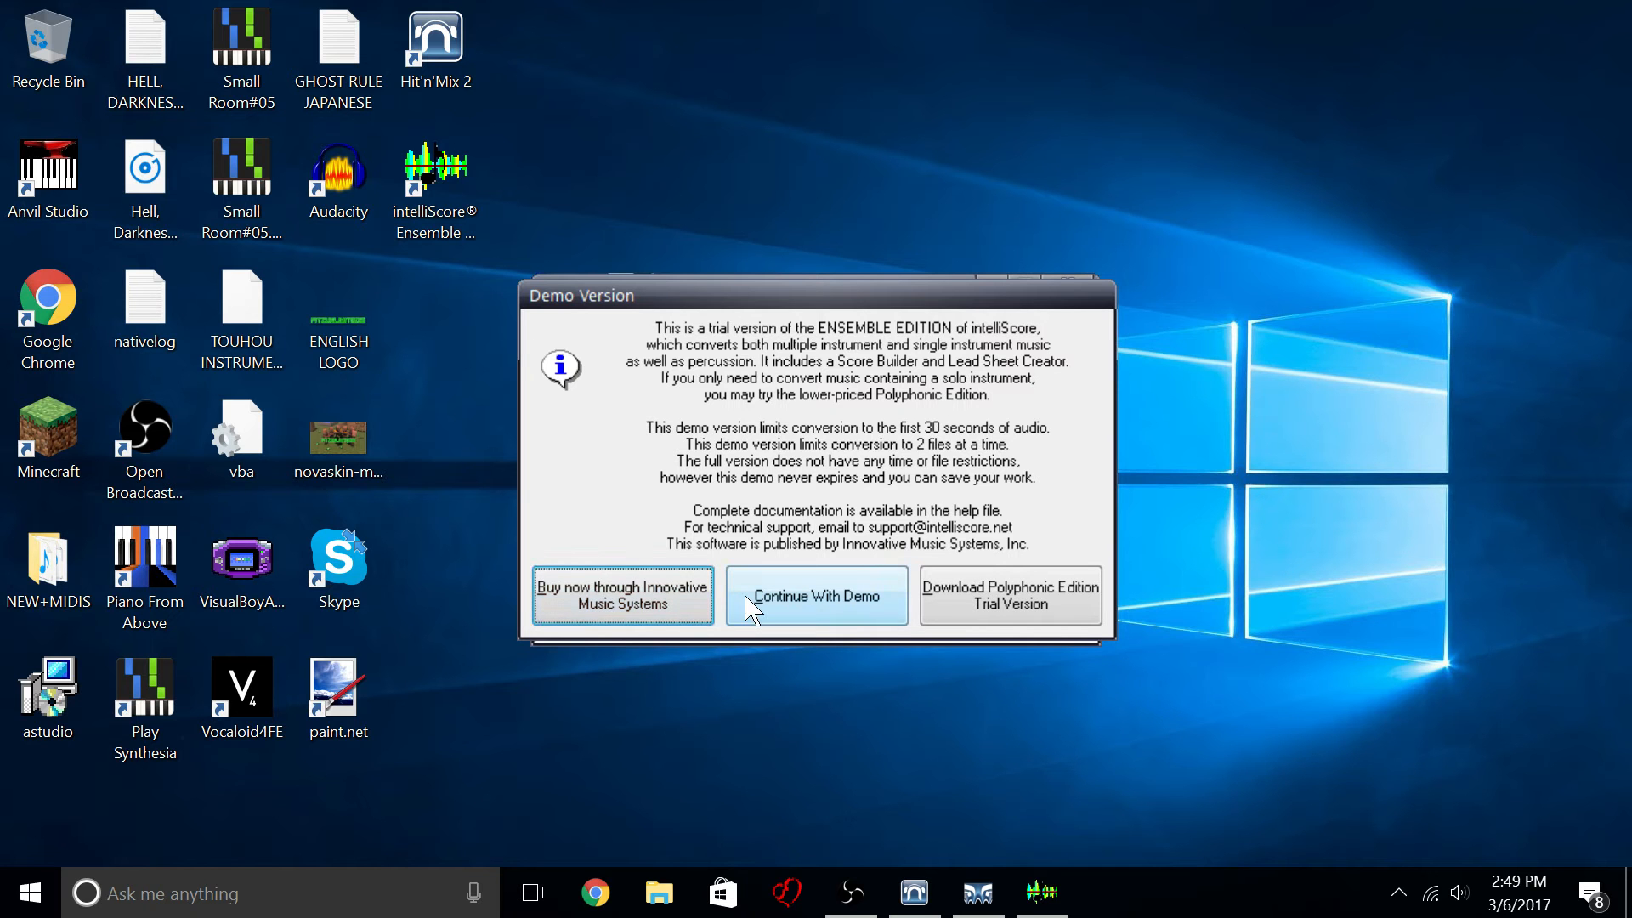
left_click(816, 597)
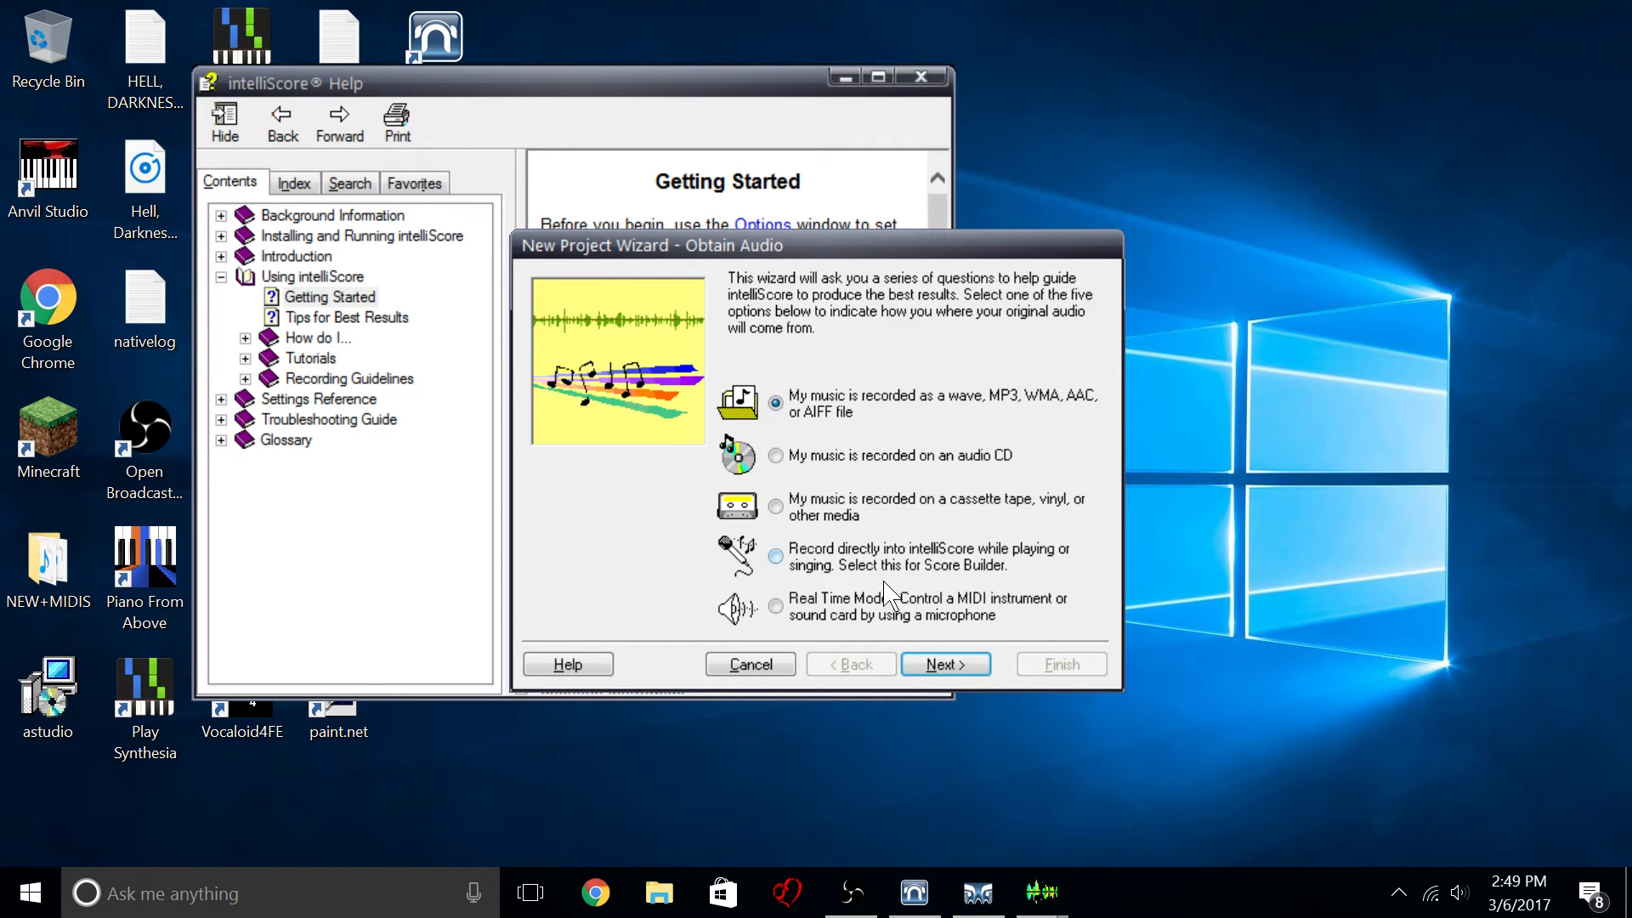
Load 04 Instrumental Theme (Love & Time) from Downloads as the wizard's audio file.
left_click(944, 665)
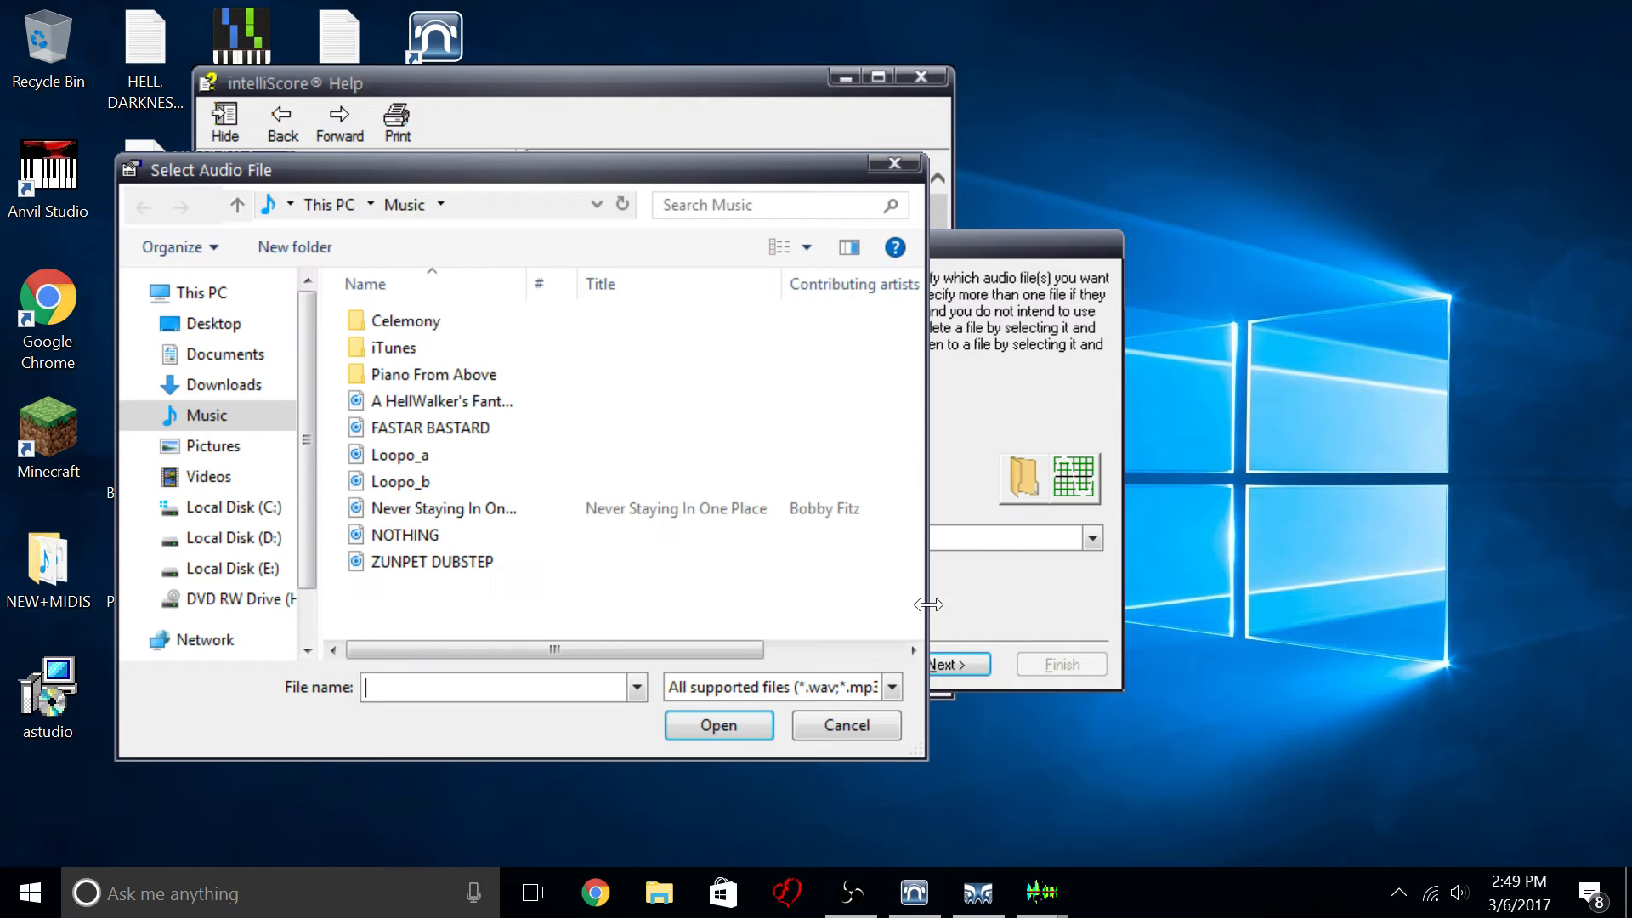
mouse_move(897, 195)
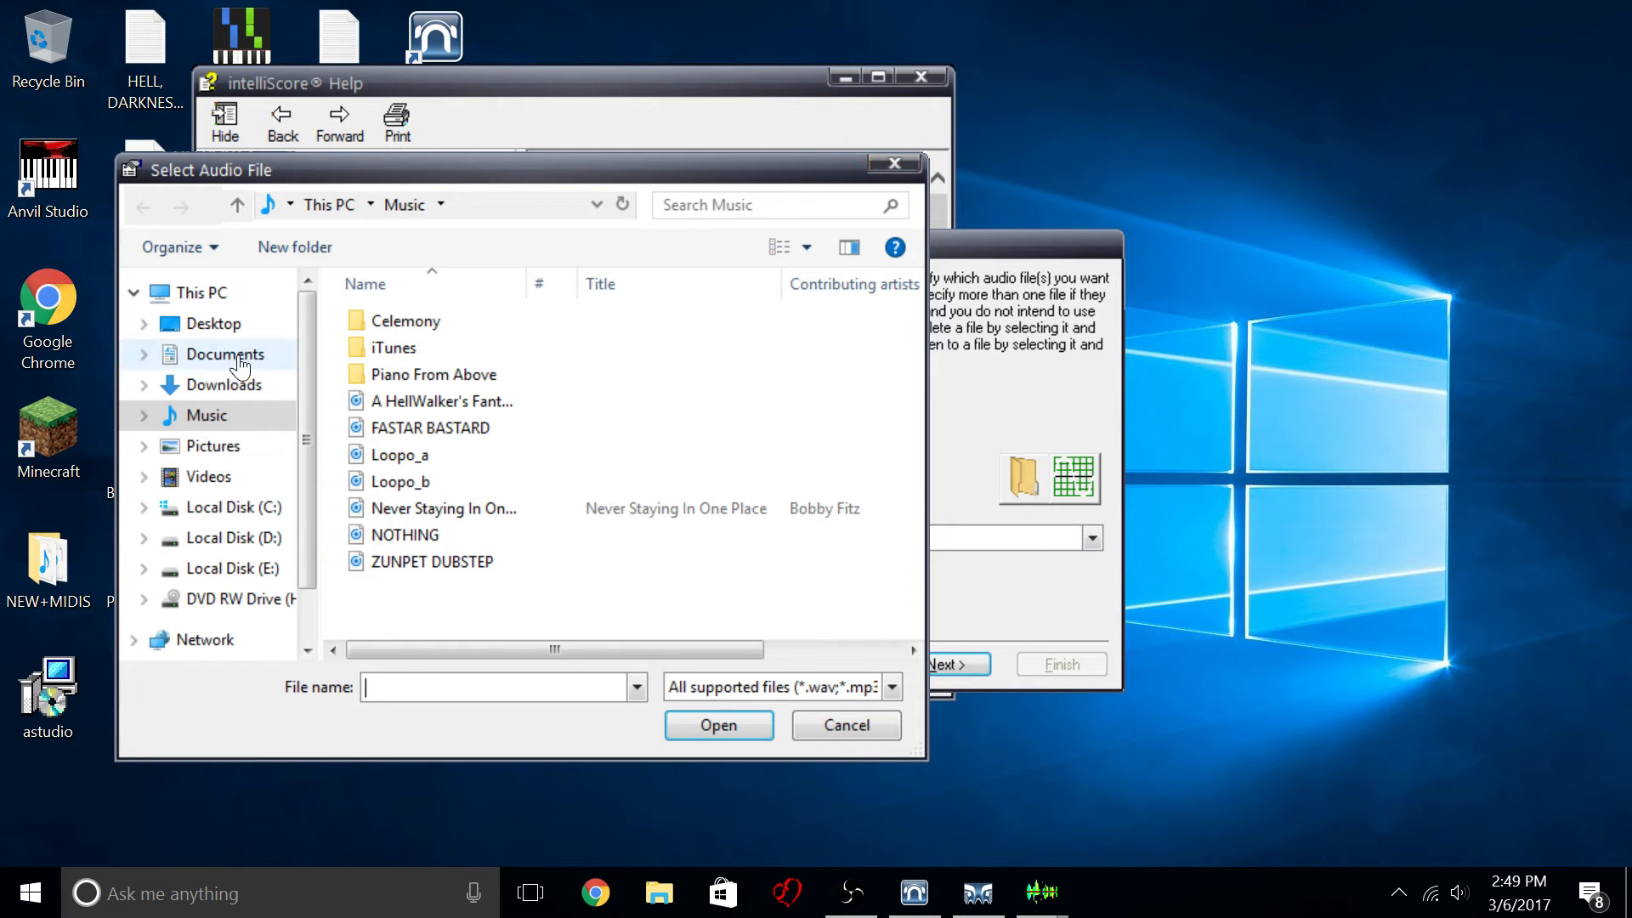
left_click(219, 384)
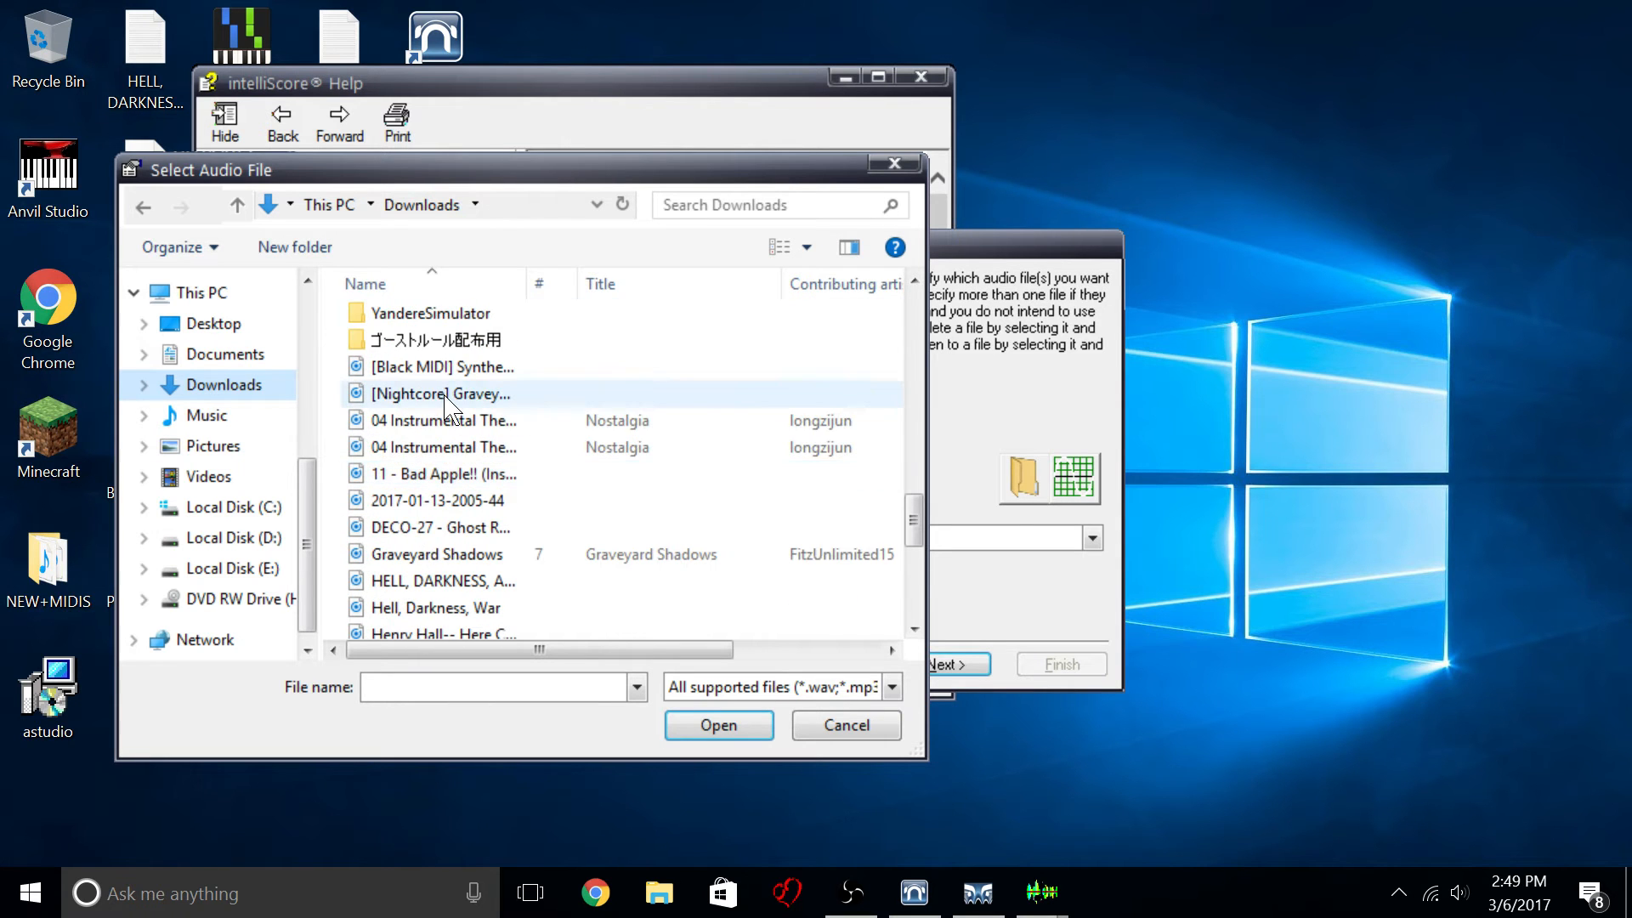
left_click(445, 420)
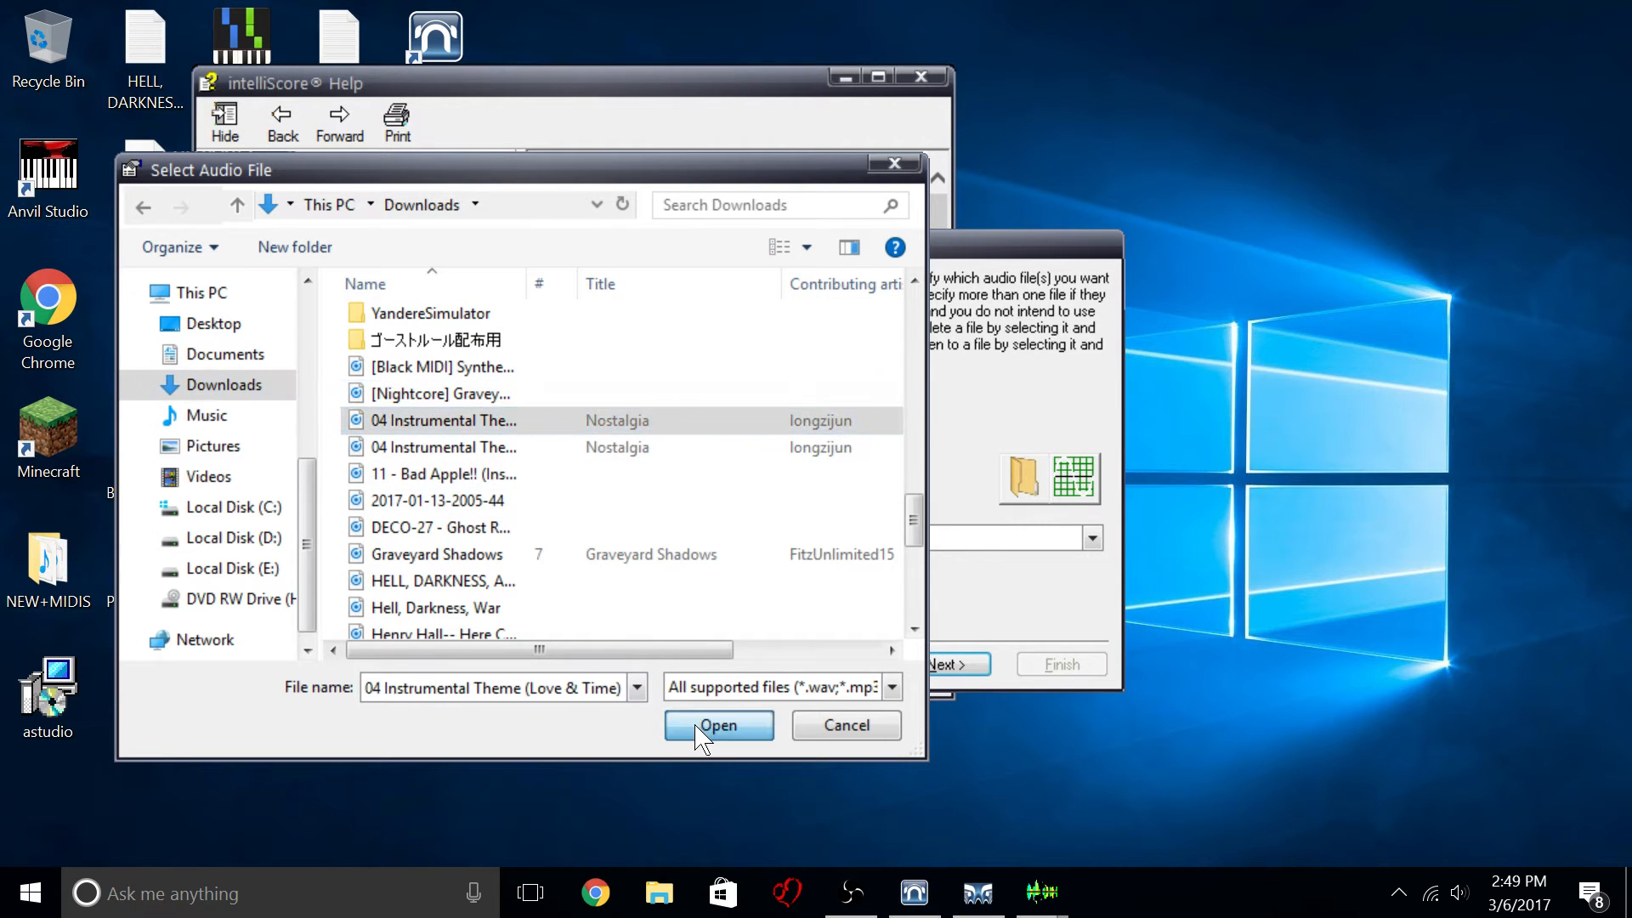
left_click(717, 724)
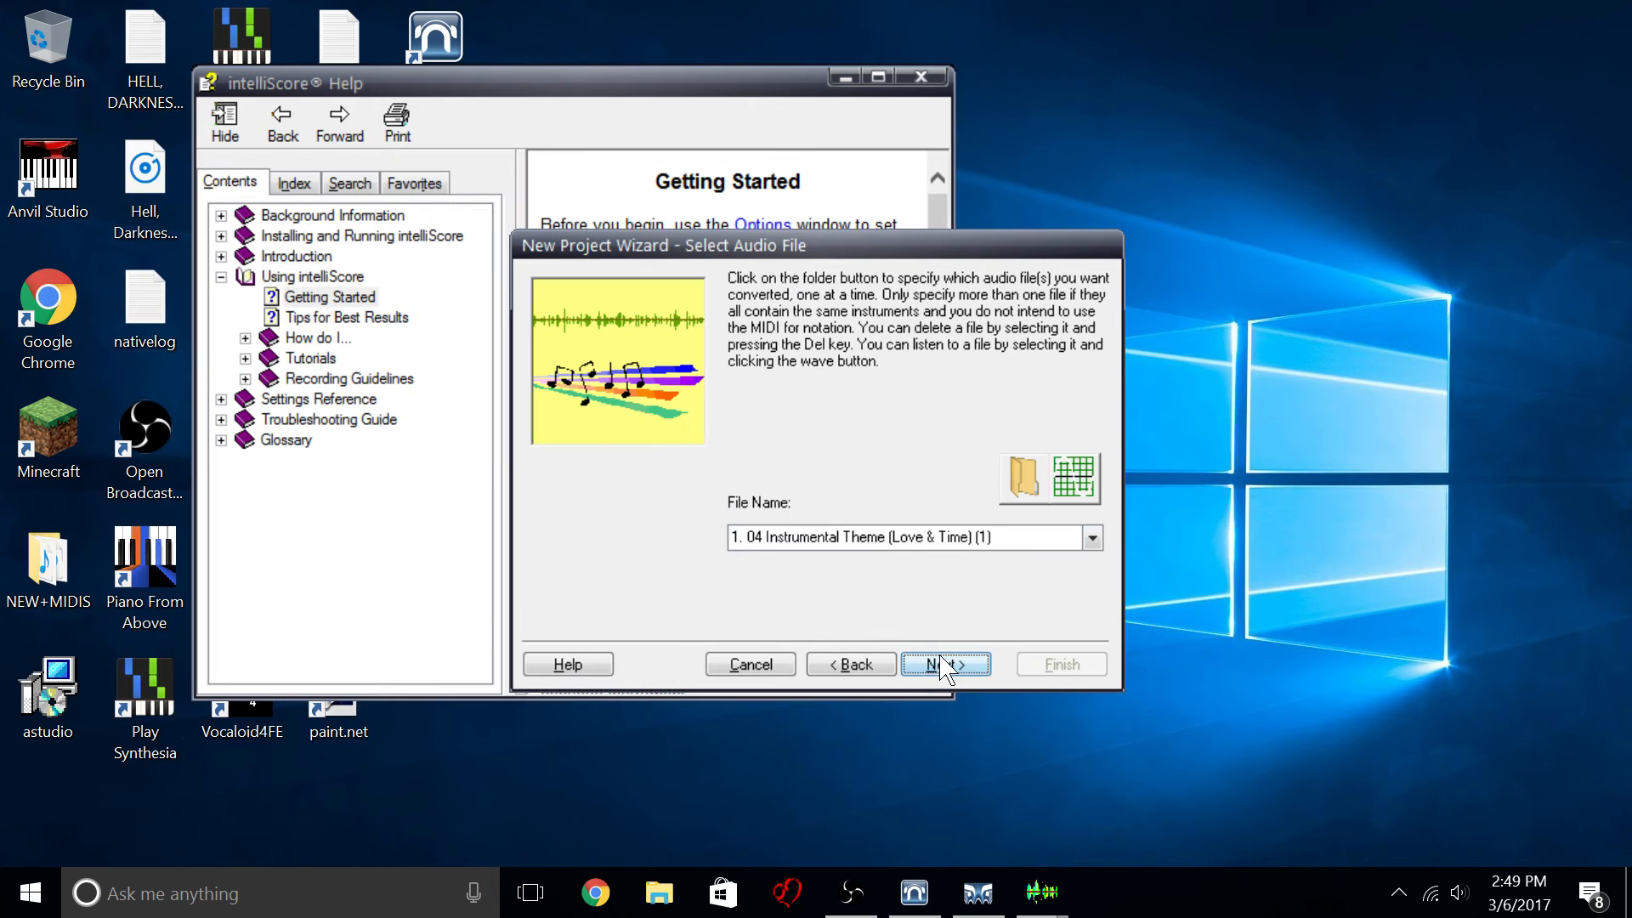
State that the instruments are known and keep multiple instruments.
left_click(943, 665)
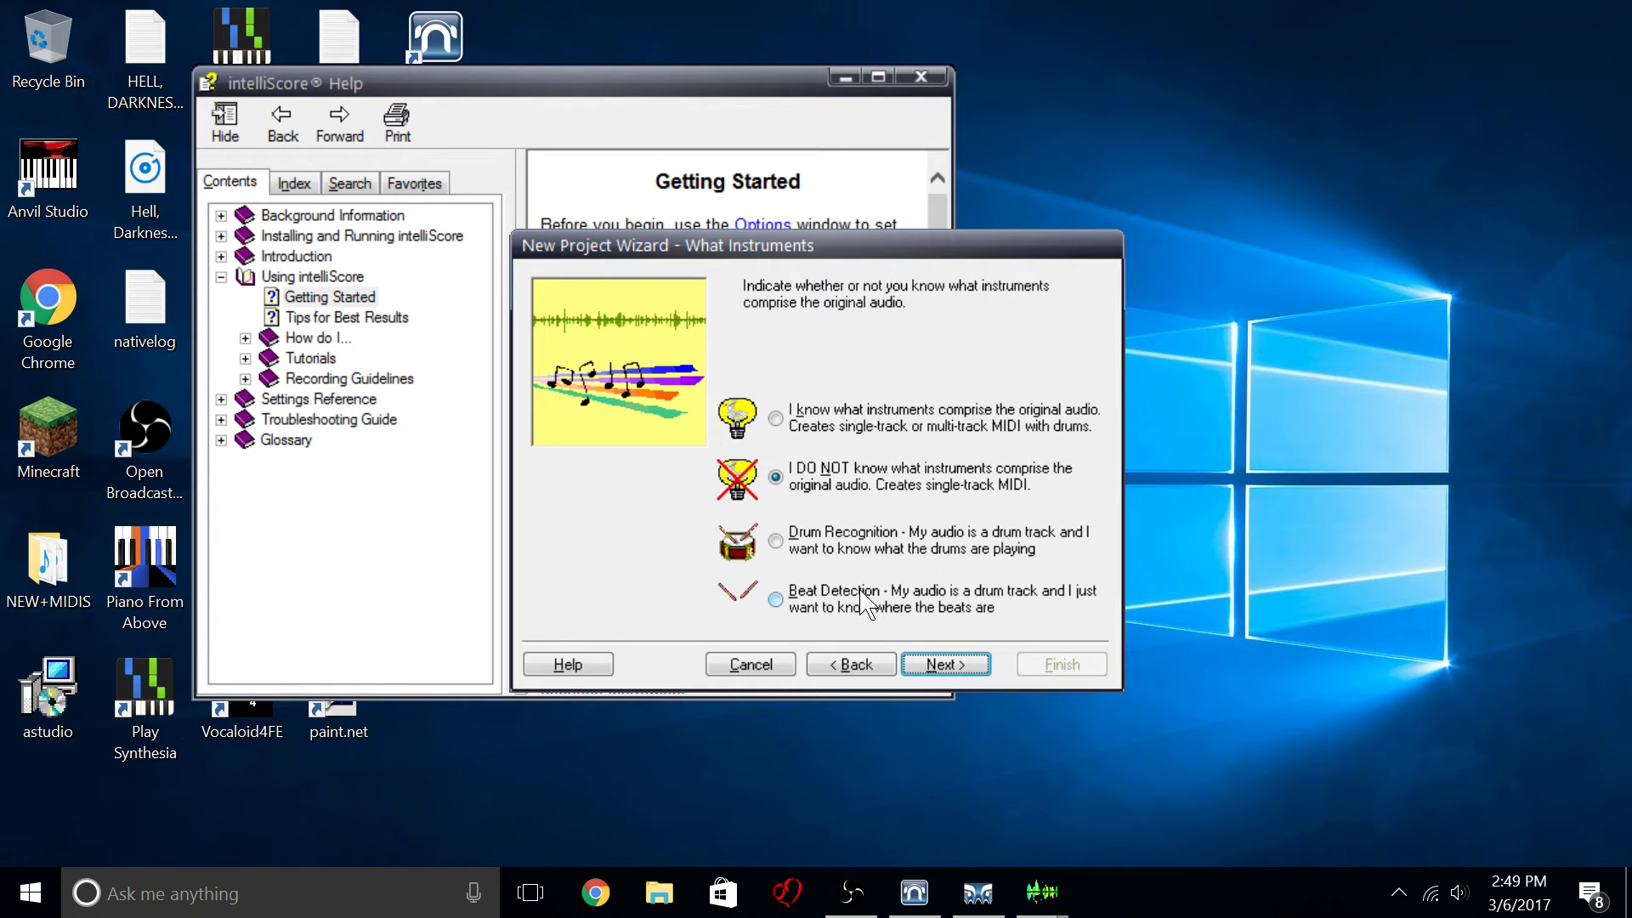
mouse_move(924, 607)
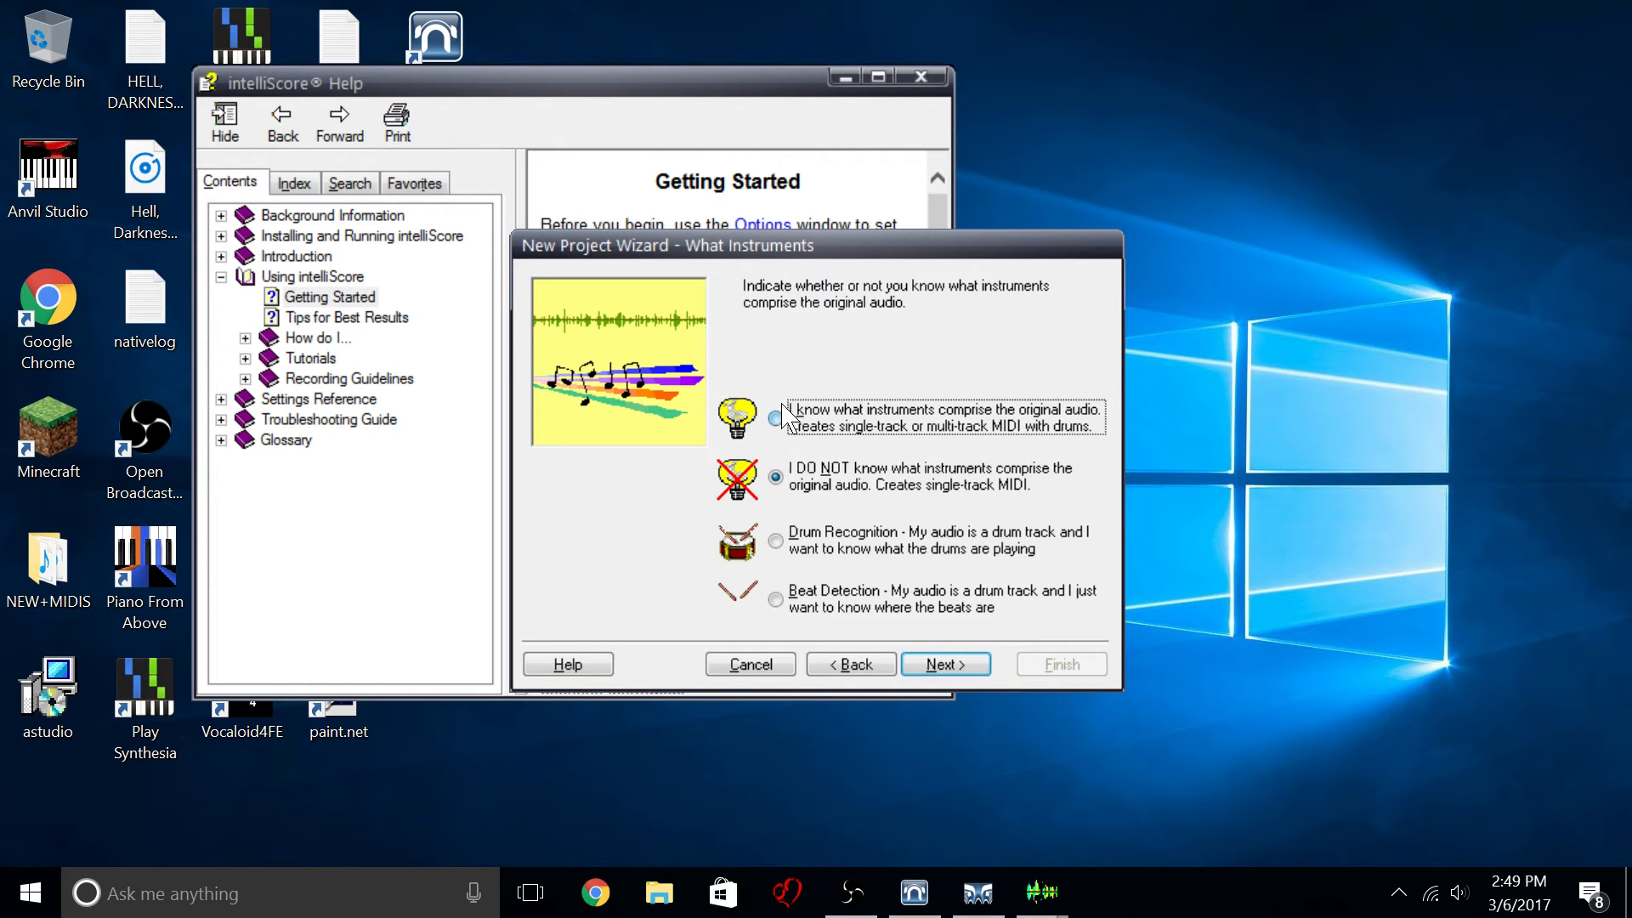
left_click(777, 419)
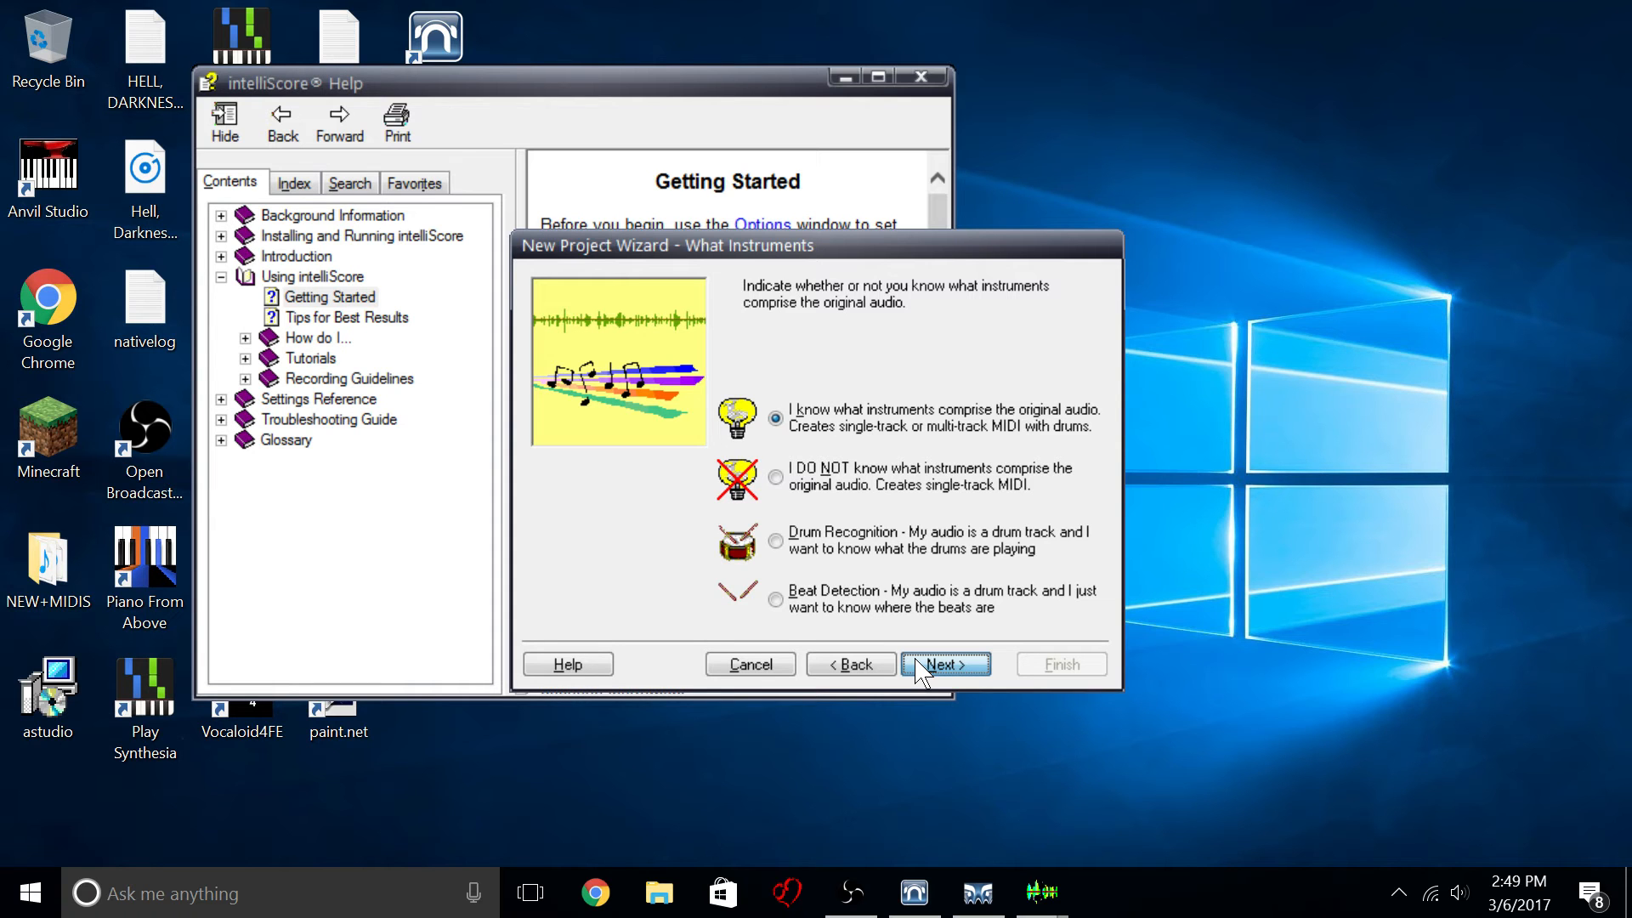
left_click(943, 665)
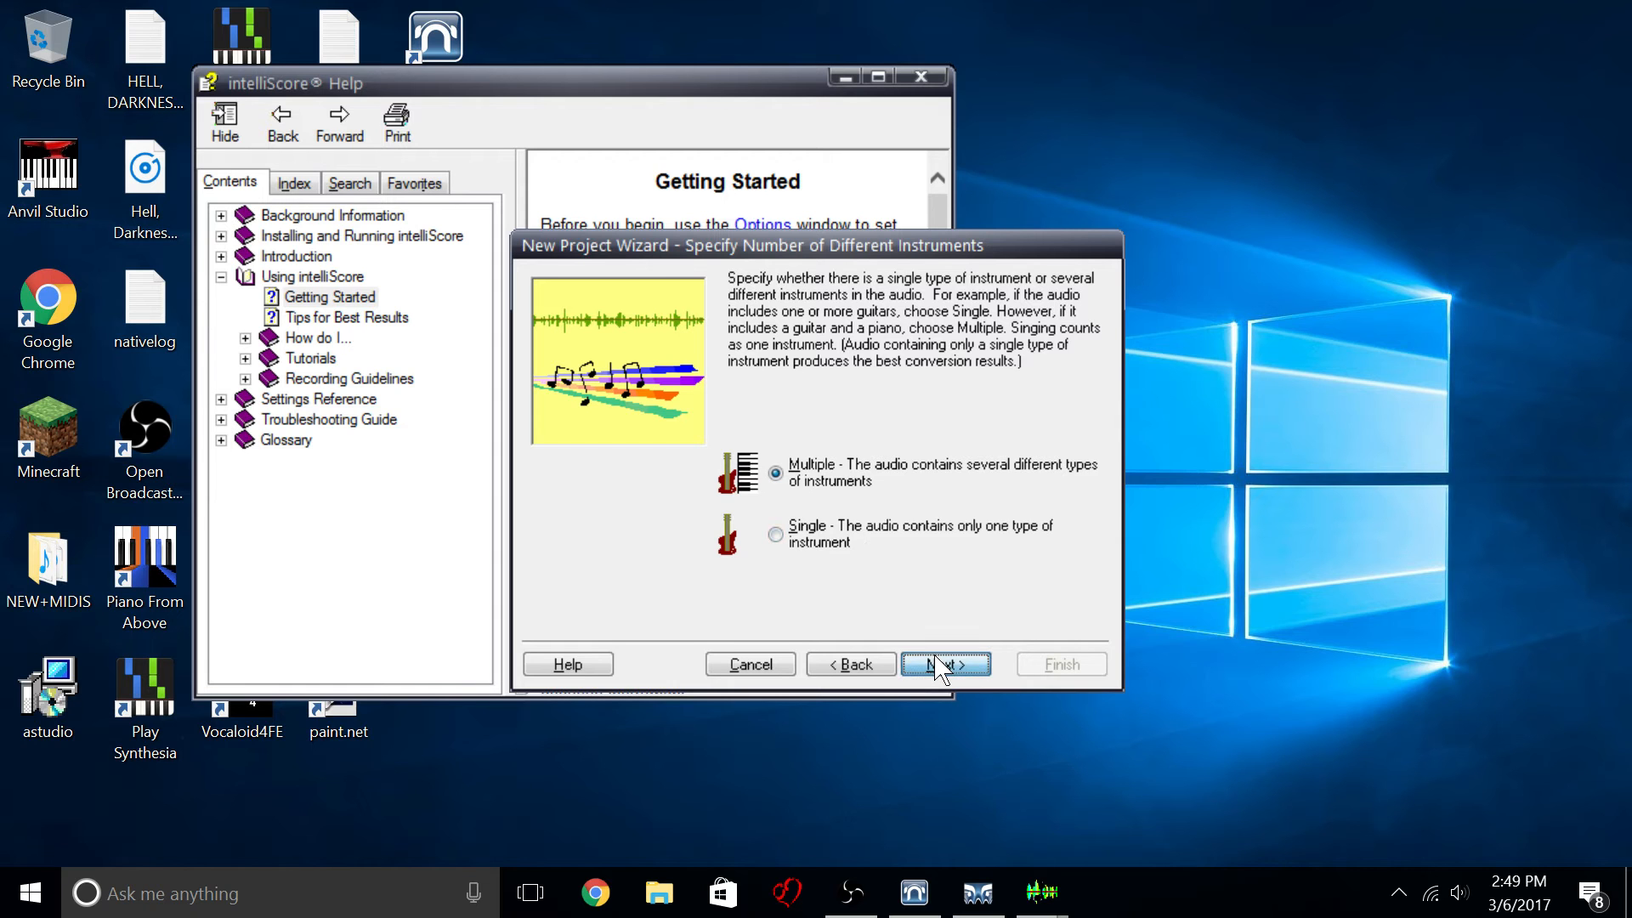
left_click(944, 665)
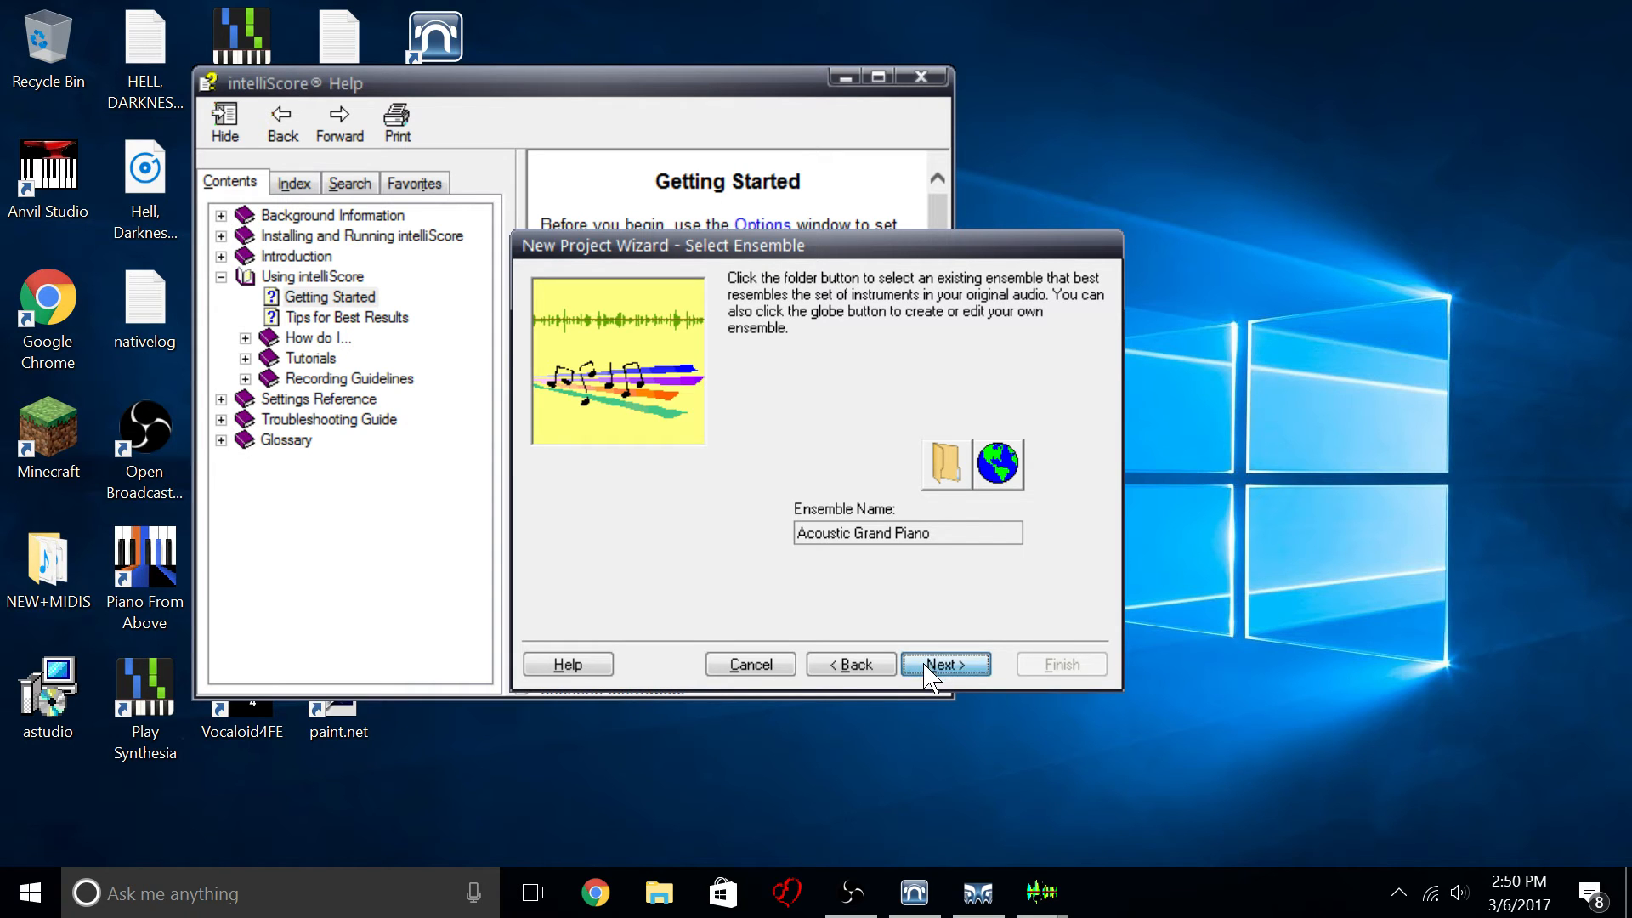
Accept Acoustic Grand Piano ensemble, normal stereo mix, easy timing and the suggested MIDI file name.
left_click(944, 664)
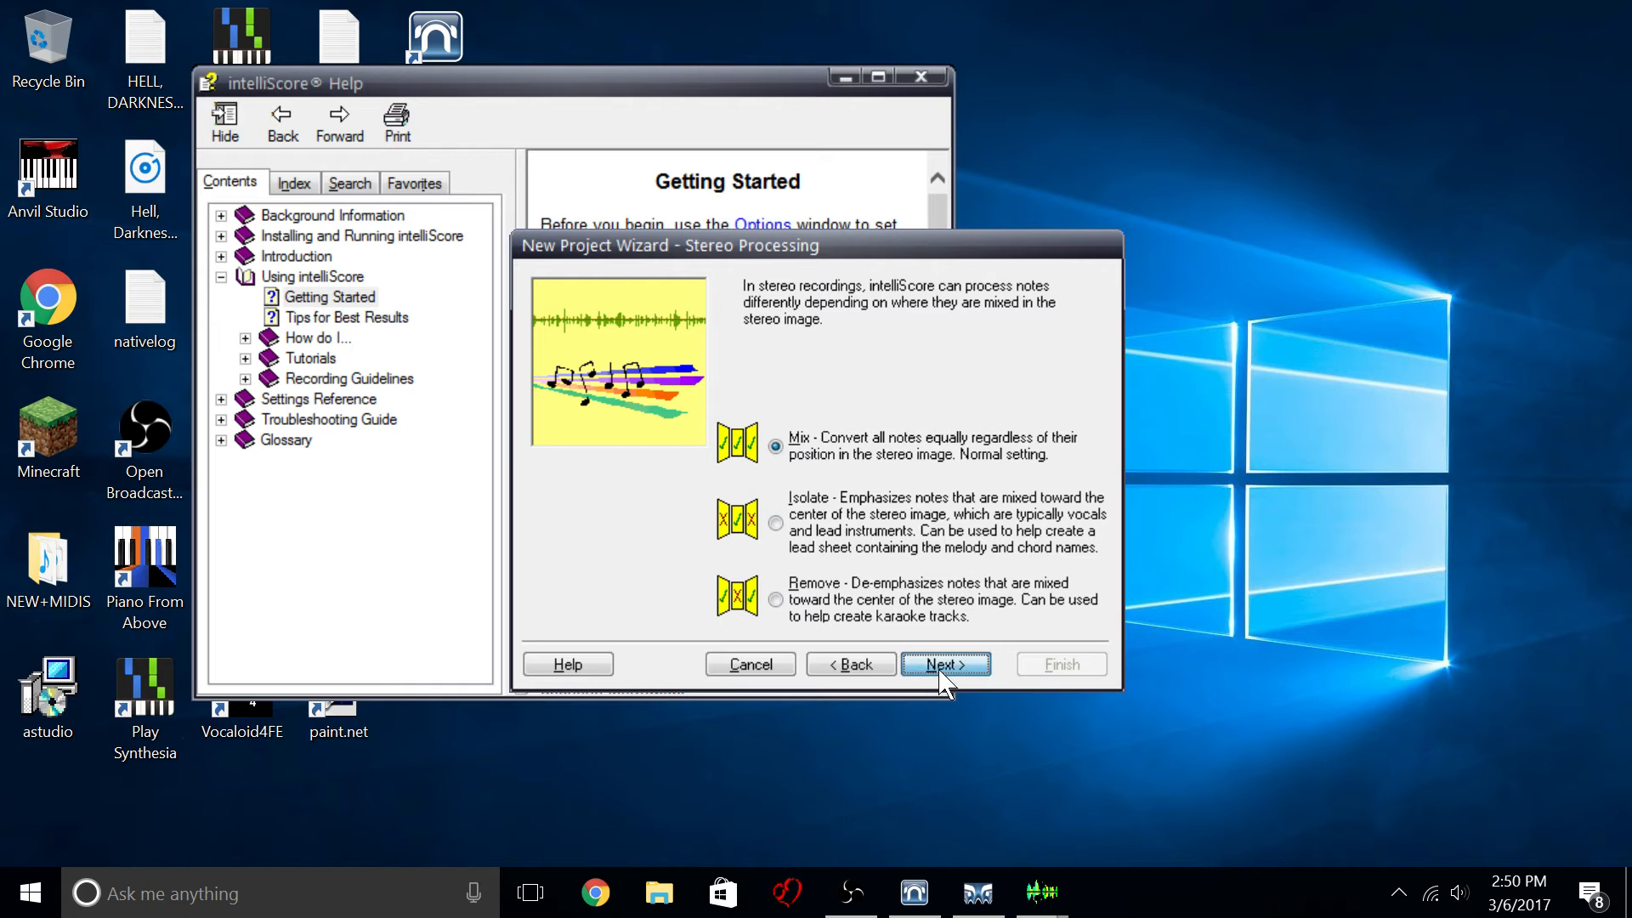
left_click(943, 664)
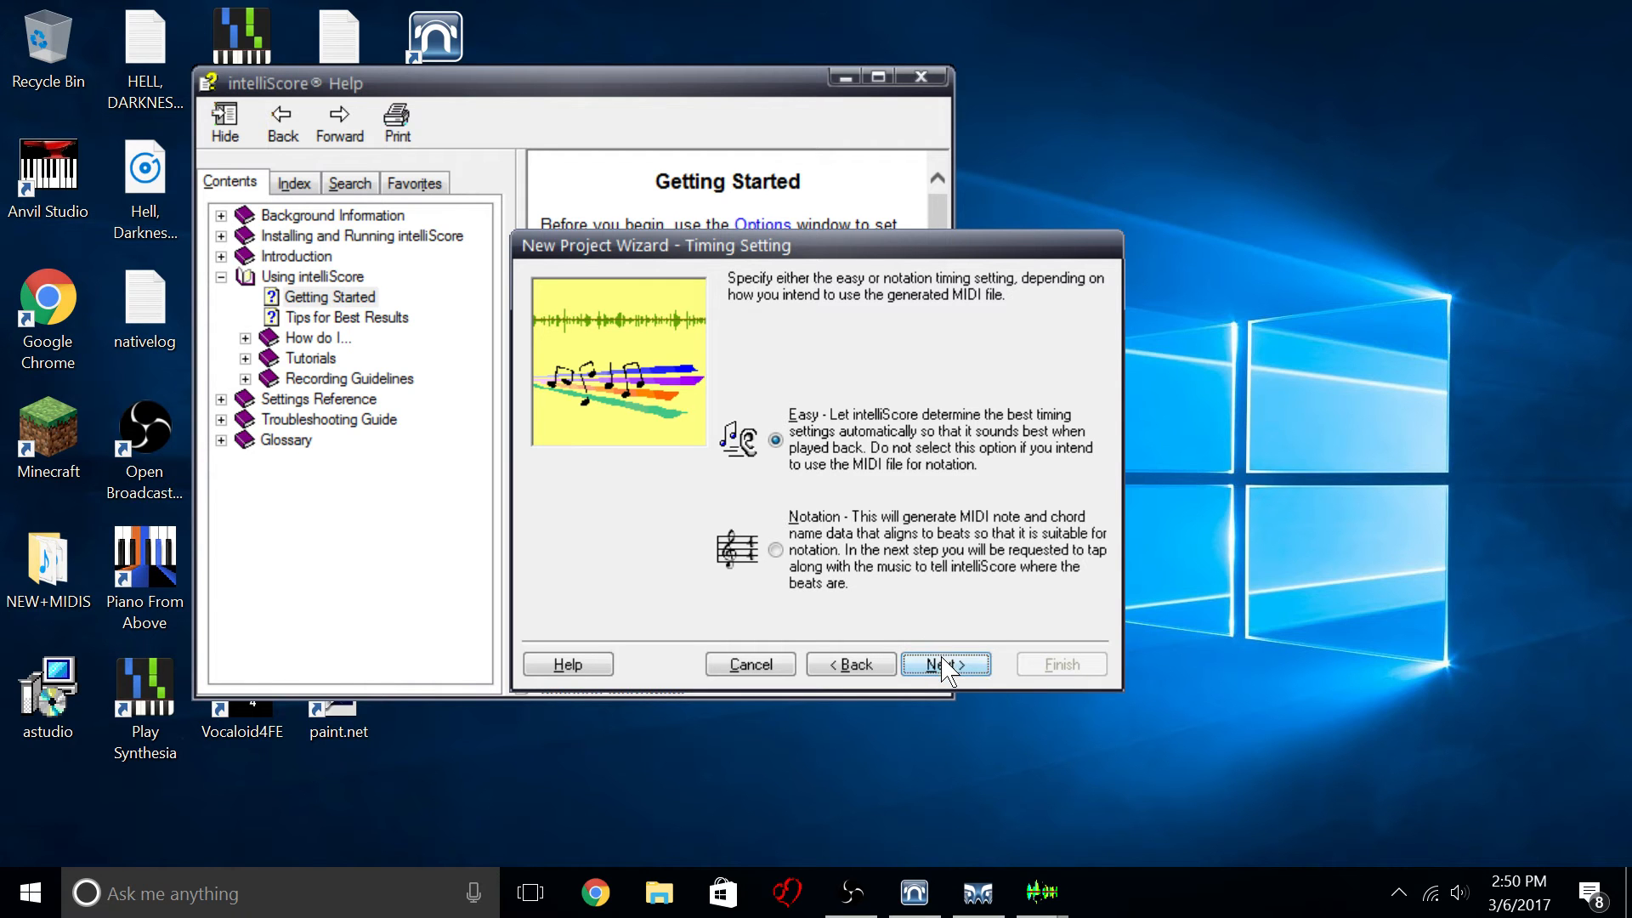
left_click(940, 664)
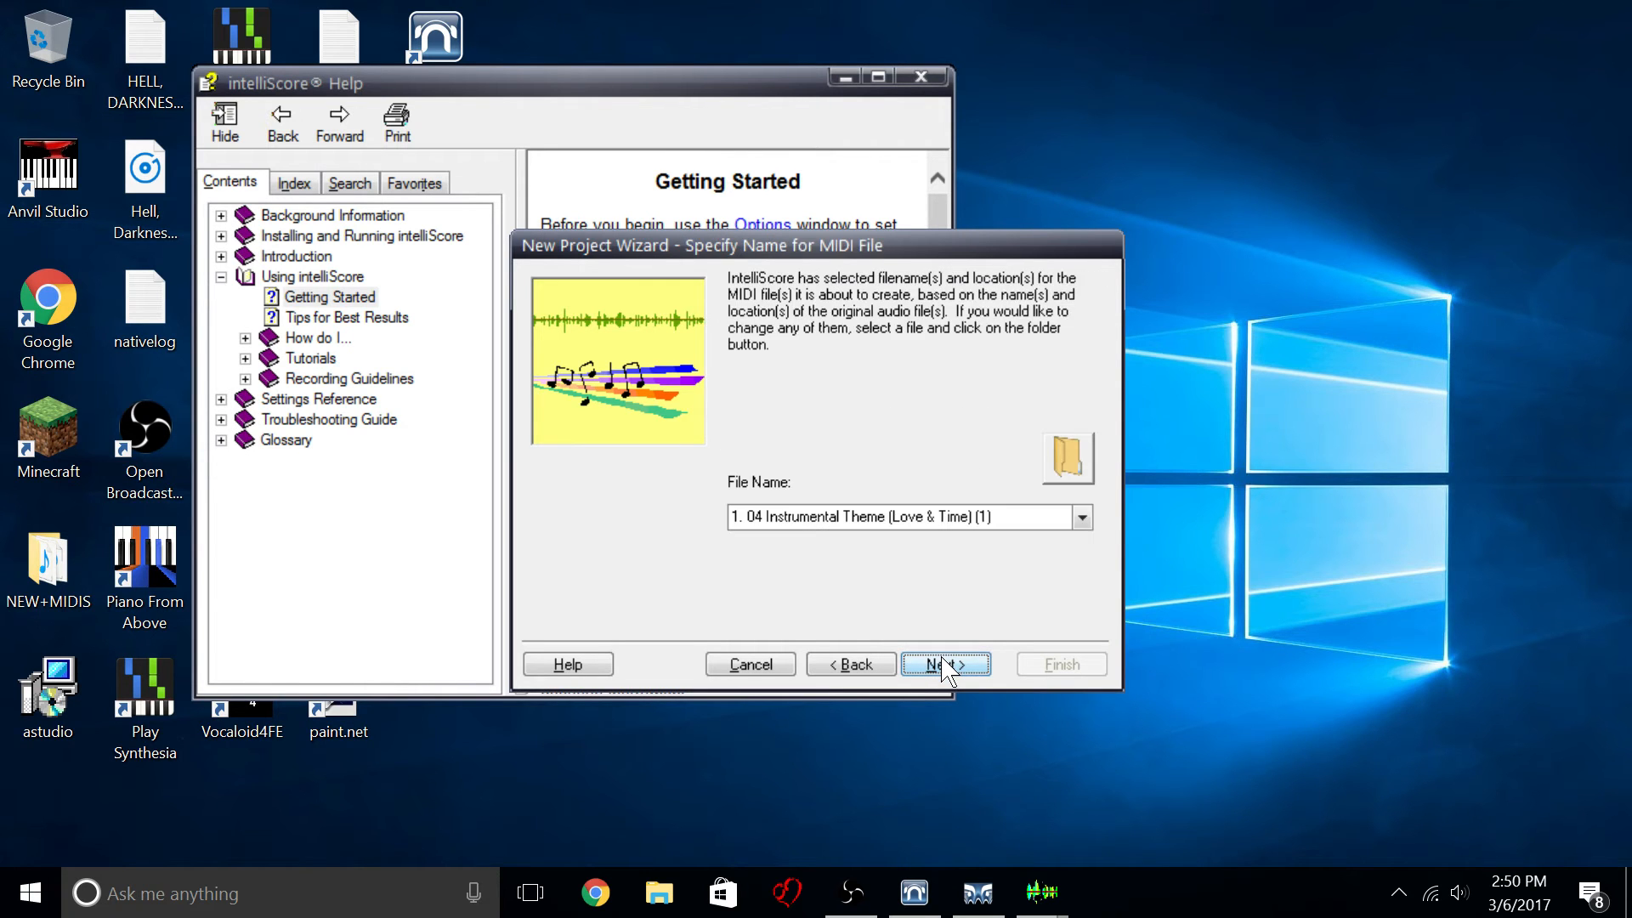
left_click(1068, 458)
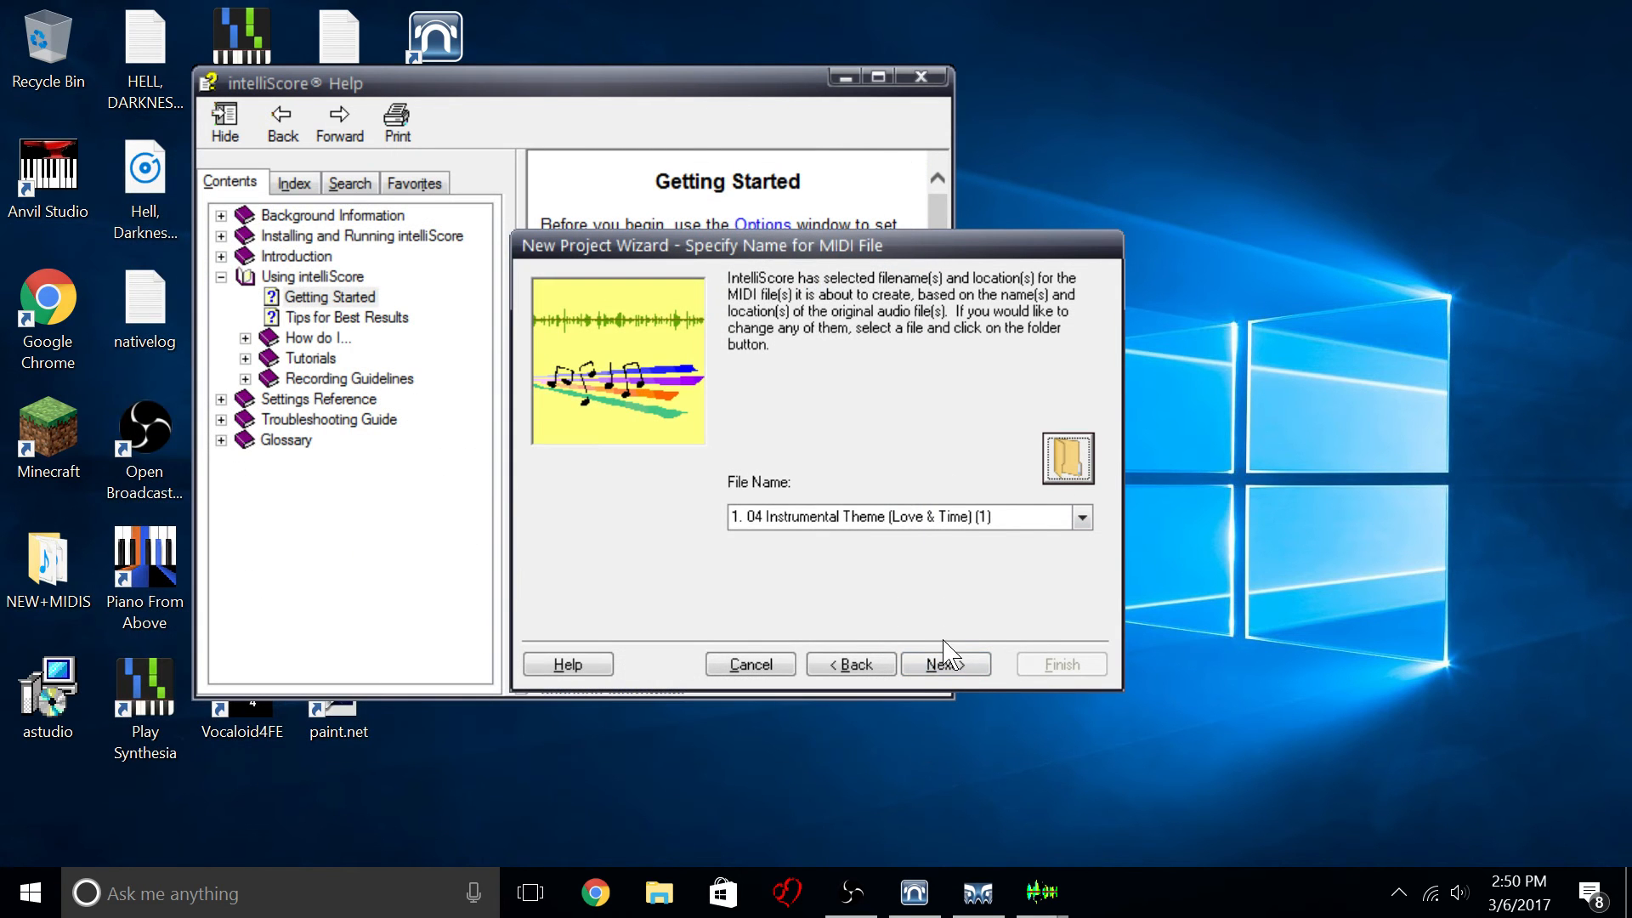
left_click(944, 664)
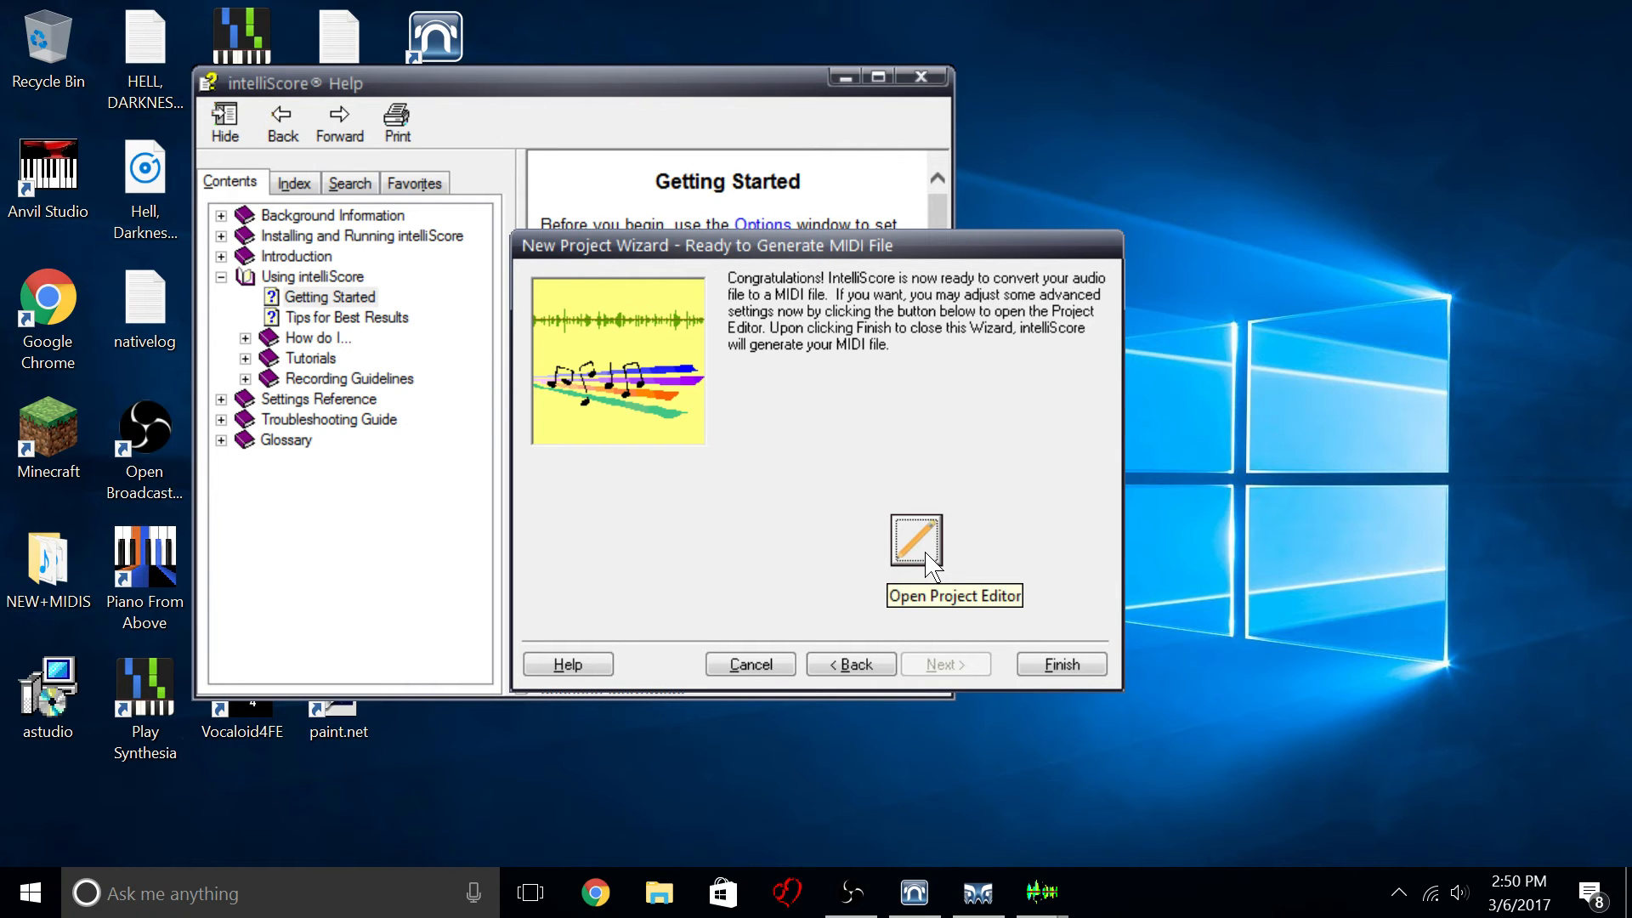
Open the Project Editor, check the Timing settings and browse the saved ensembles from the MIDI settings.
left_click(915, 539)
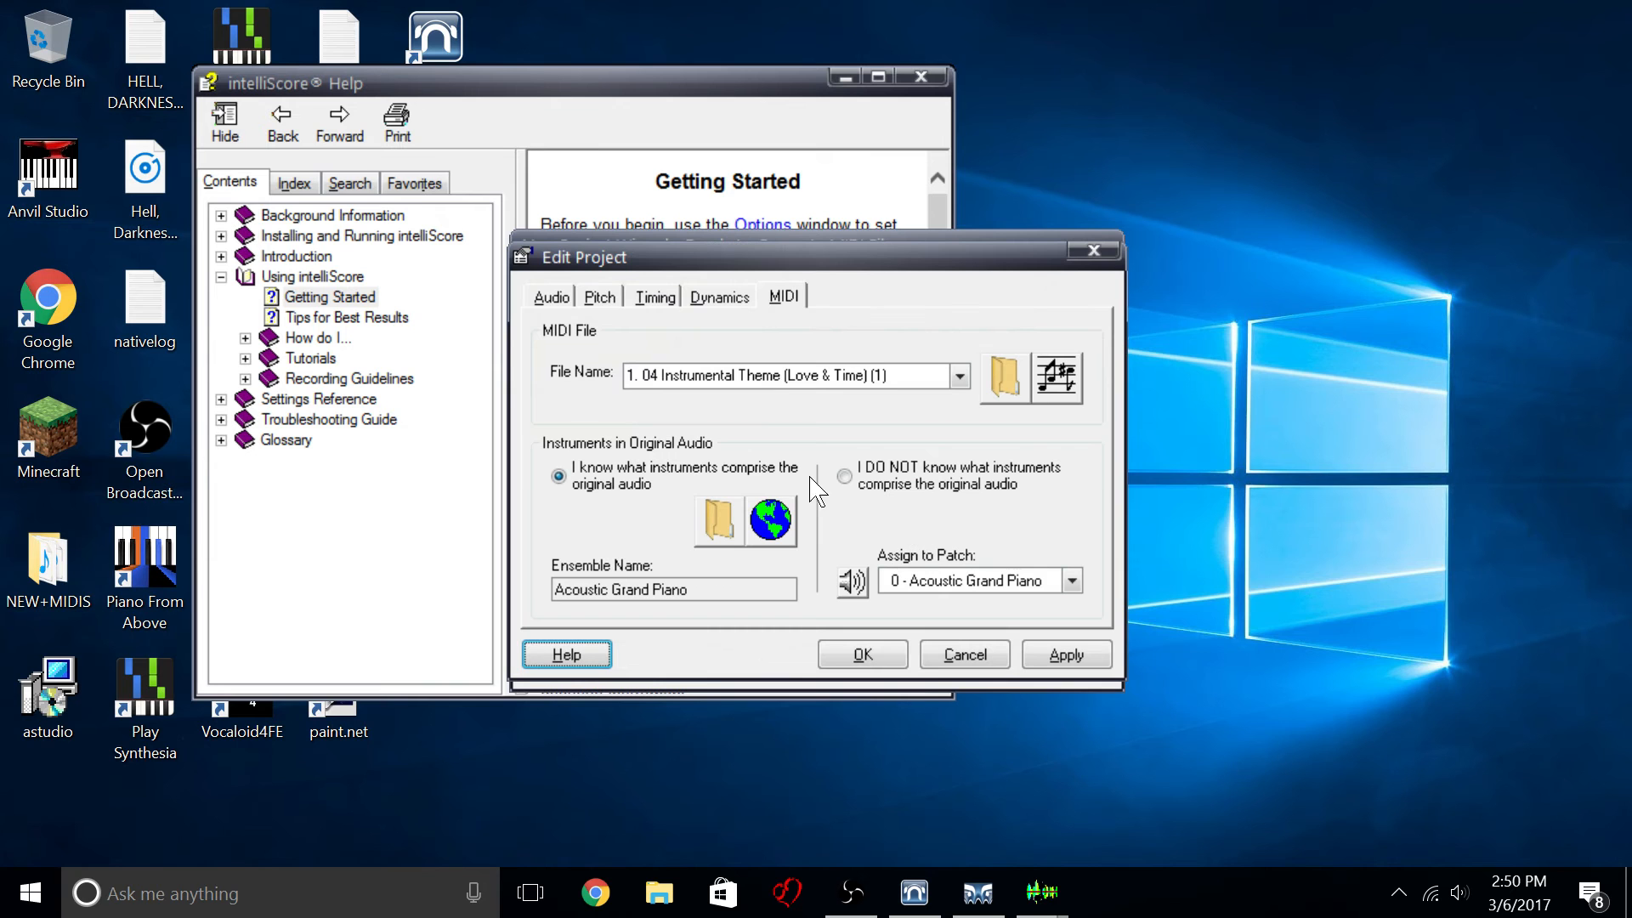
left_click(653, 296)
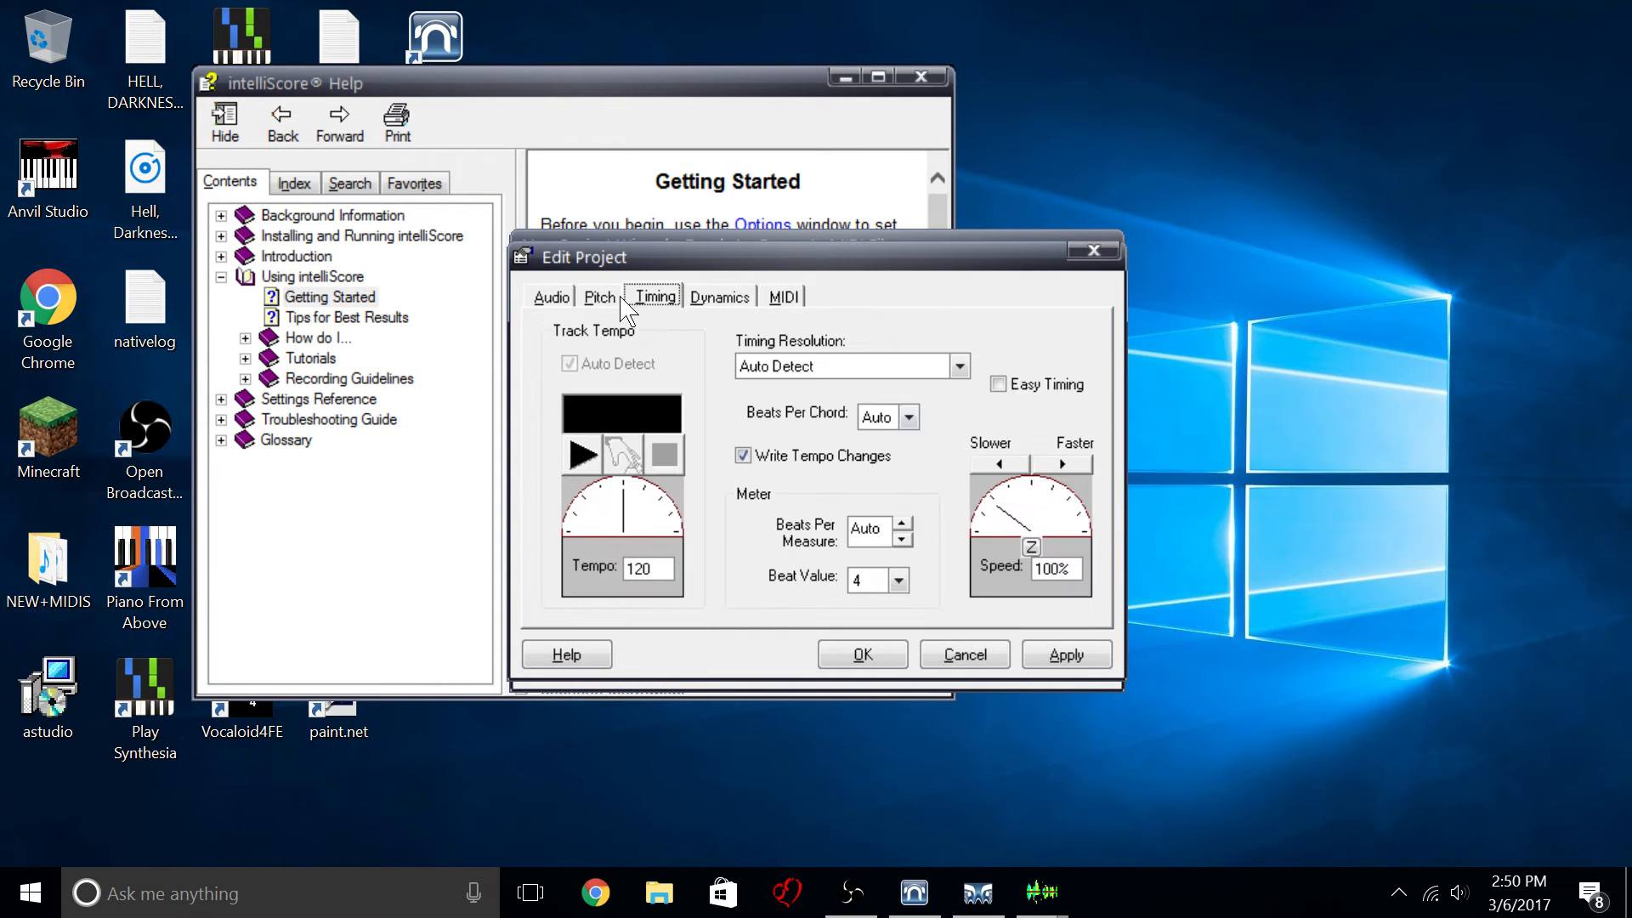
mouse_move(677, 303)
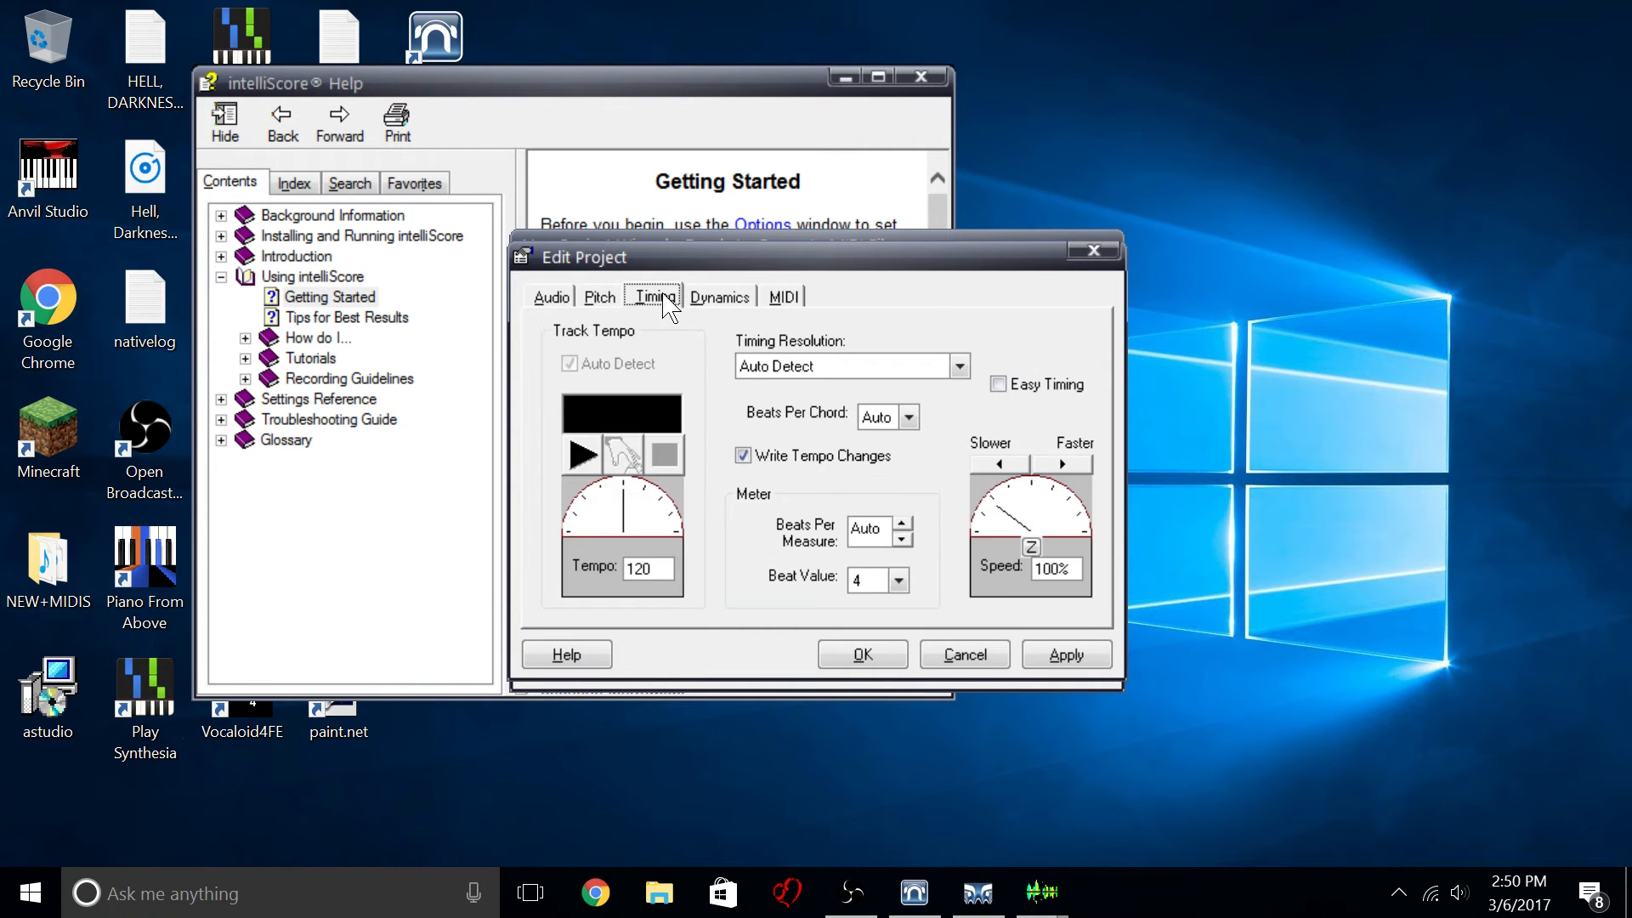
left_click(782, 295)
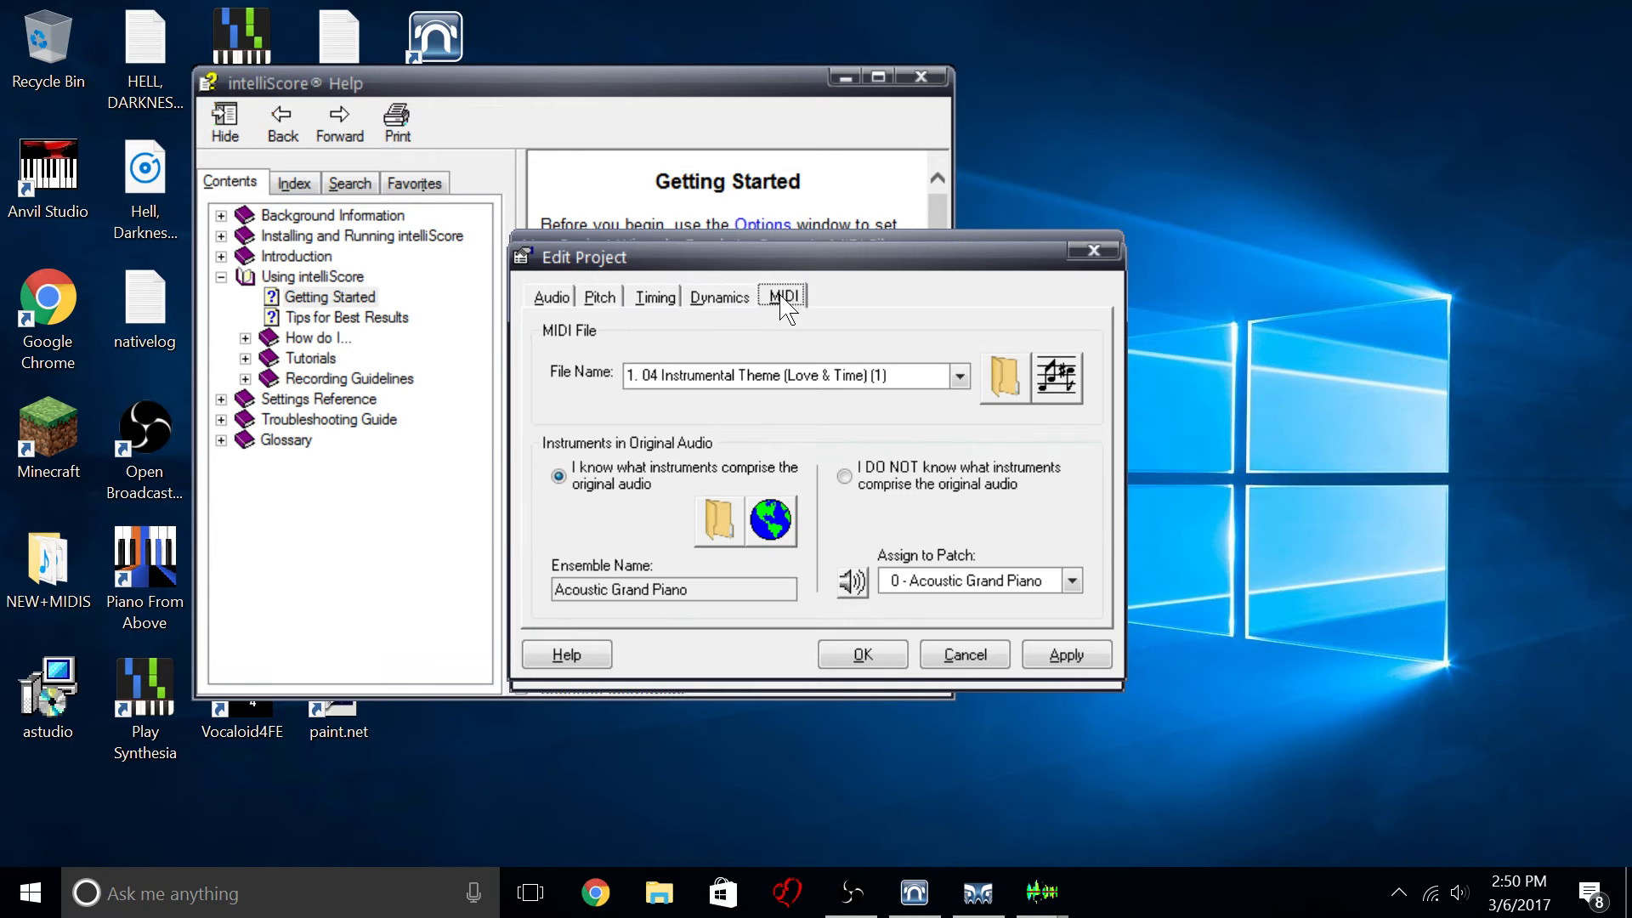
mouse_move(1059, 292)
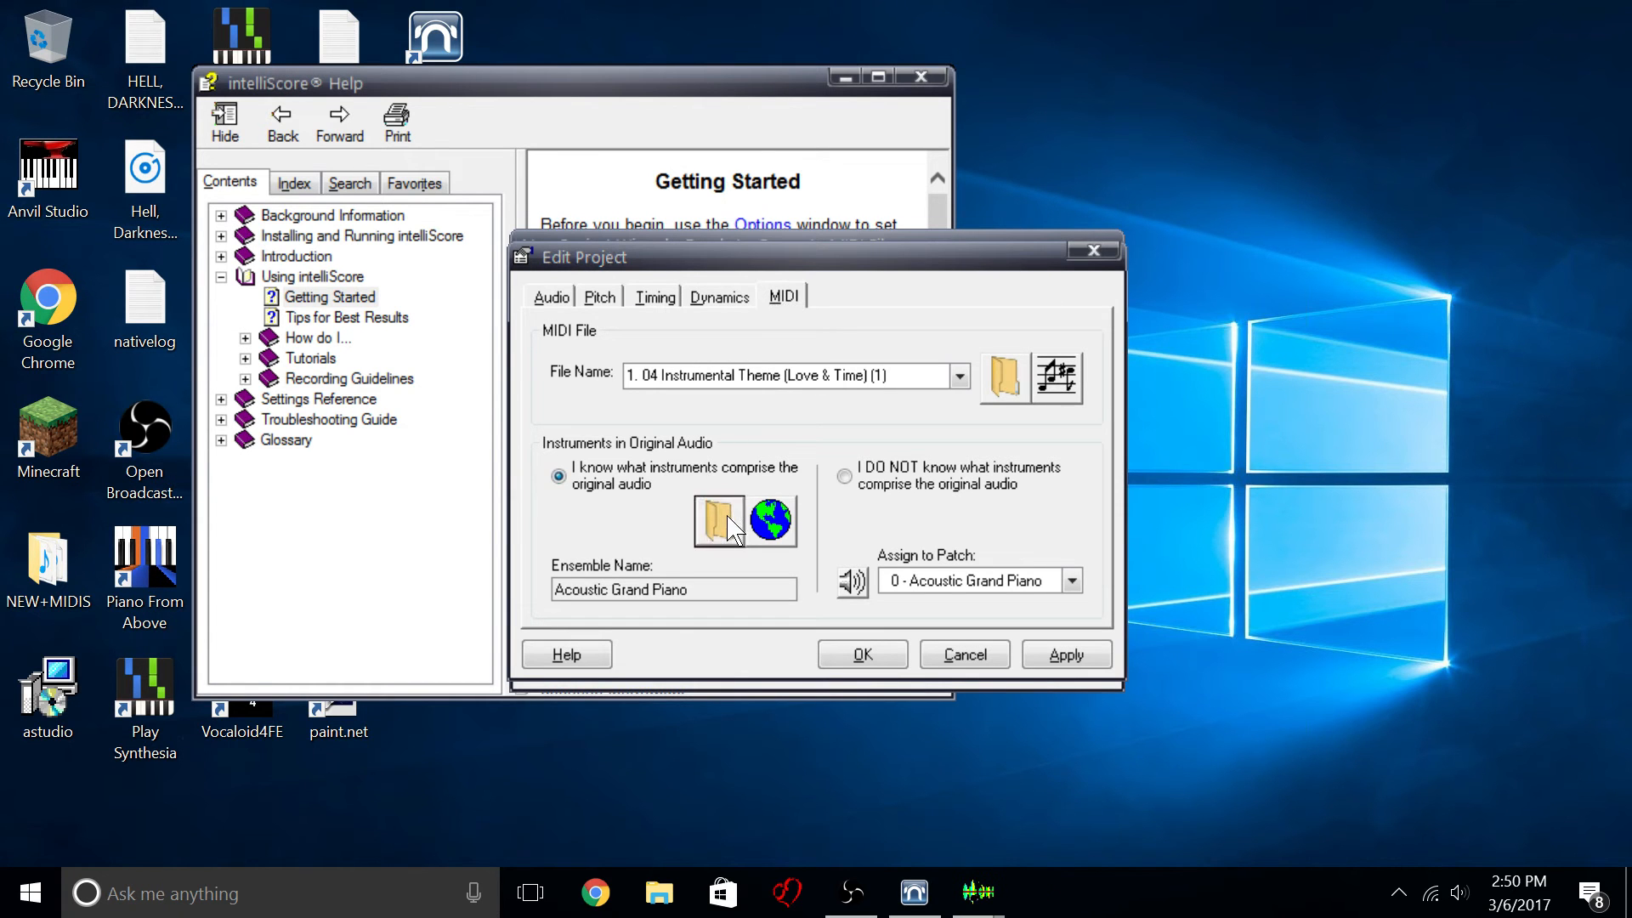
left_click(719, 521)
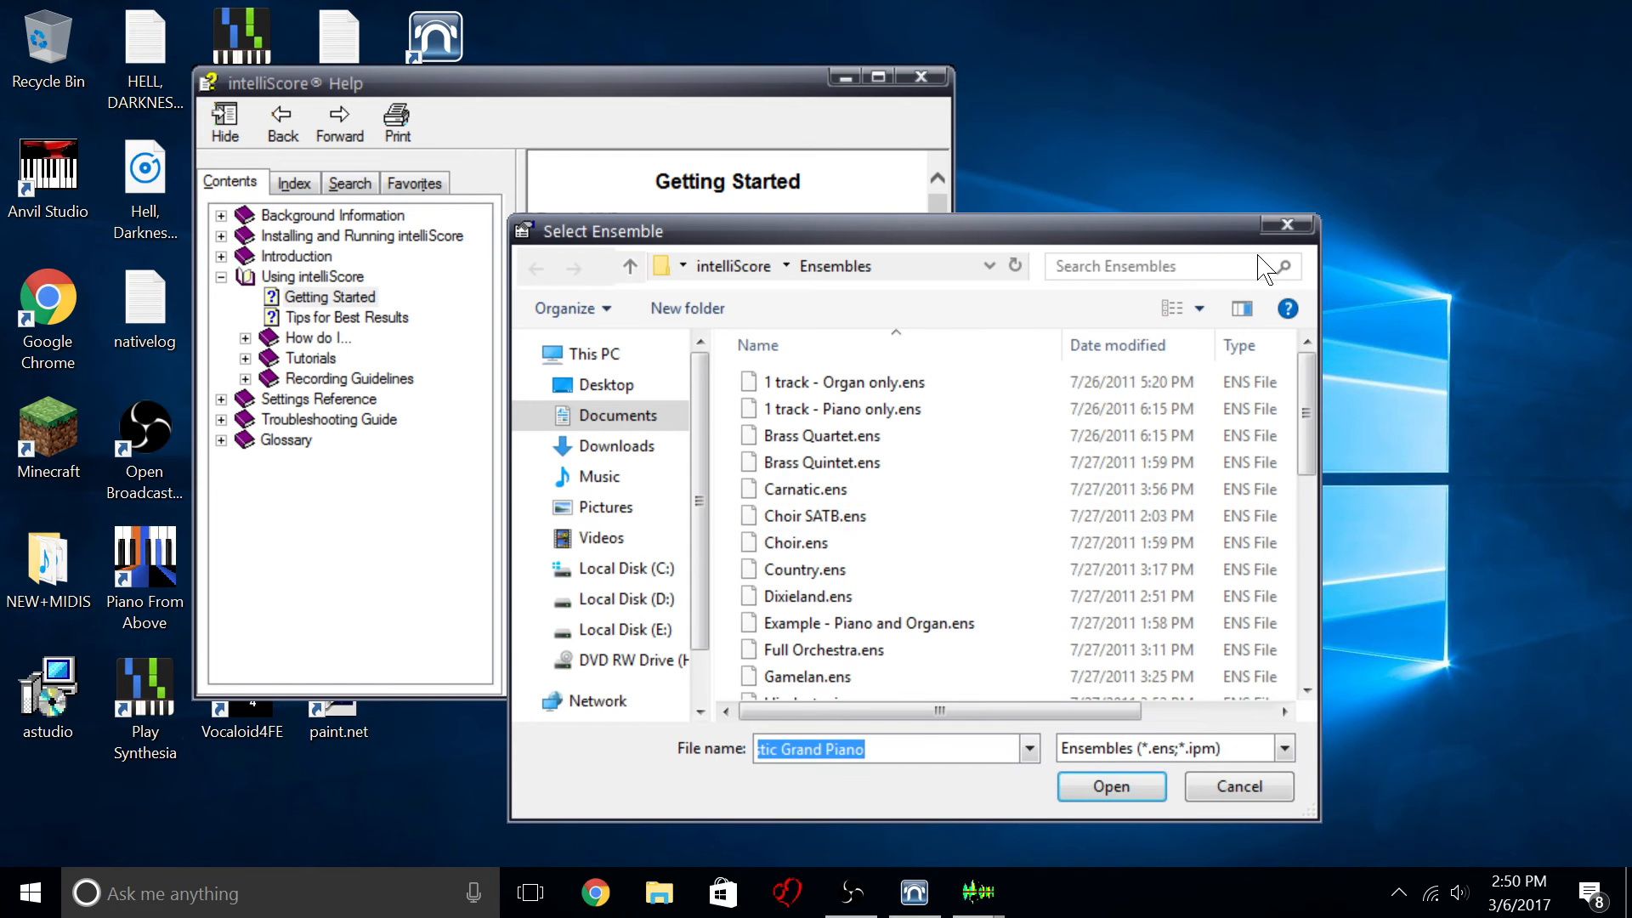
mouse_move(1287, 257)
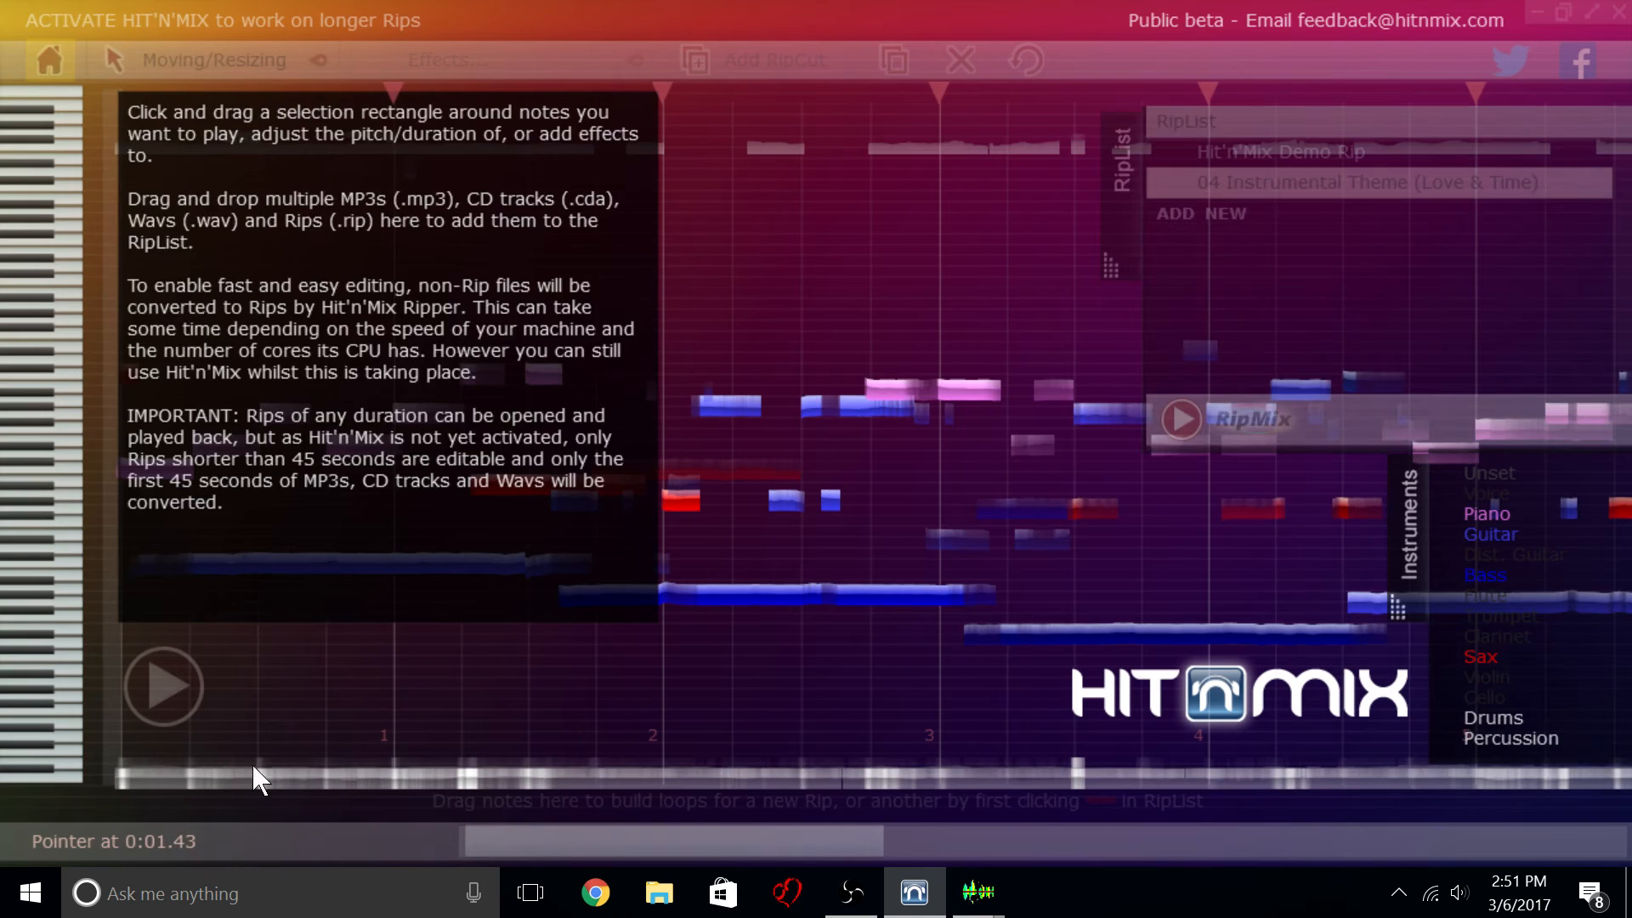
Play back the rip and set the system speaker volume to 10.
left_click(163, 685)
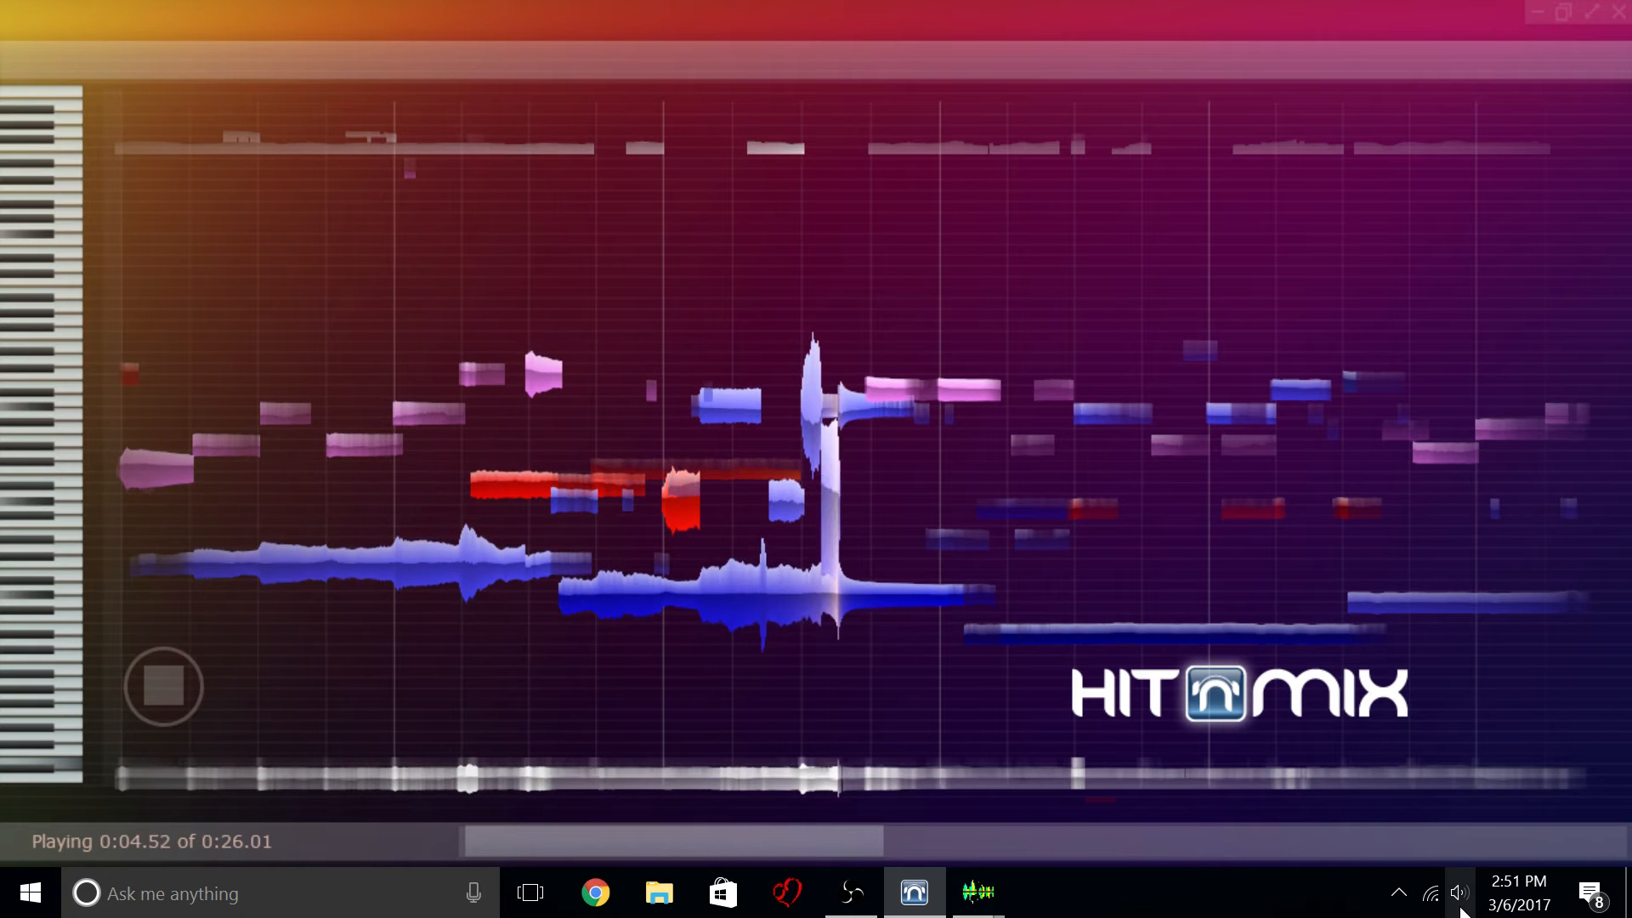
left_click(1458, 893)
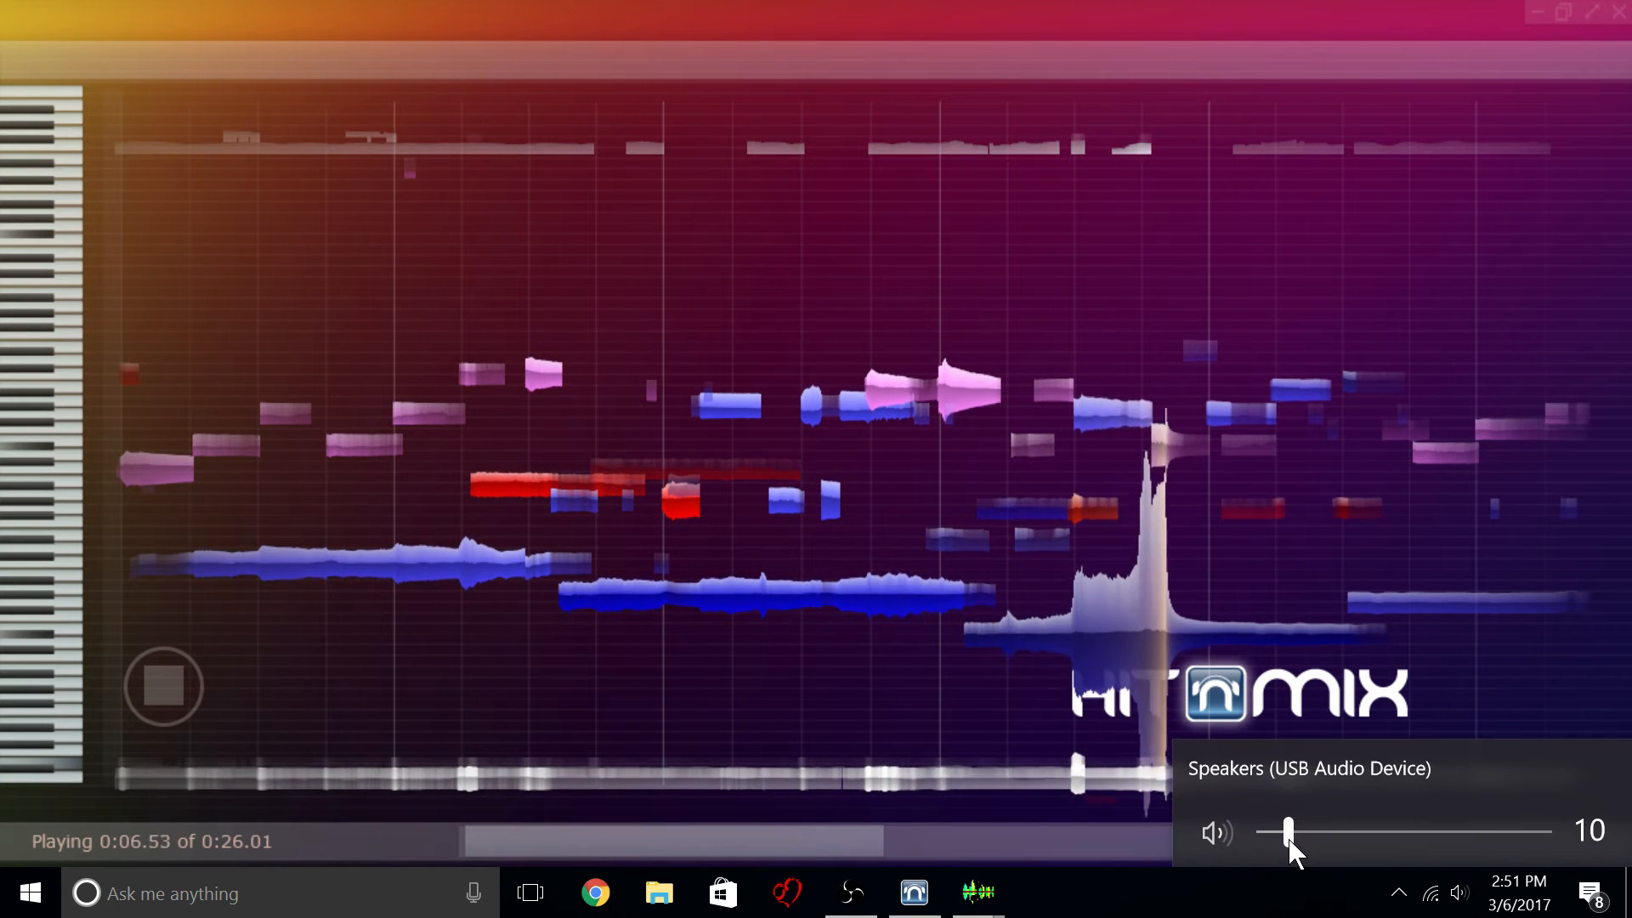
left_click_drag(1290, 831, 1275, 831)
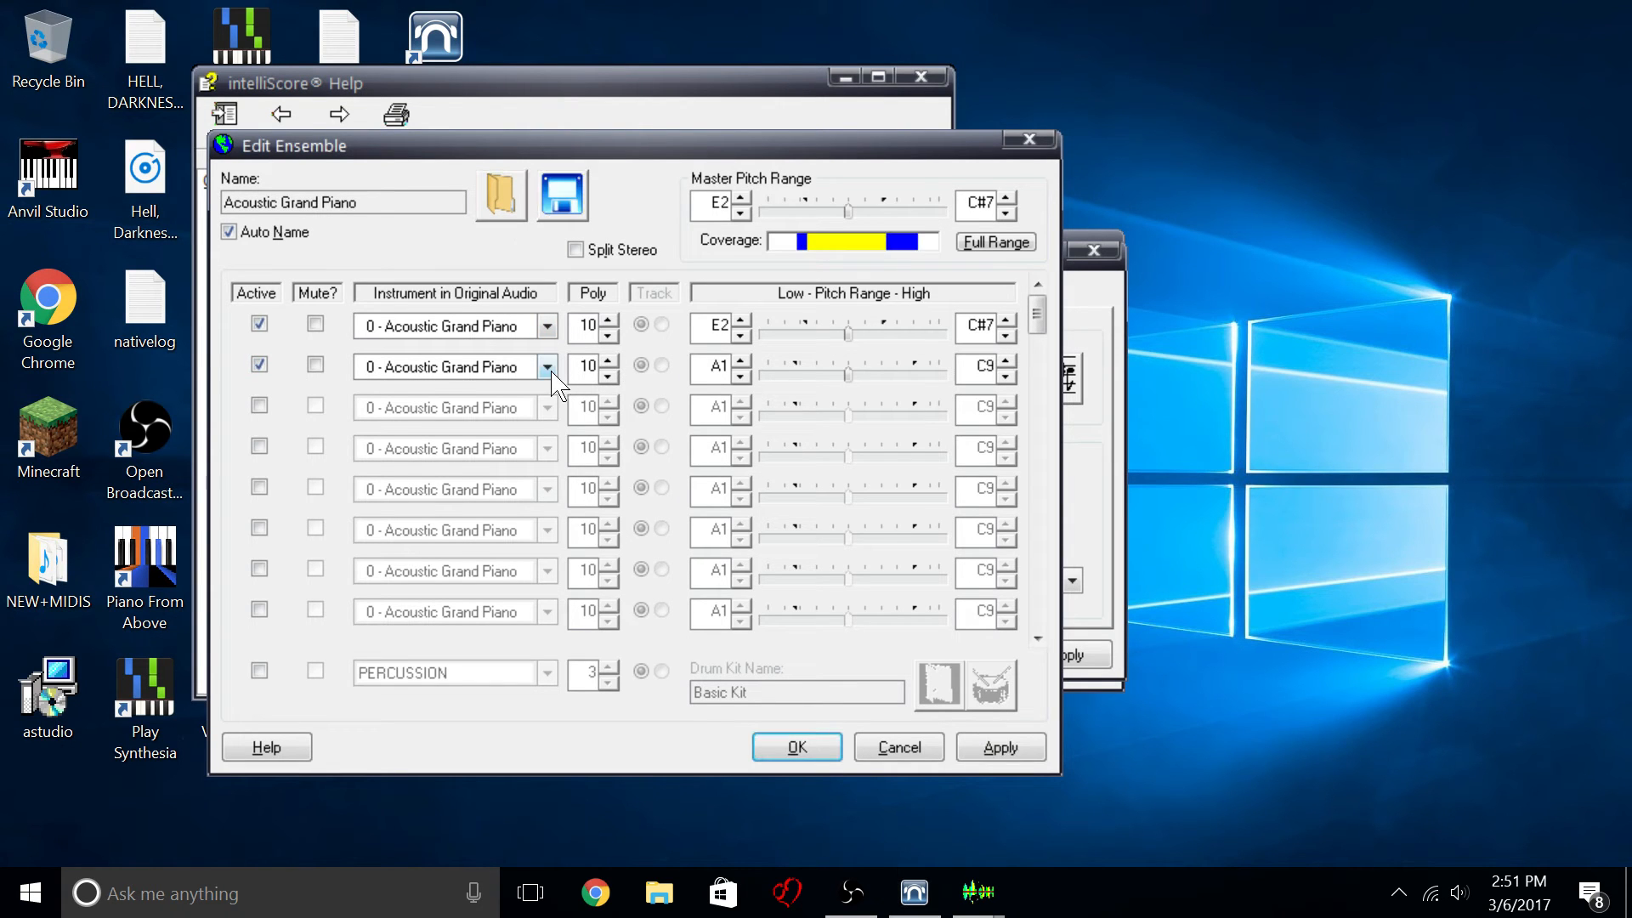
Assign Acoustic Bass to the second part with auto-adjusted range, and Soprano Sax to the third.
left_click(546, 368)
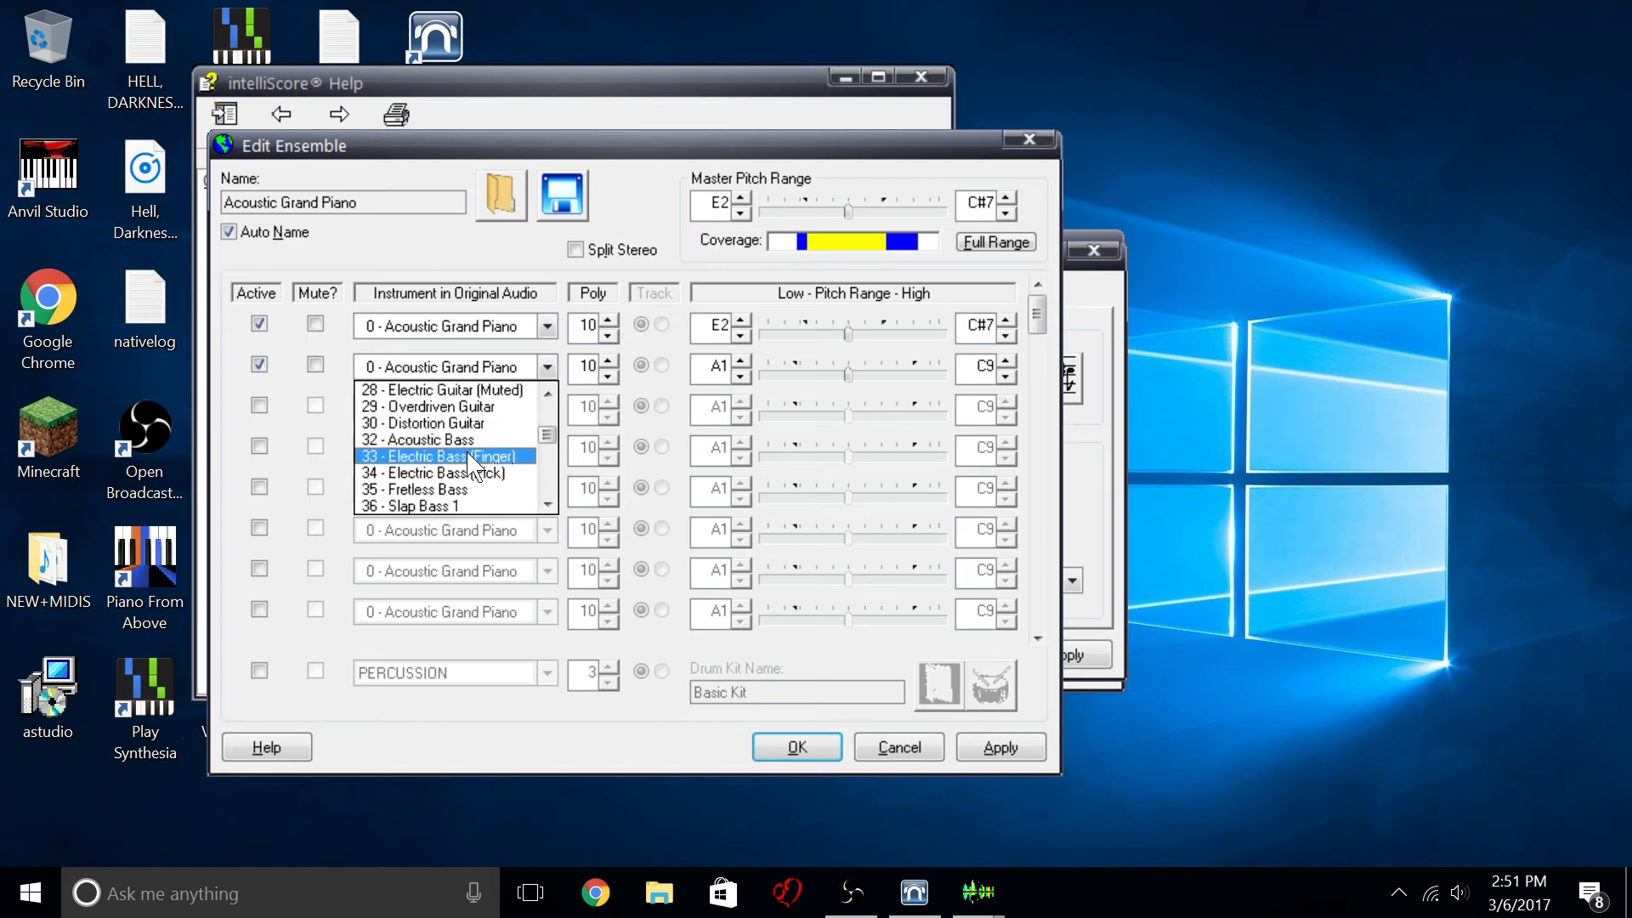
left_click(425, 438)
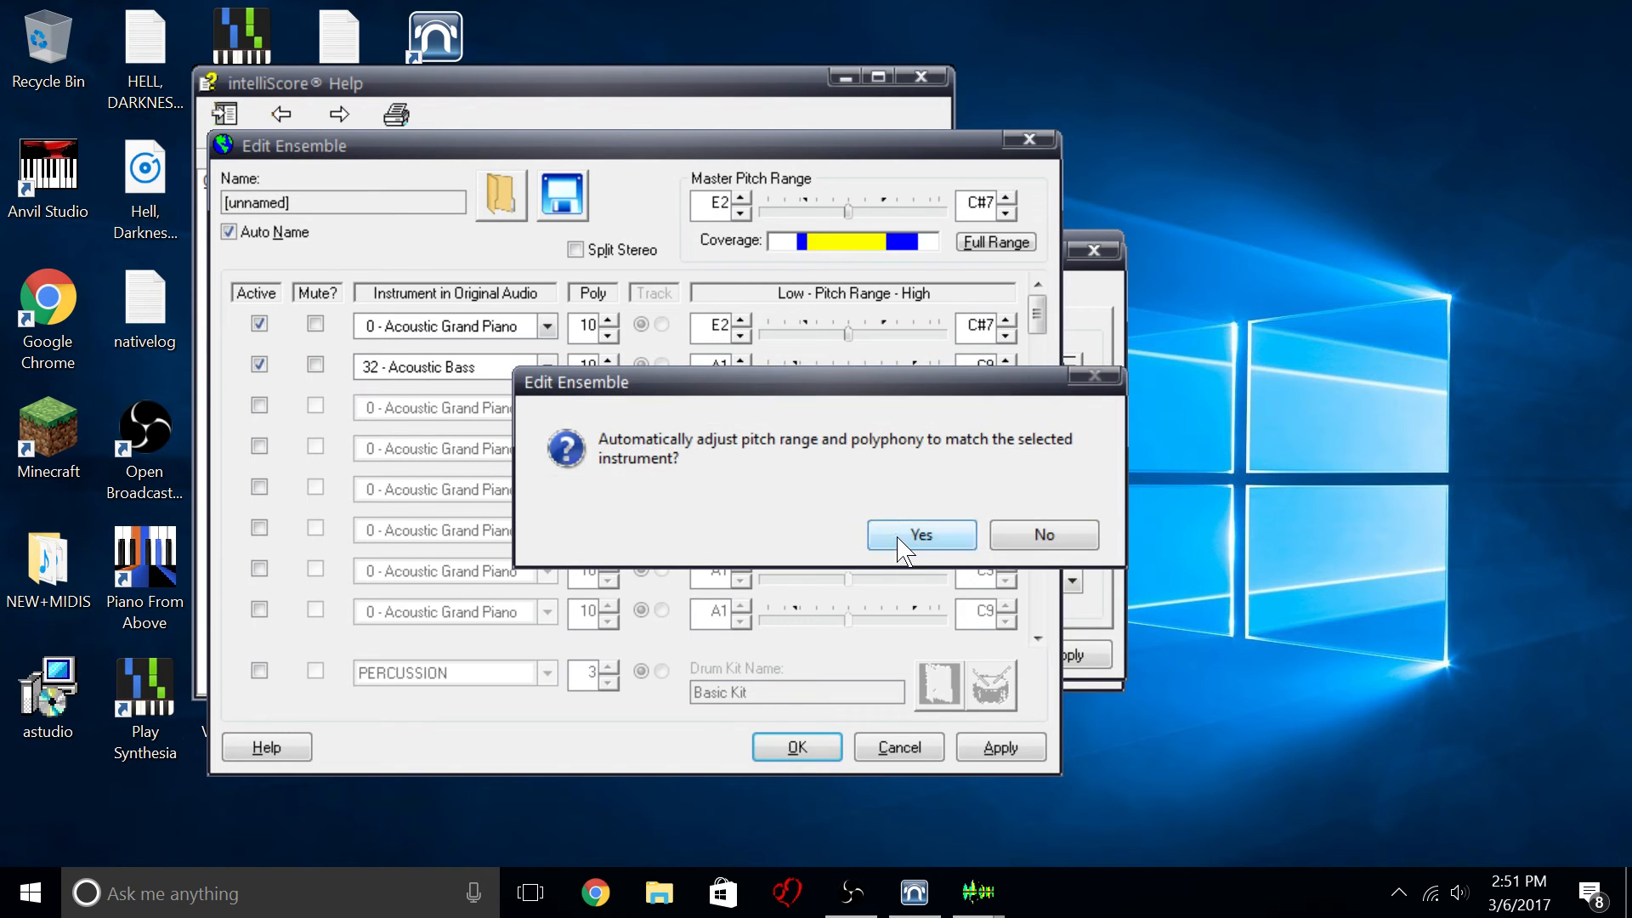
left_click(919, 534)
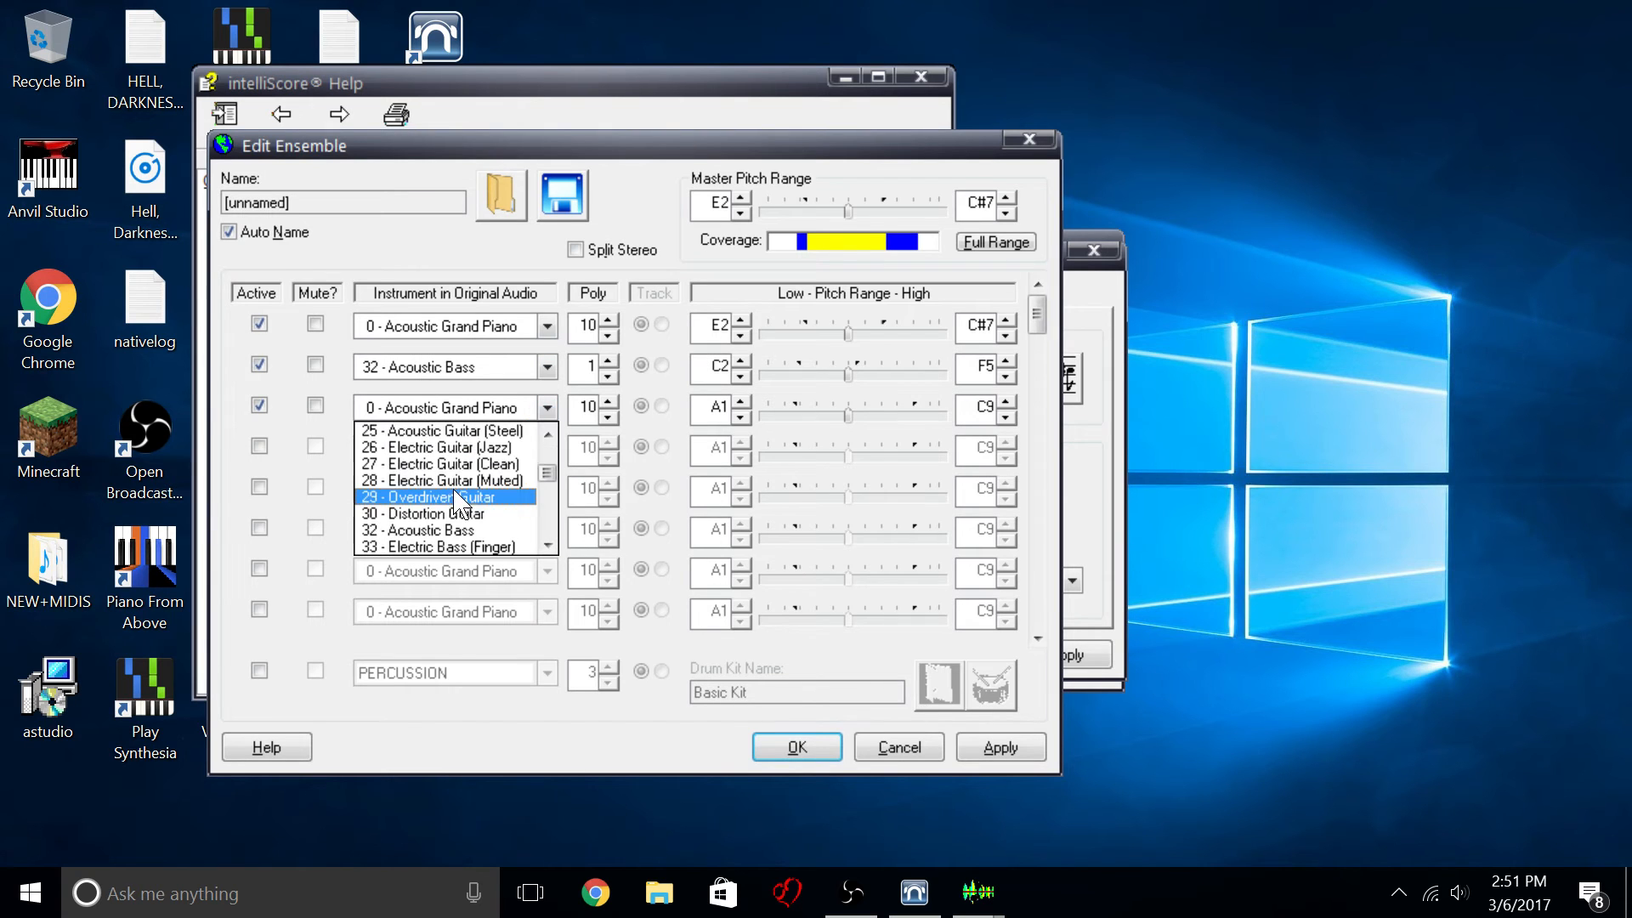
scroll("down", 3)
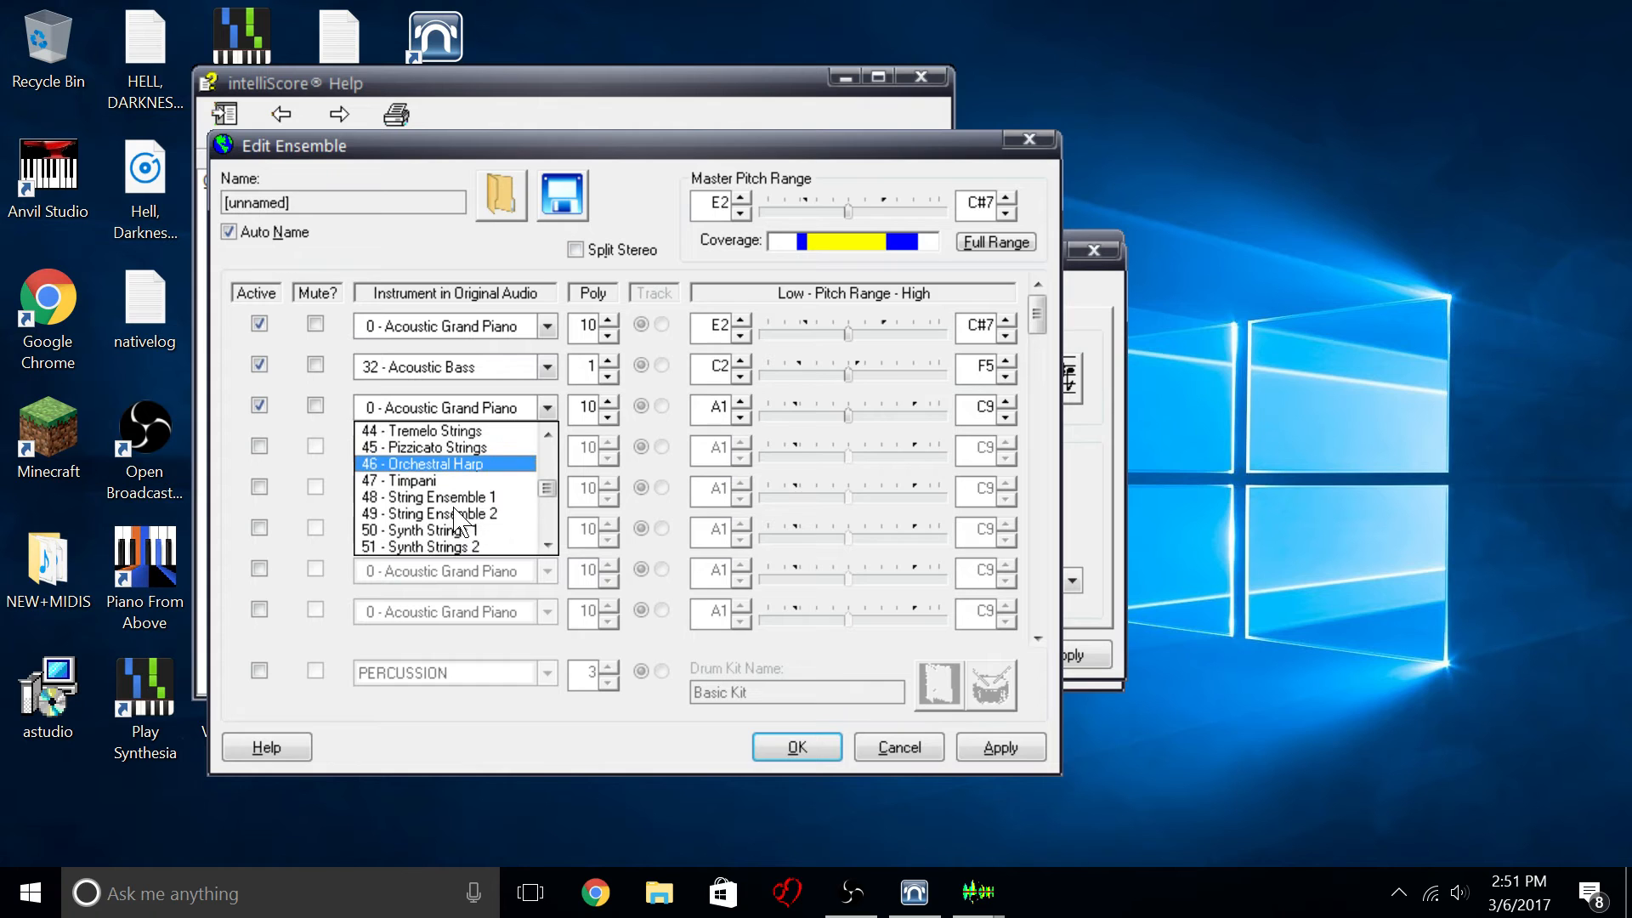
scroll("down", 3)
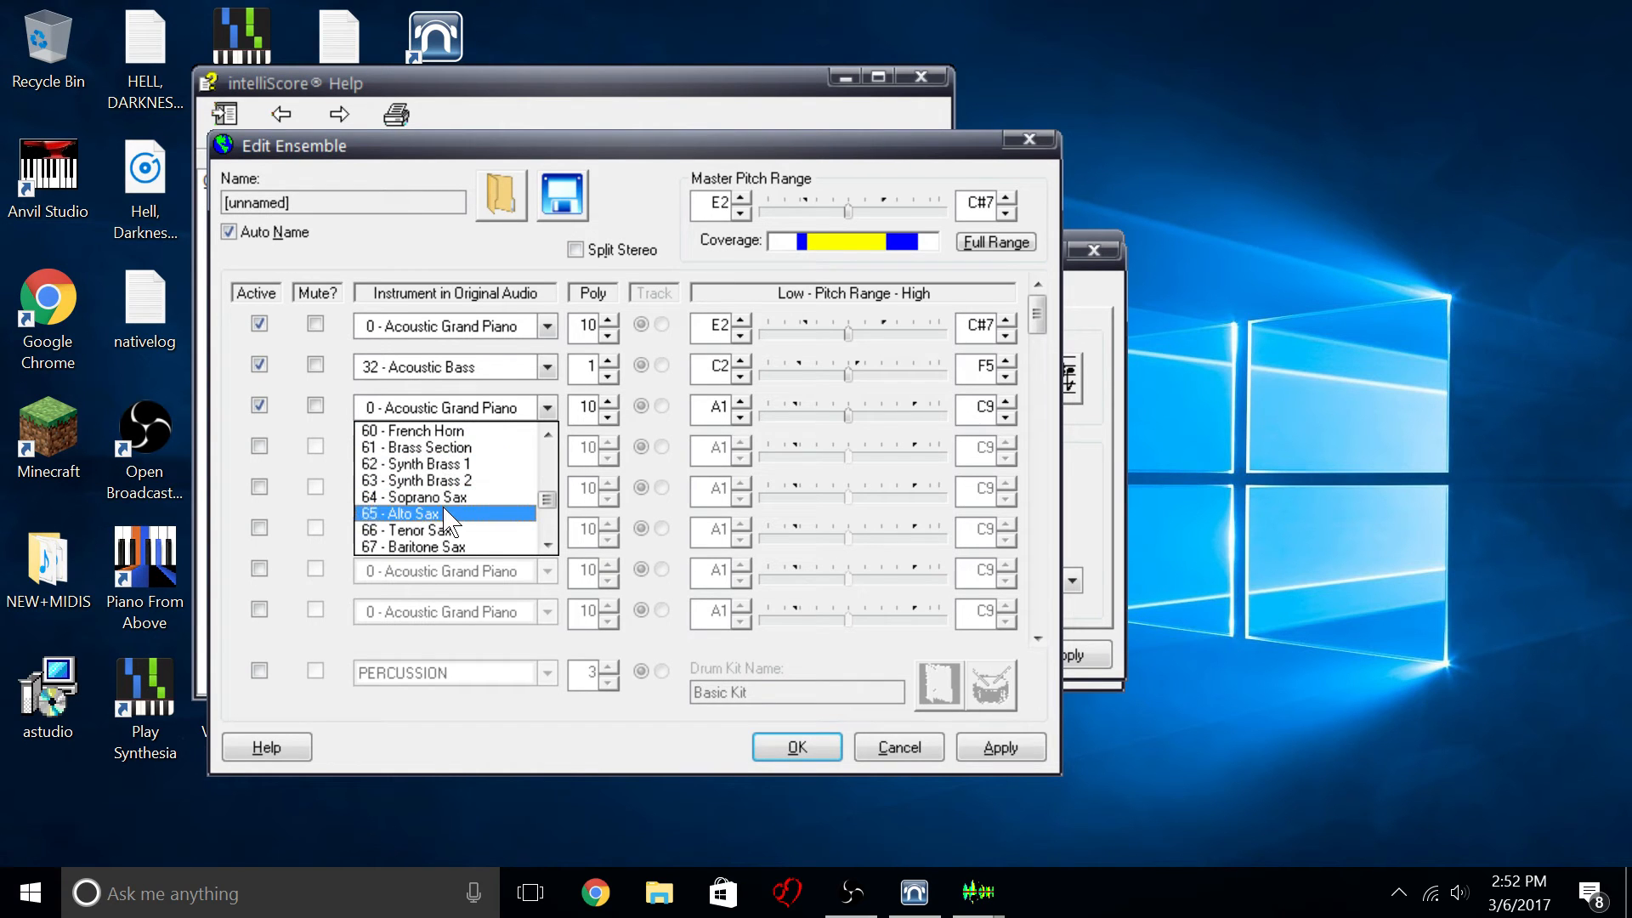
left_click(423, 498)
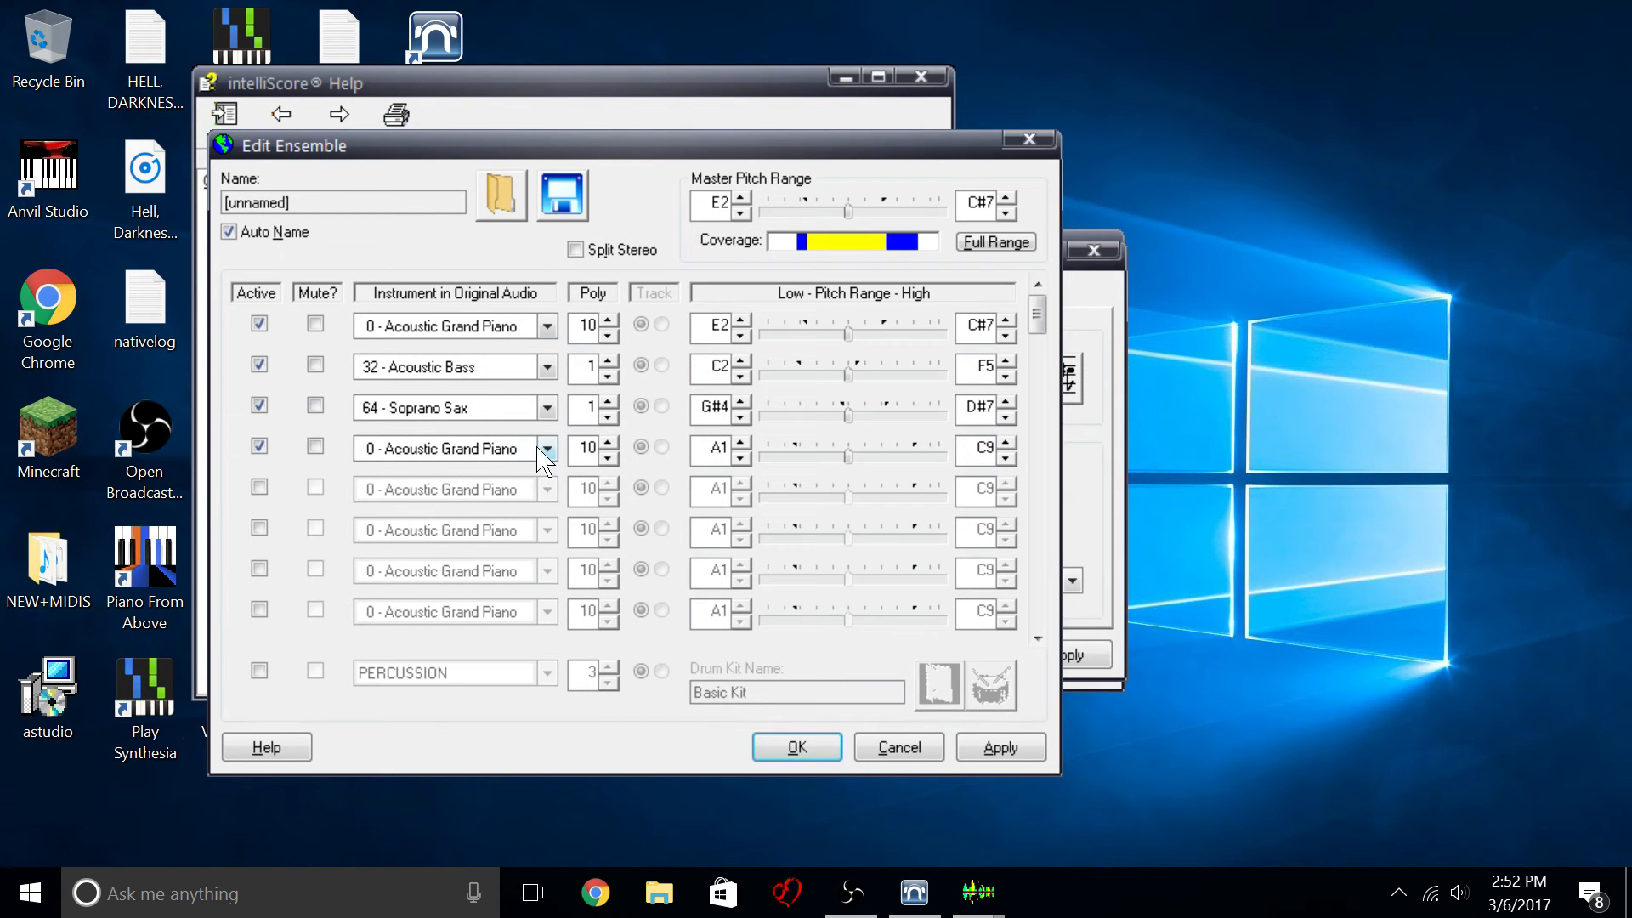
Assign Acoustic Guitar (Nylon) to the fourth part and deactivate the unused fifth part.
left_click(546, 447)
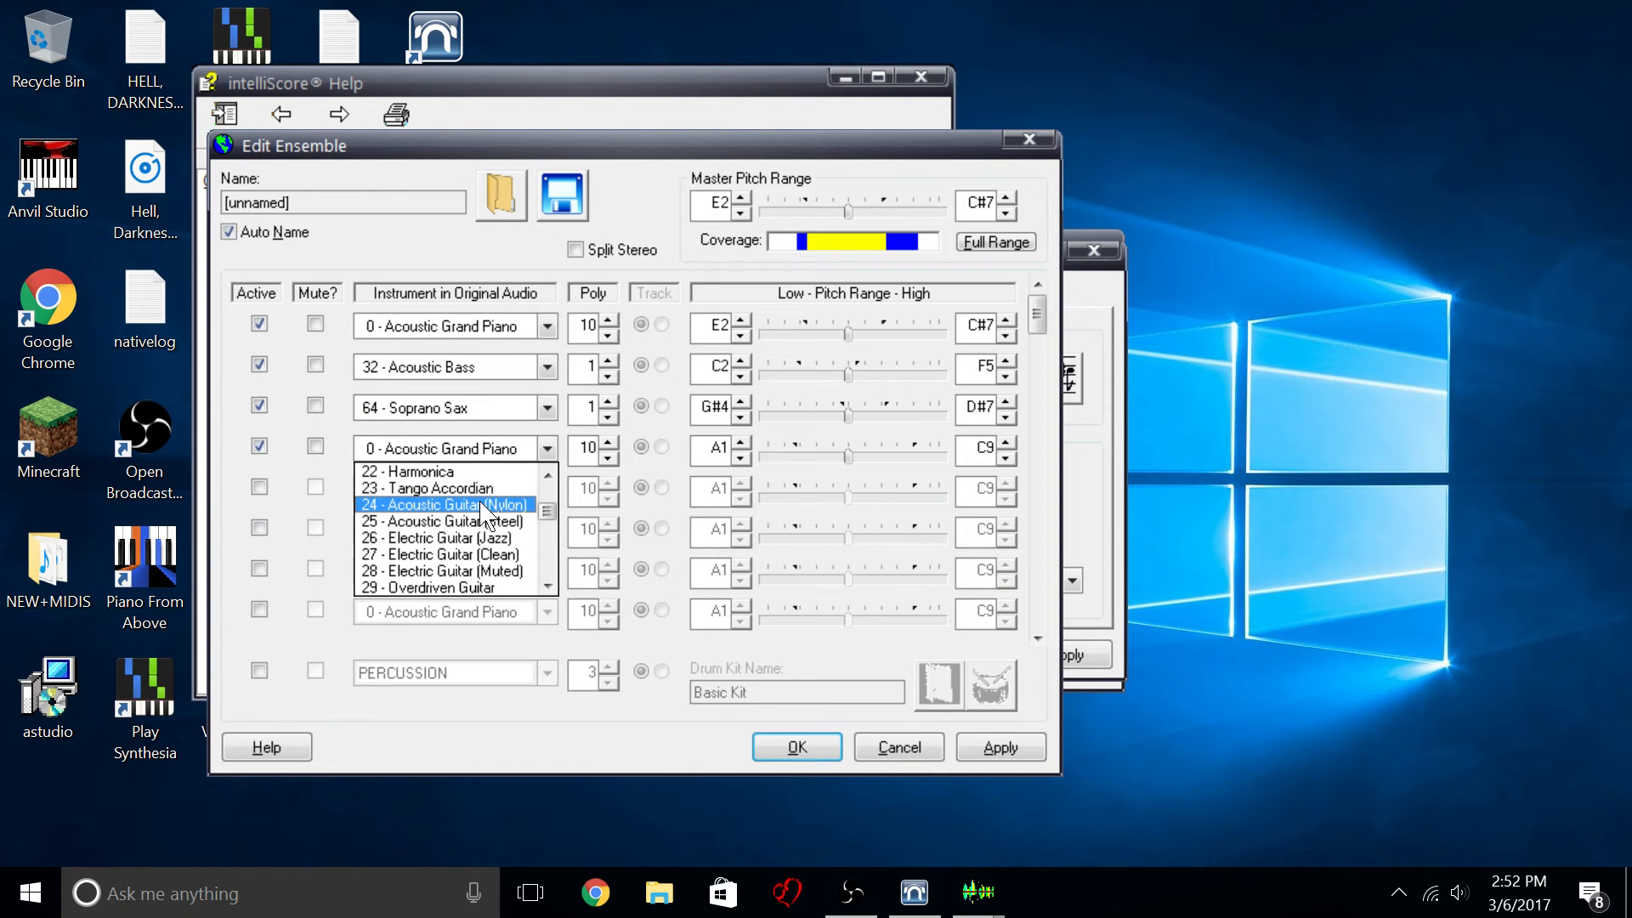
left_click(442, 505)
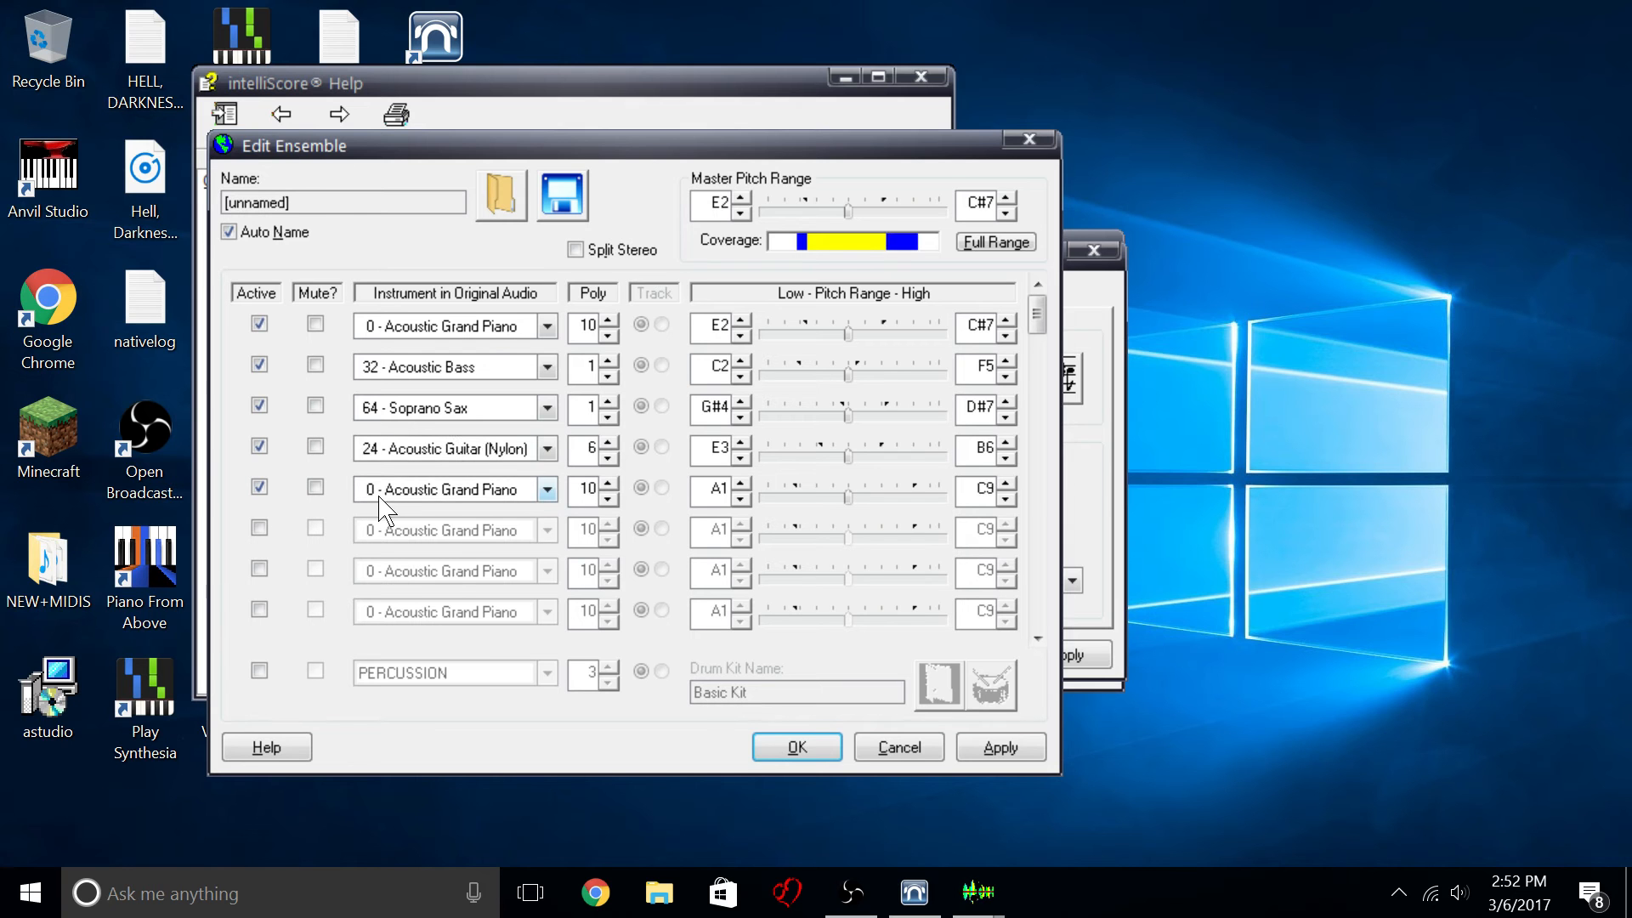
left_click(546, 489)
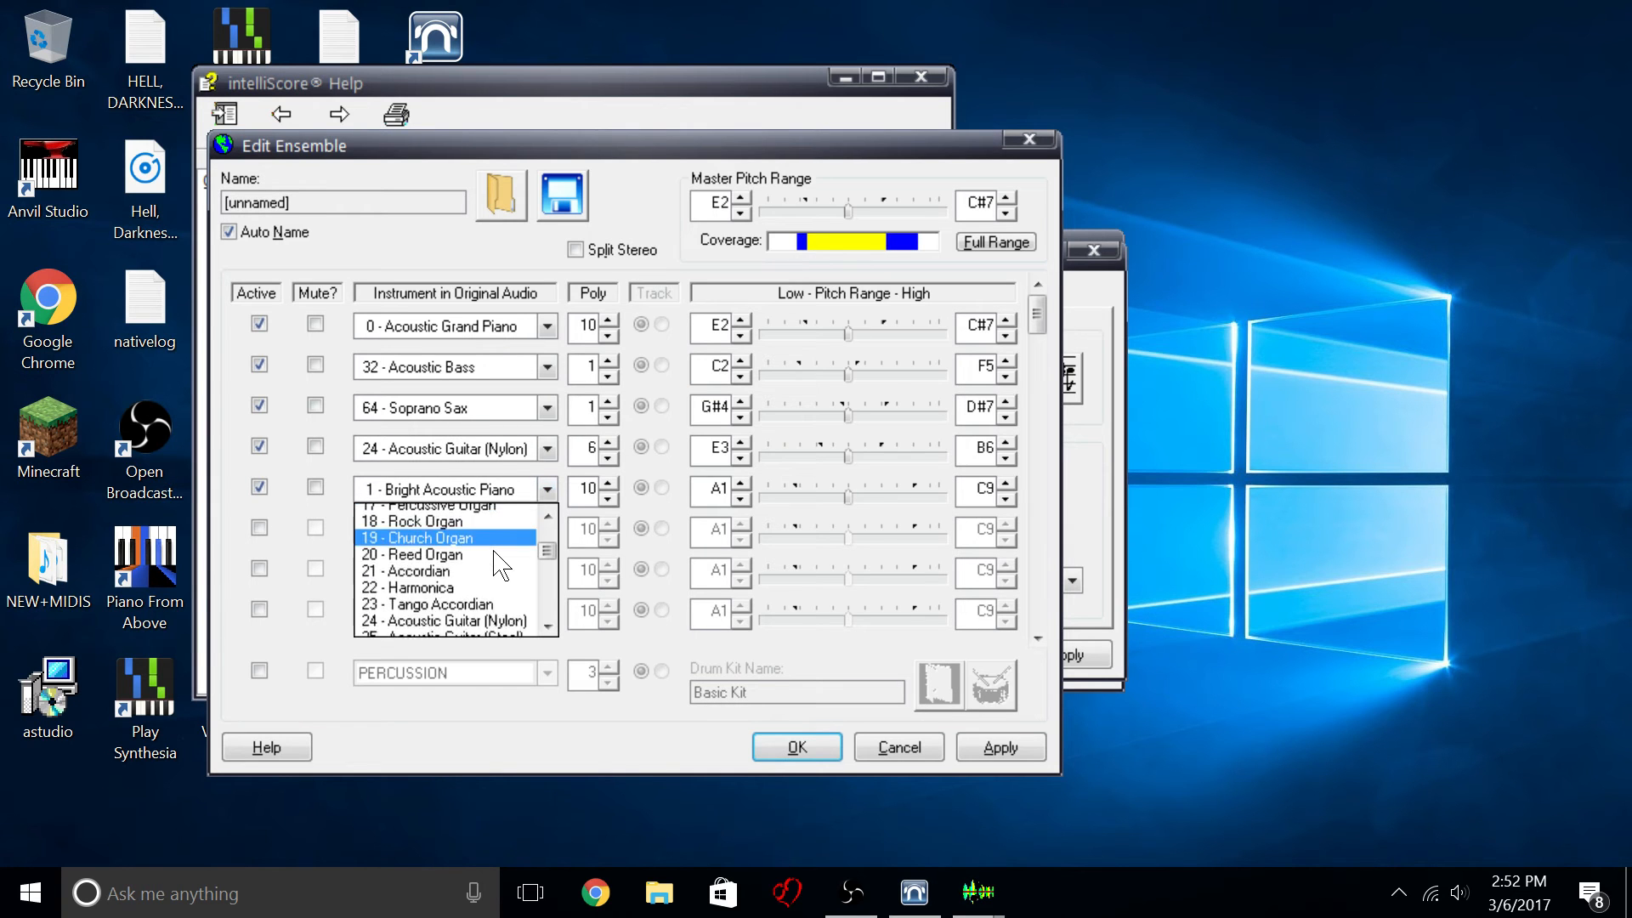
scroll("down", 3)
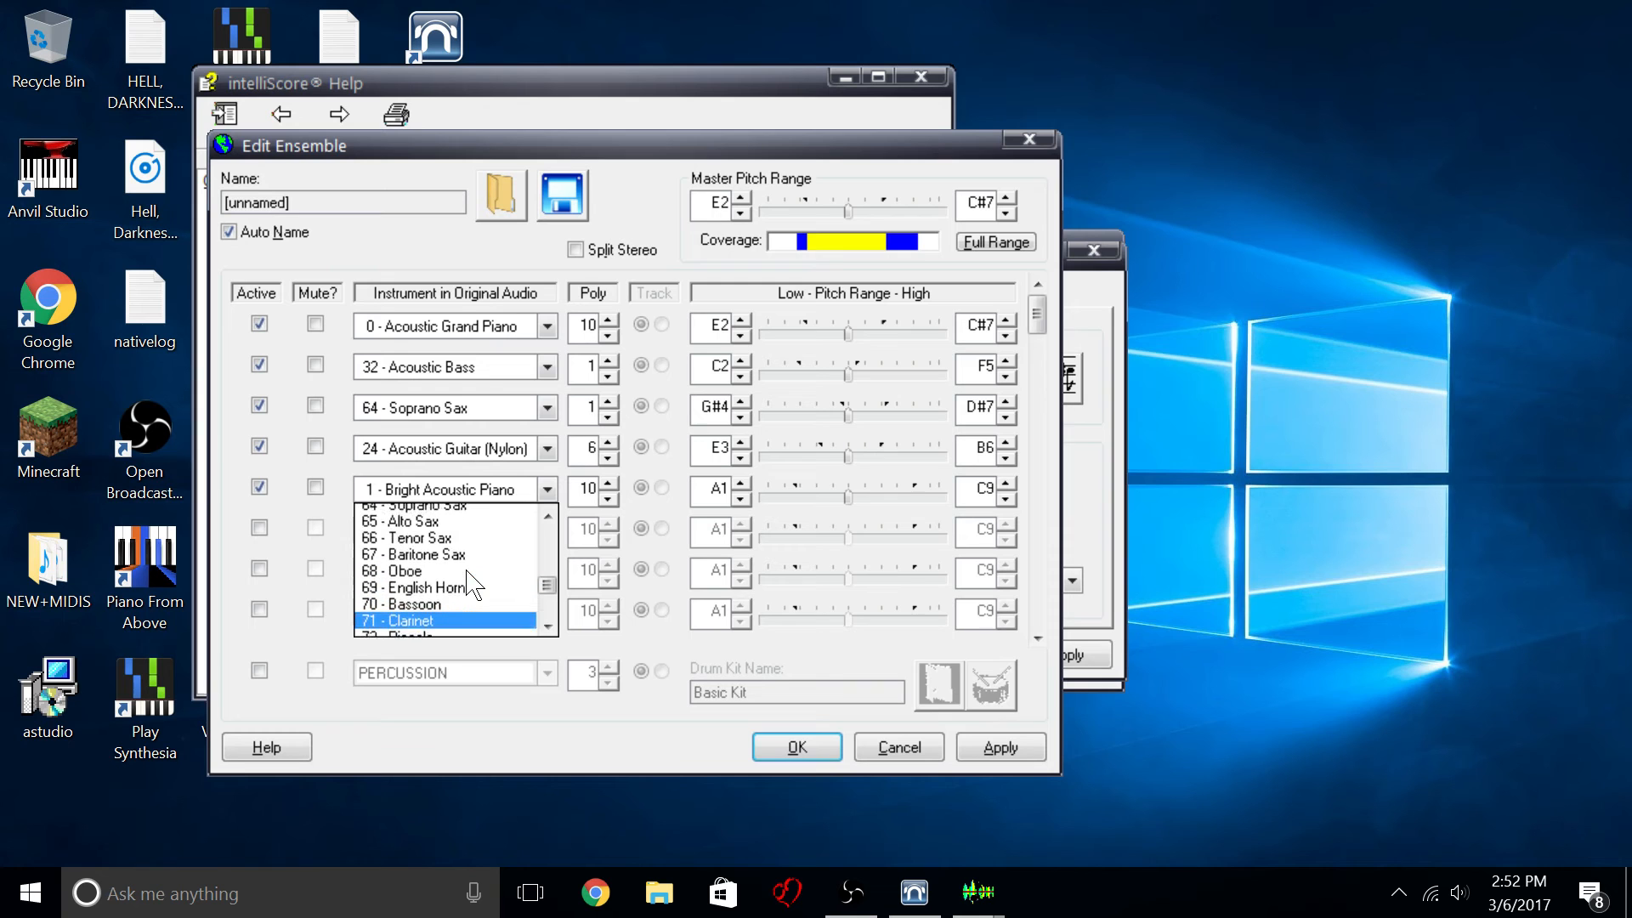
scroll("down", 3)
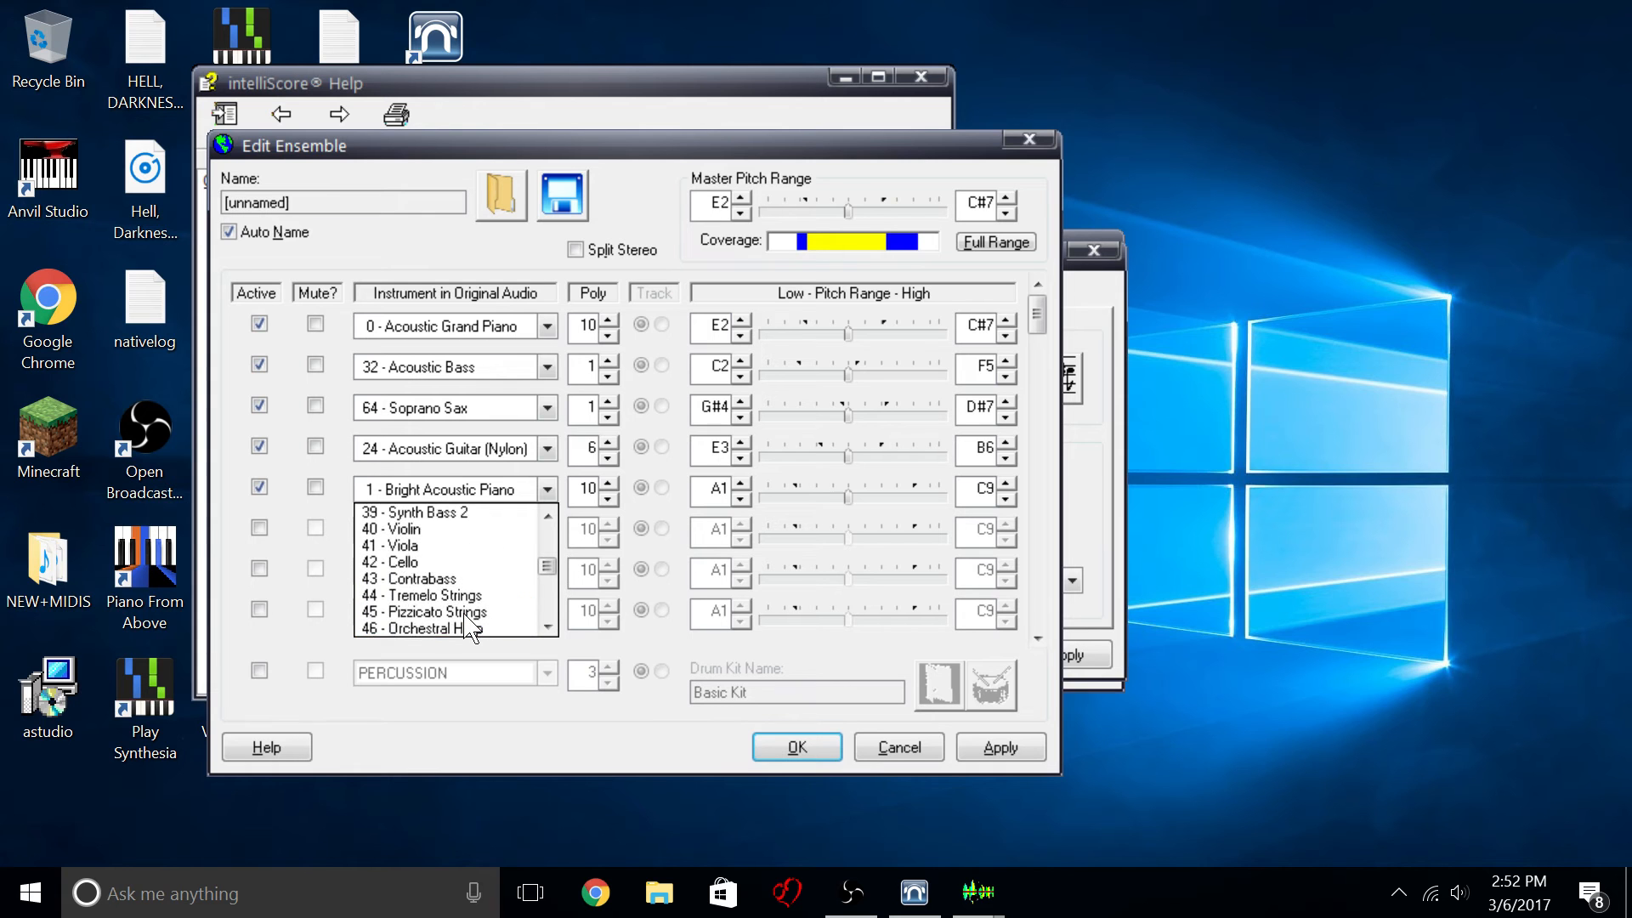
left_click(442, 612)
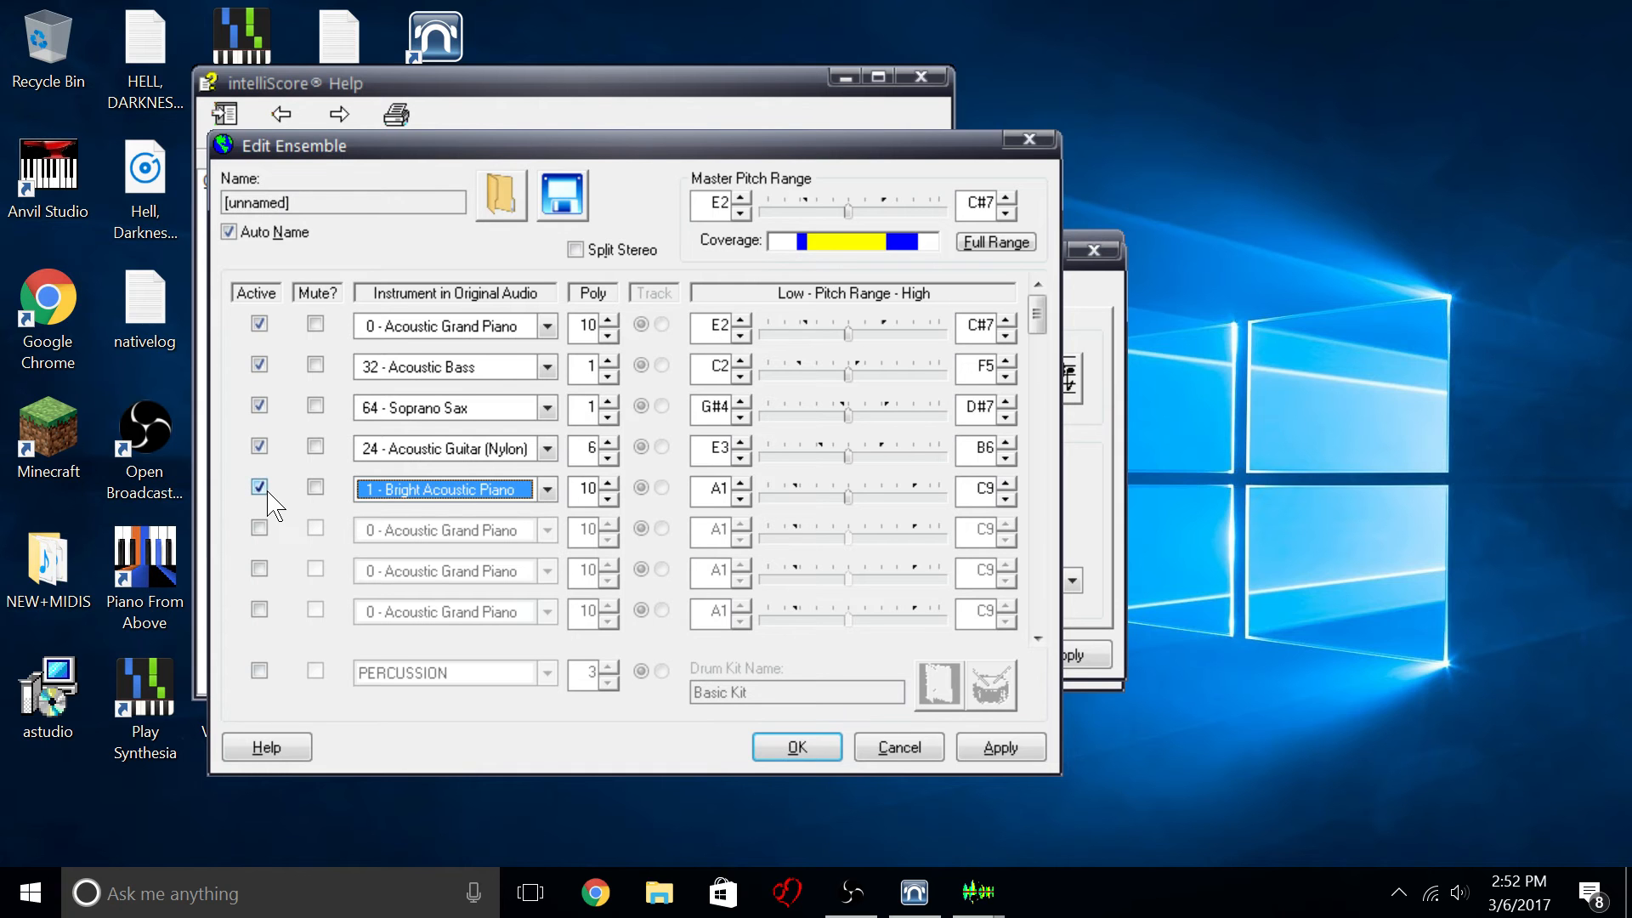
left_click(258, 487)
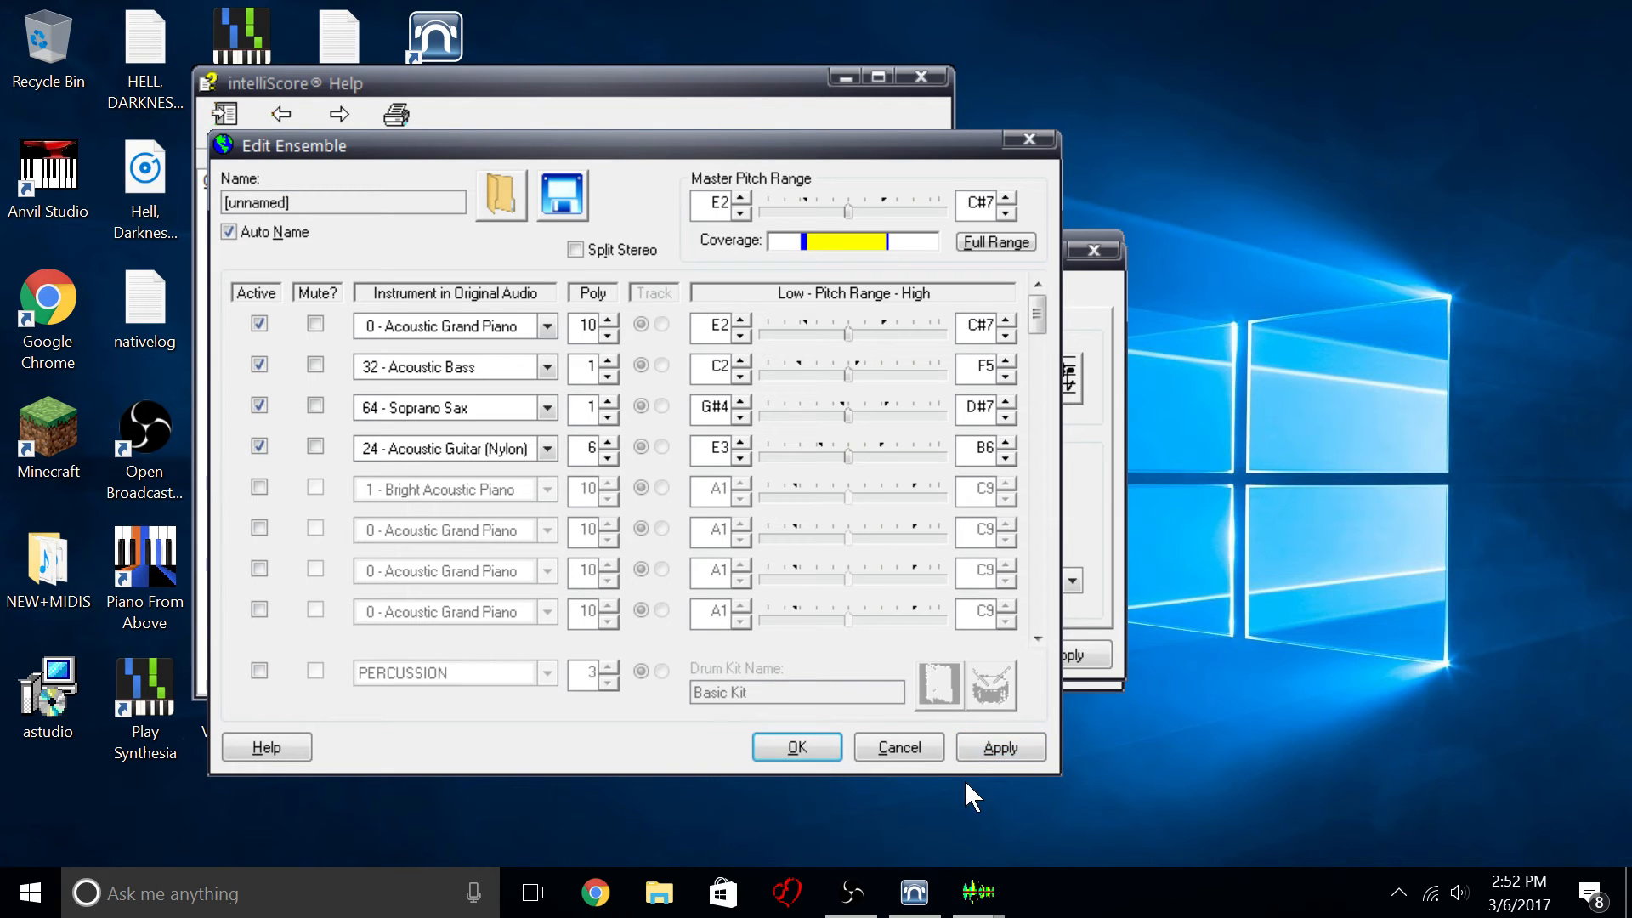
mouse_move(256, 686)
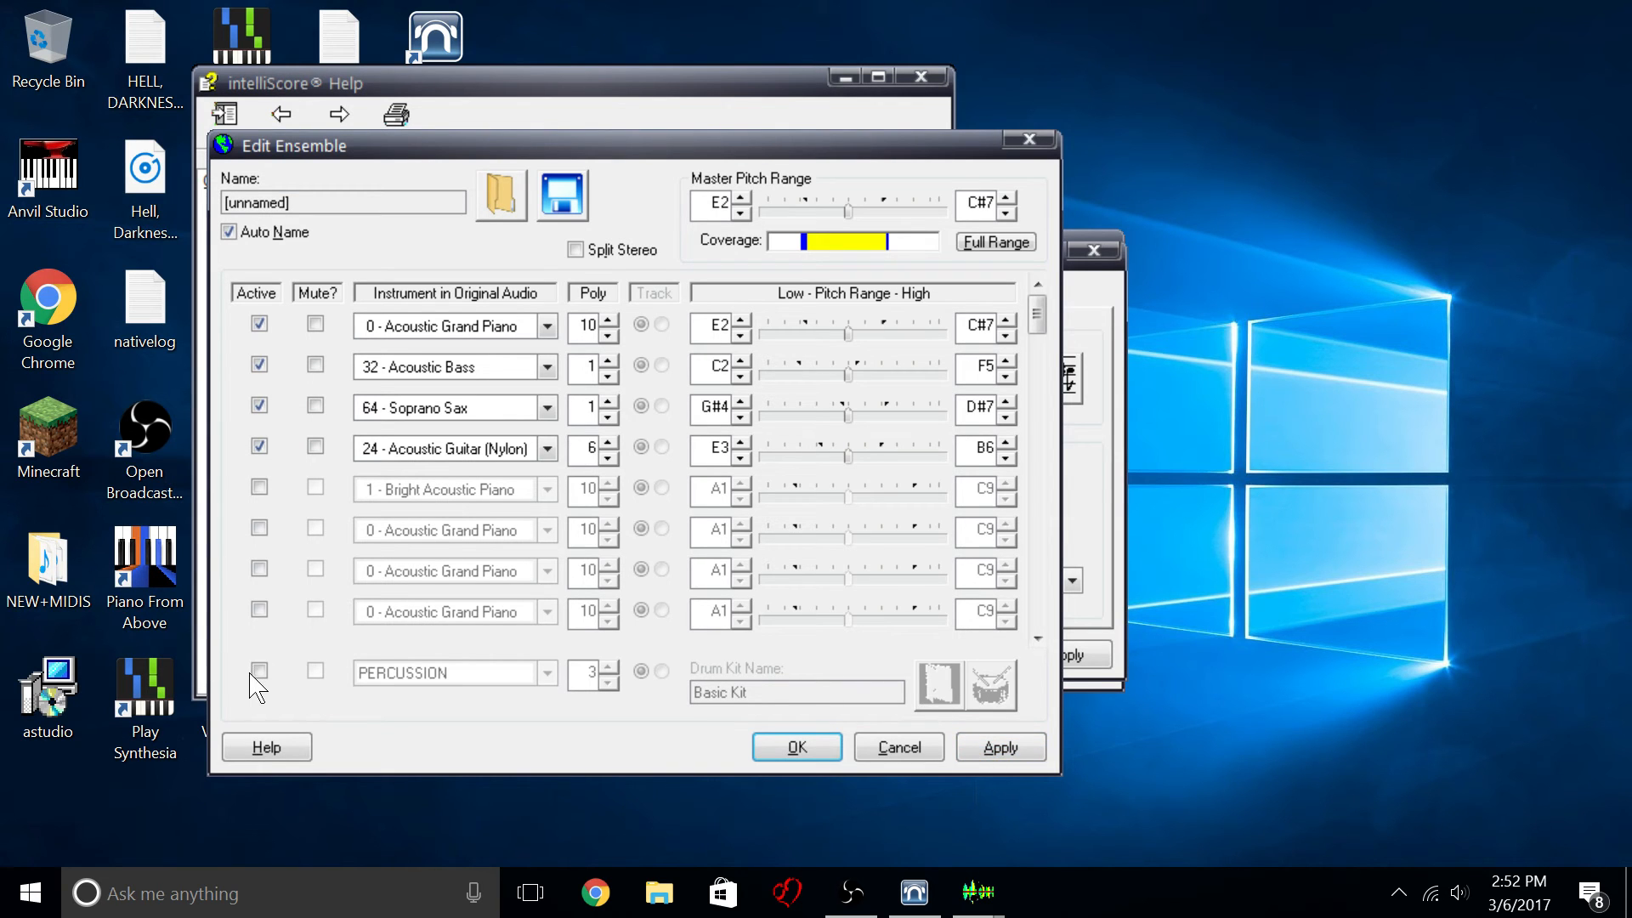
Enable the PERCUSSION row with the Basic Kit and apply the ensemble changes.
left_click(259, 670)
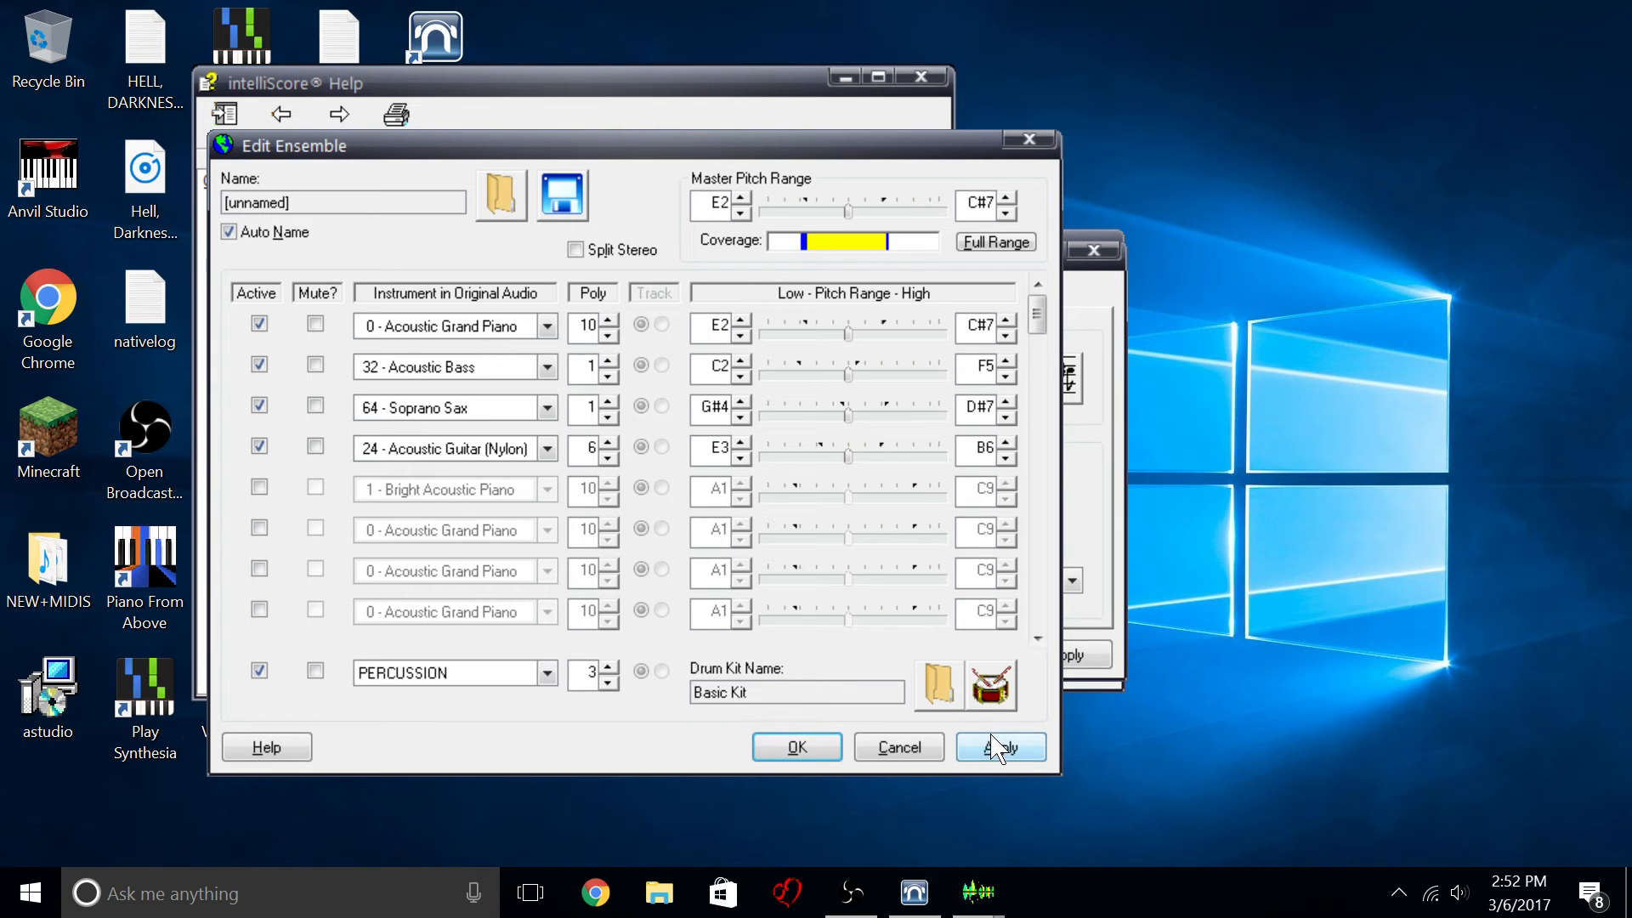
left_click(1000, 748)
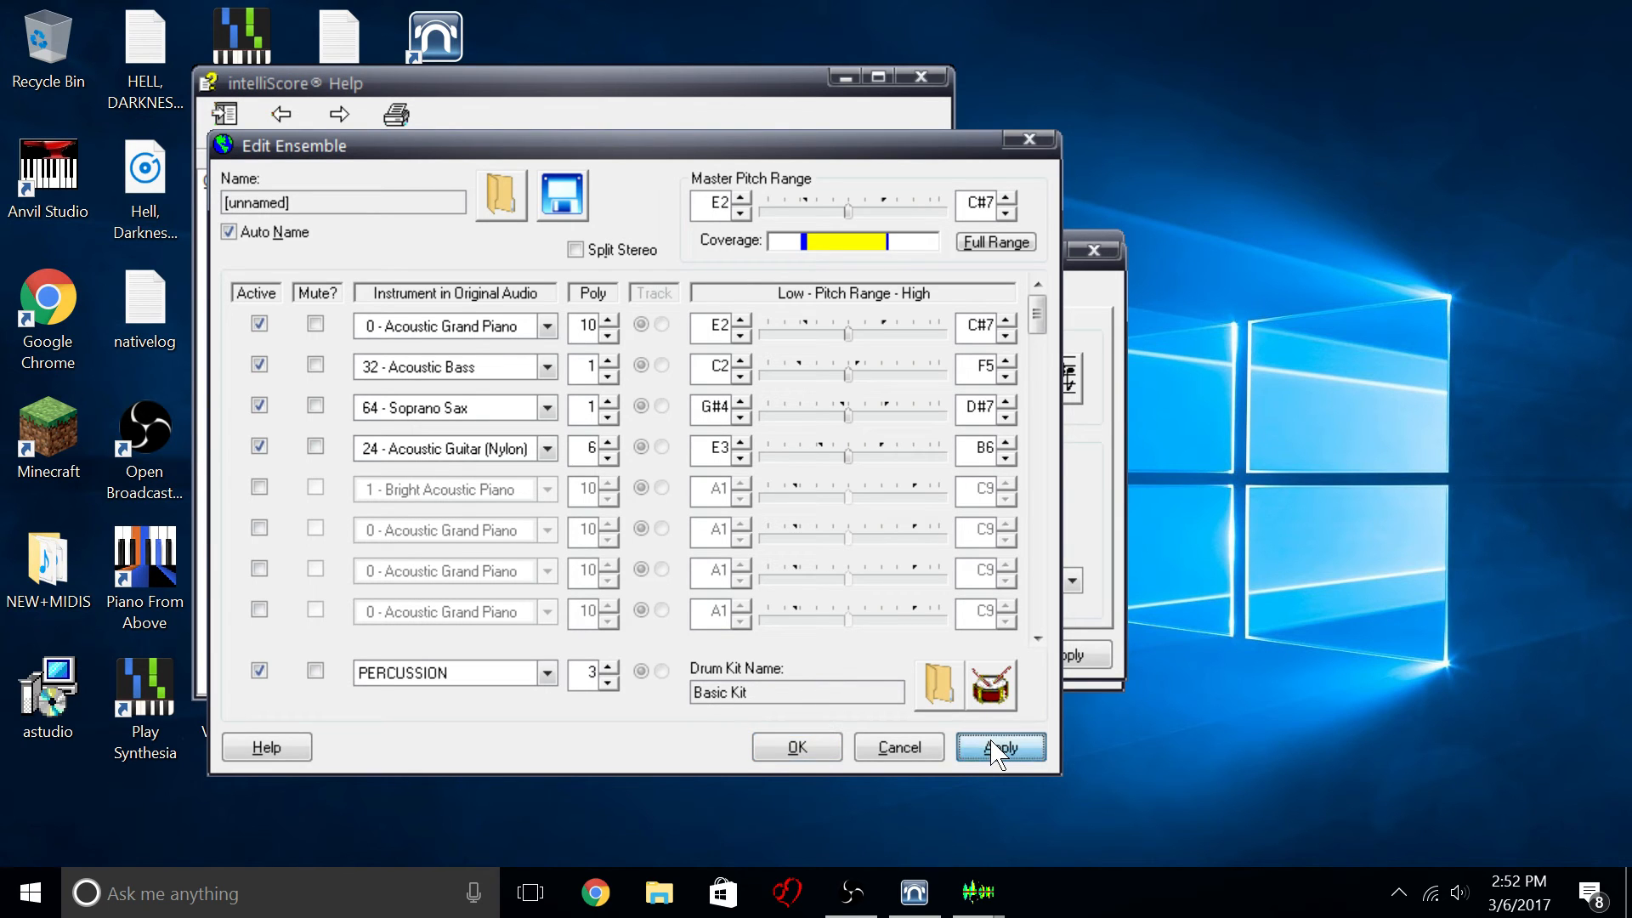
left_click(1000, 748)
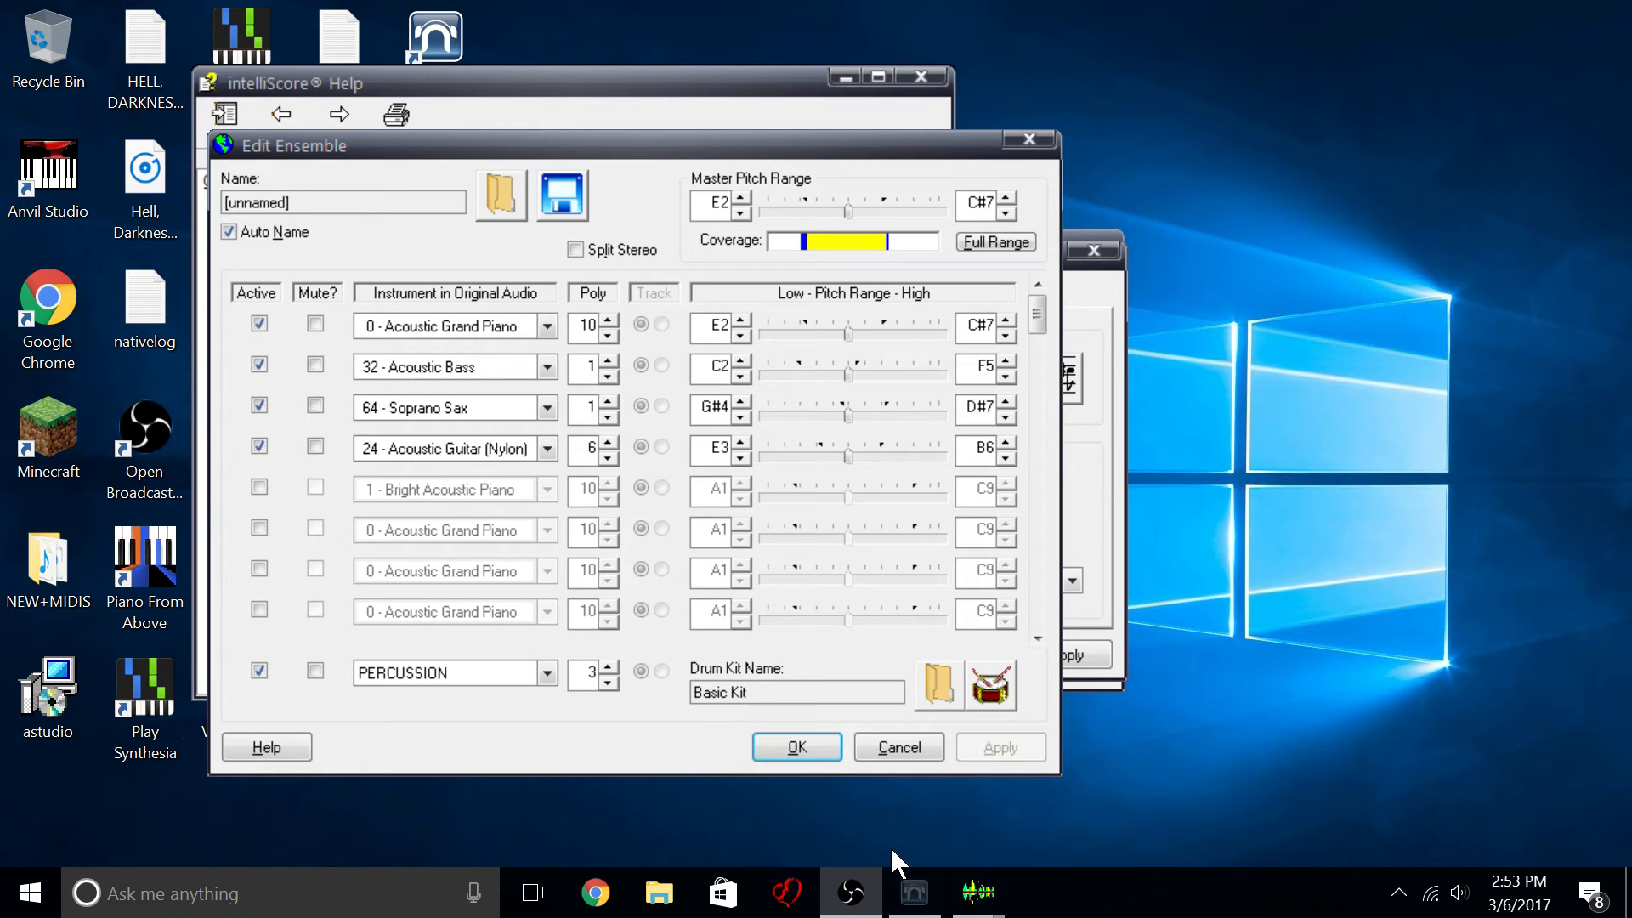
mouse_move(1017, 162)
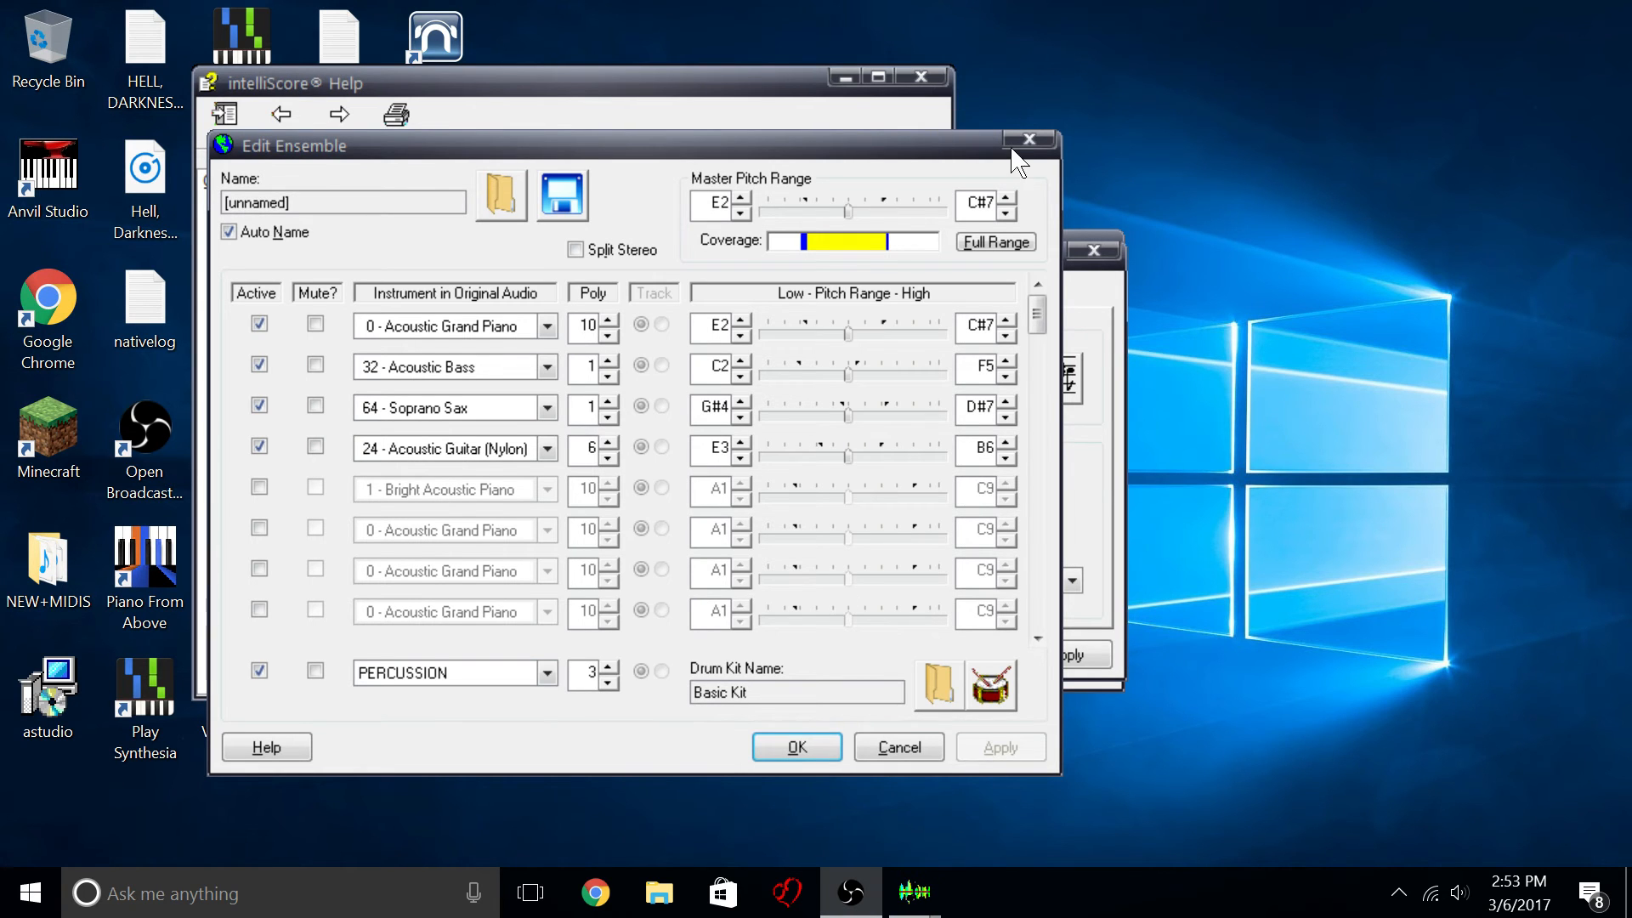
mouse_move(724, 323)
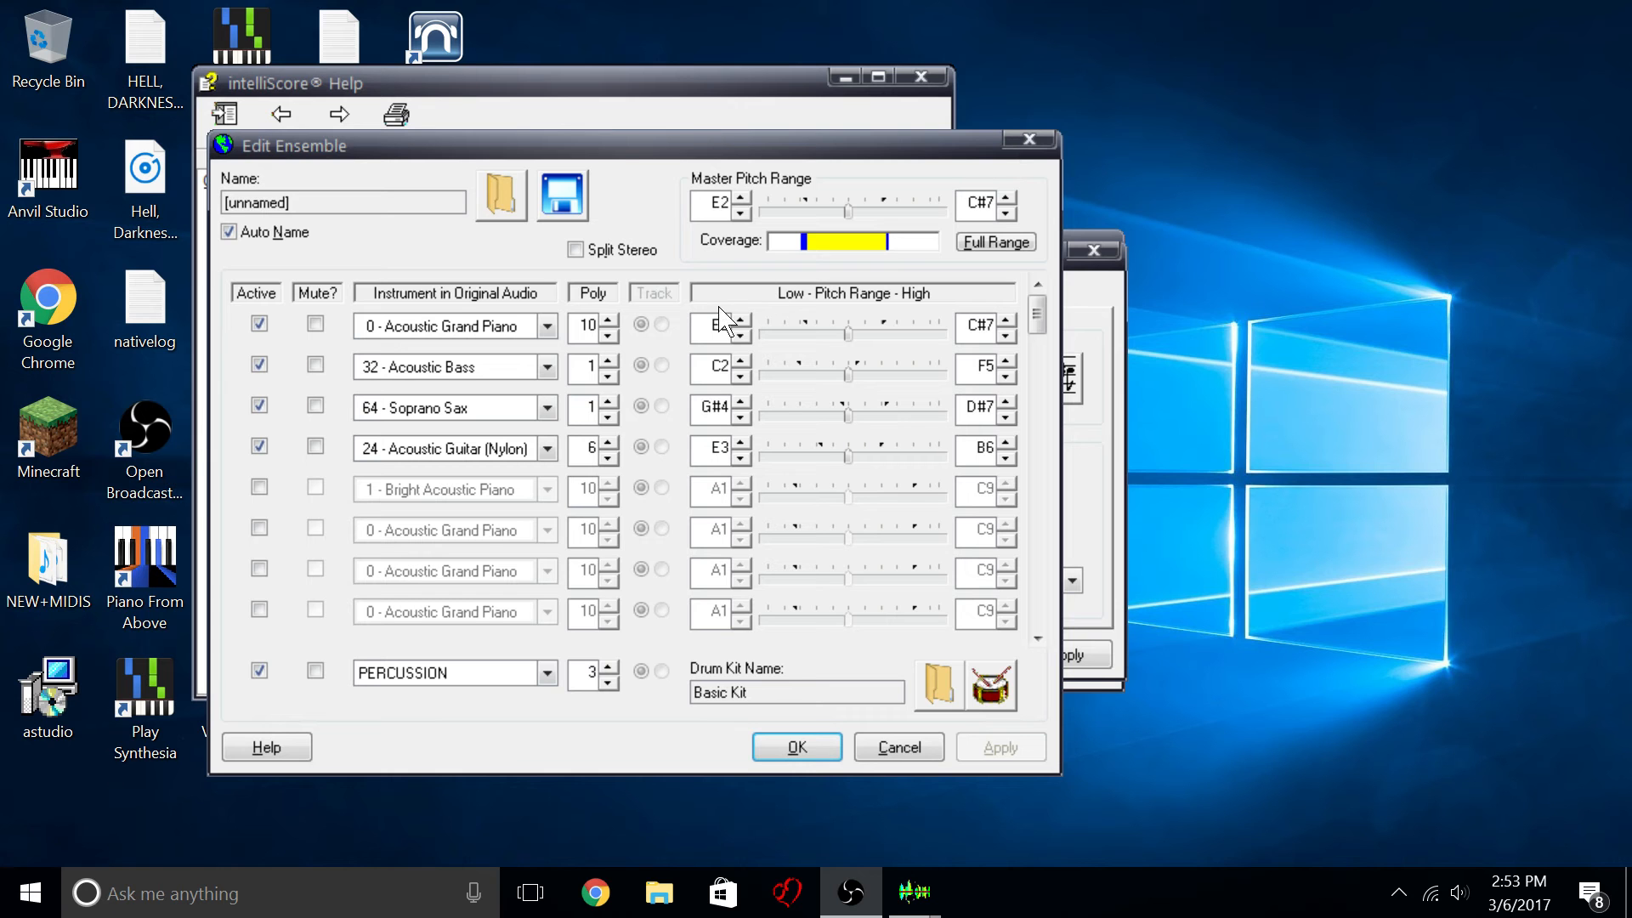
mouse_move(989, 799)
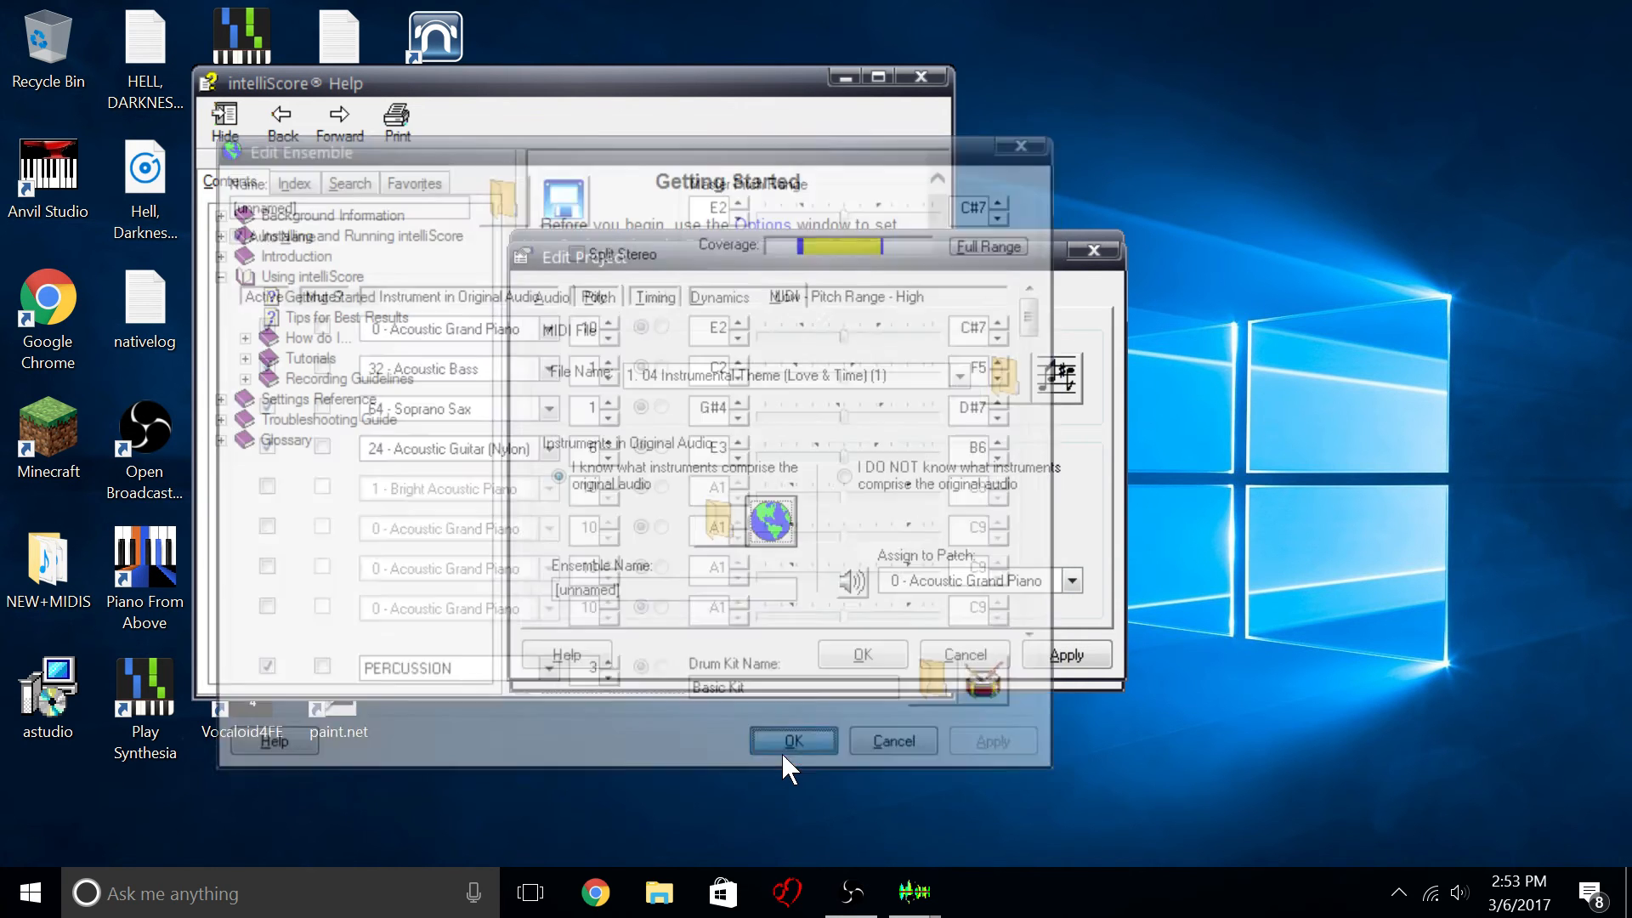
Confirm Edit Ensemble and Edit Project, then finish the wizard to start converting '04 Instrumental Theme'.
left_click(794, 739)
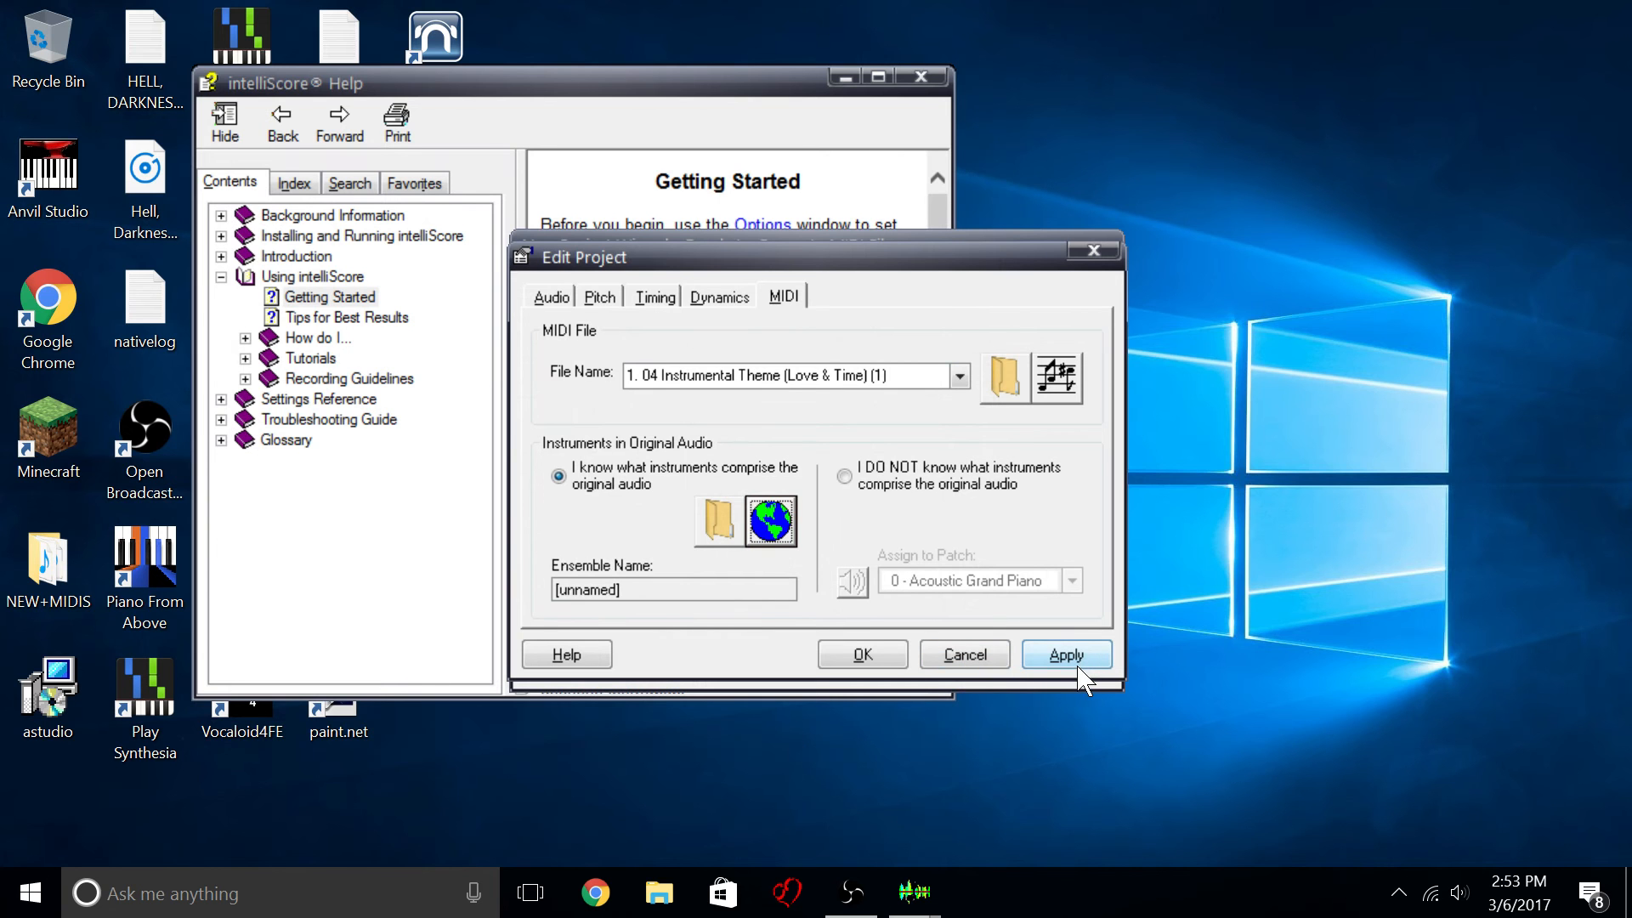
left_click(1065, 653)
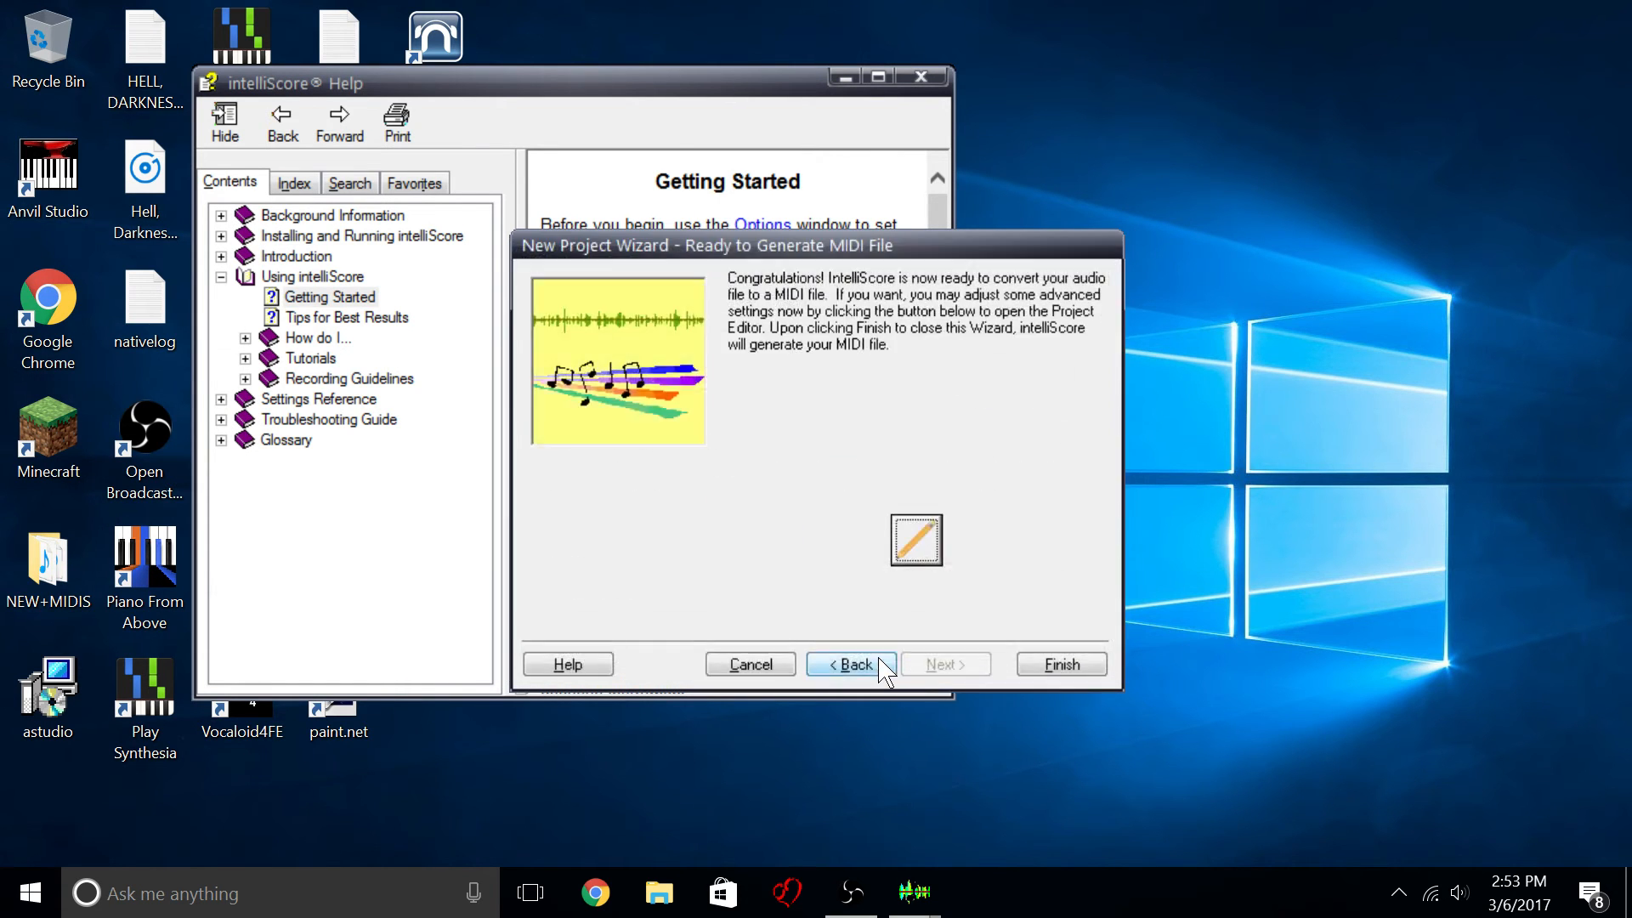
left_click(1059, 664)
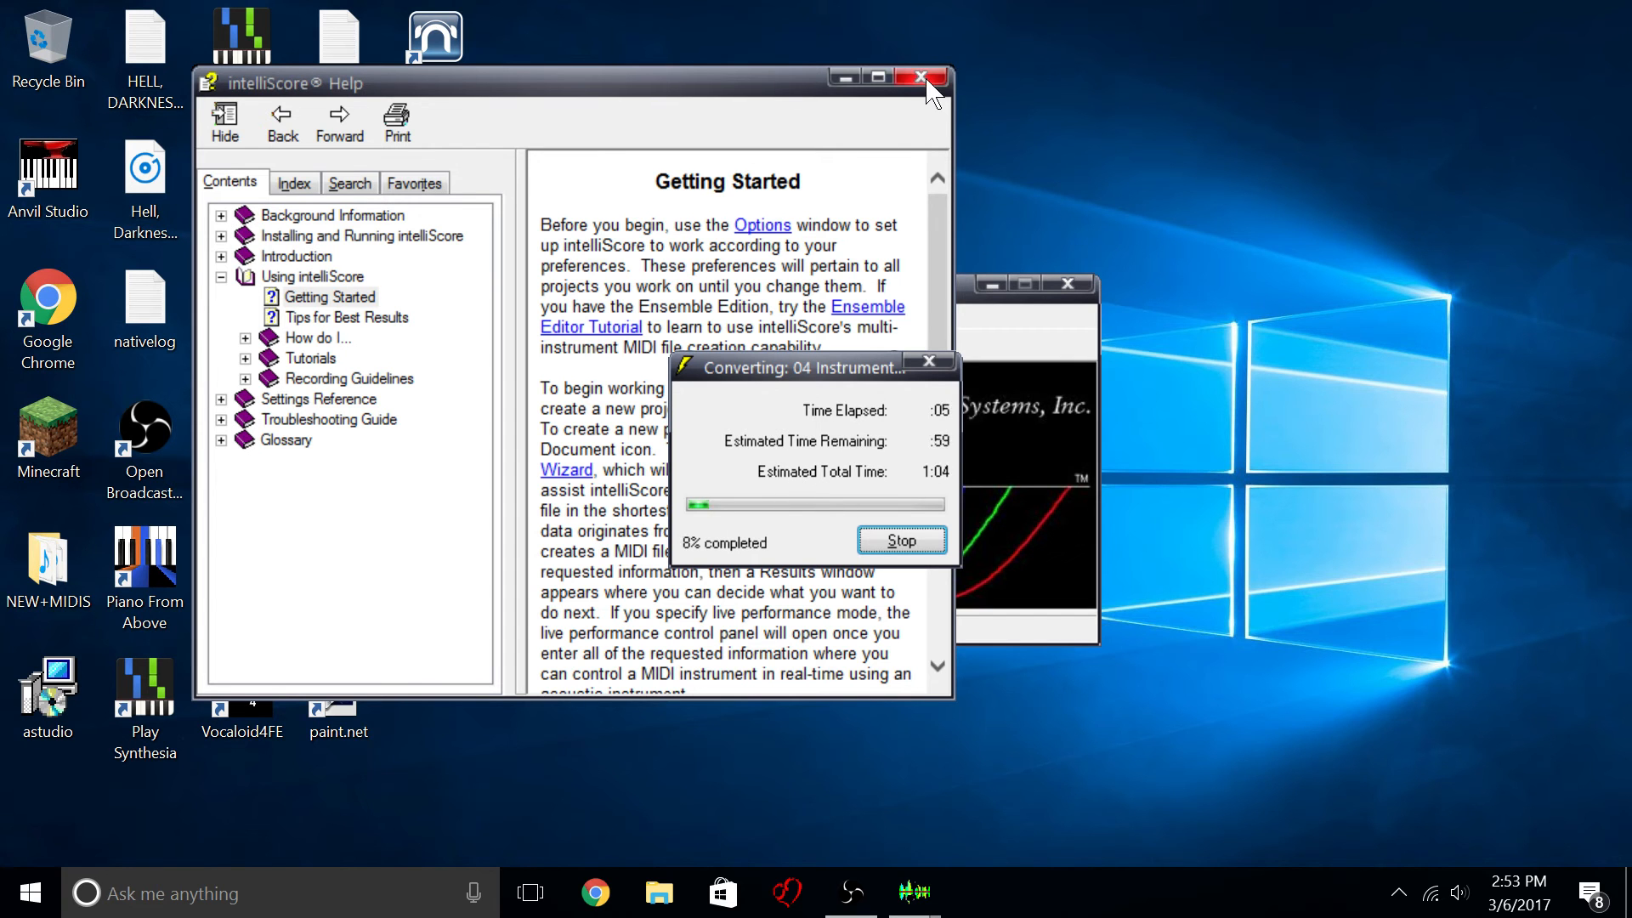
Close the intelliScore Help window while conversion continues.
left_click(925, 77)
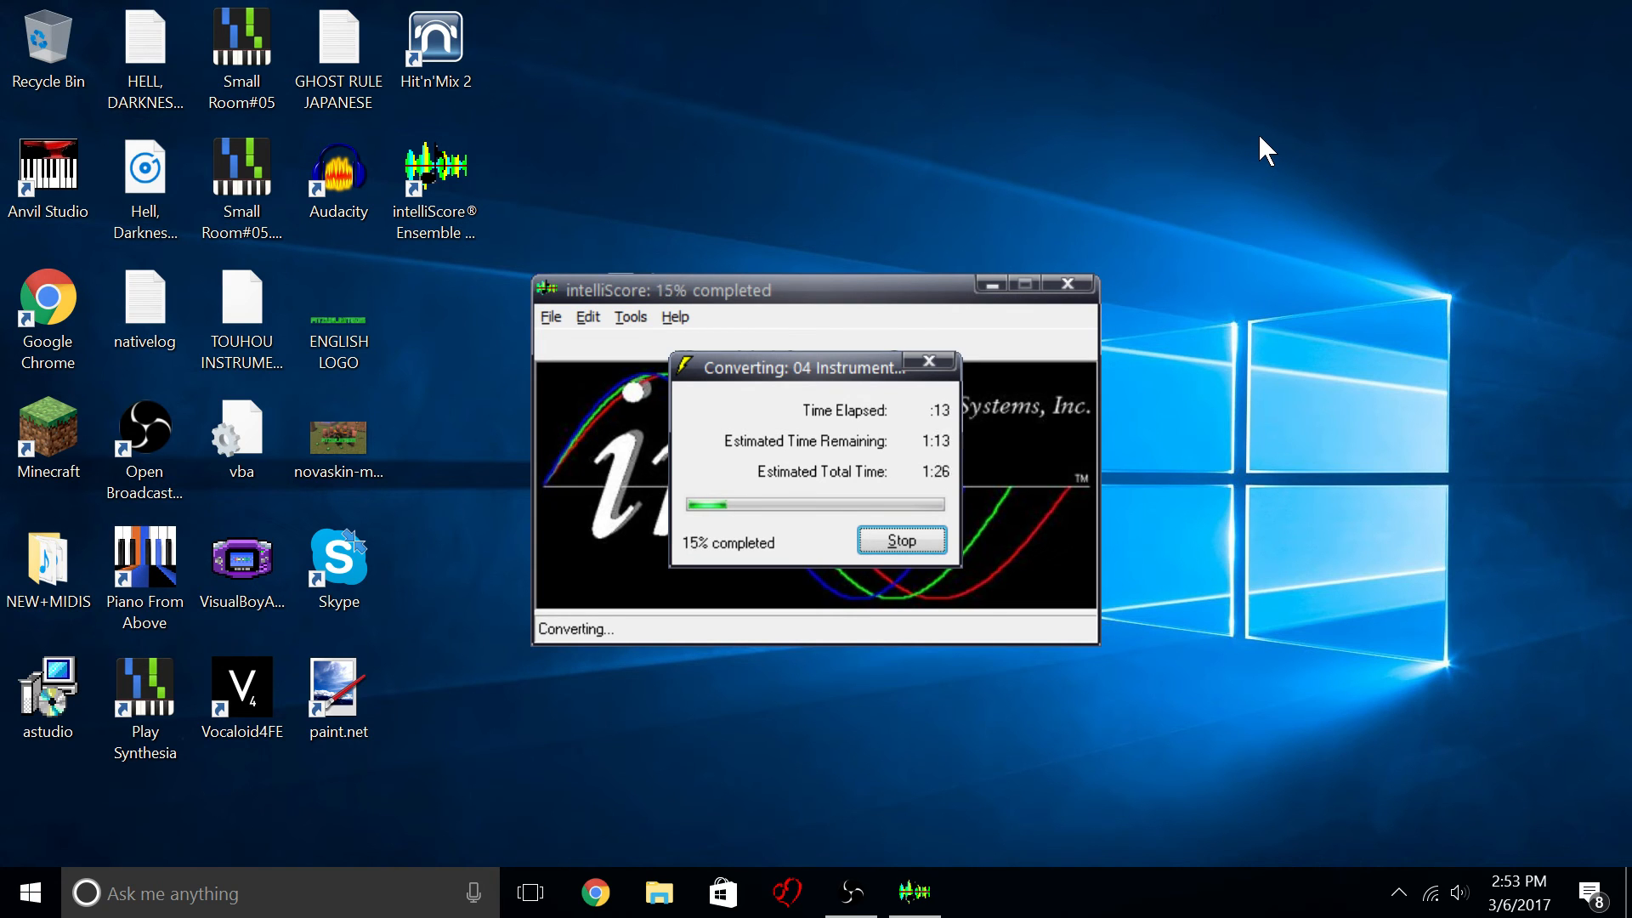
mouse_move(1207, 170)
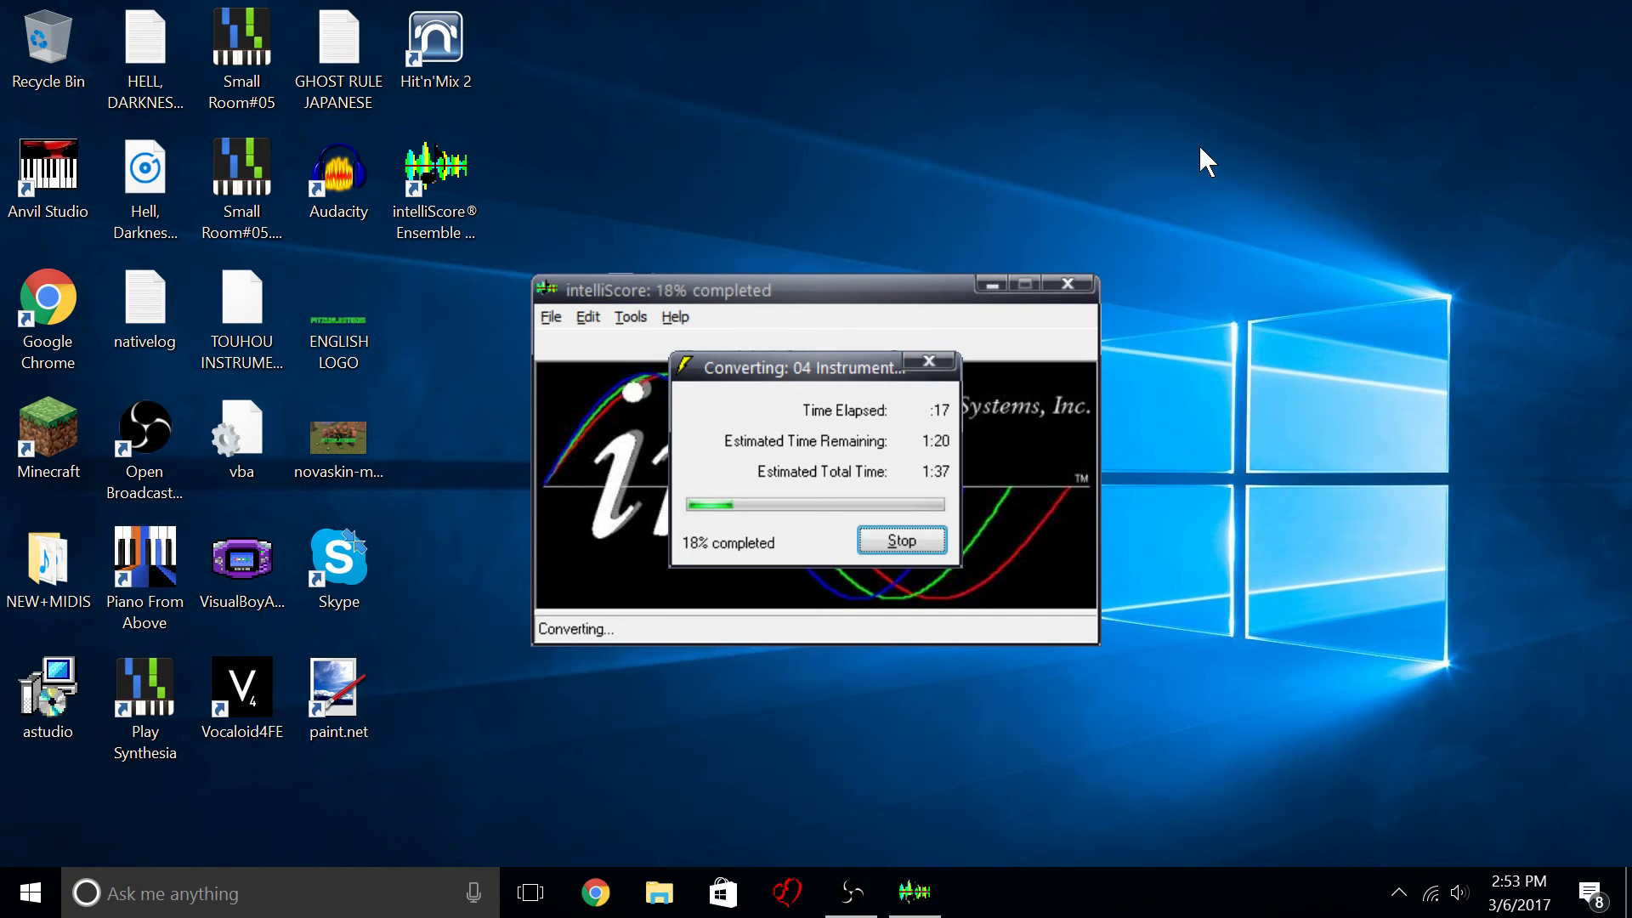
mouse_move(1216, 136)
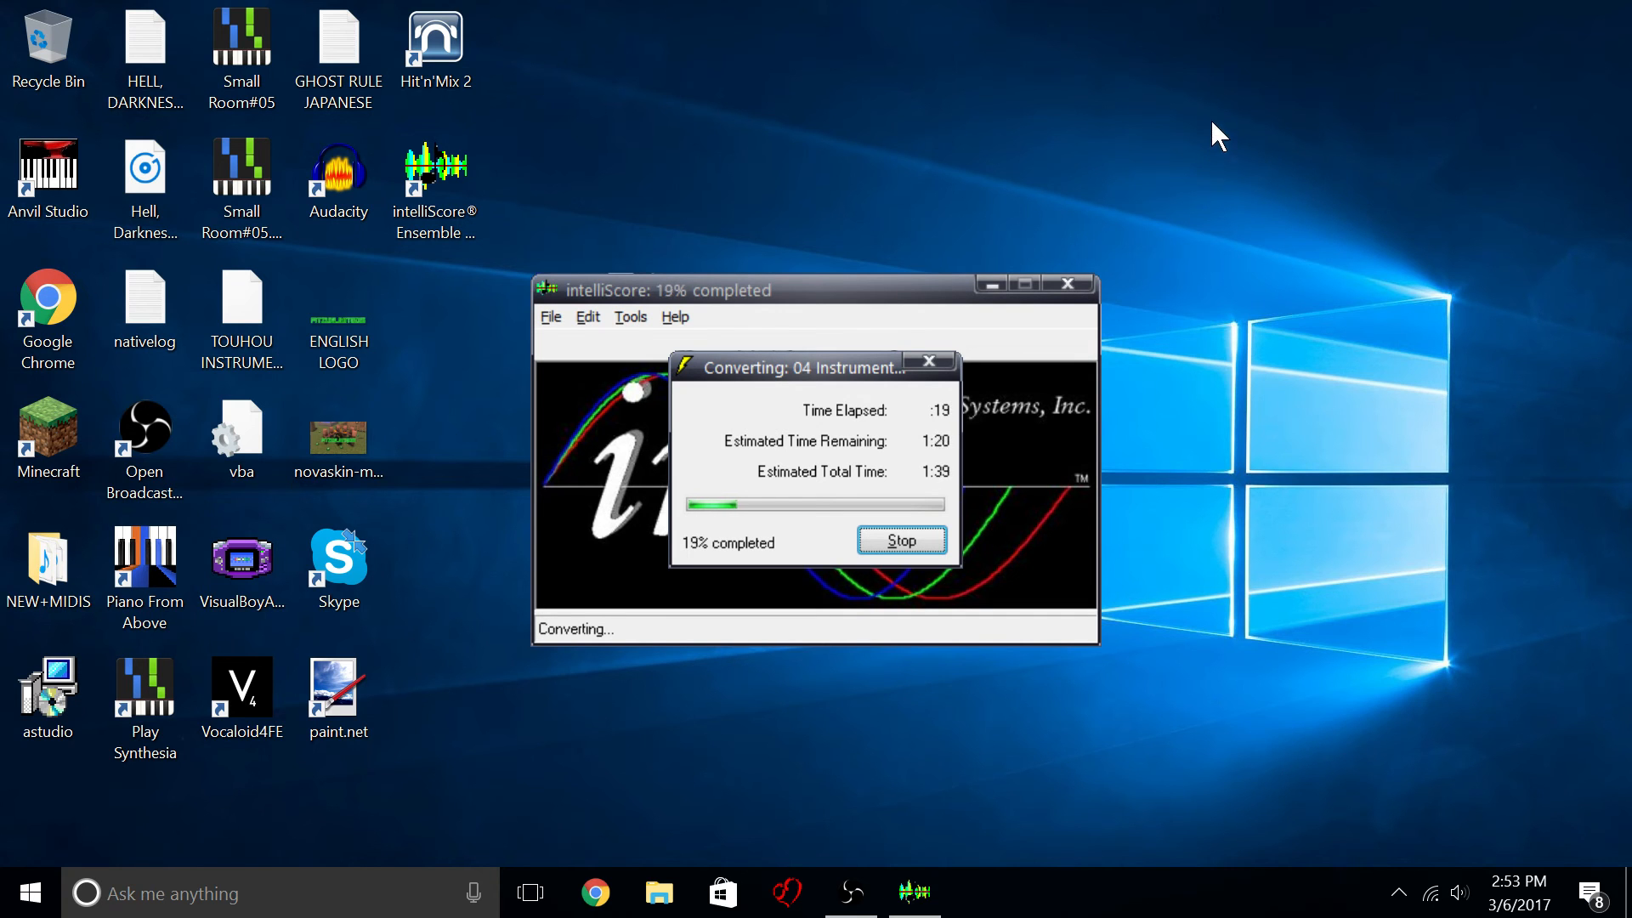
mouse_move(1236, 117)
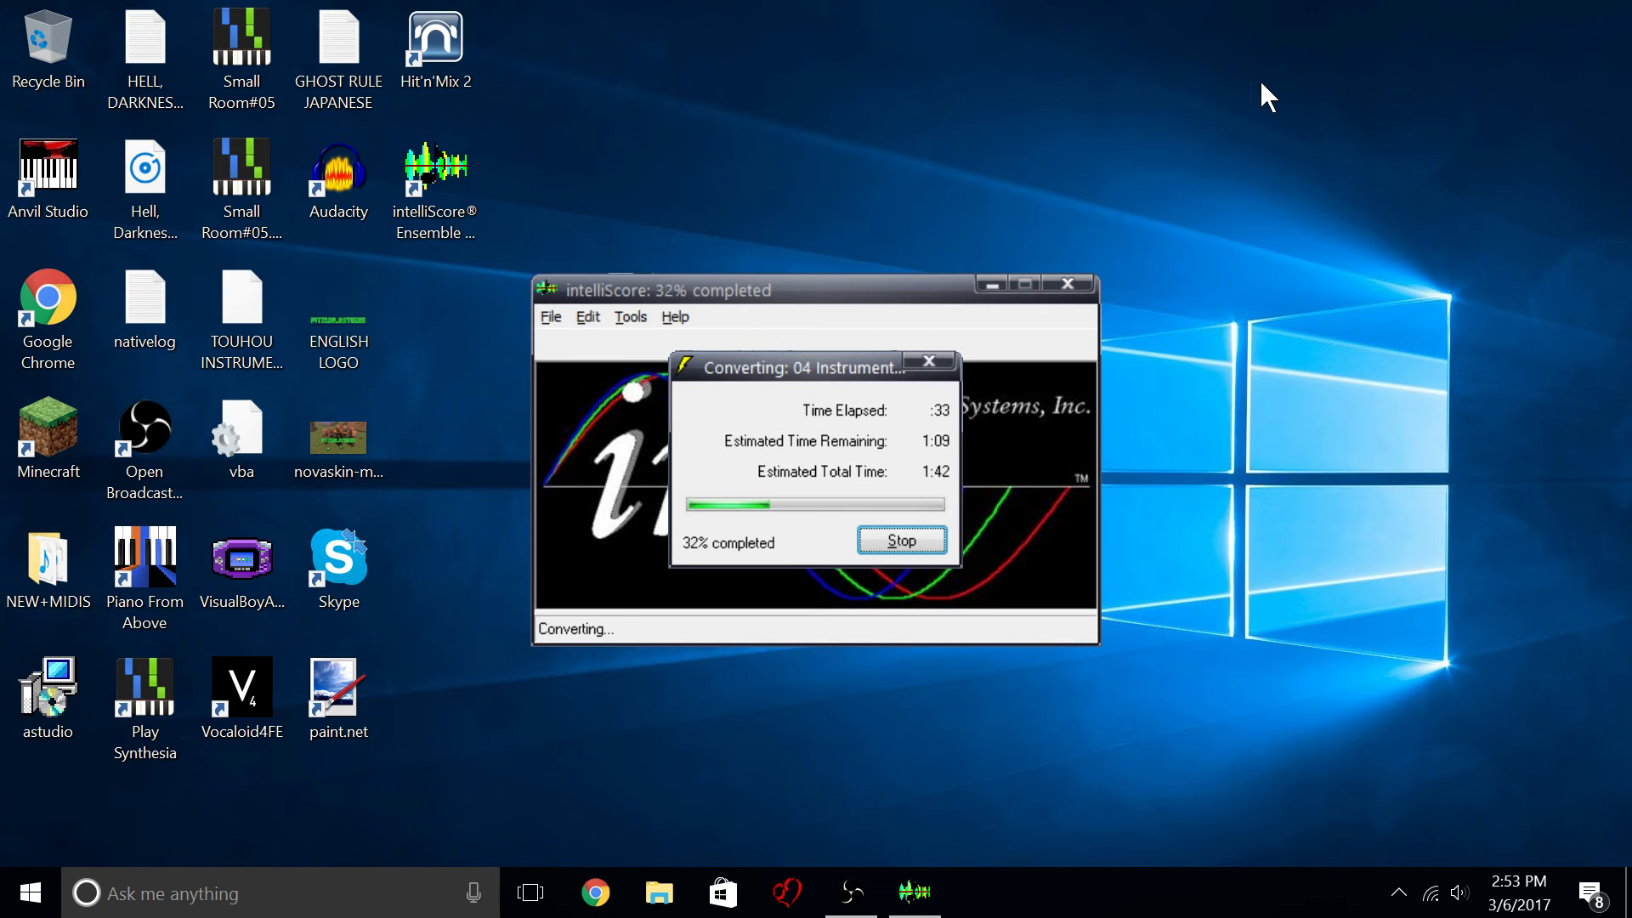
mouse_move(1375, 386)
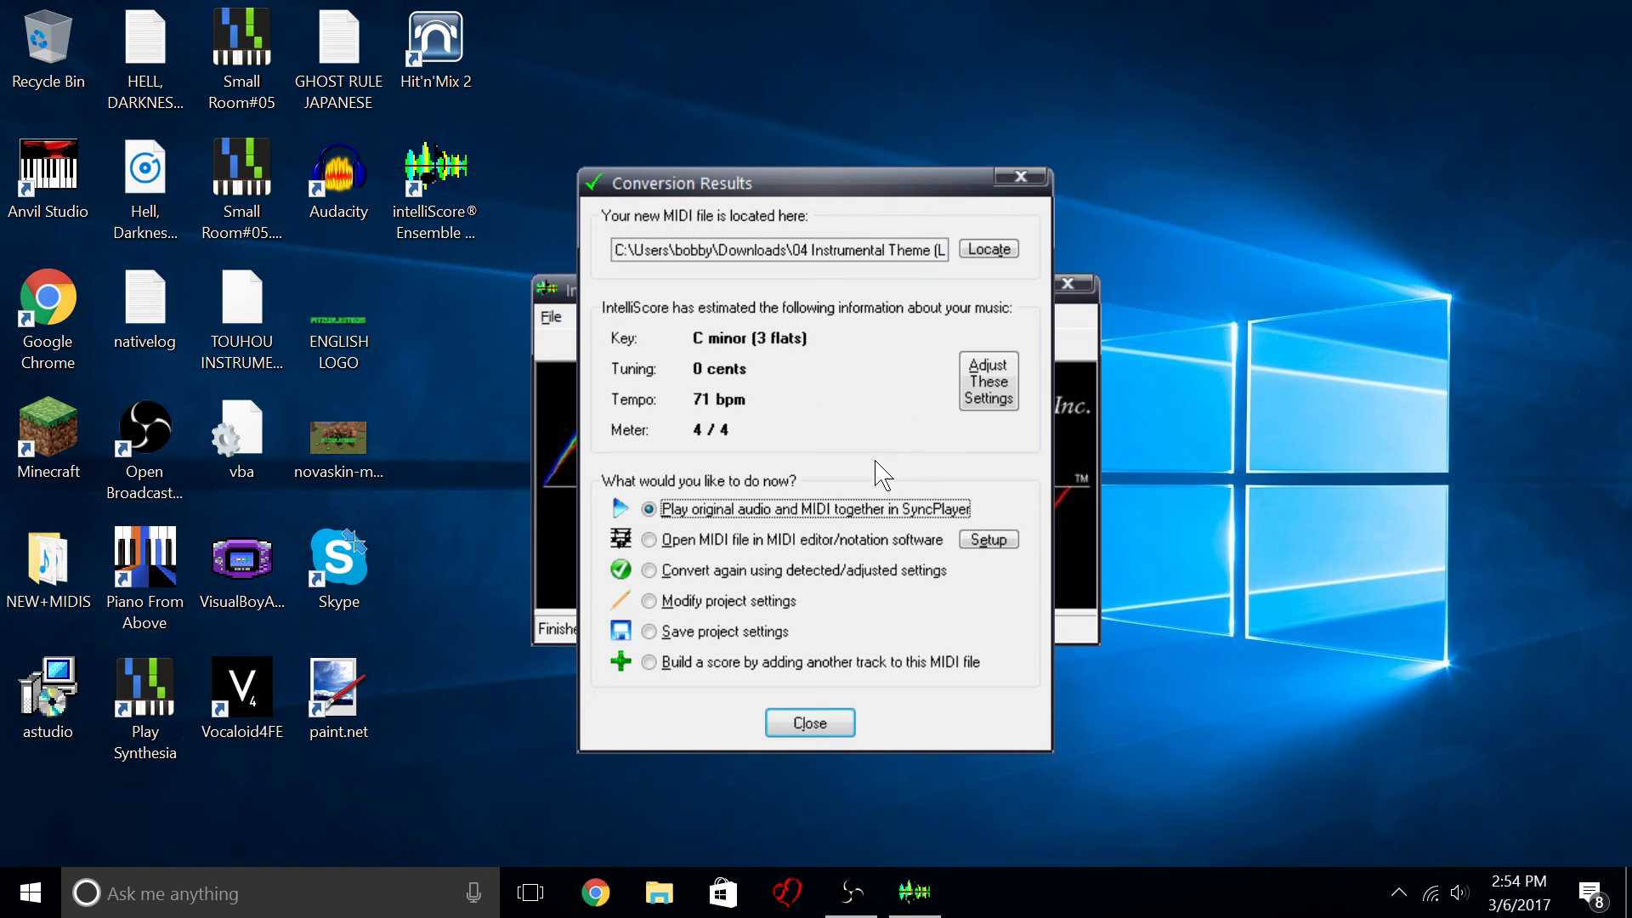
mouse_move(822, 627)
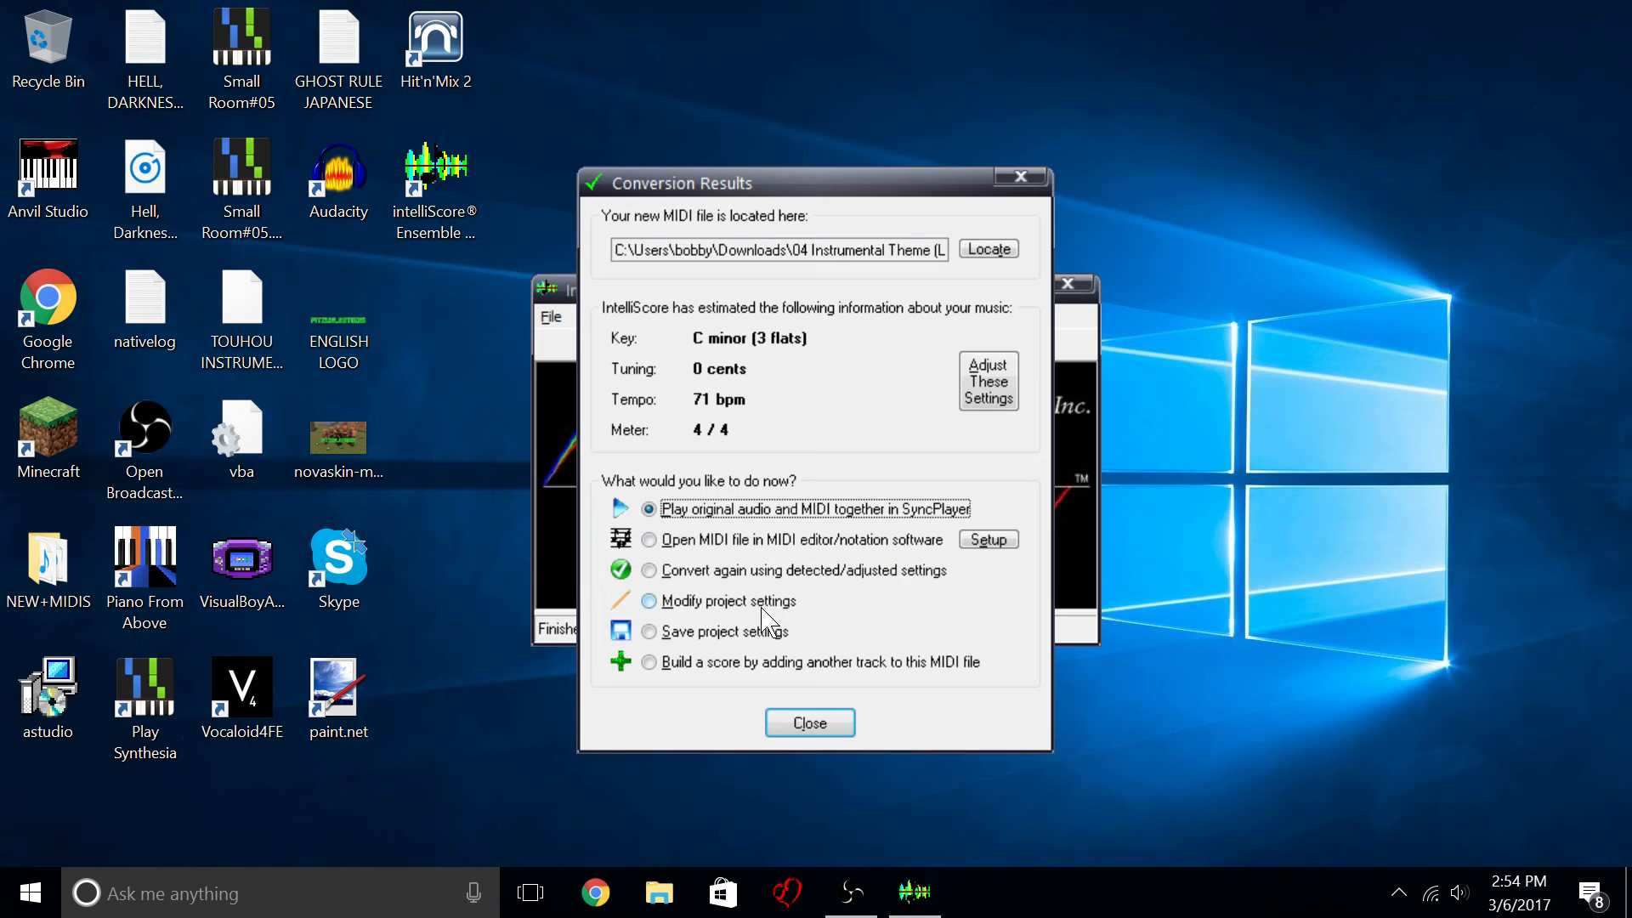
Choose 'Open MIDI file in MIDI editor/notation software' and close Conversion Results to launch Anvil Studio.
left_click(650, 539)
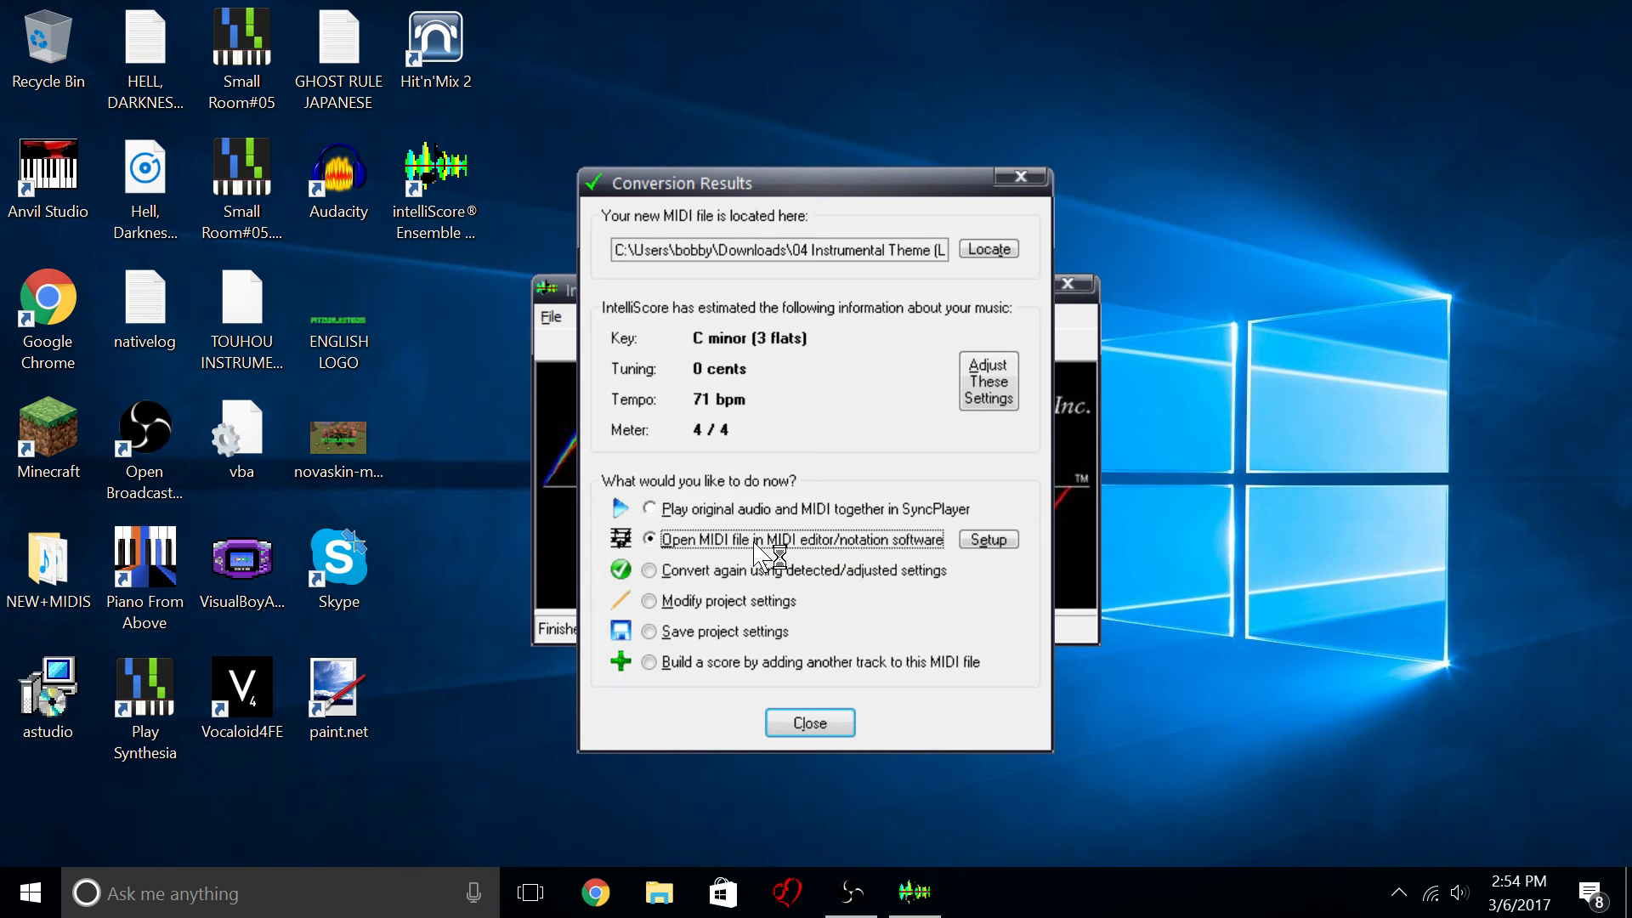
left_click(809, 723)
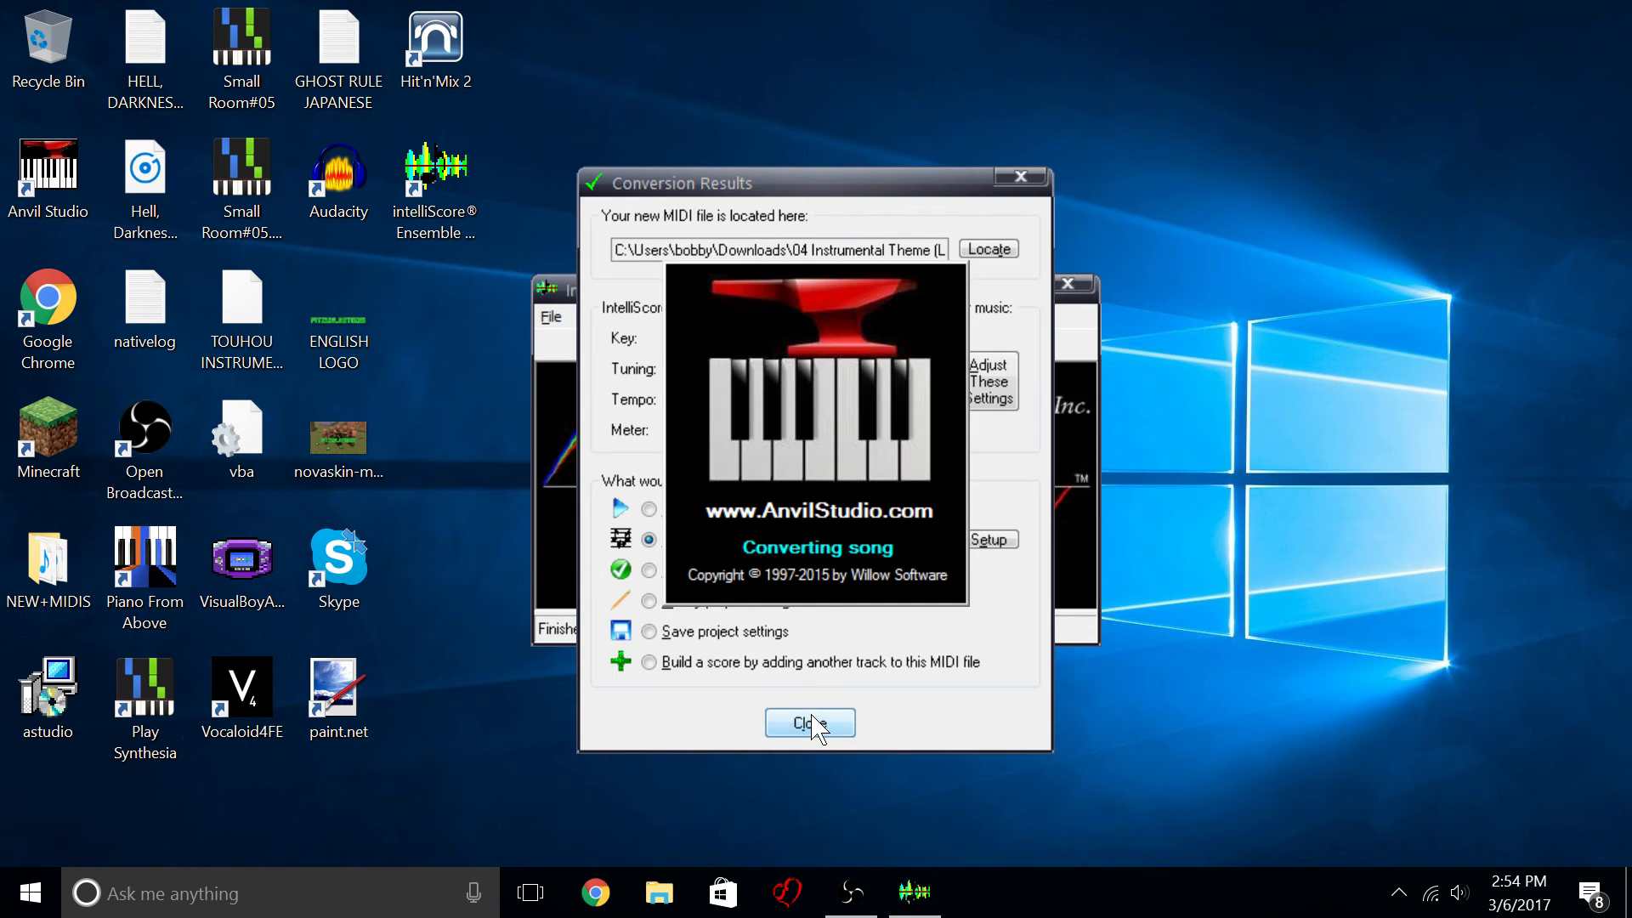
Play the converted five-track song in Anvil Studio.
left_click(809, 723)
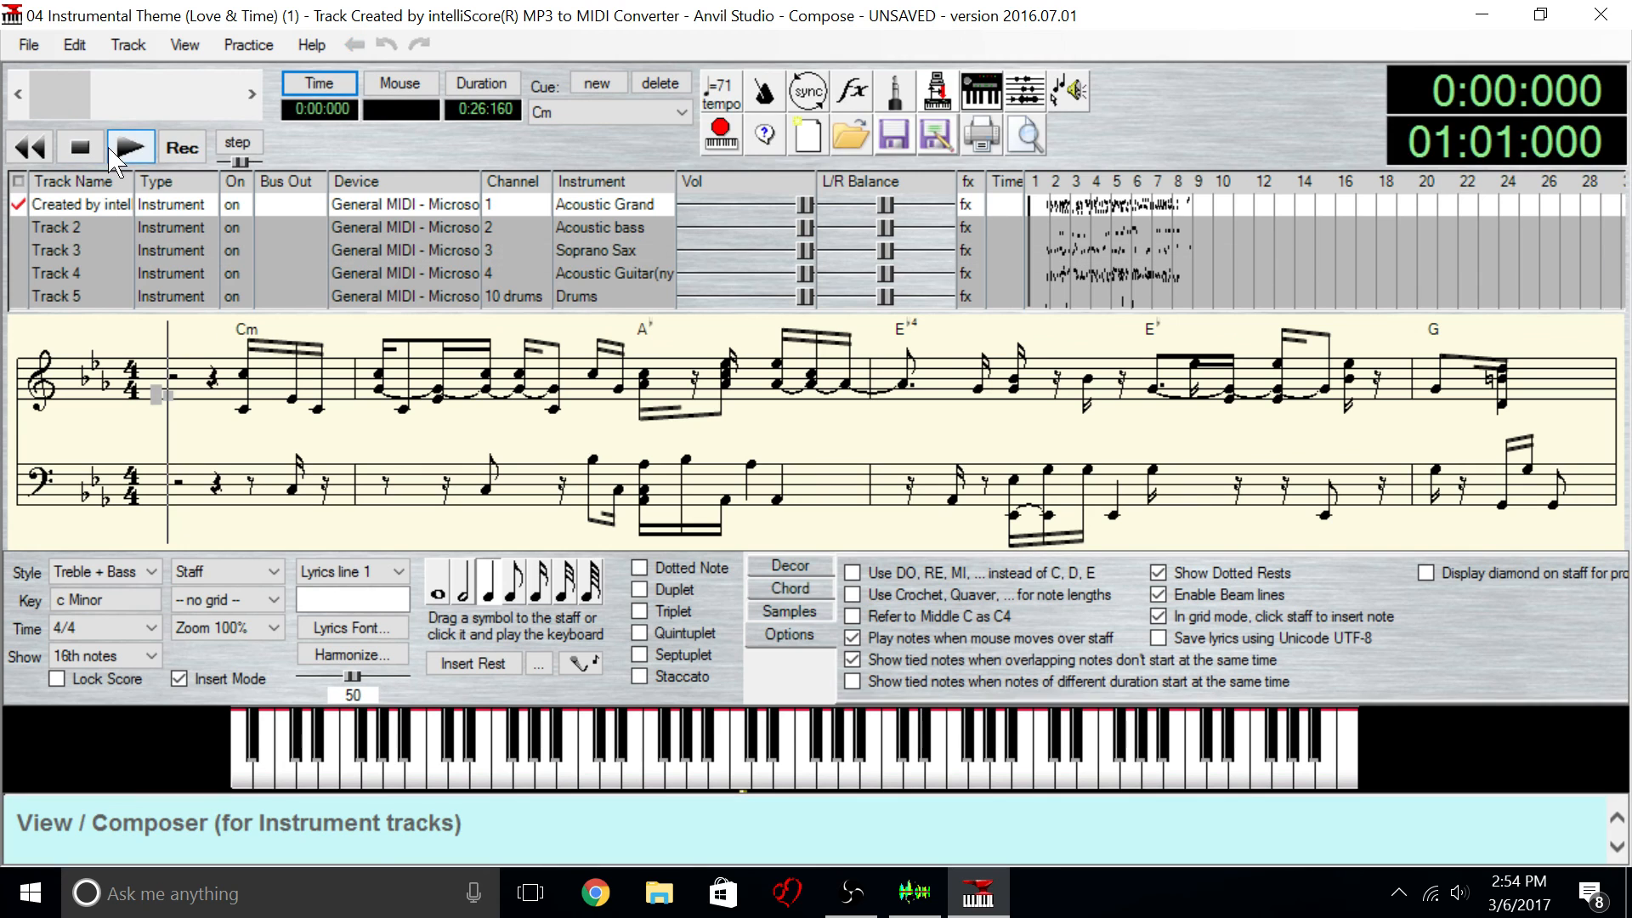
left_click(131, 146)
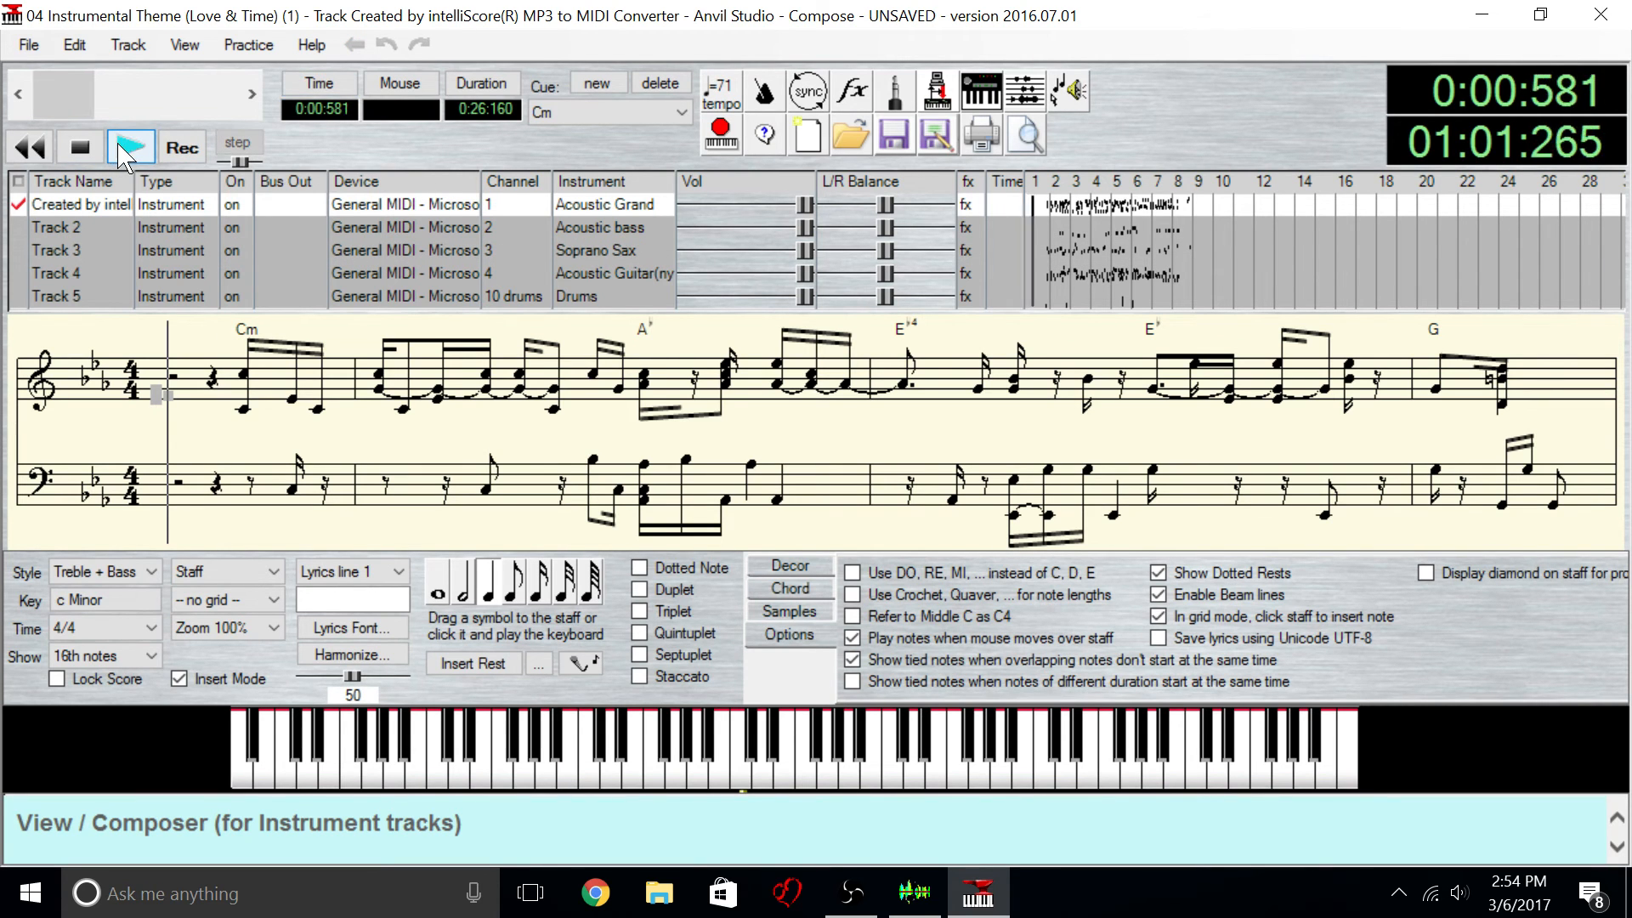
left_click(130, 147)
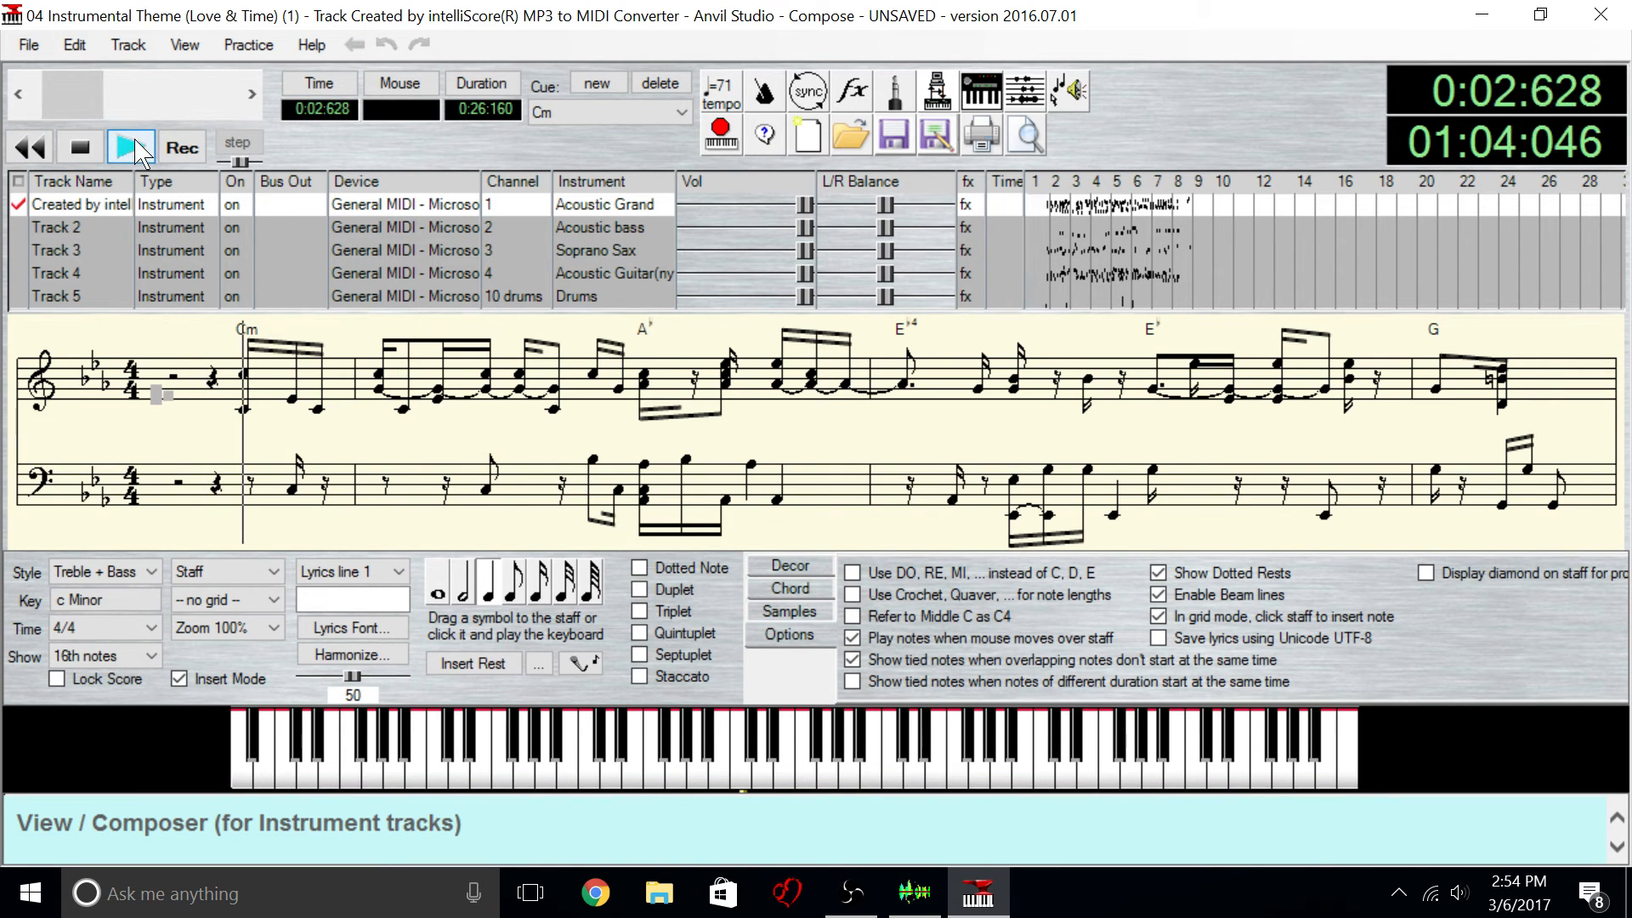
left_click(131, 147)
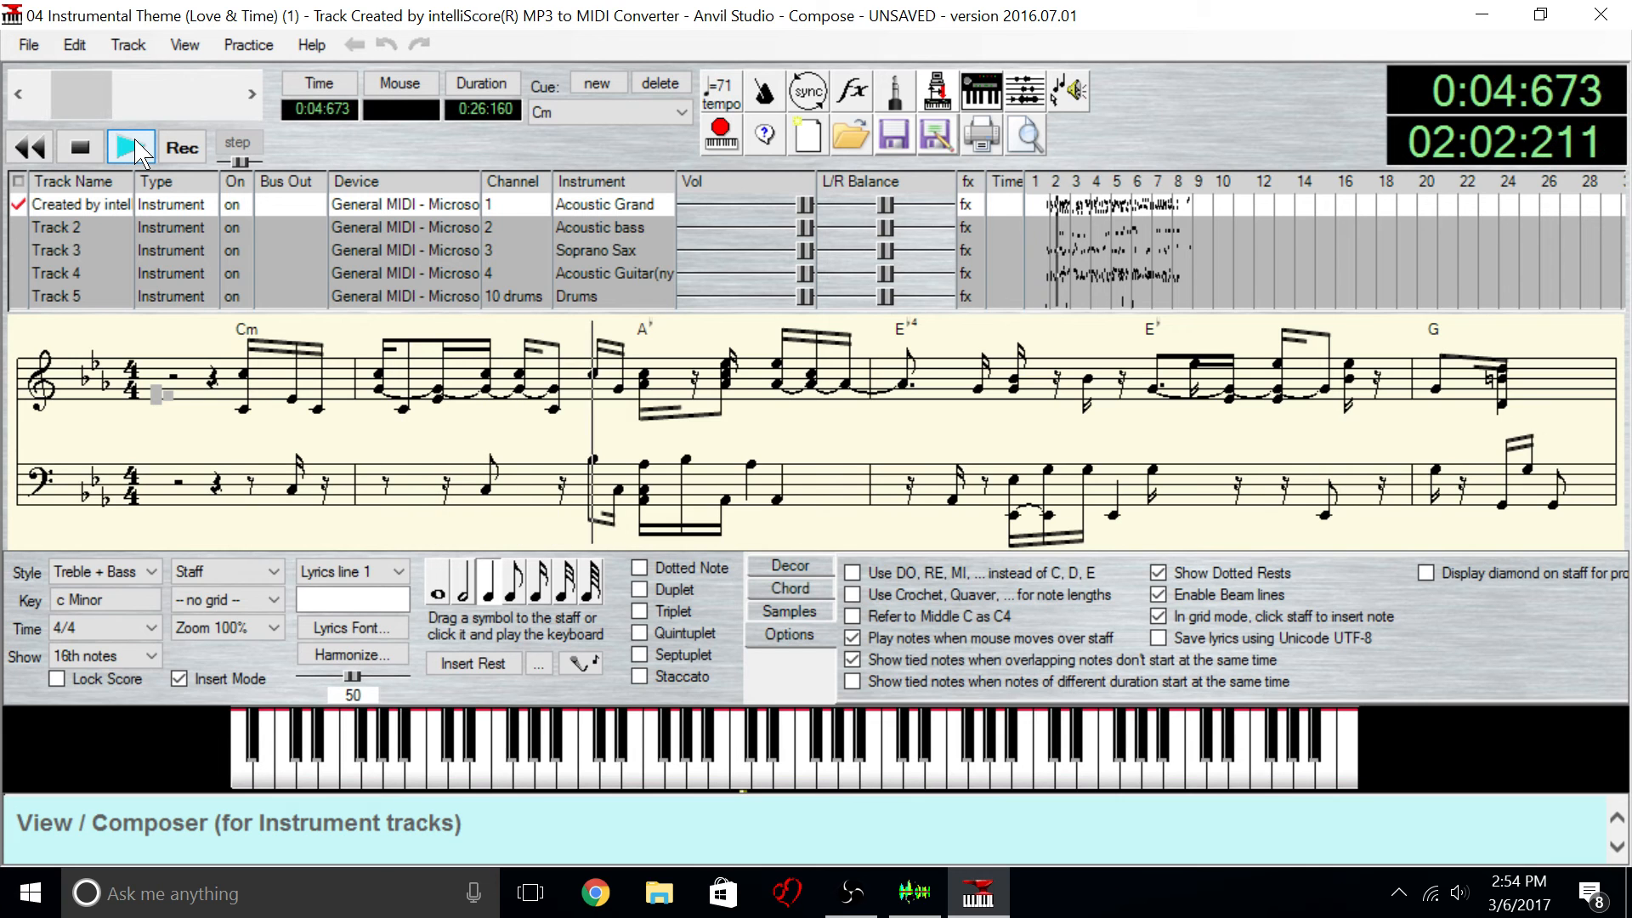
left_click(131, 146)
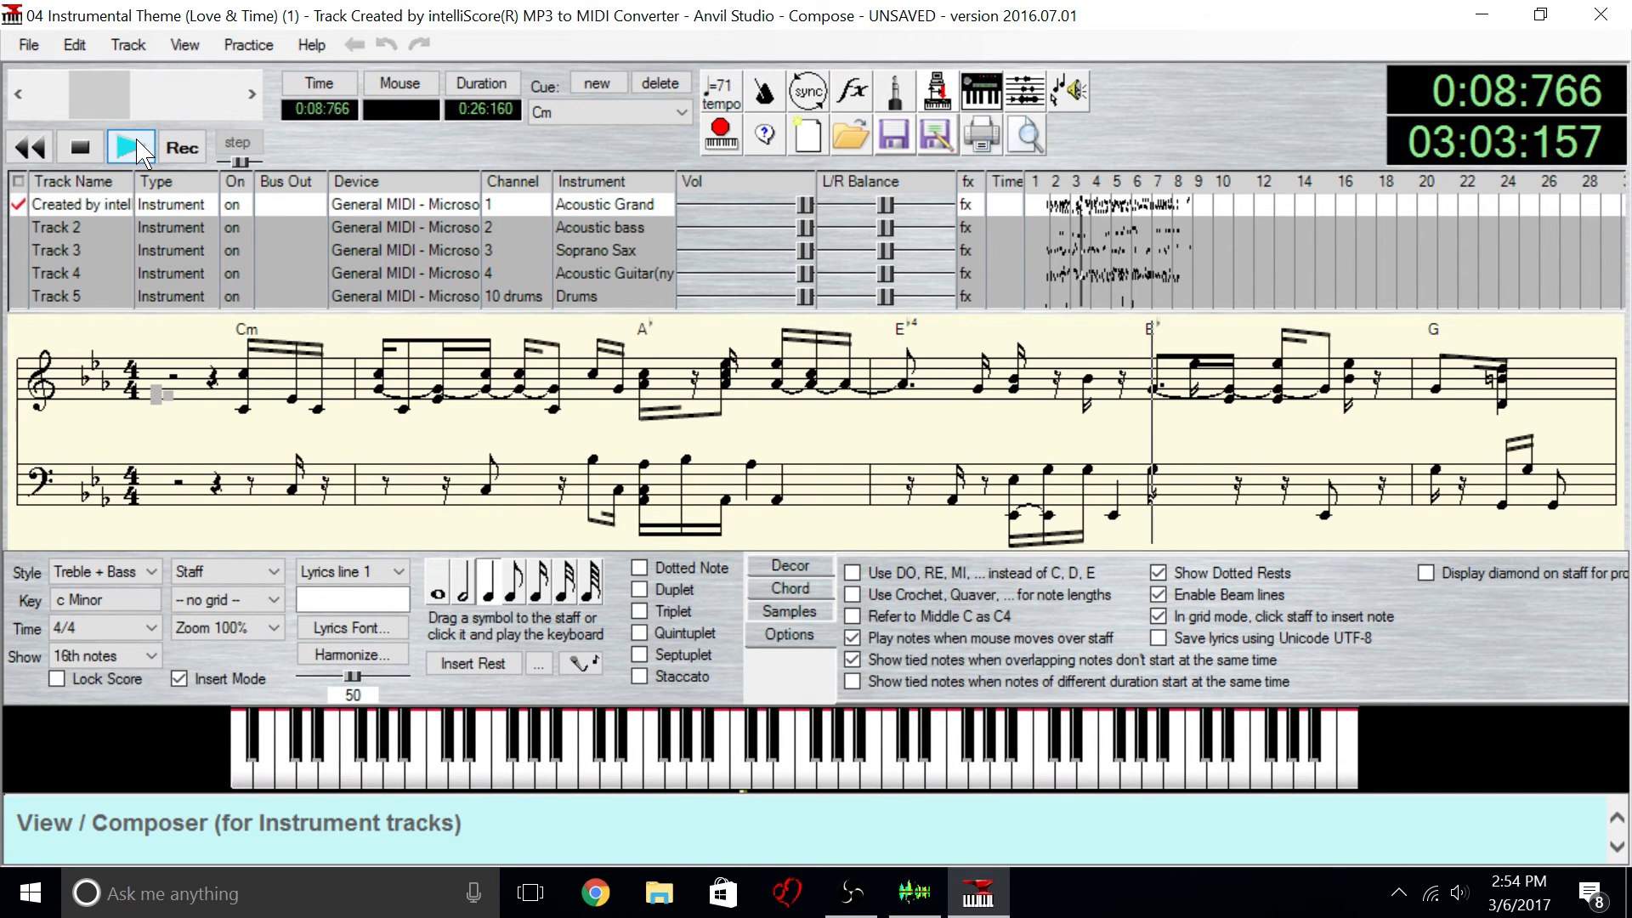
left_click(131, 146)
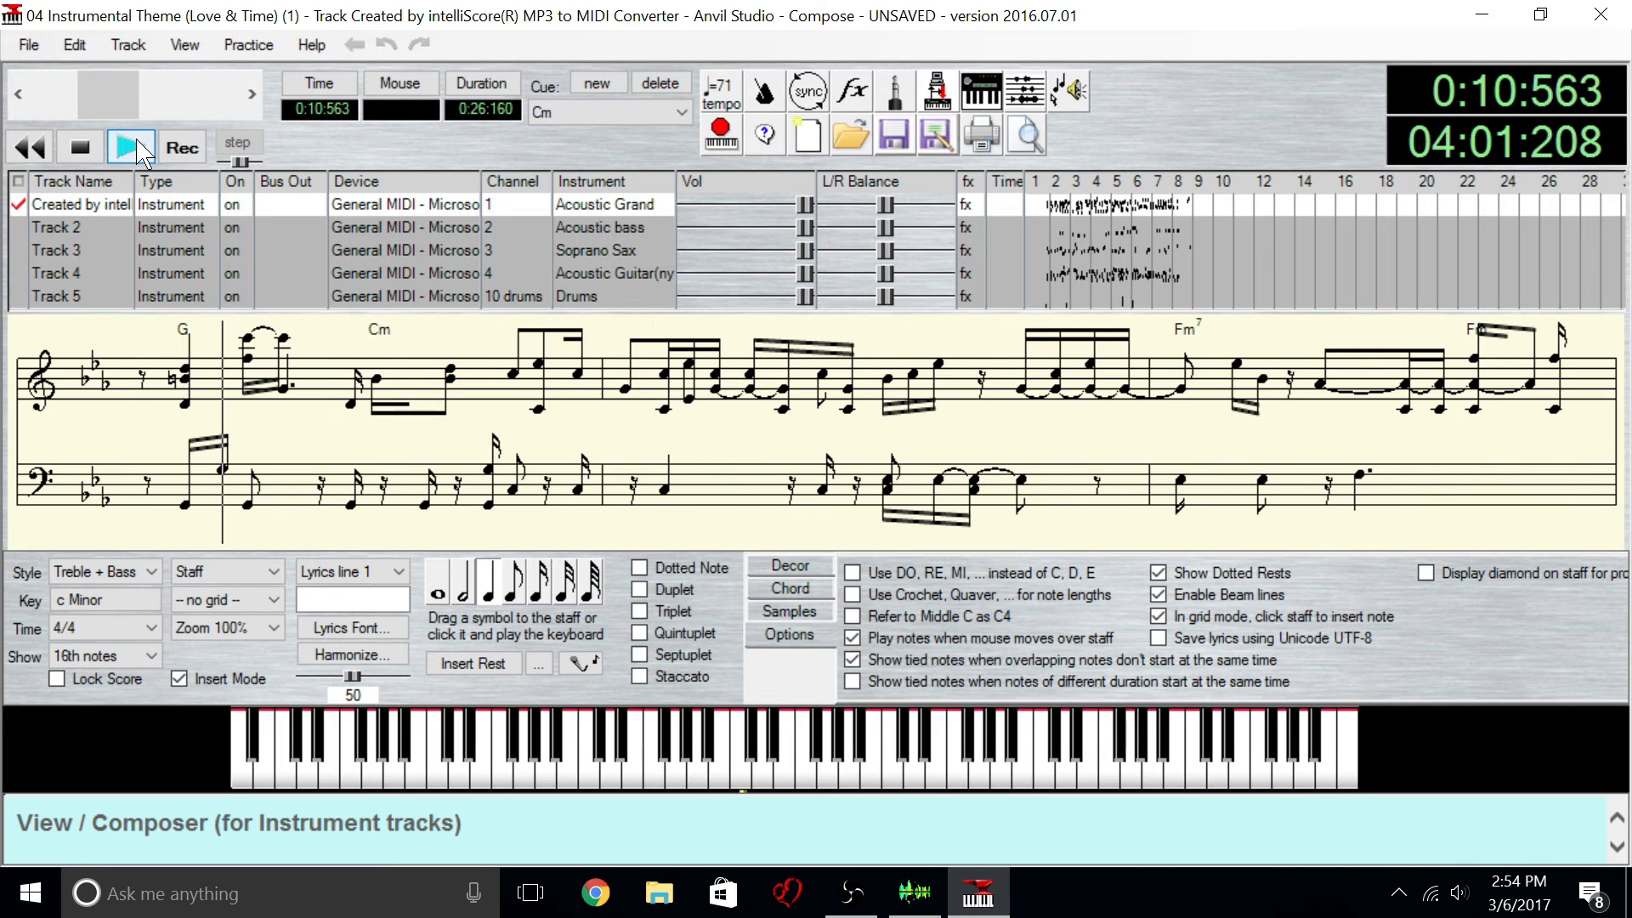
left_click(129, 146)
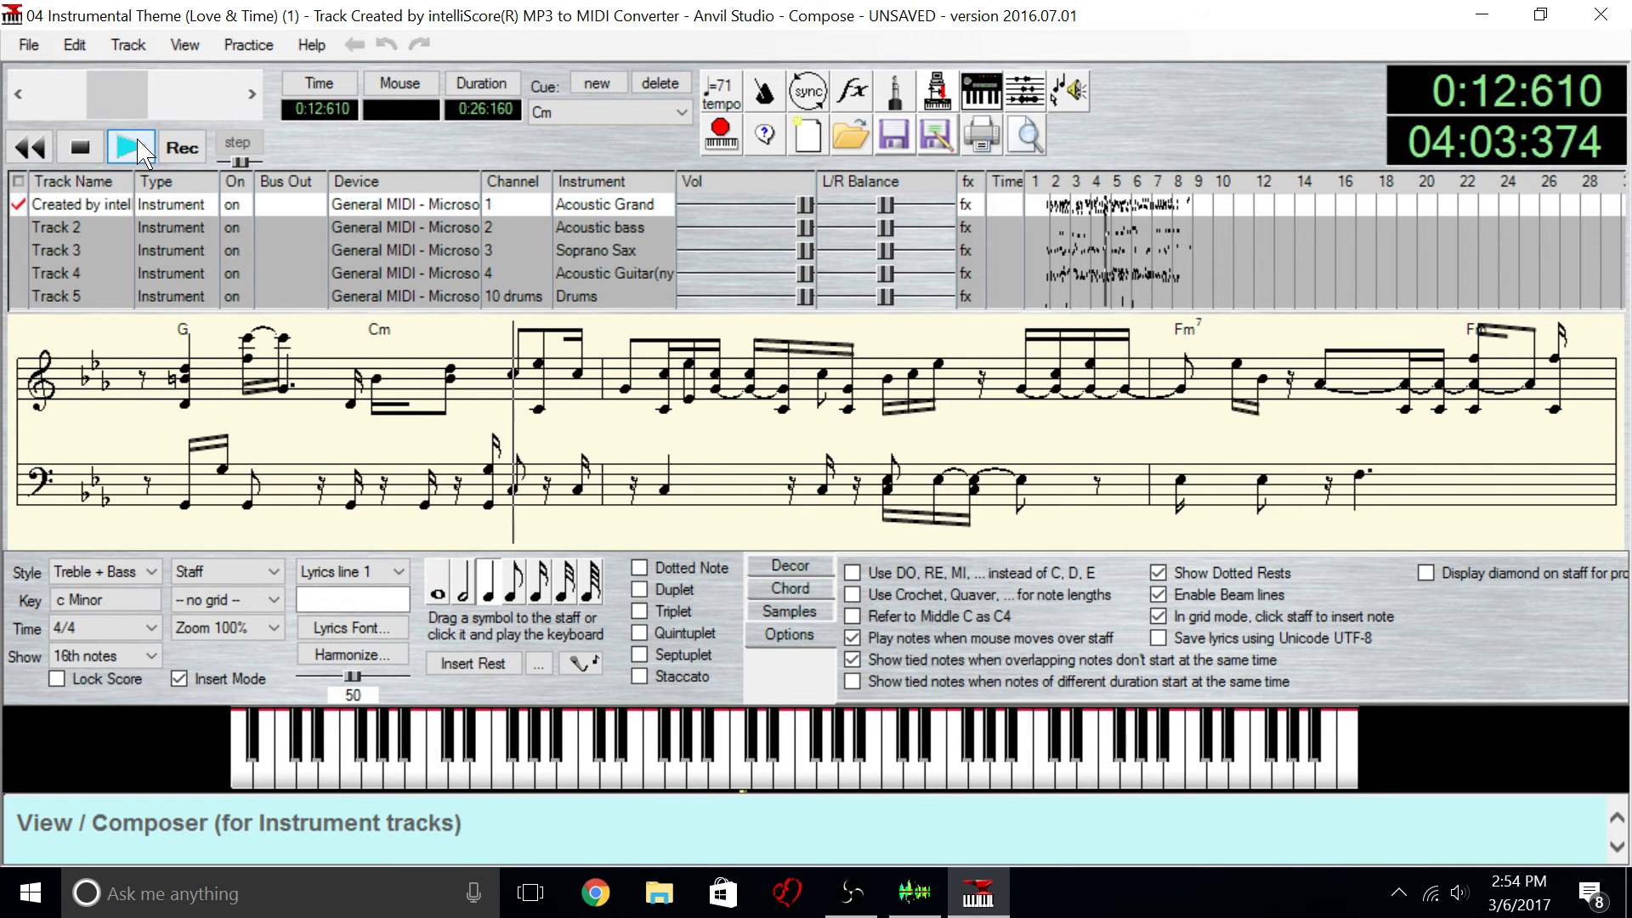
left_click(131, 146)
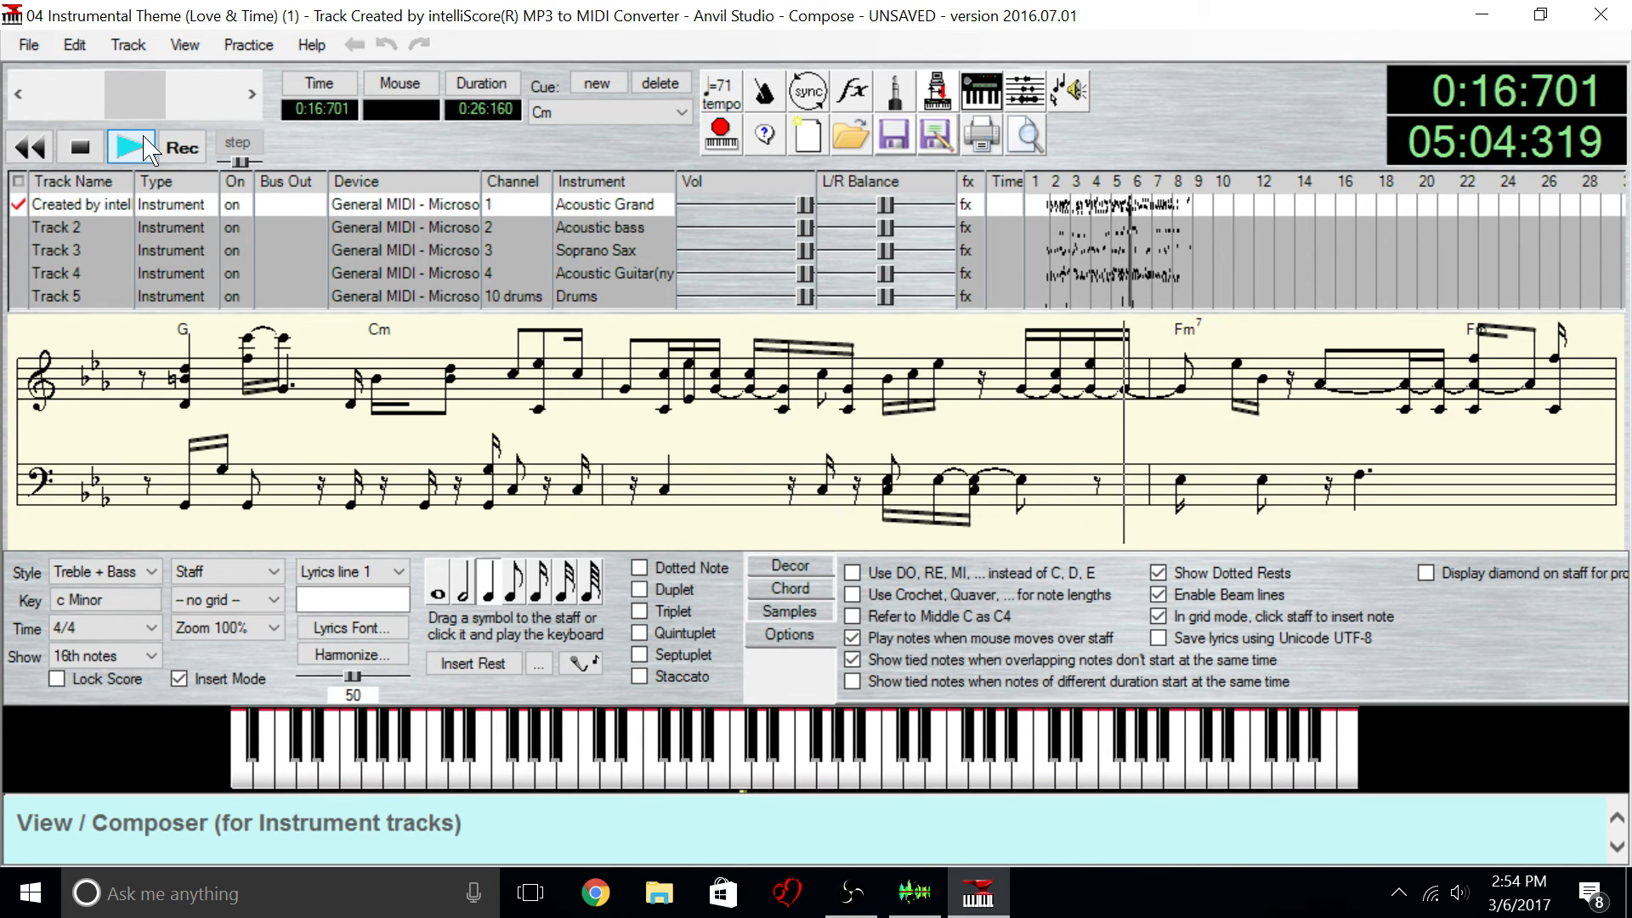
left_click(127, 147)
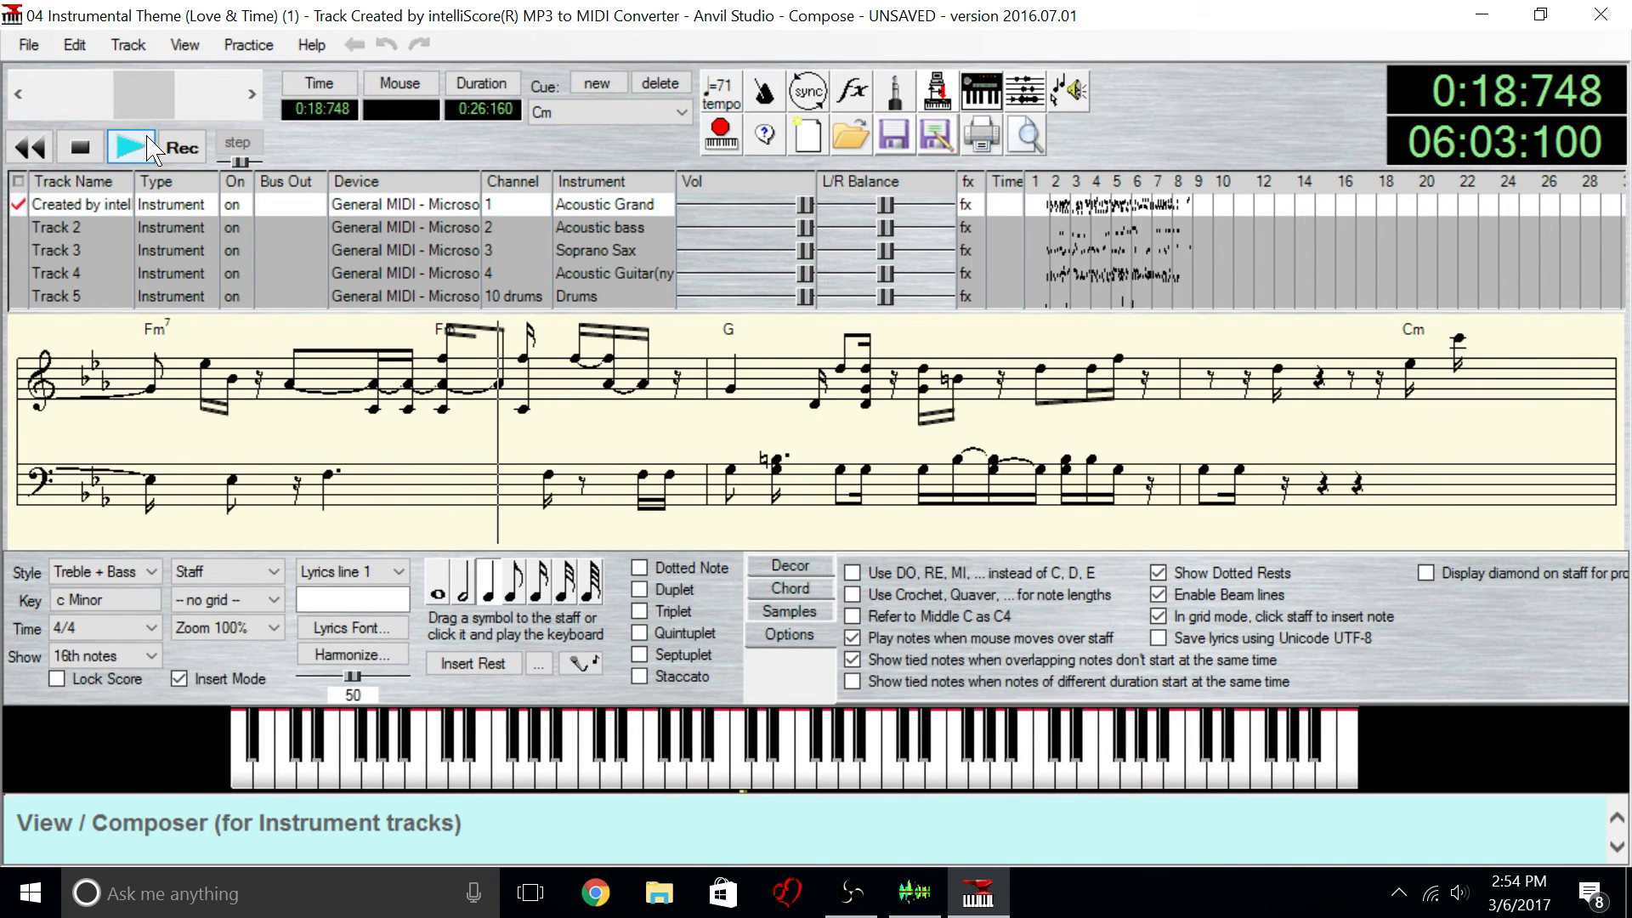
left_click(131, 147)
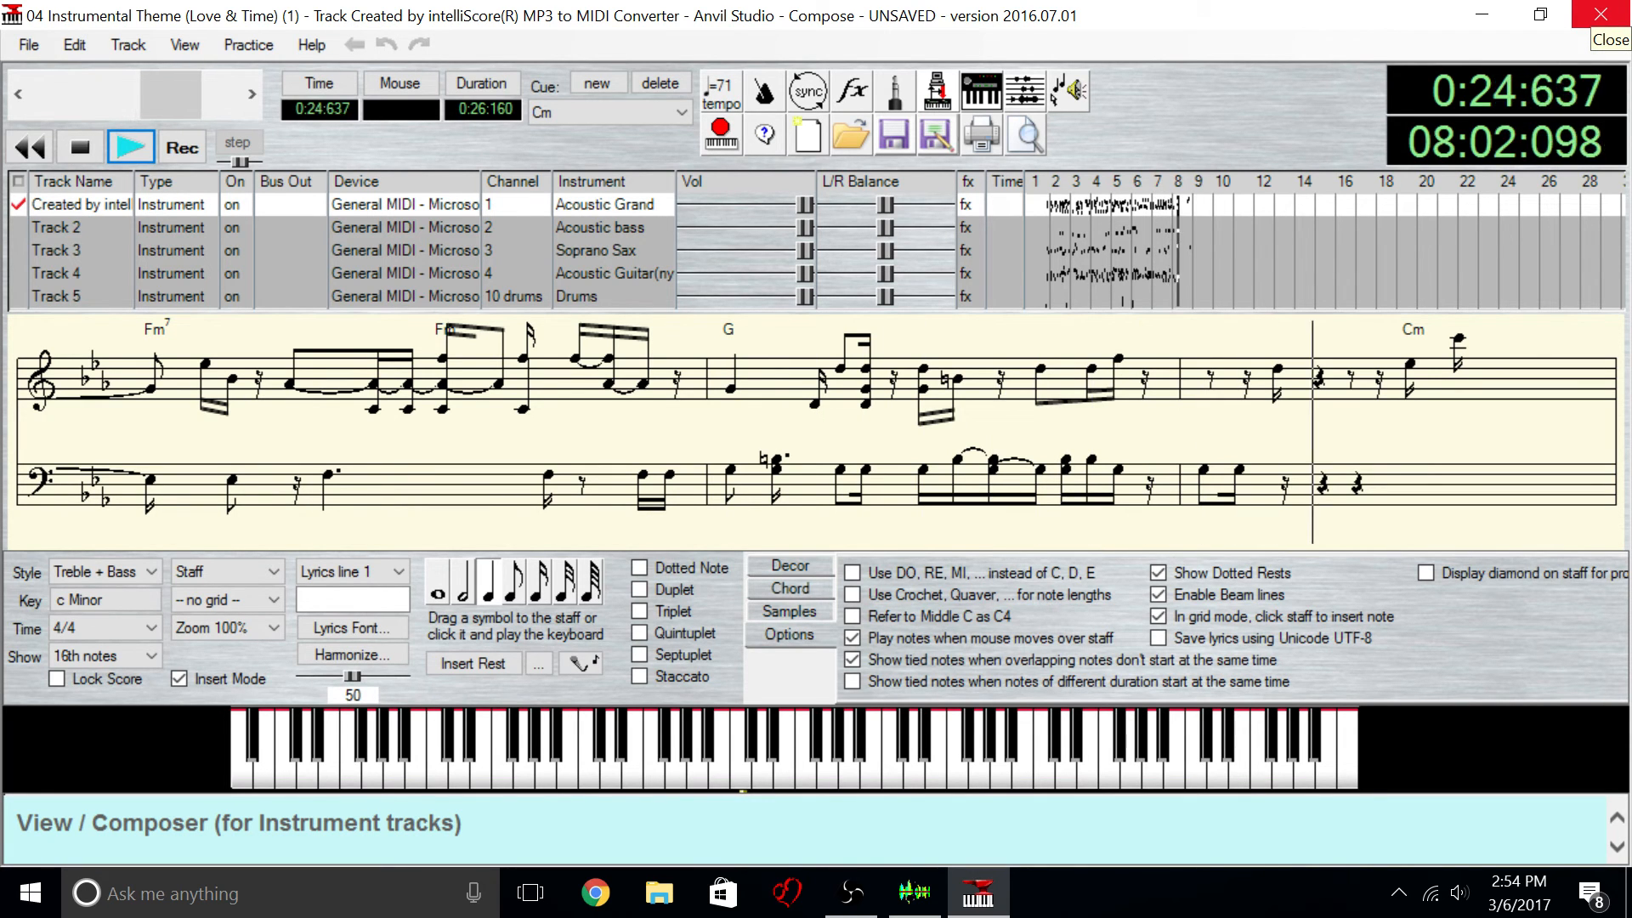
Close Anvil Studio, choosing No at the save prompt.
left_click(129, 146)
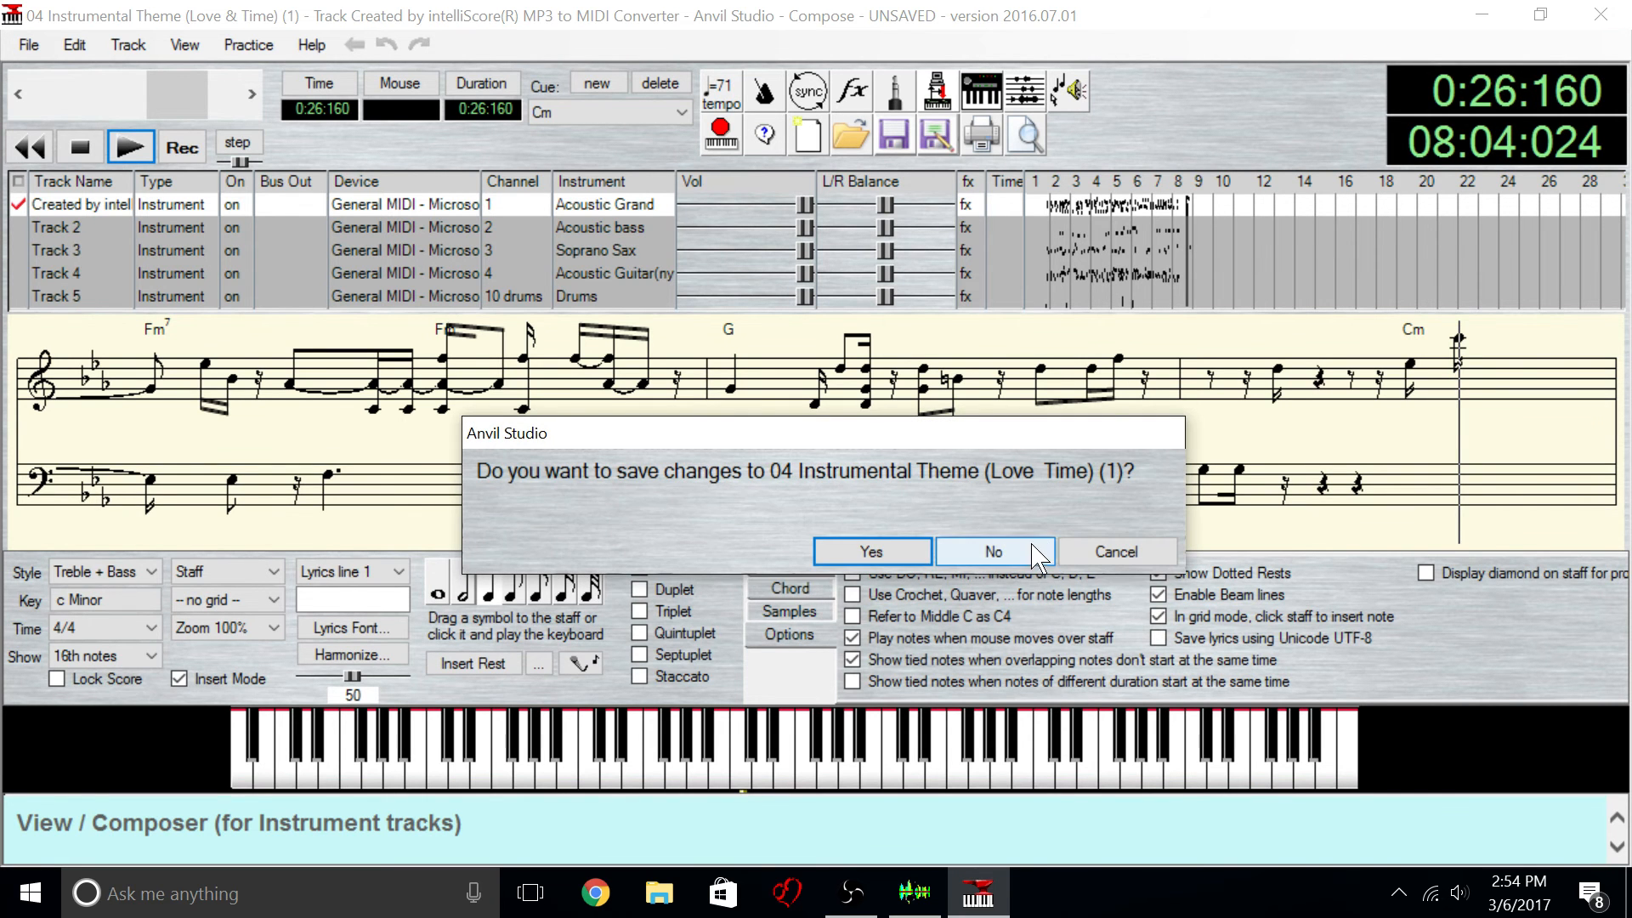
left_click(991, 551)
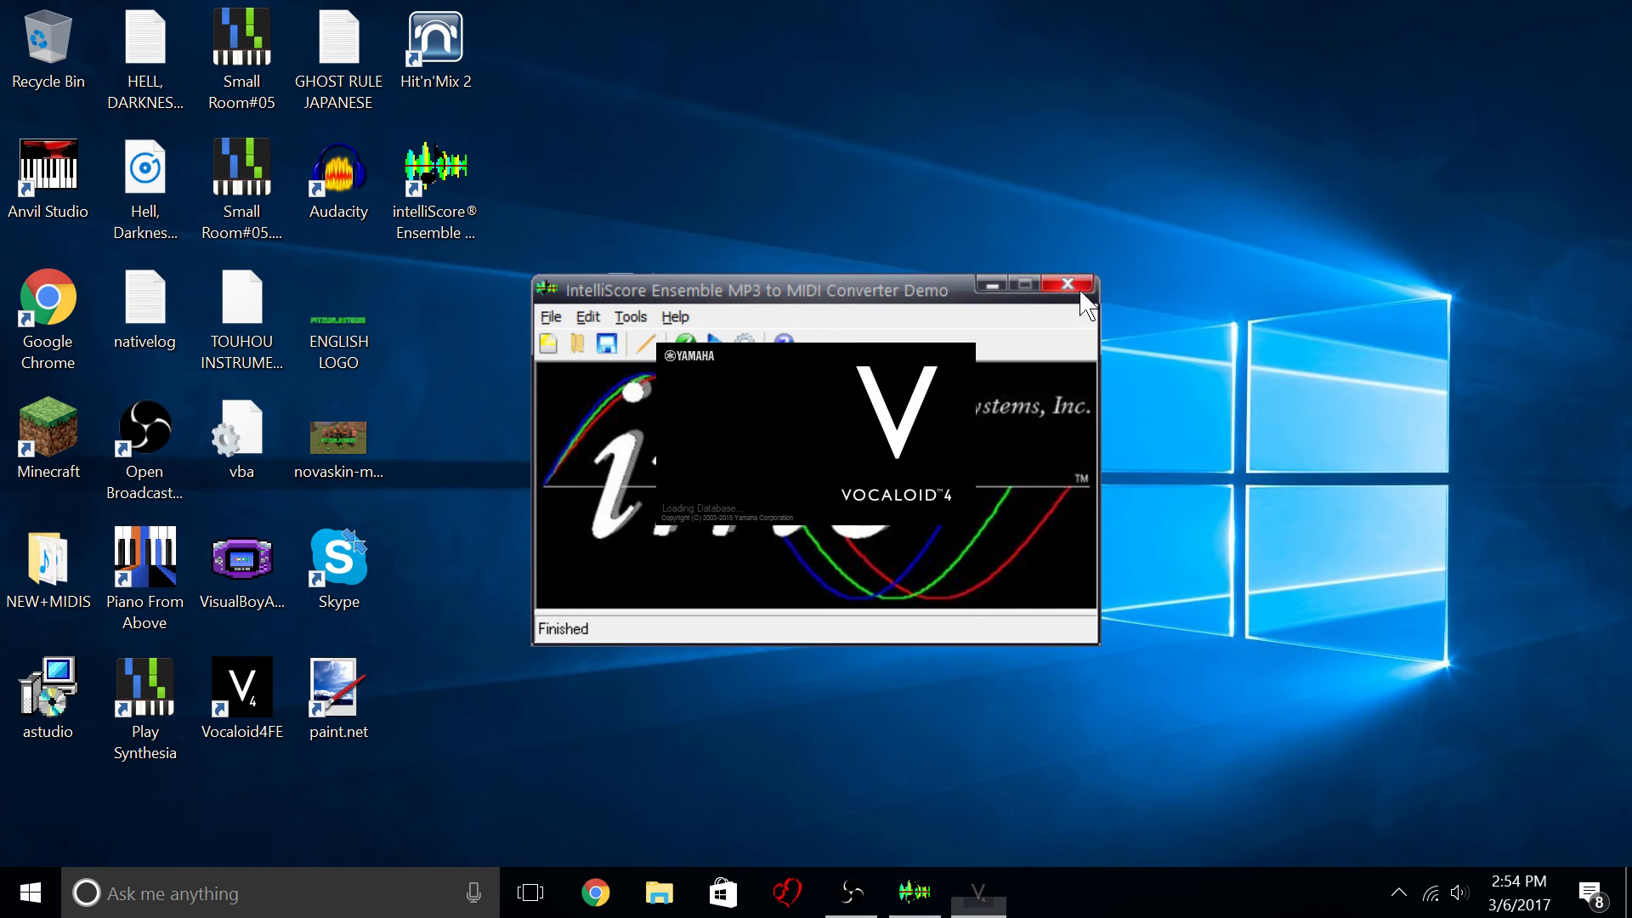
Close intelliScore Ensemble and end the demo program.
left_click(1066, 284)
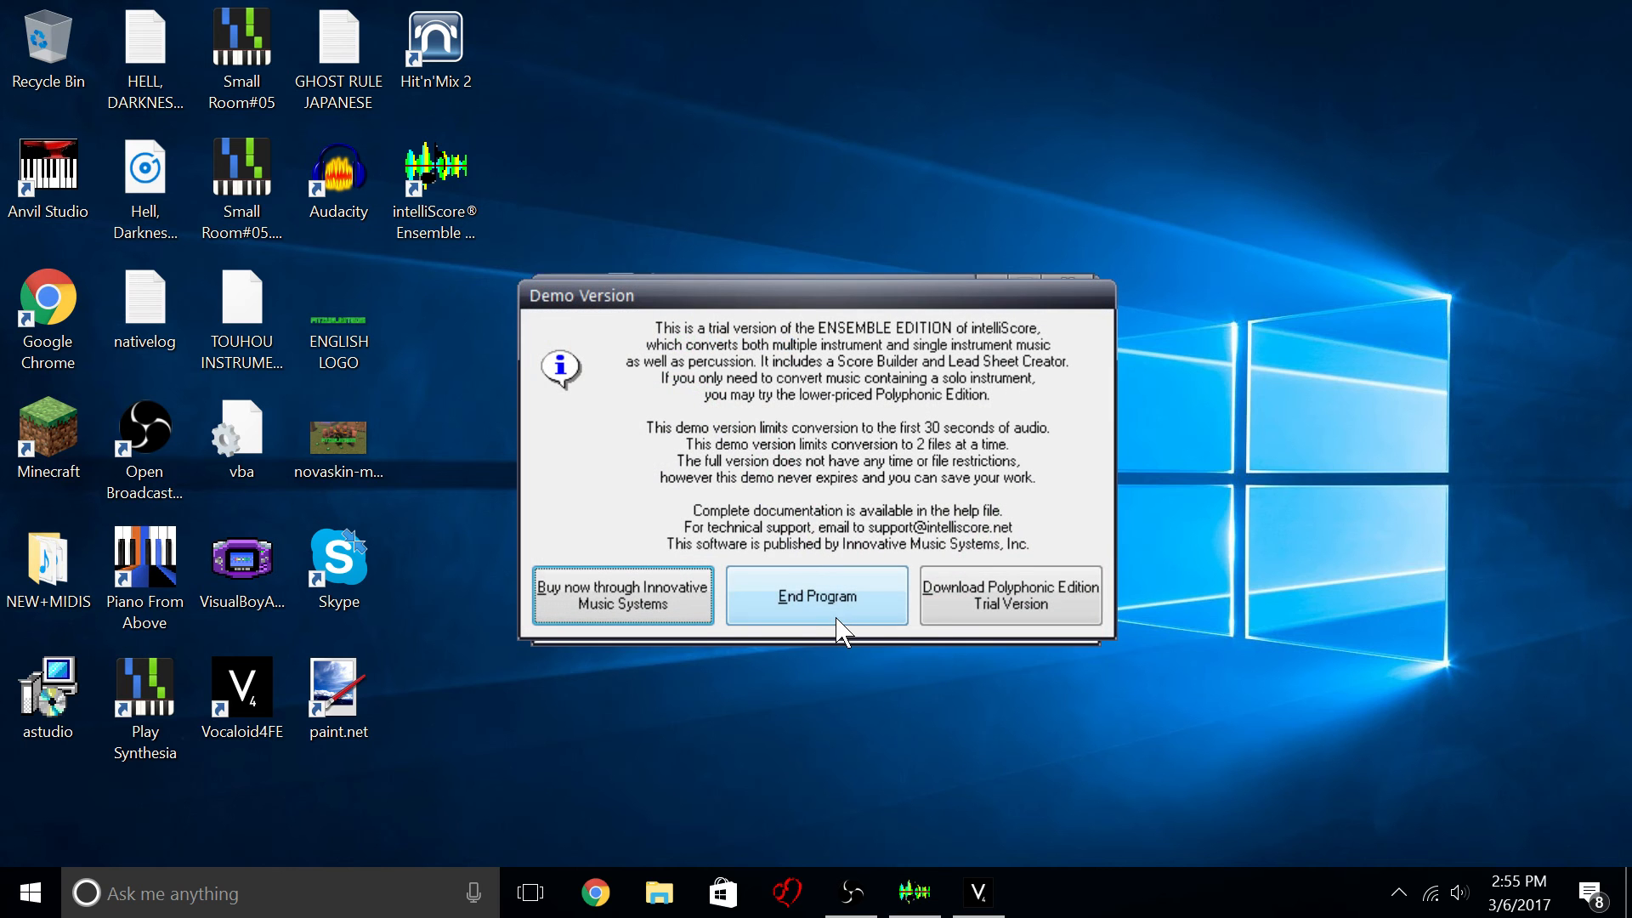
left_click(816, 594)
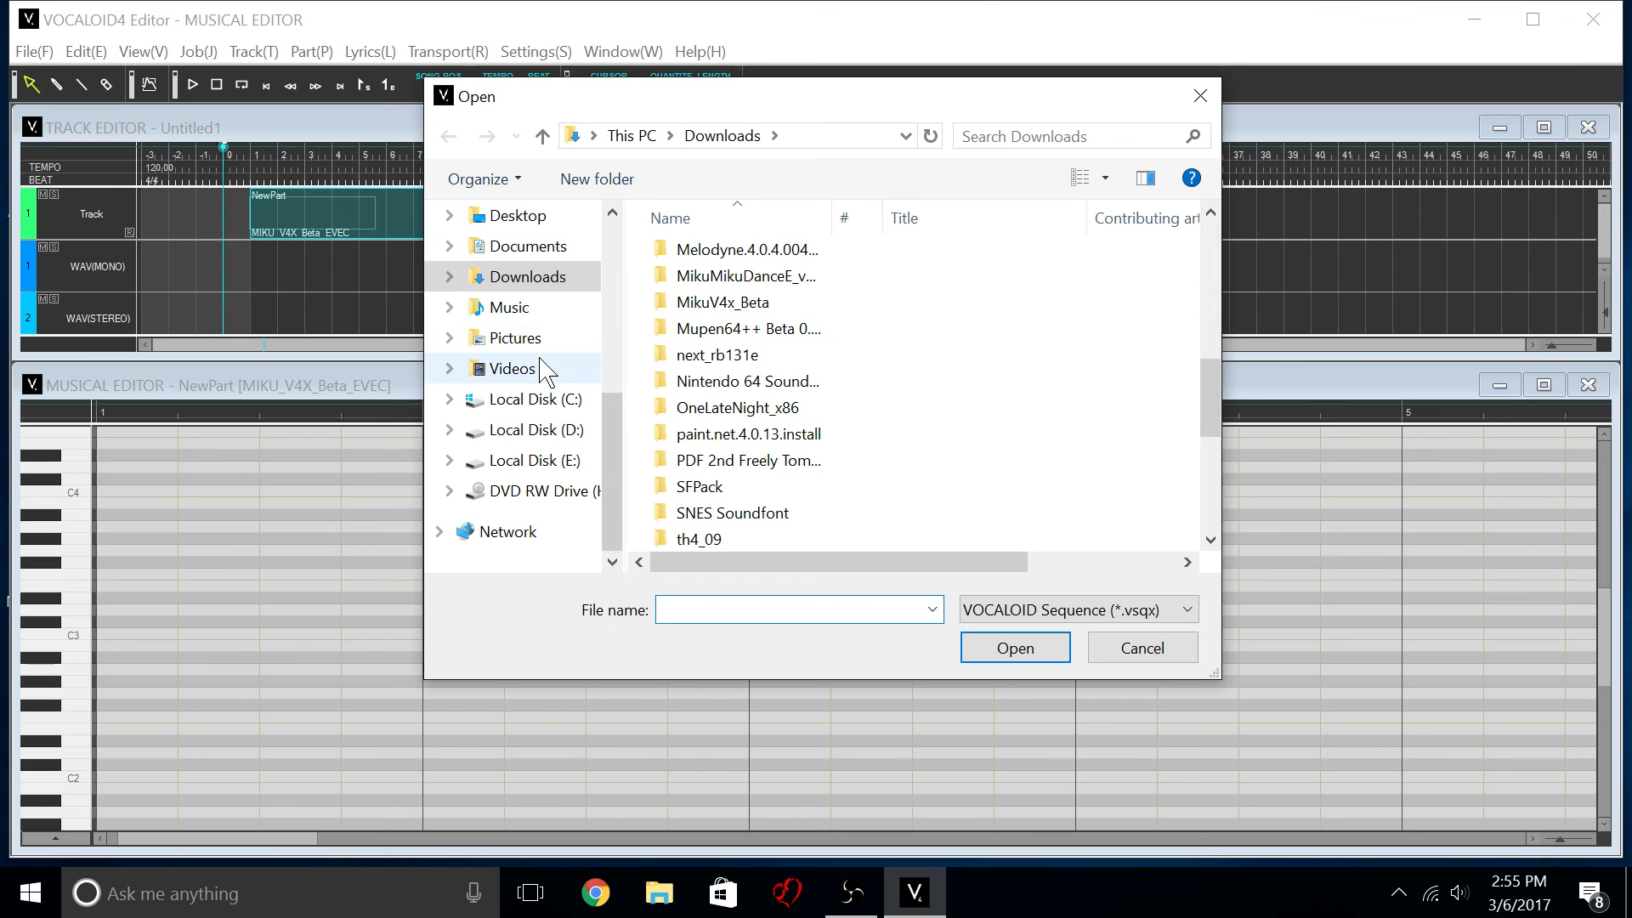
Navigate the Open dialog to Downloads and show VOCALOID MIDI, SMF (*.mid) files.
left_click(509, 306)
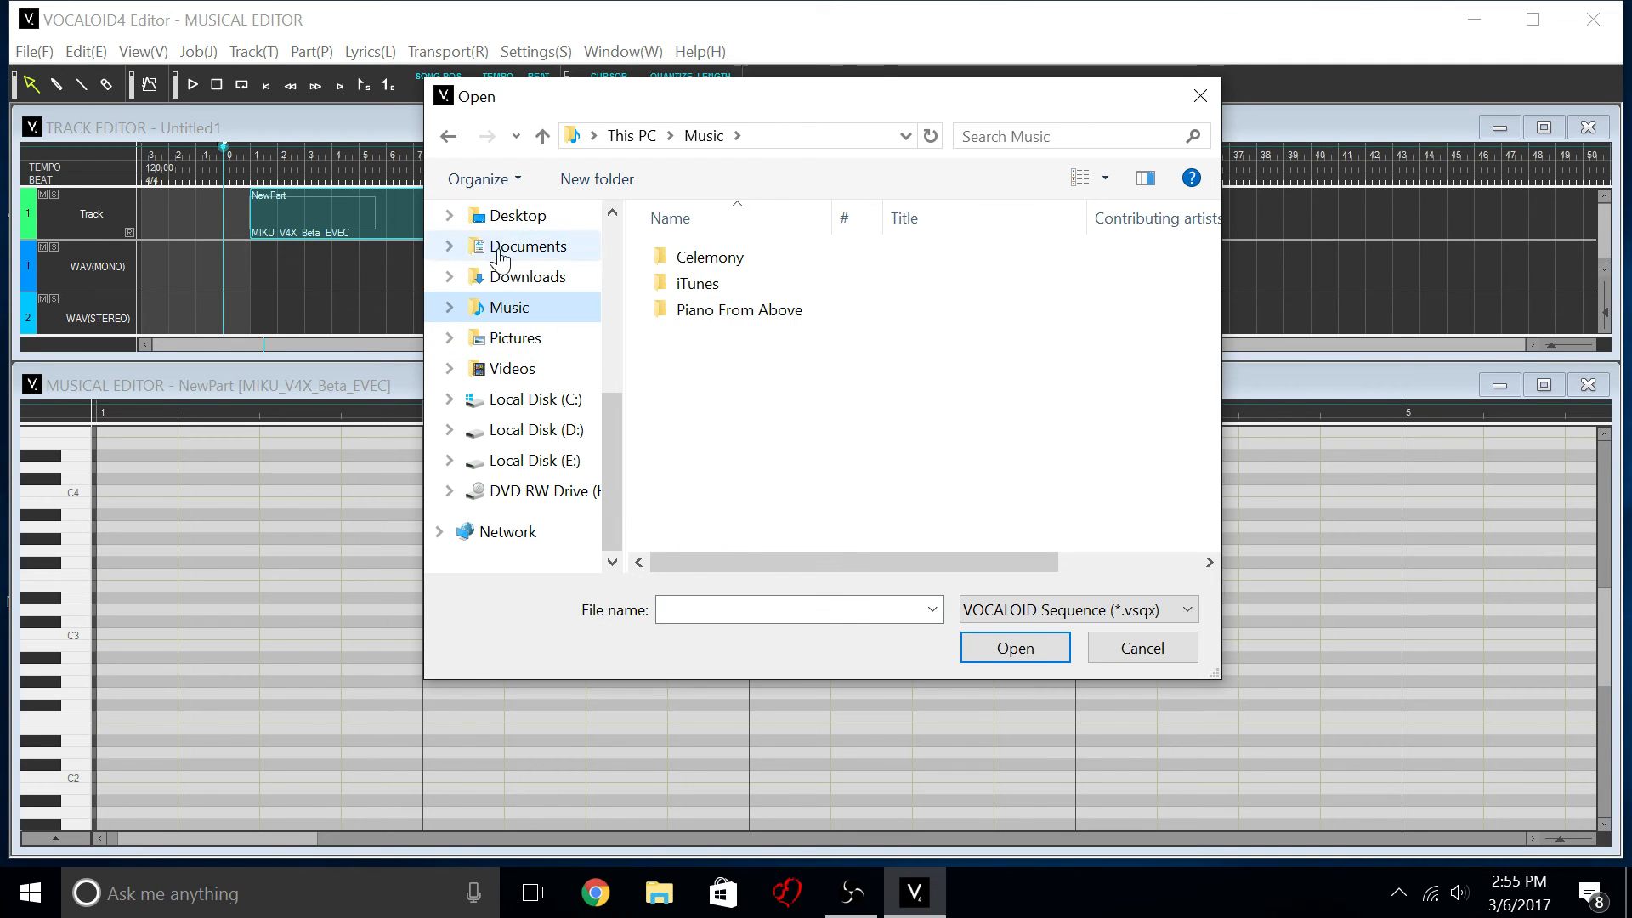
left_click(525, 215)
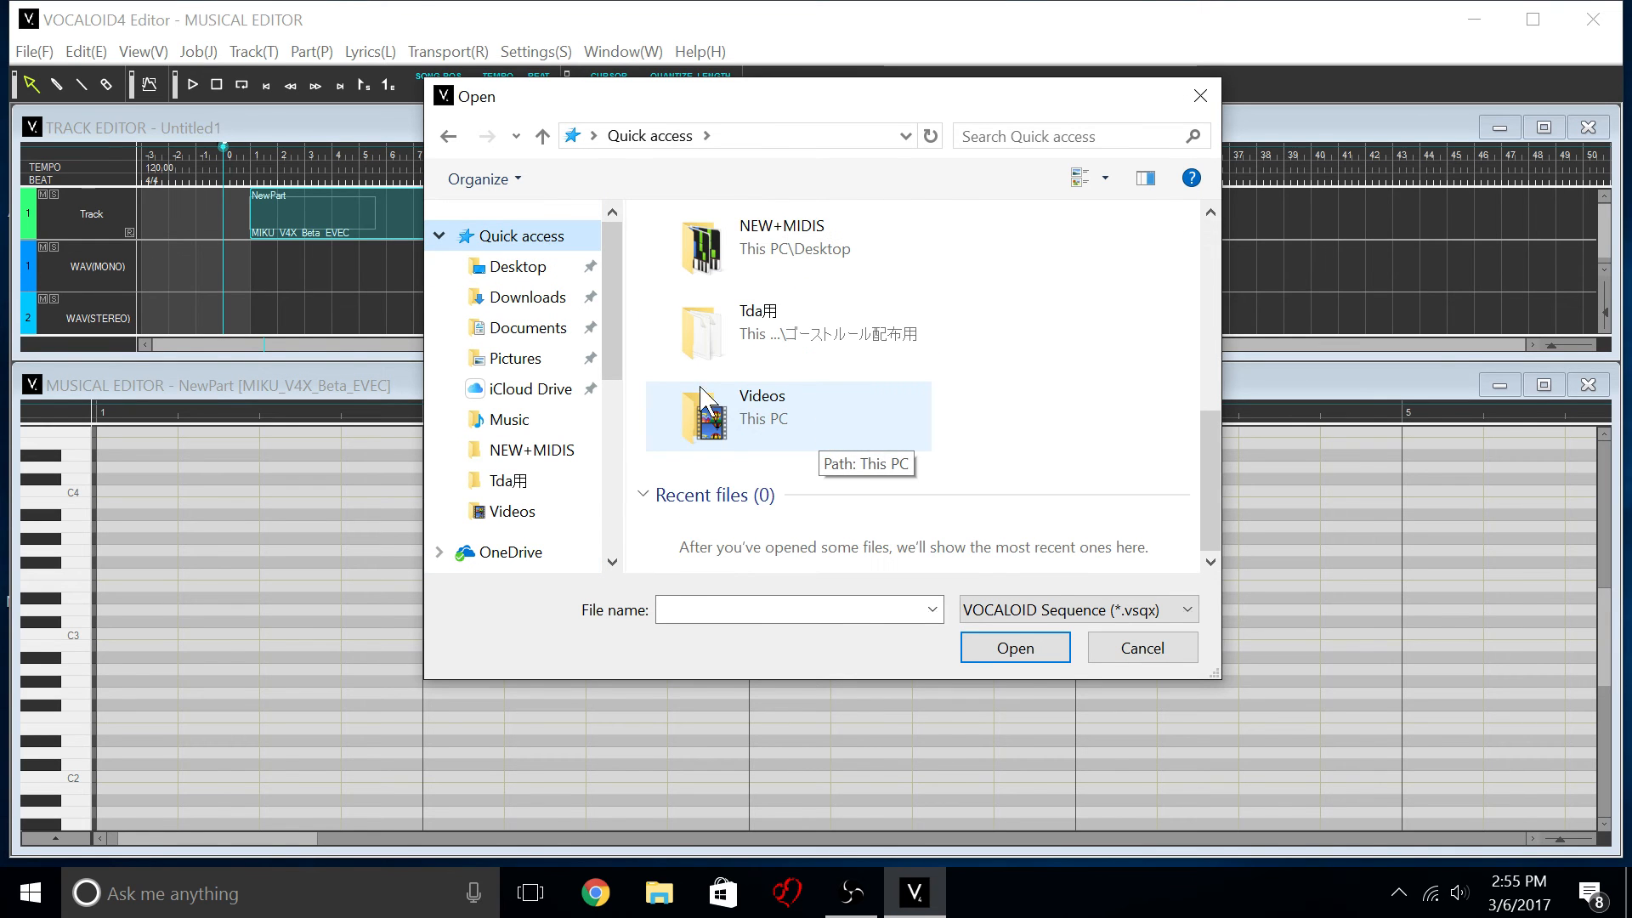
mouse_move(549, 420)
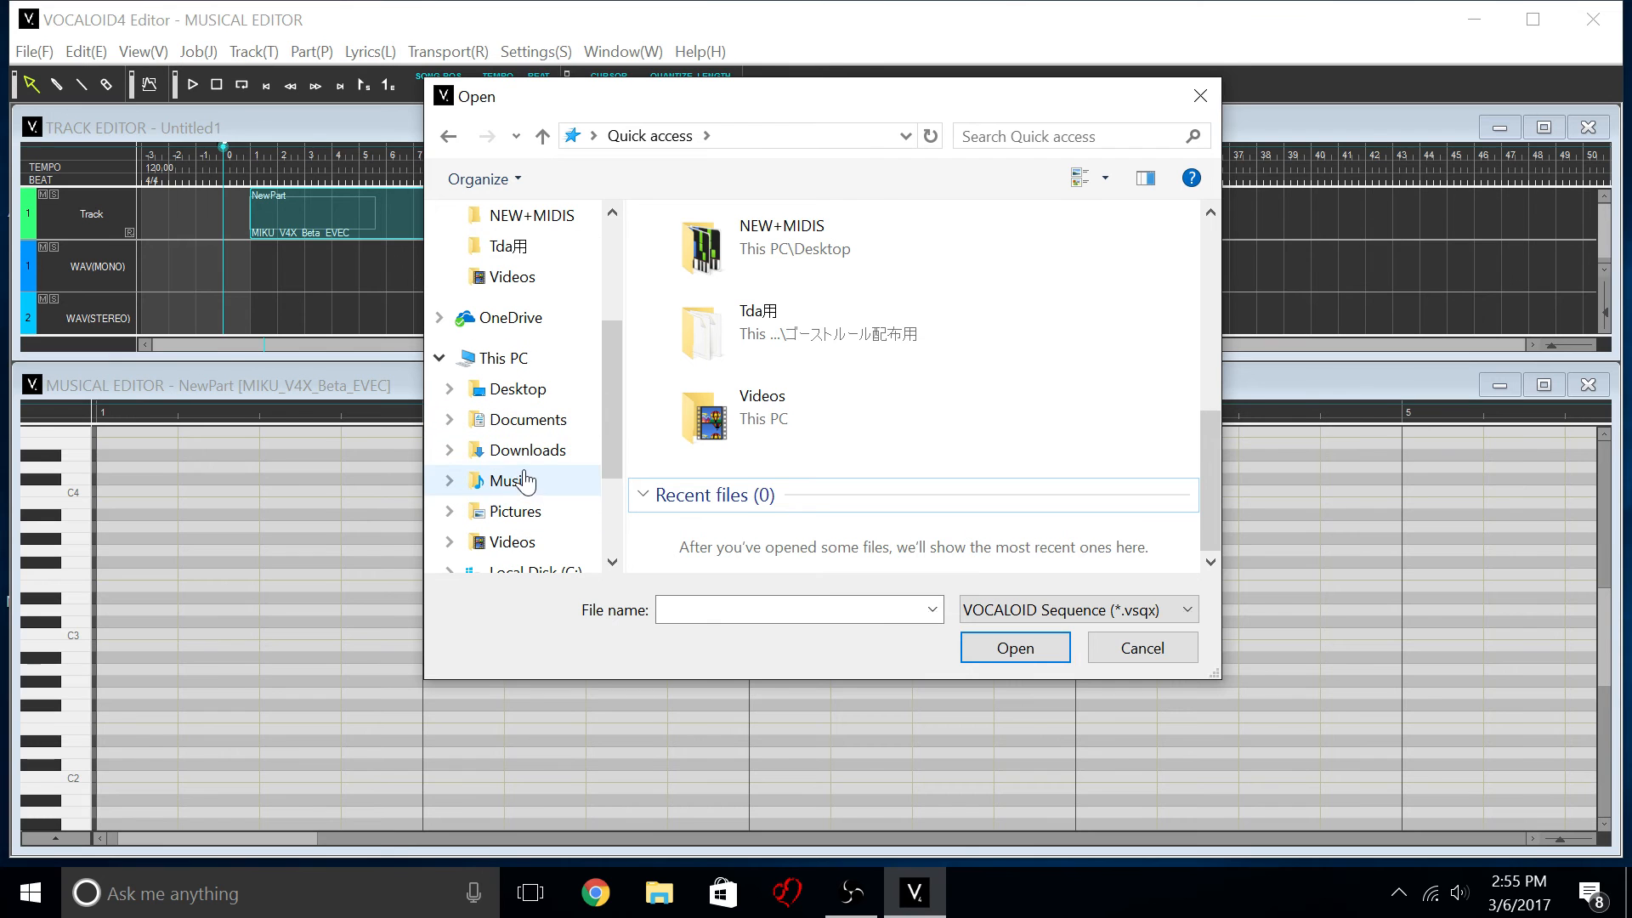
left_click(525, 449)
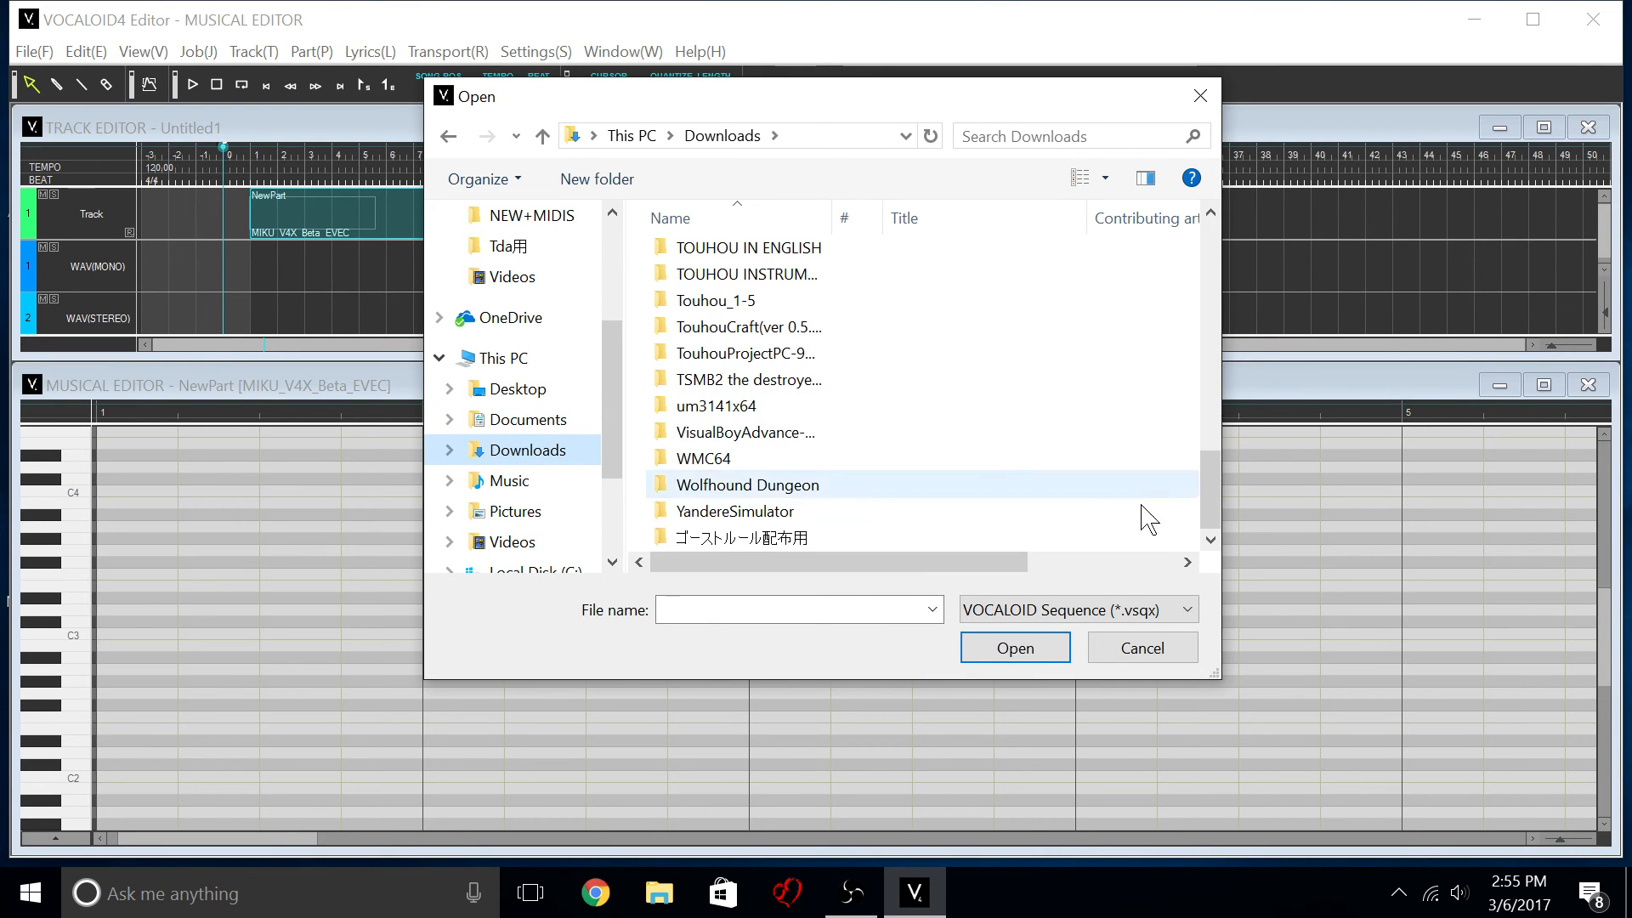
left_click(1074, 608)
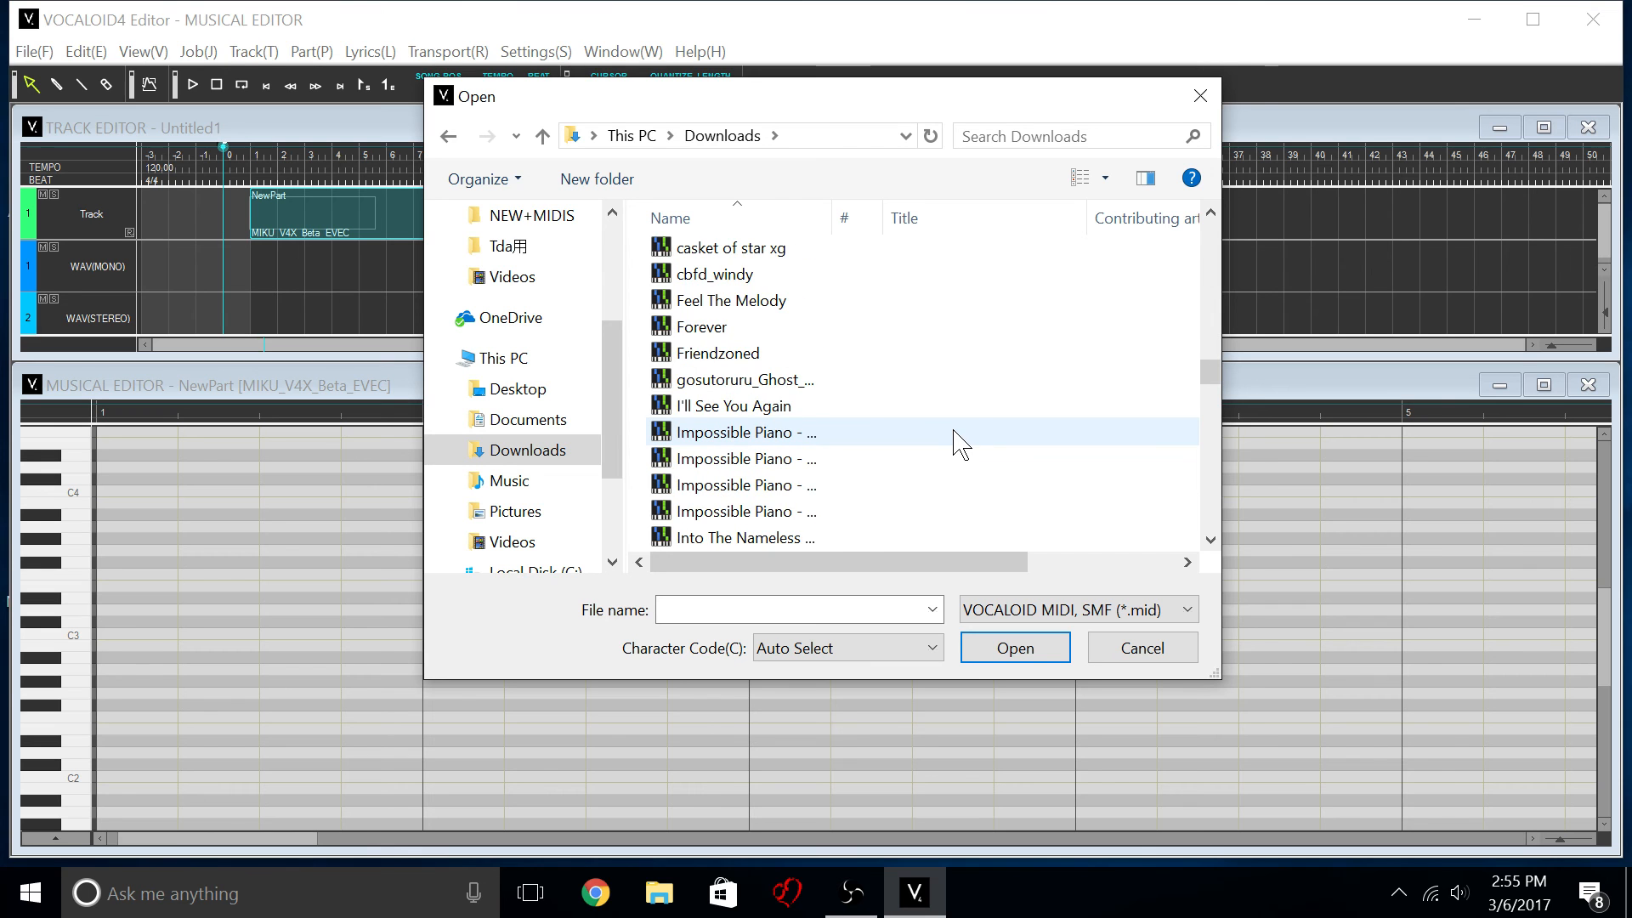
scroll("down", 3)
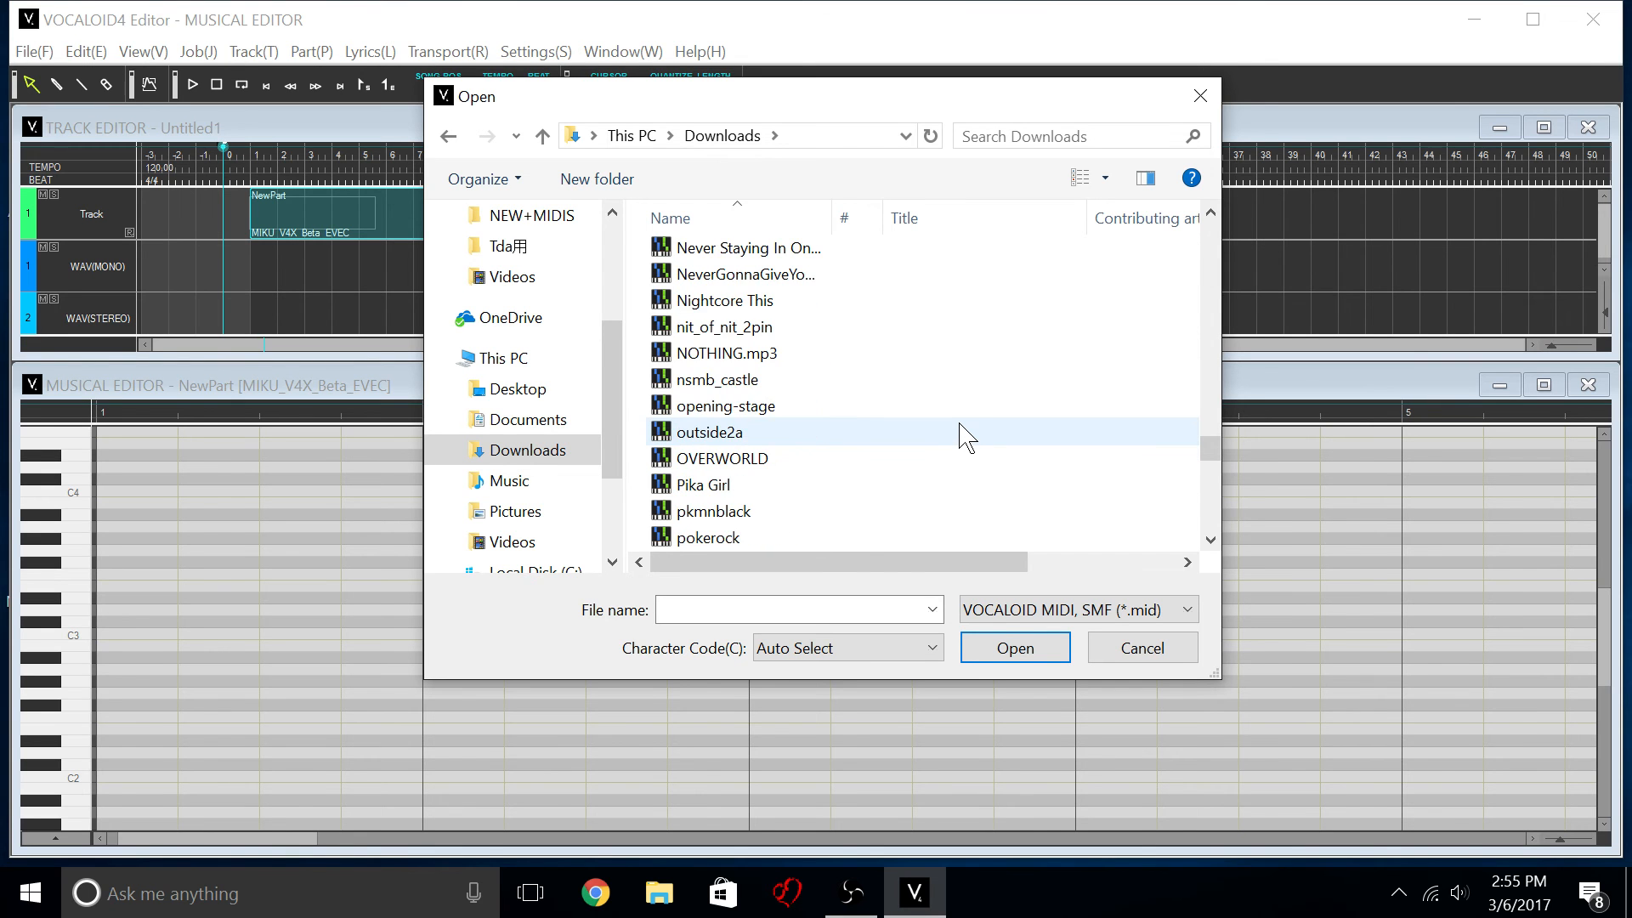
scroll("down", 3)
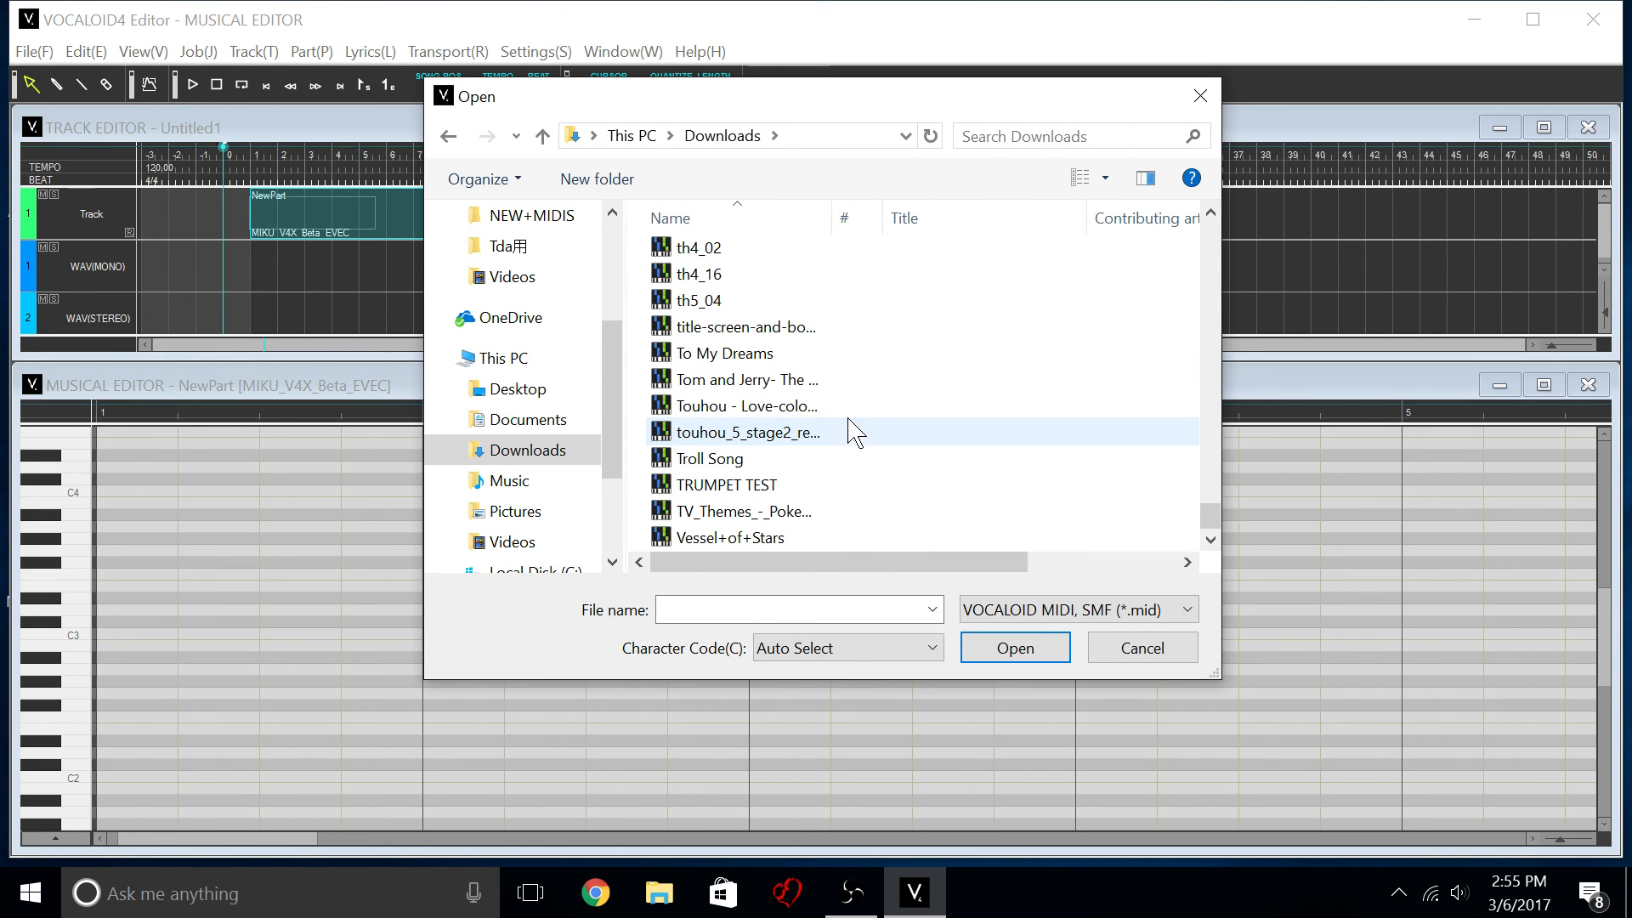
Search 'L', select the converted 04 Instrumental Theme MIDI and open it.
left_click(1061, 136)
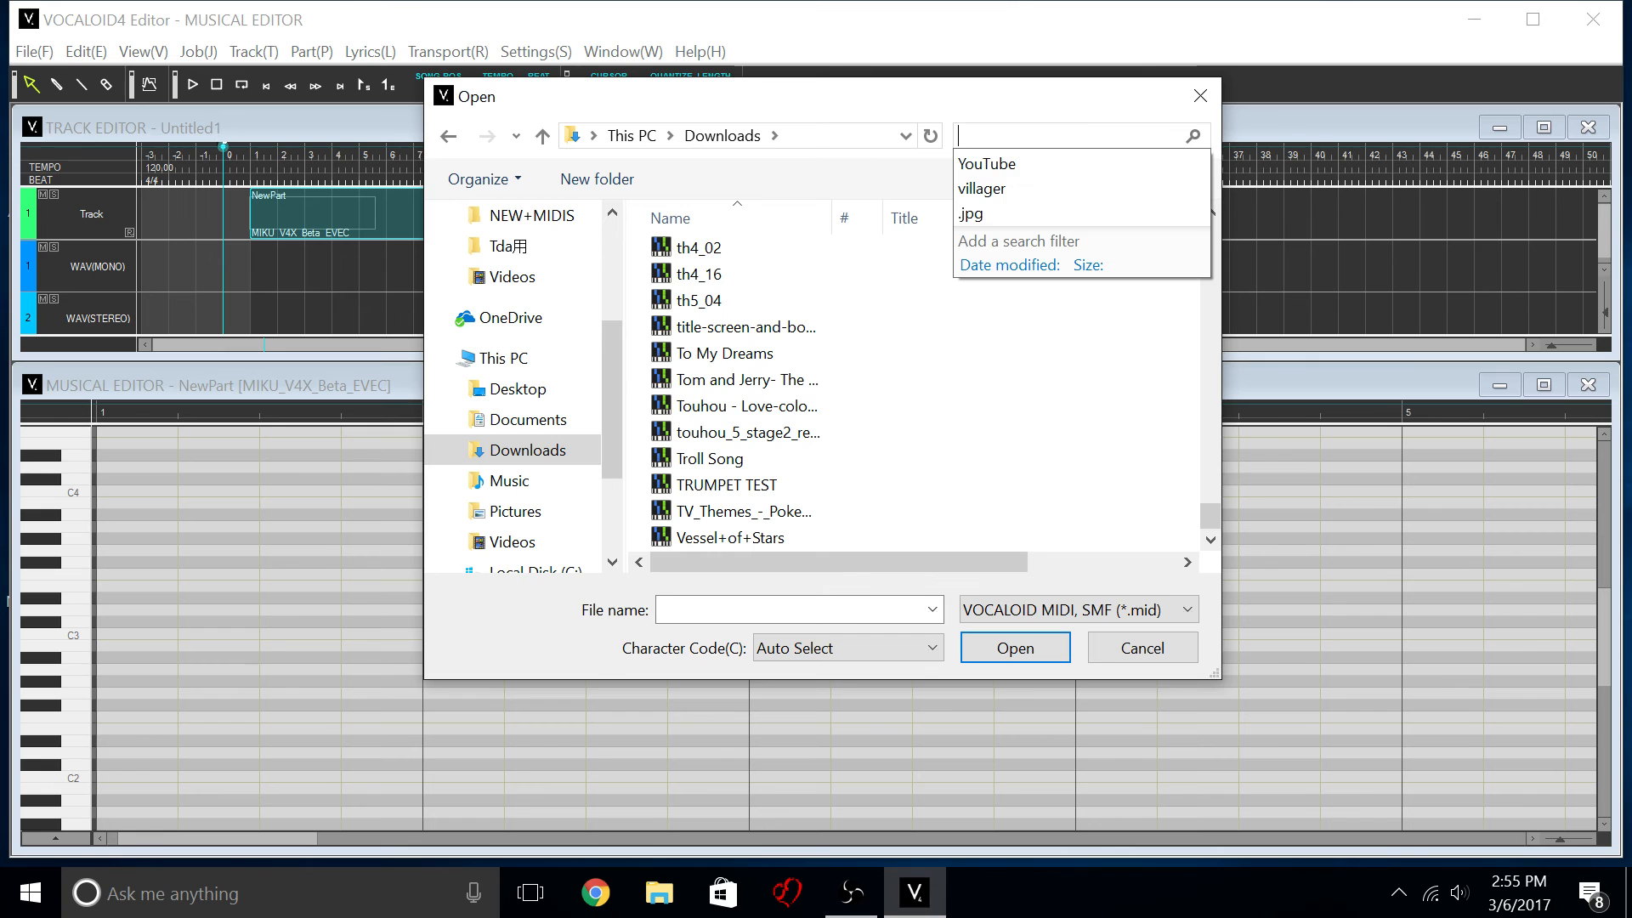
type("L")
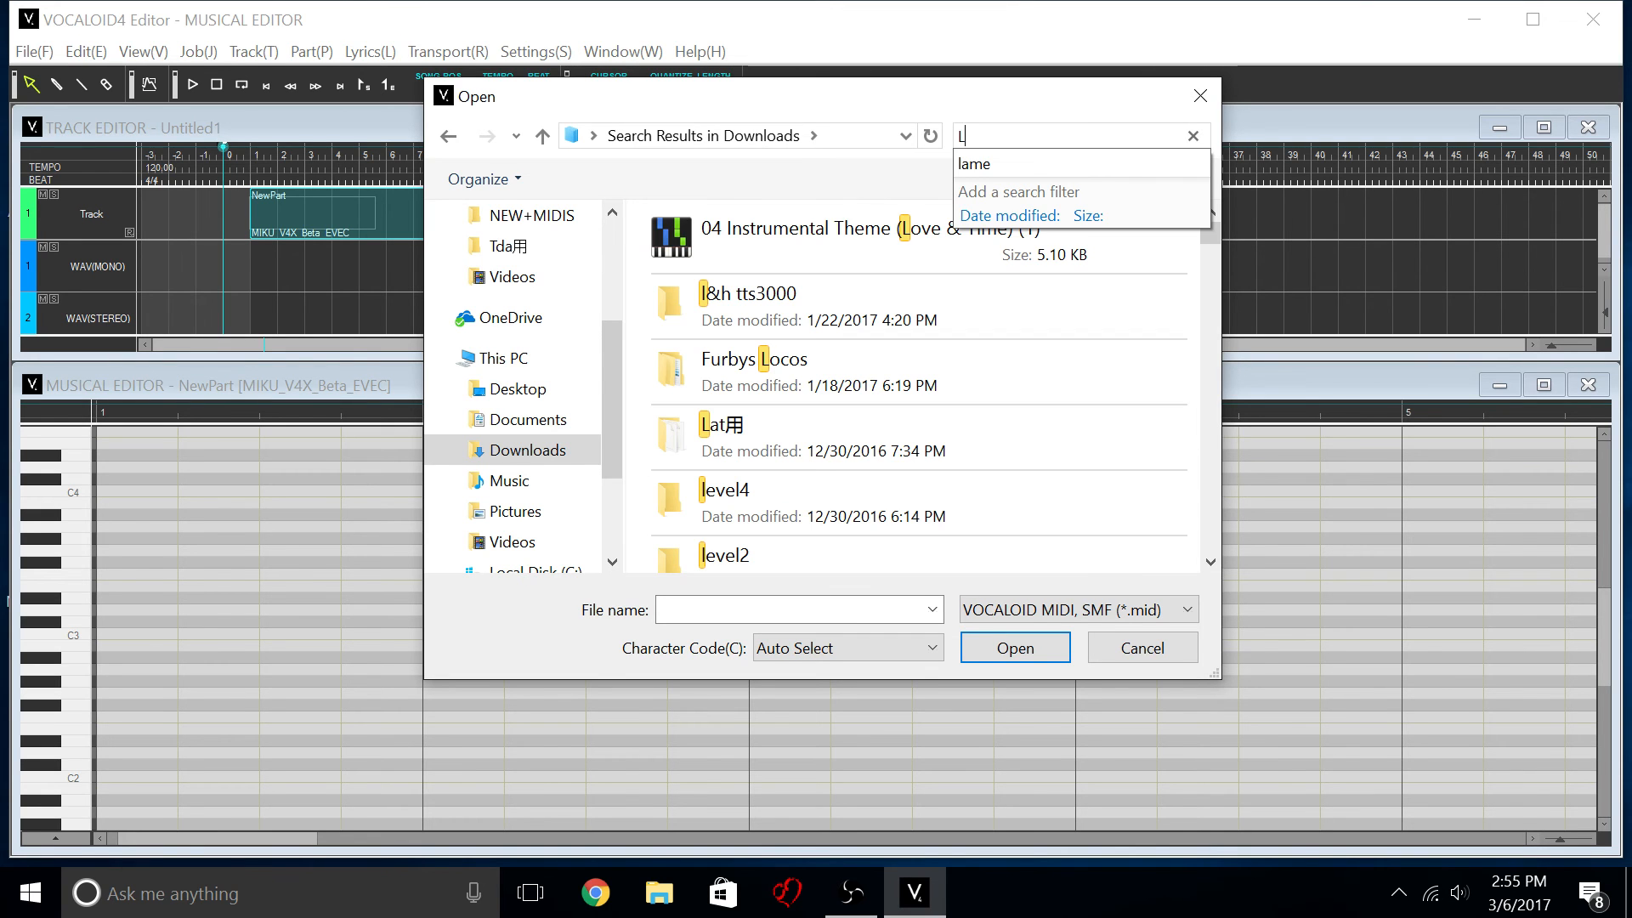
left_click(864, 227)
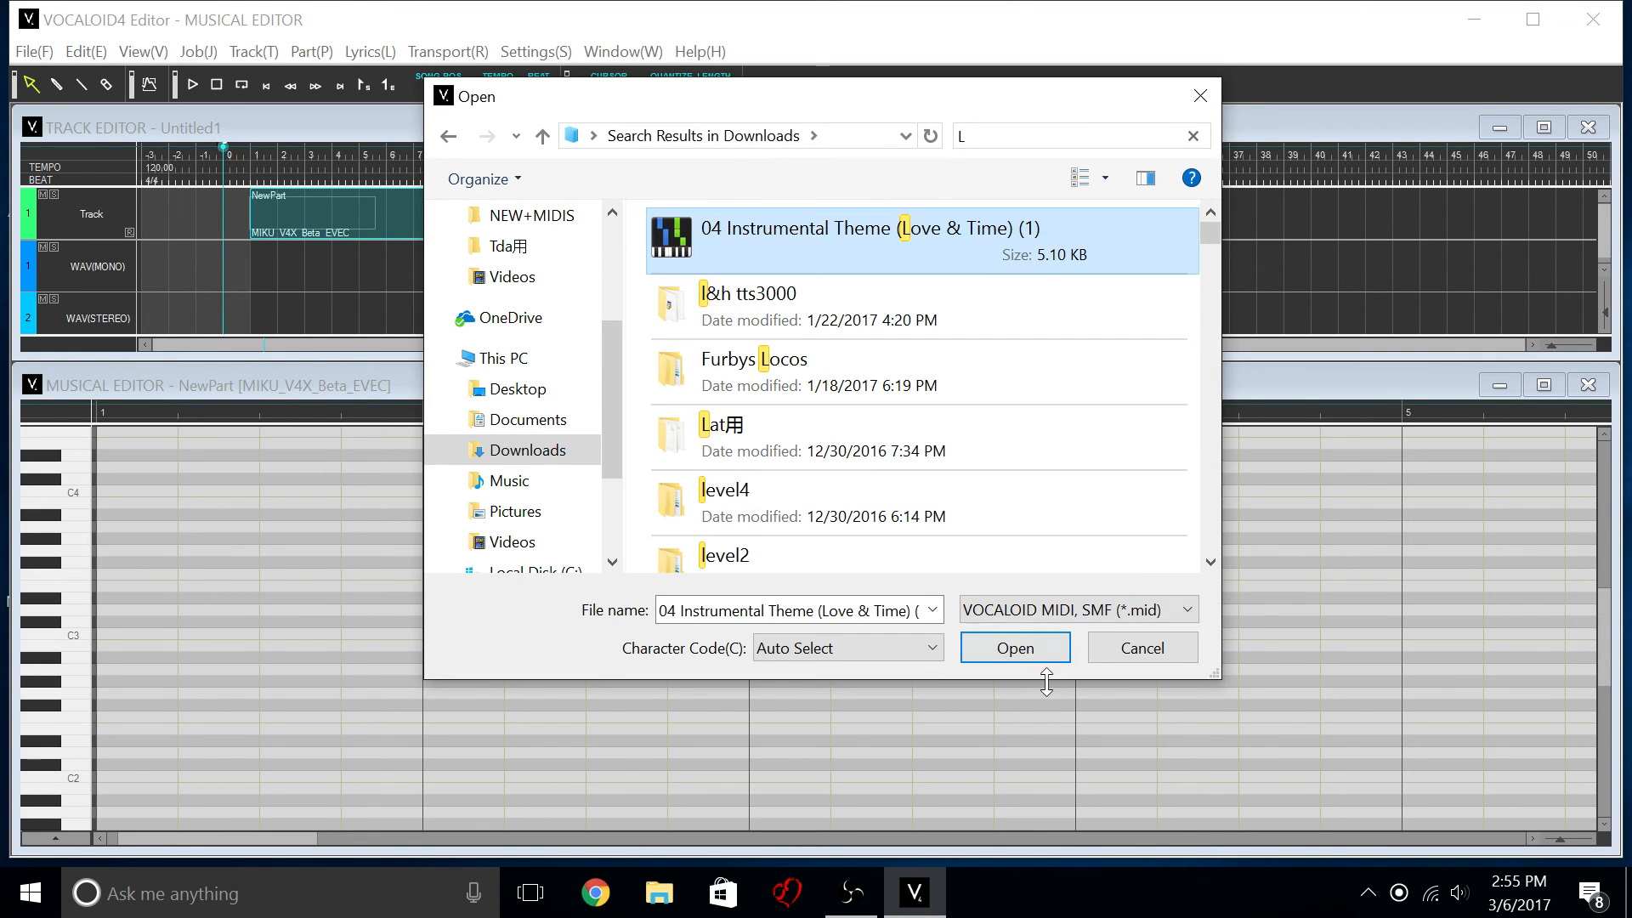
left_click(1013, 648)
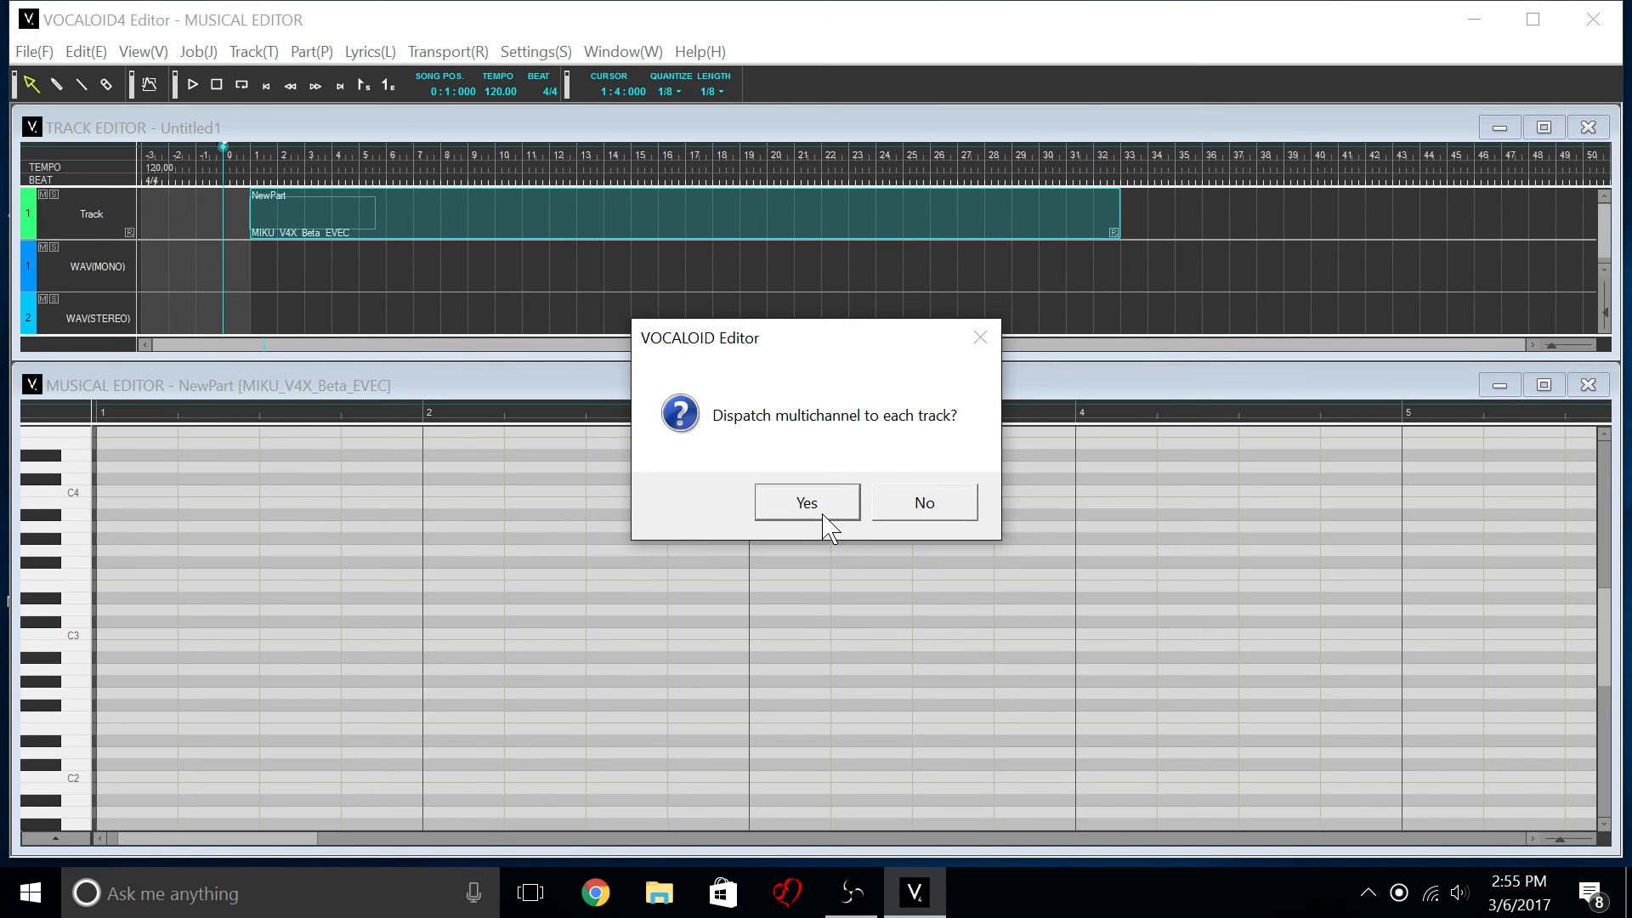
Split the multichannel MIDI into separate tracks and show another track's notes in the Musical Editor.
left_click(806, 503)
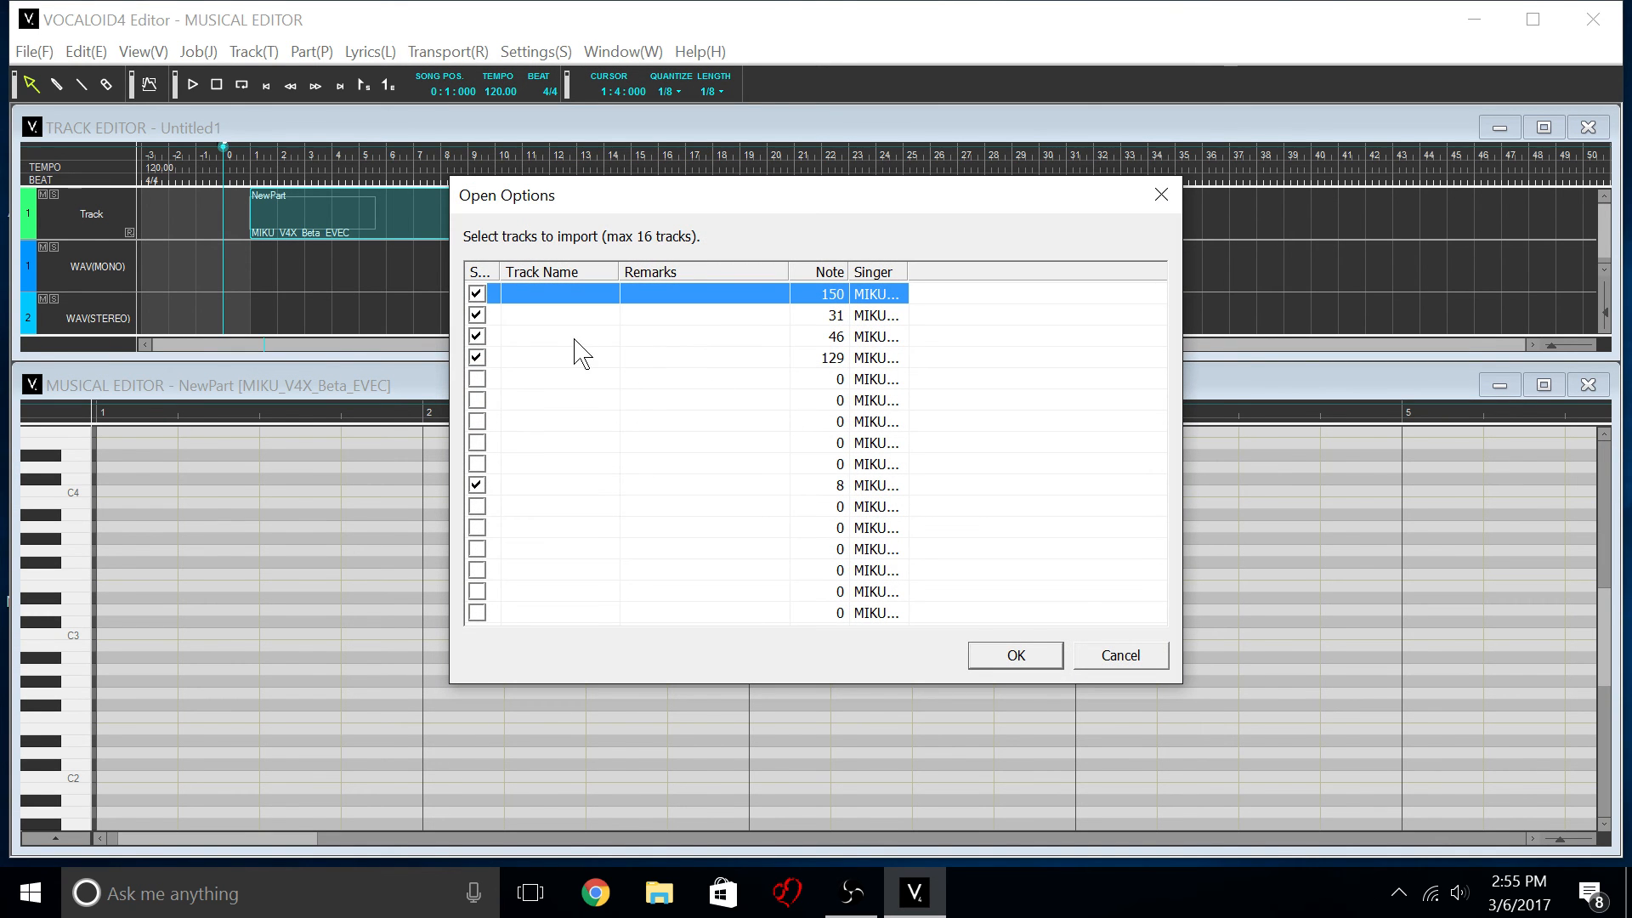
left_click(1013, 654)
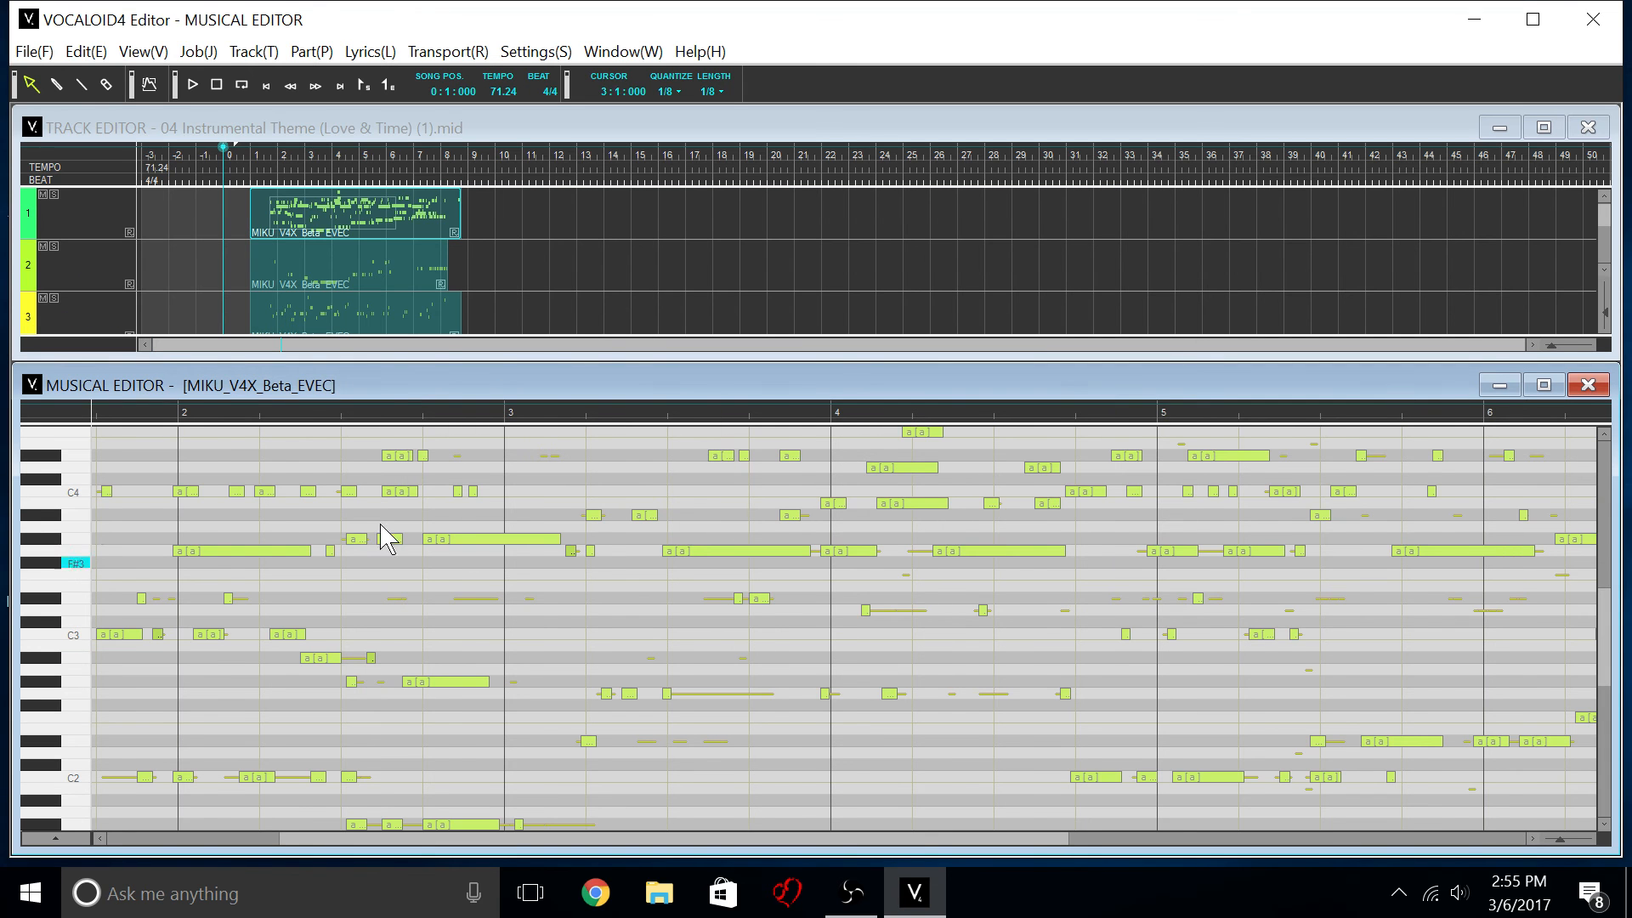
left_click(197, 51)
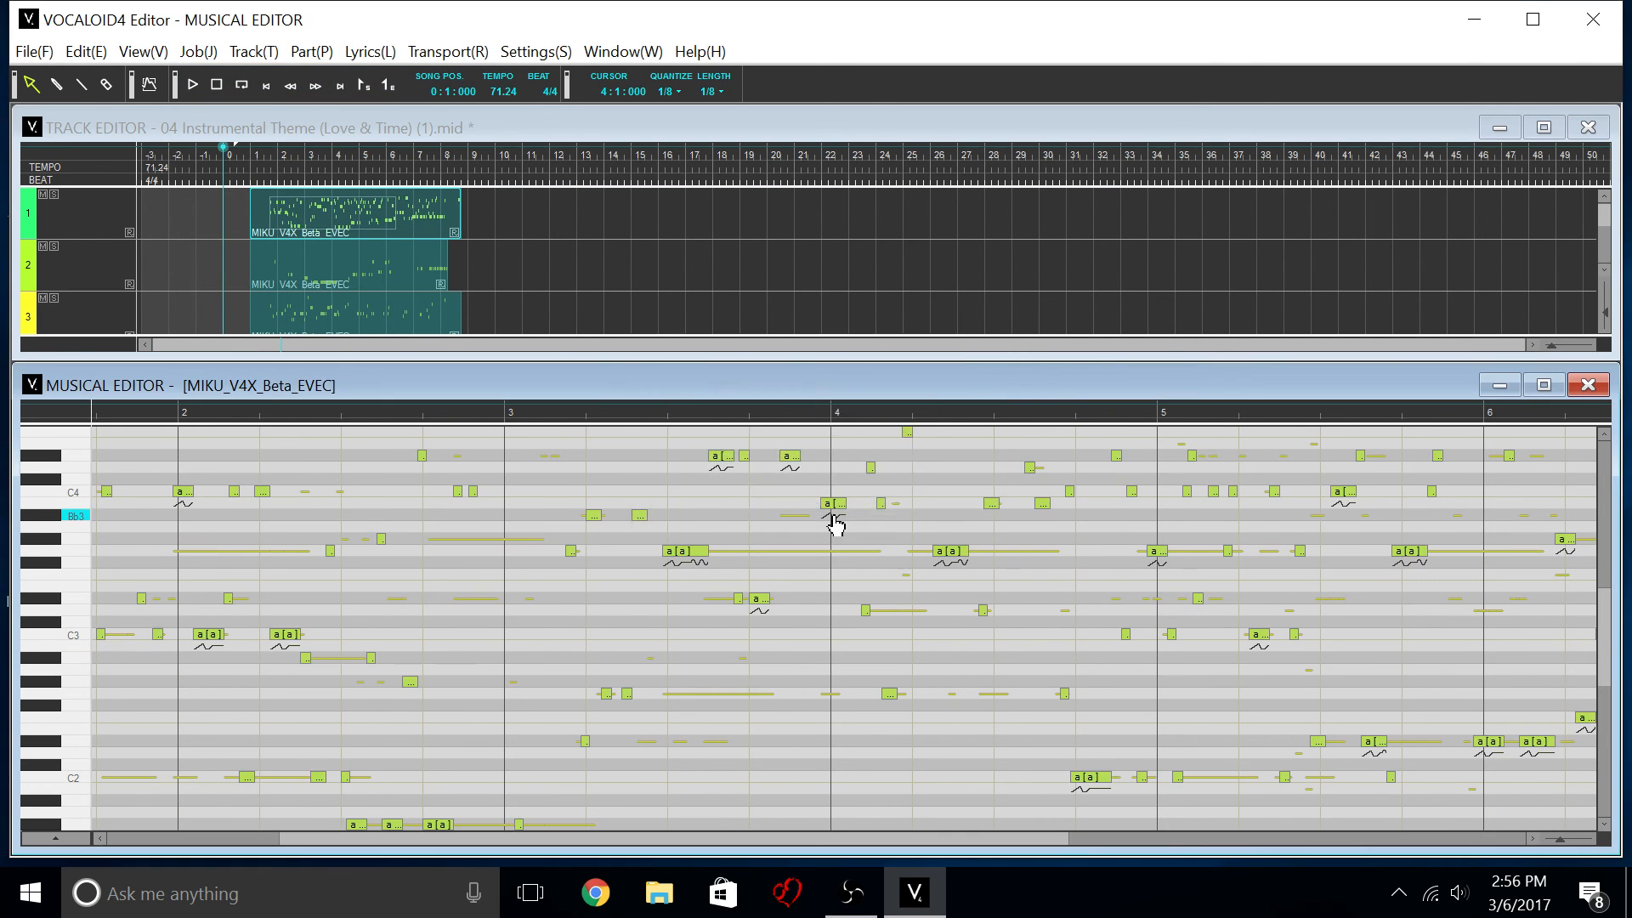
left_click(31, 51)
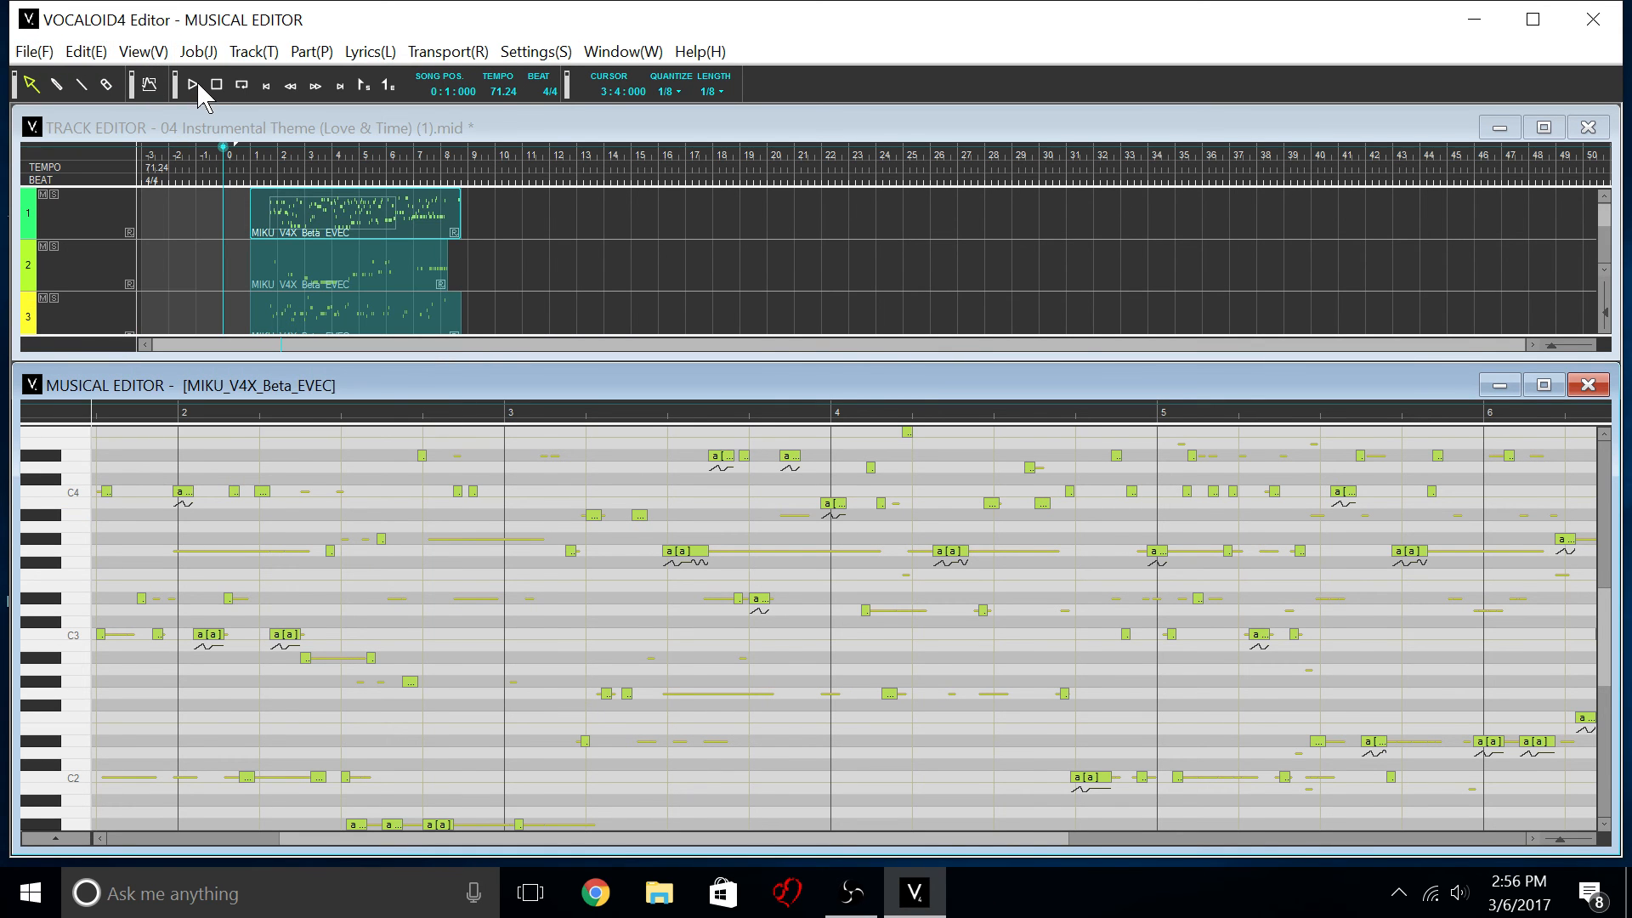
Play the song, dismiss the overlap warning and normalize the notes in track 4, then replay.
left_click(193, 87)
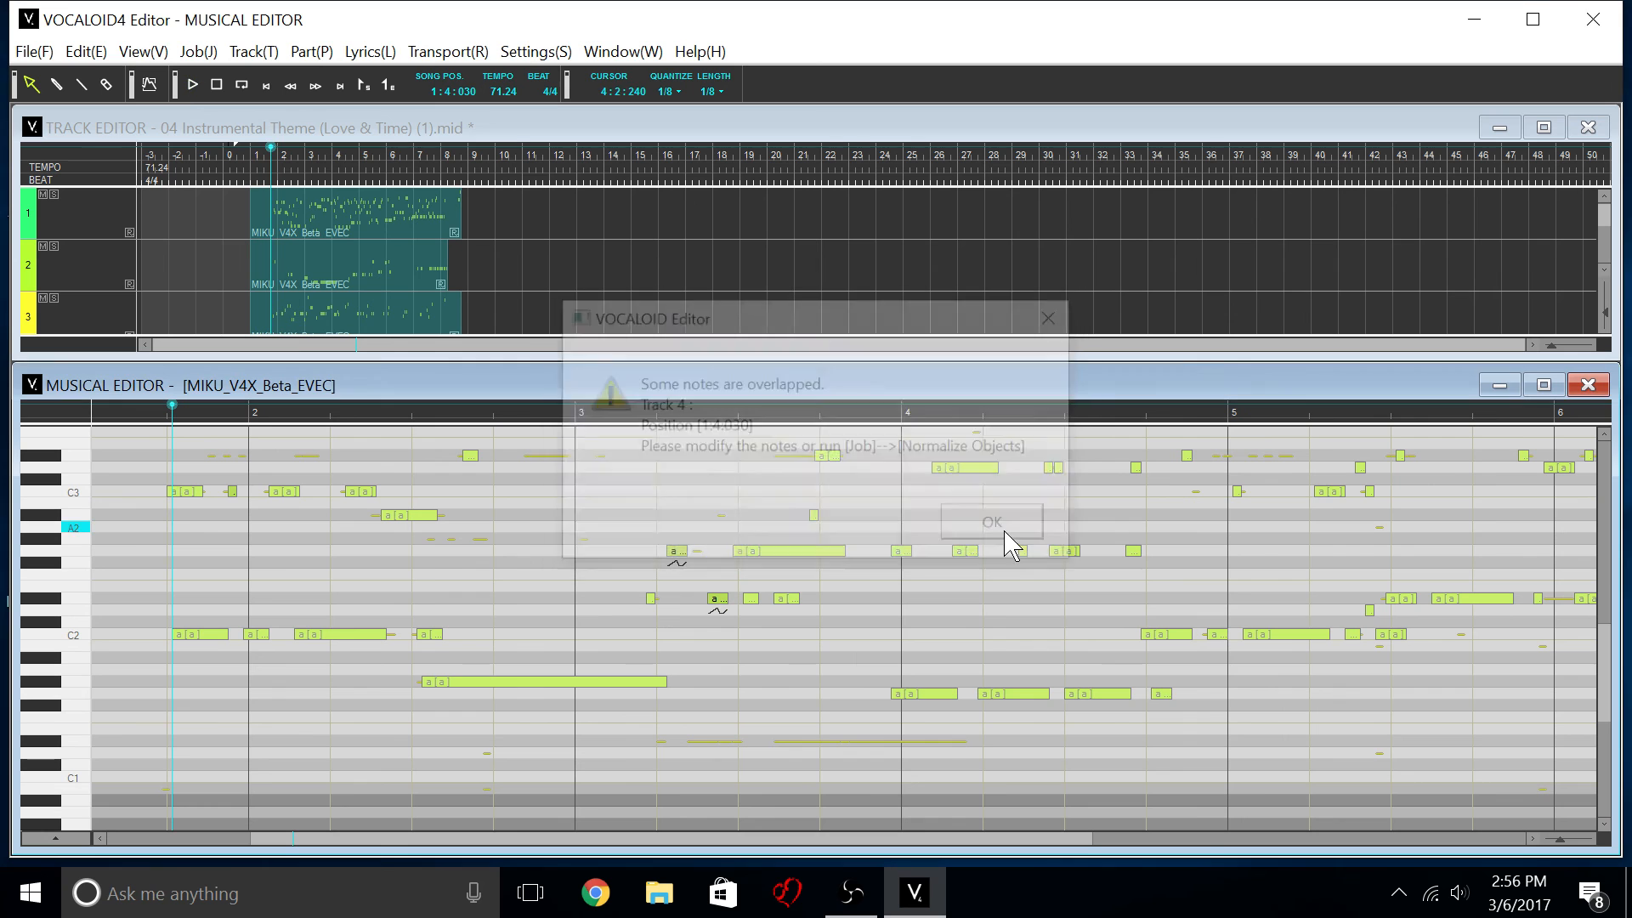
left_click(197, 51)
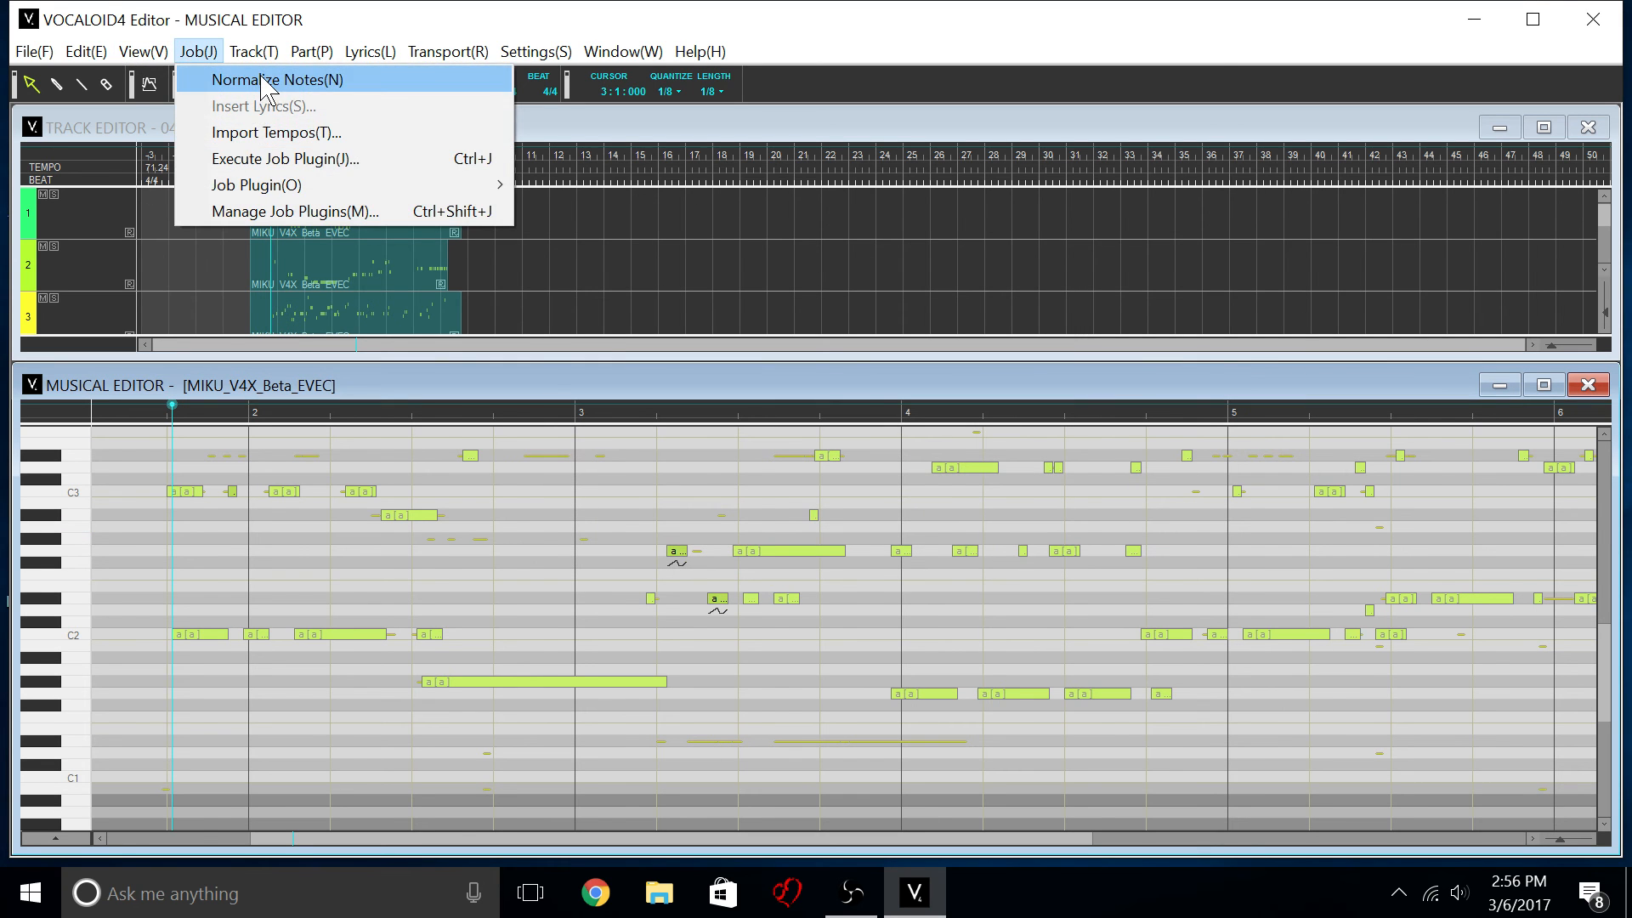
left_click(277, 80)
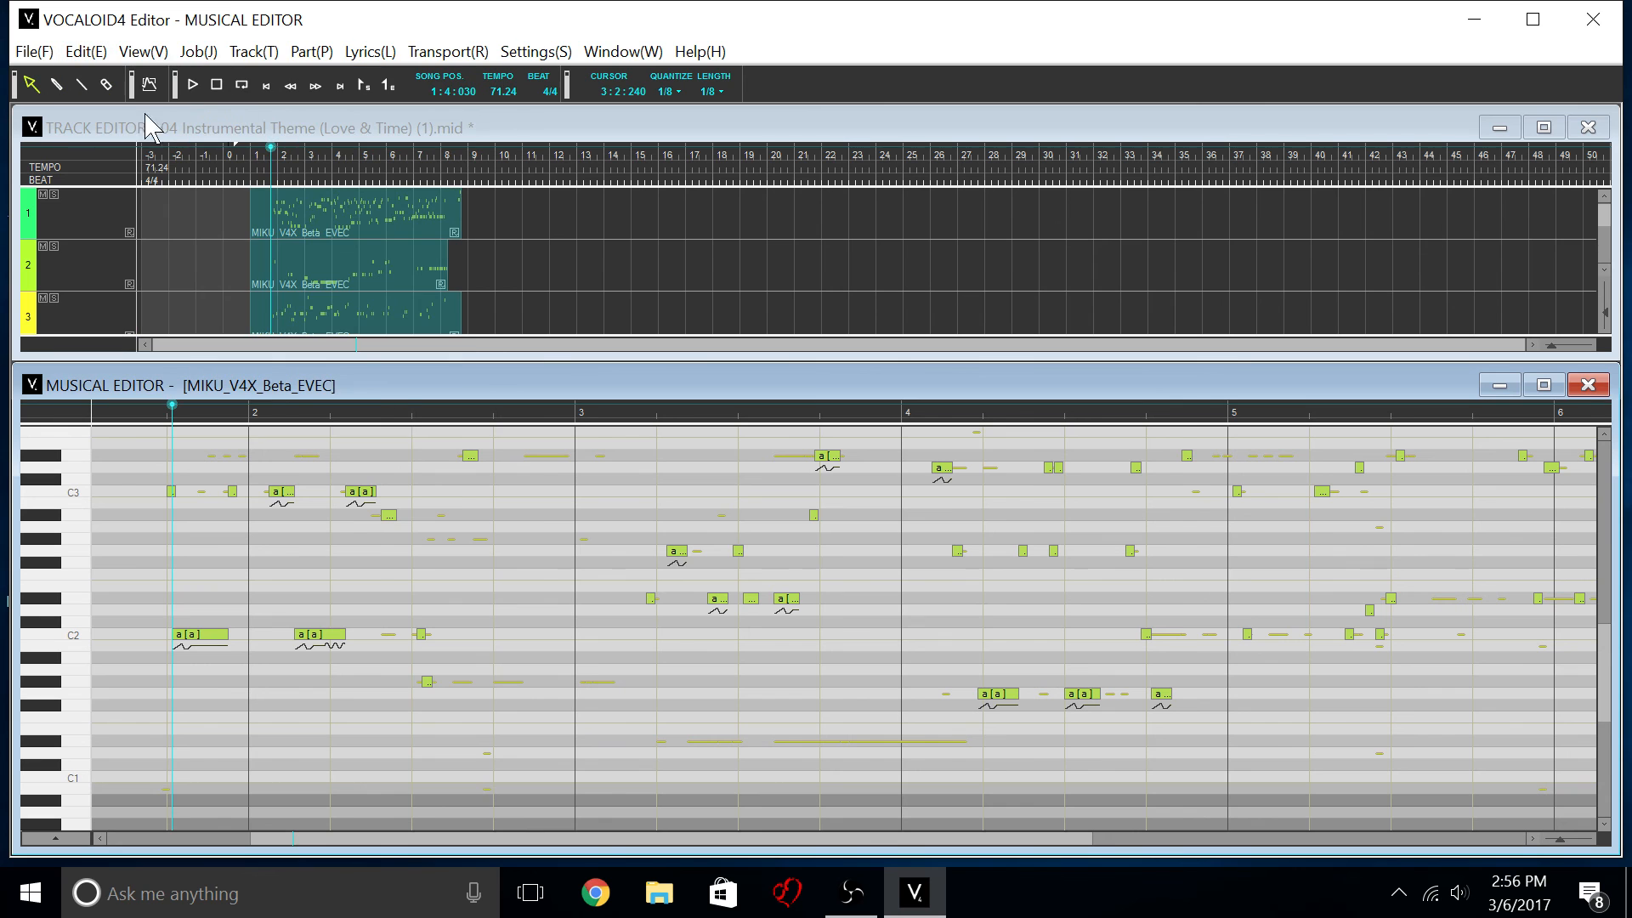
left_click(192, 85)
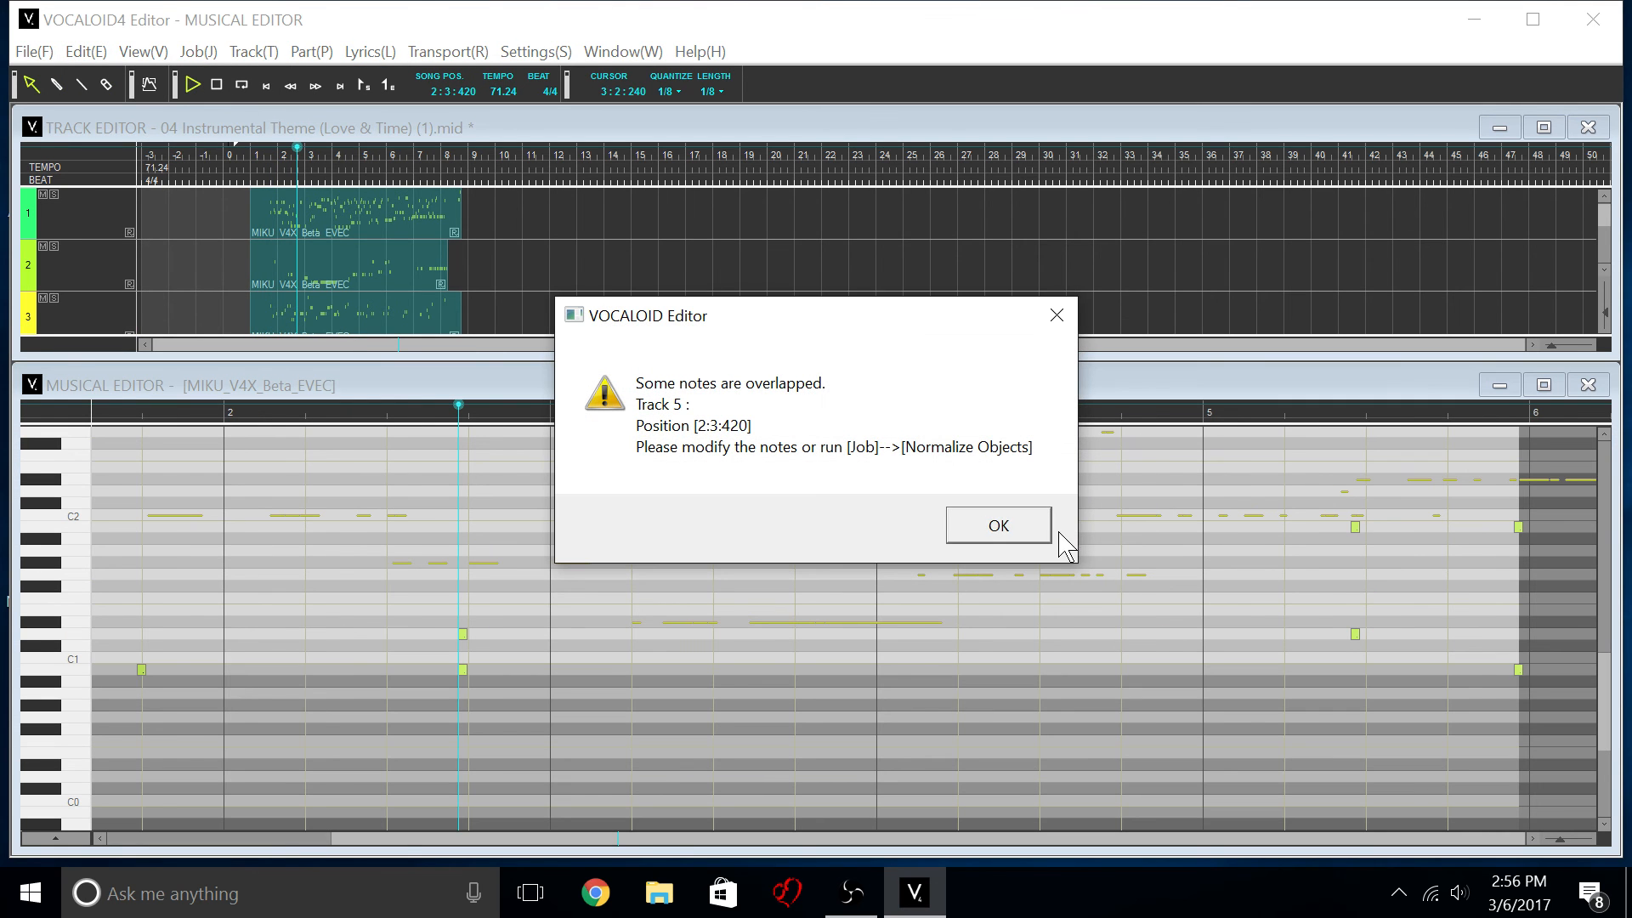
Dismiss the track 5 overlap warning and run Job > Normalize Notes on it, confirming OK.
left_click(996, 525)
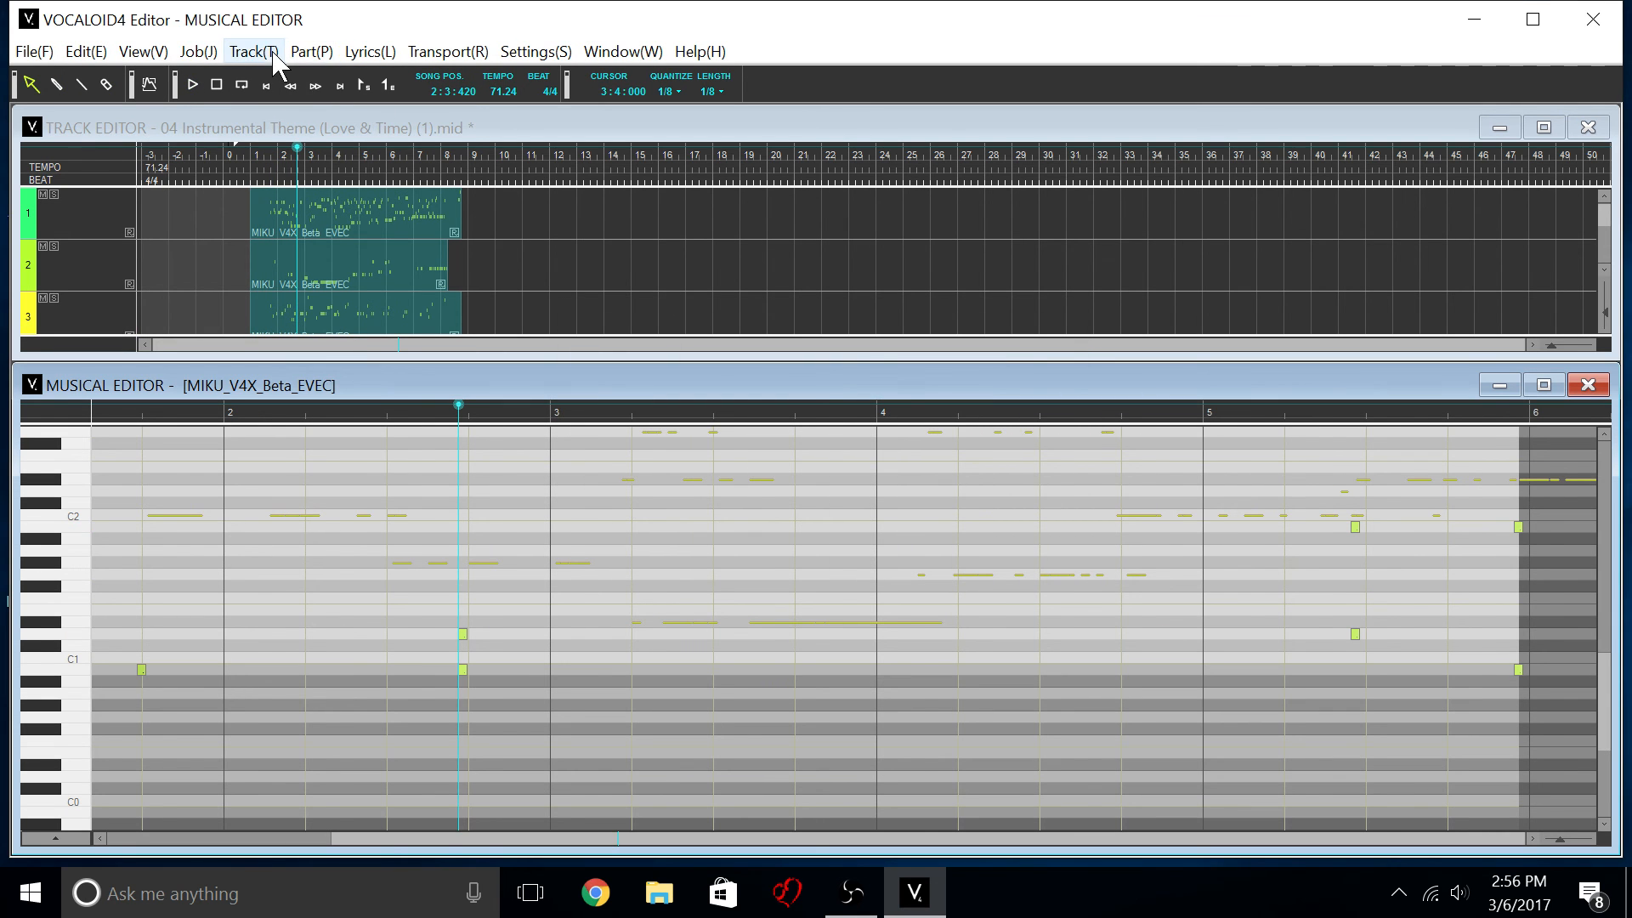
left_click(196, 51)
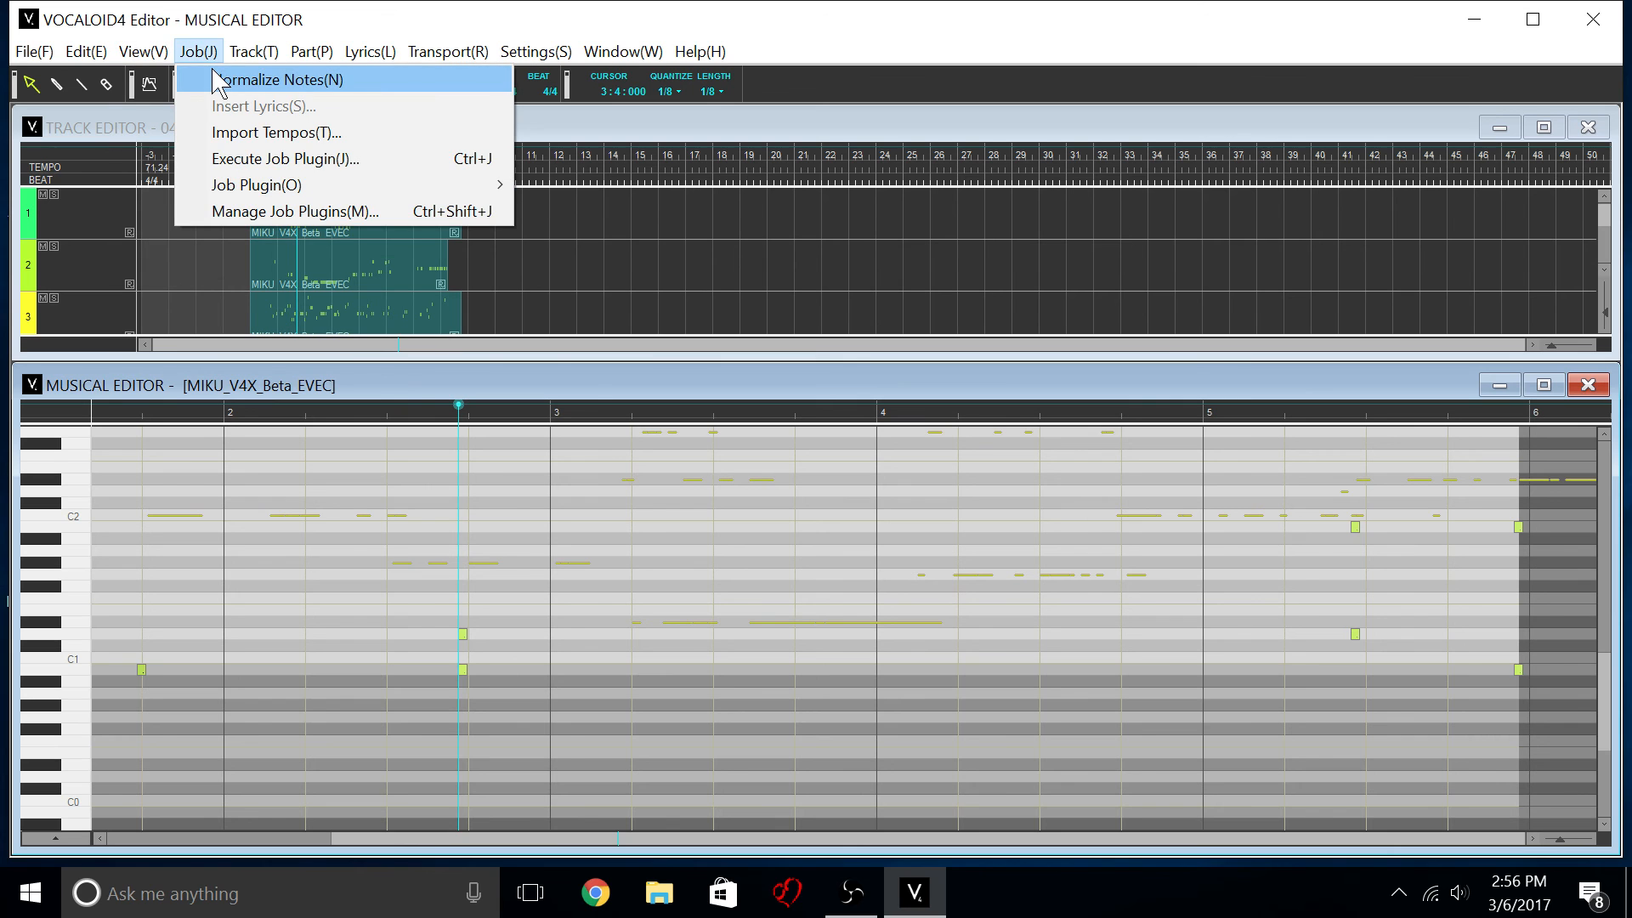
left_click(280, 80)
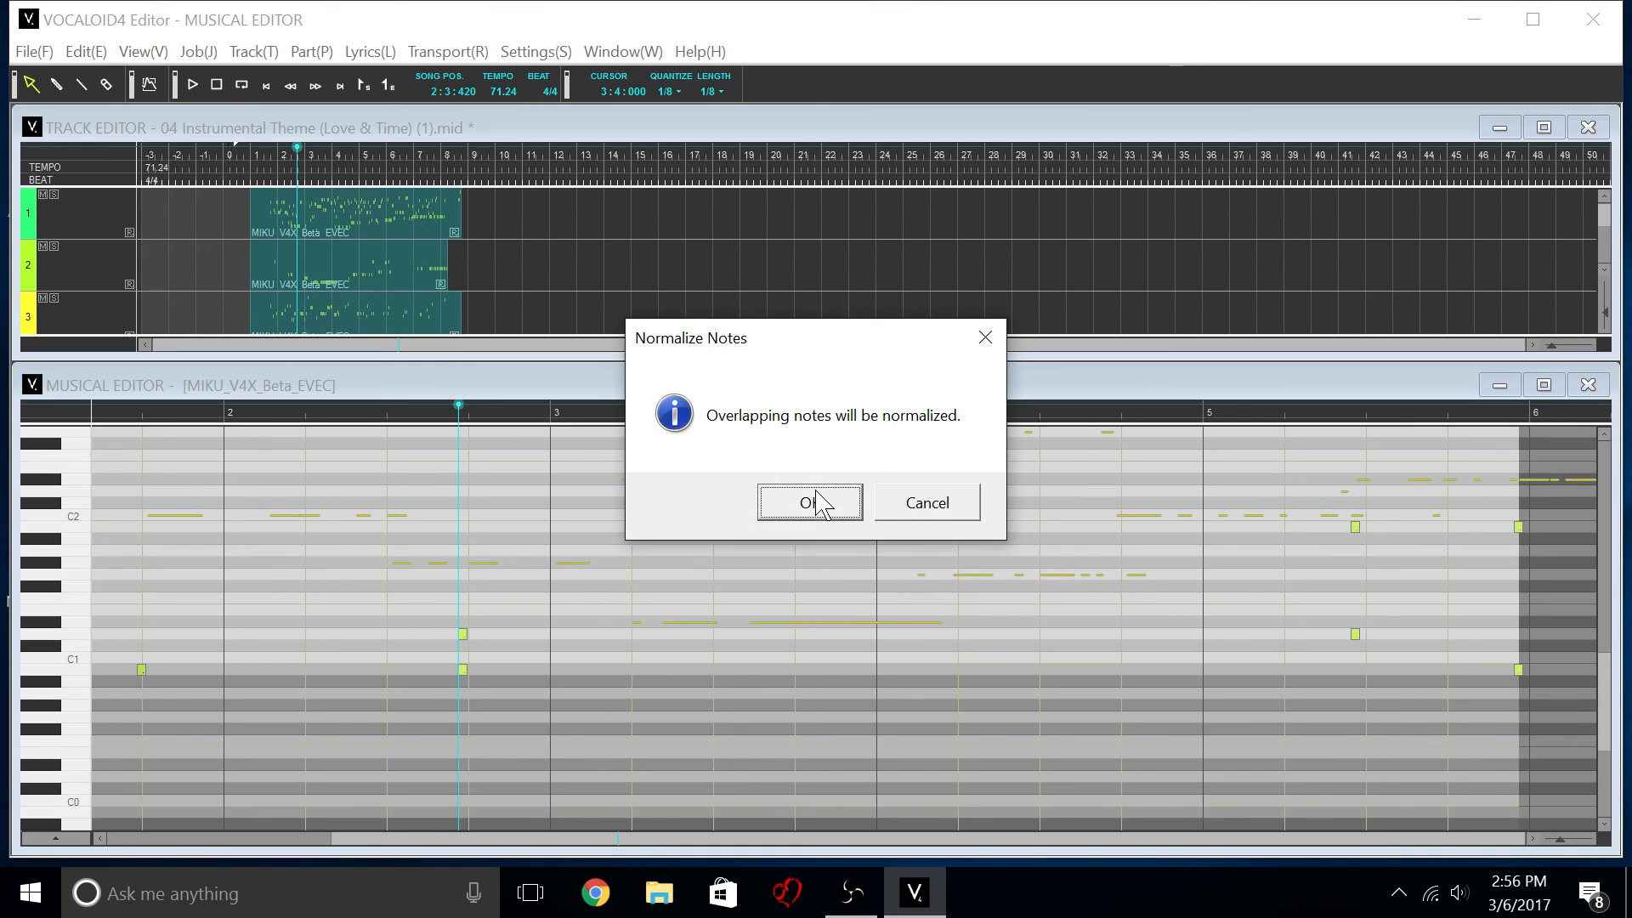
left_click(810, 503)
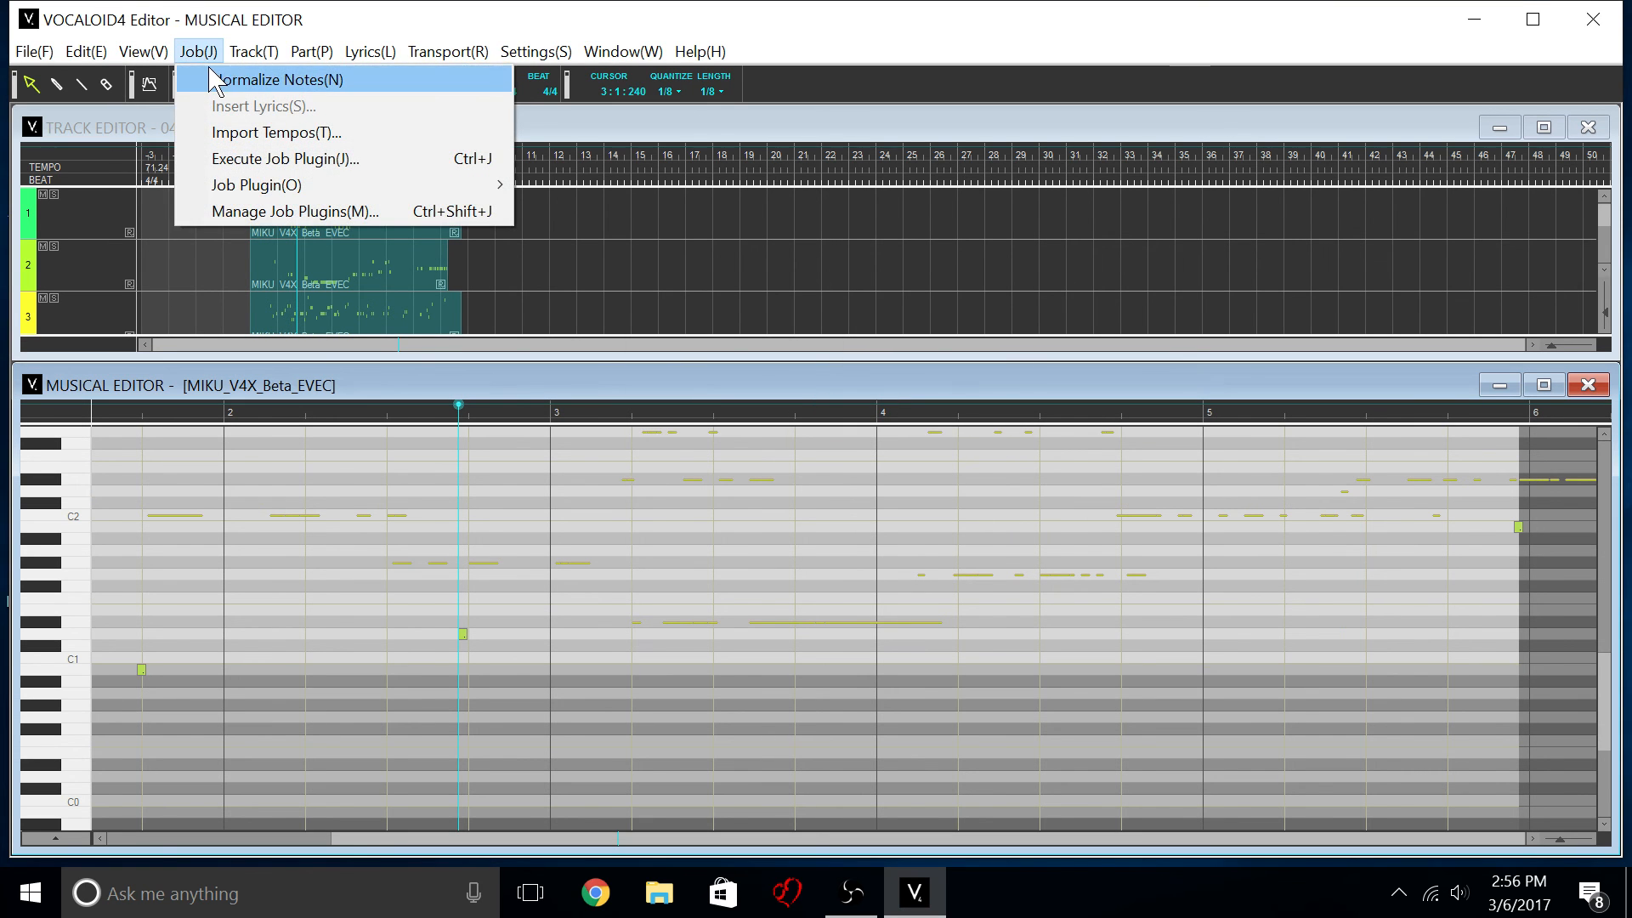
left_click(280, 80)
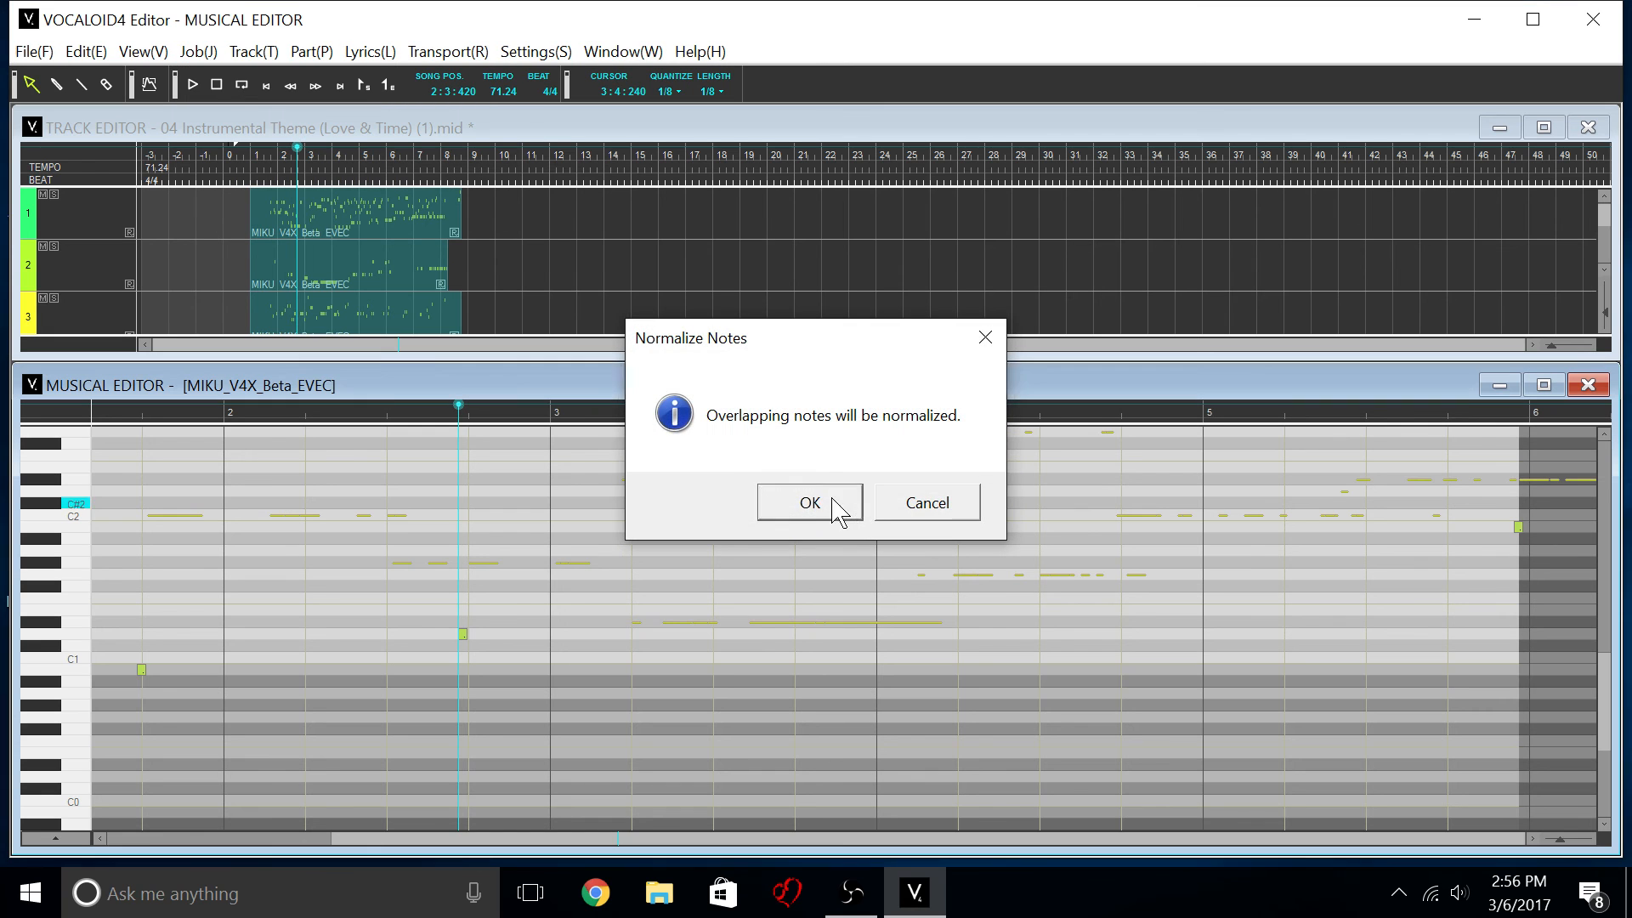
left_click(809, 504)
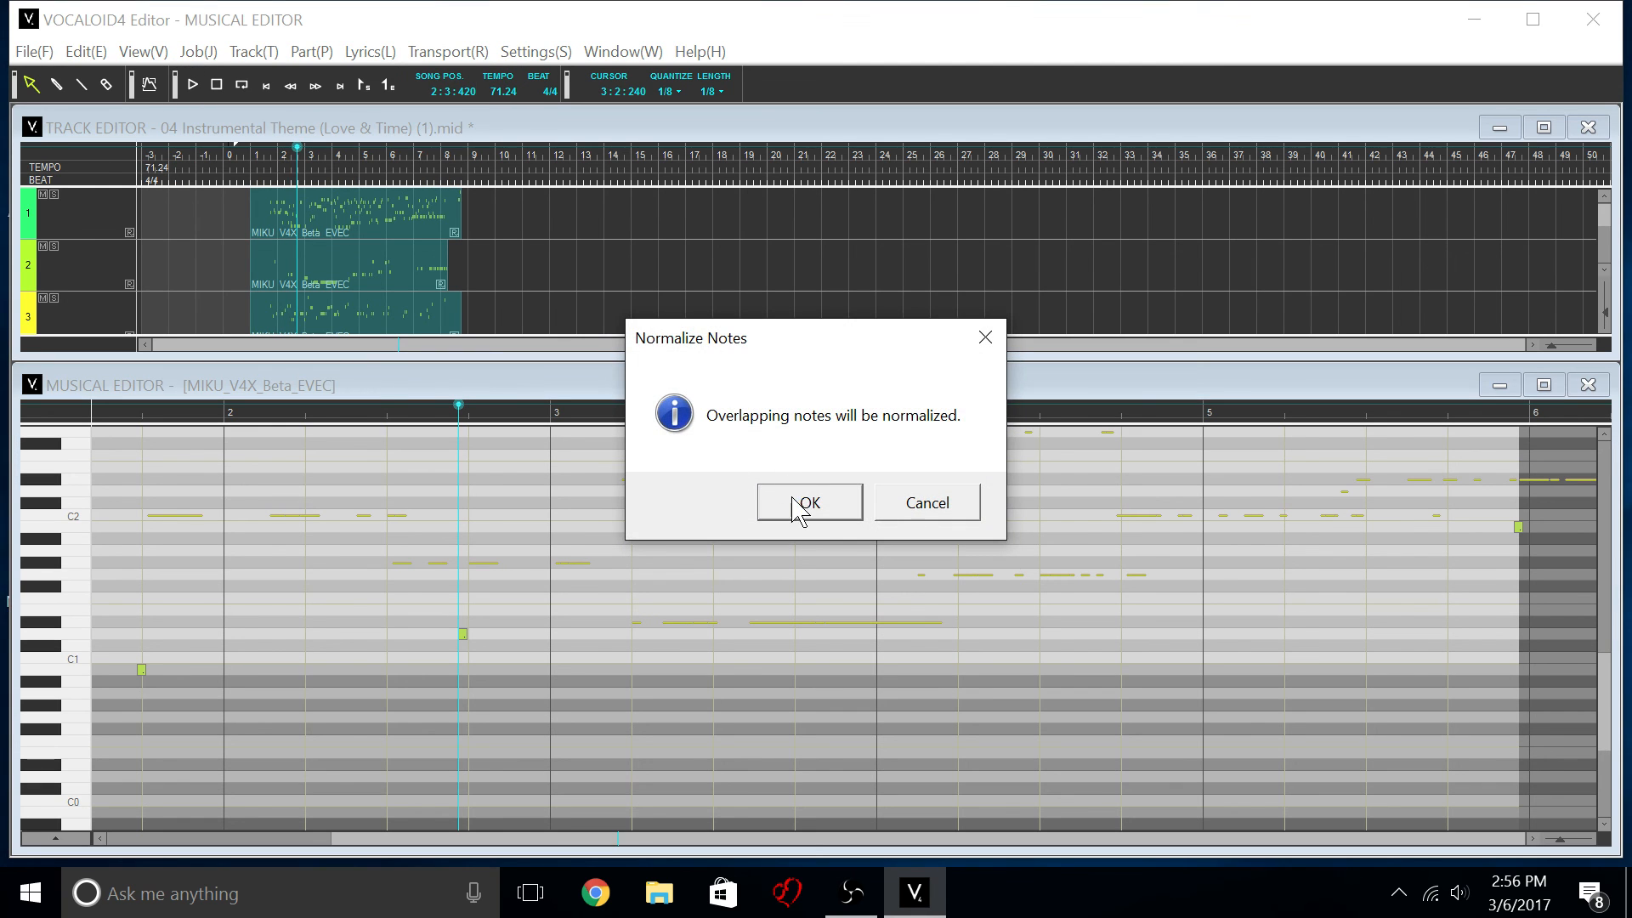
left_click(809, 501)
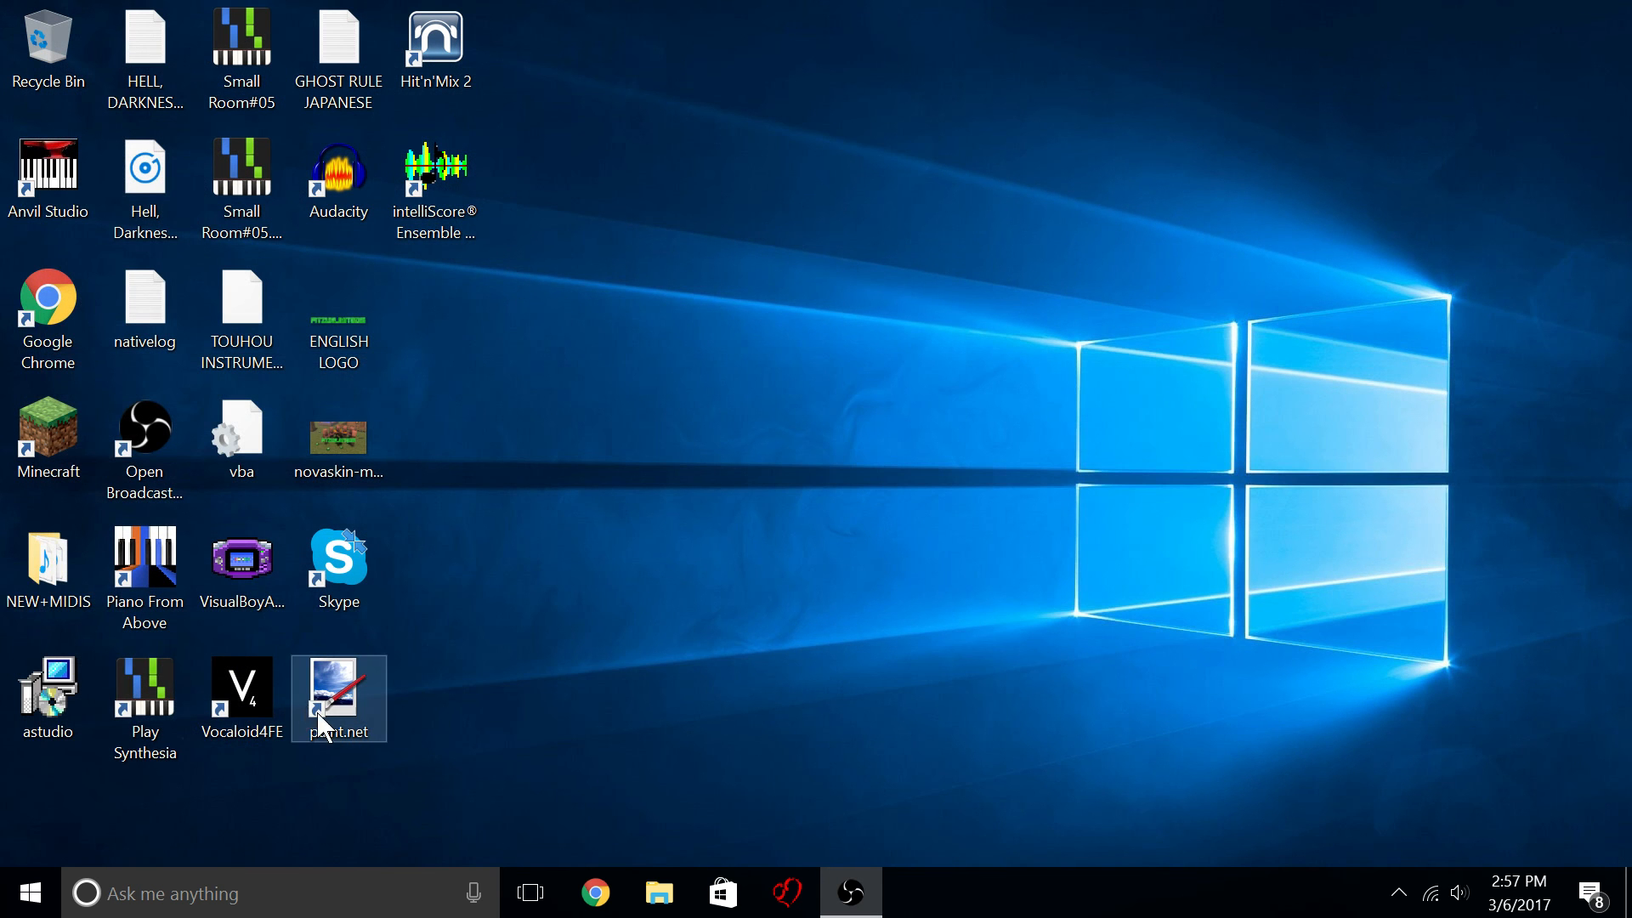
Launch File Explorer and load the '04 Instrumental Theme (Love & Time) (1)' MIDI into Synthesia.
left_click(29, 893)
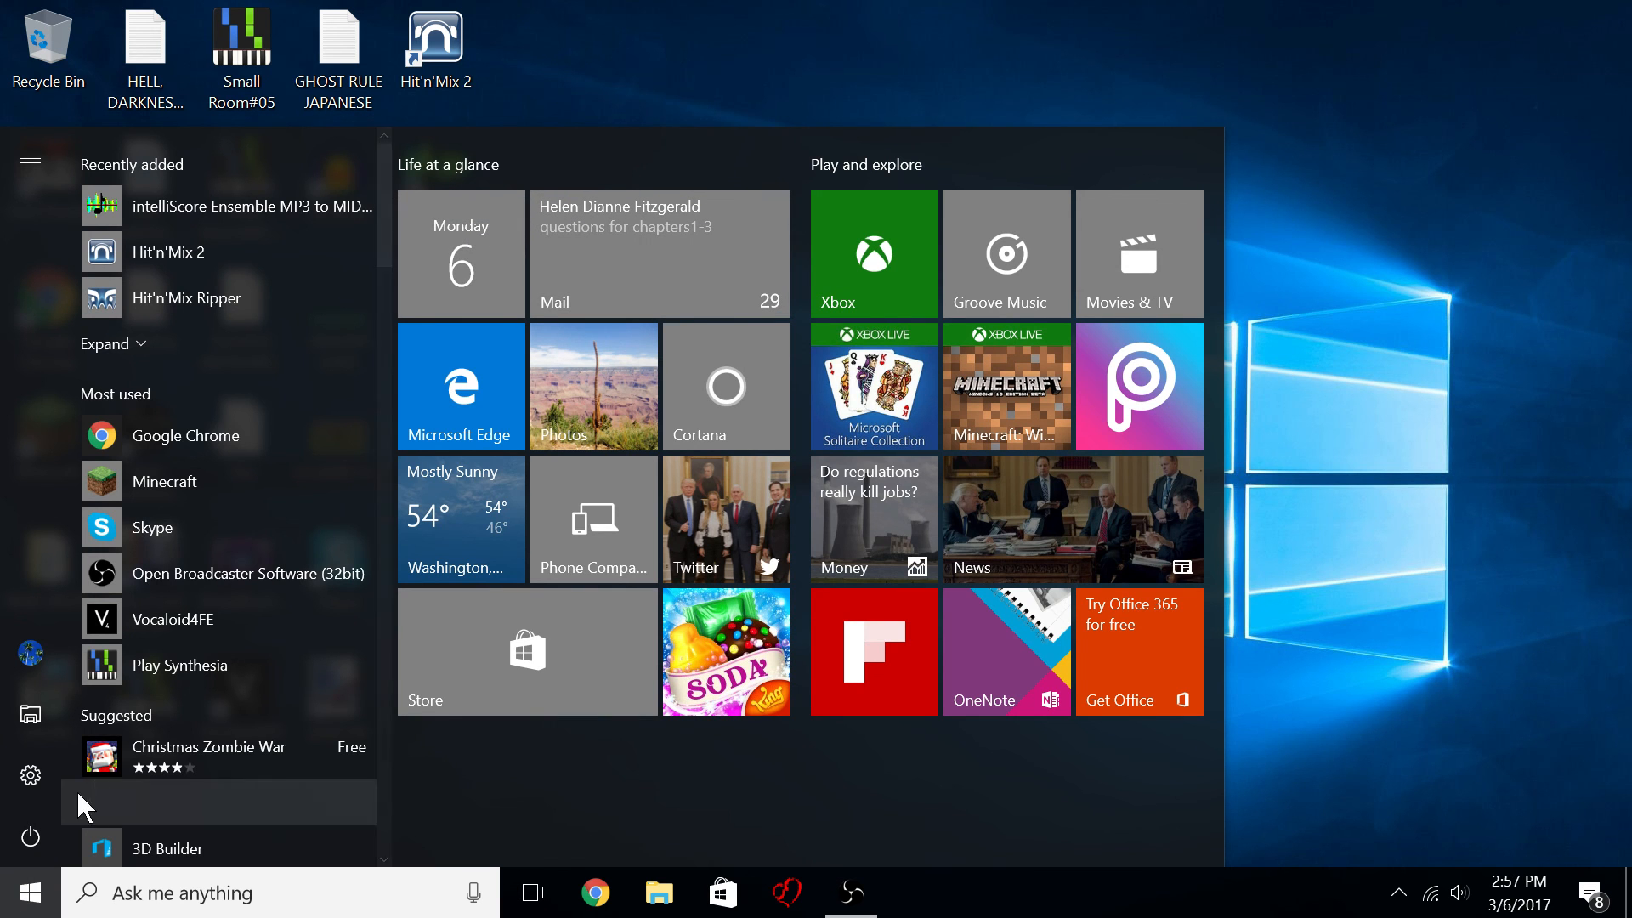
left_click(657, 892)
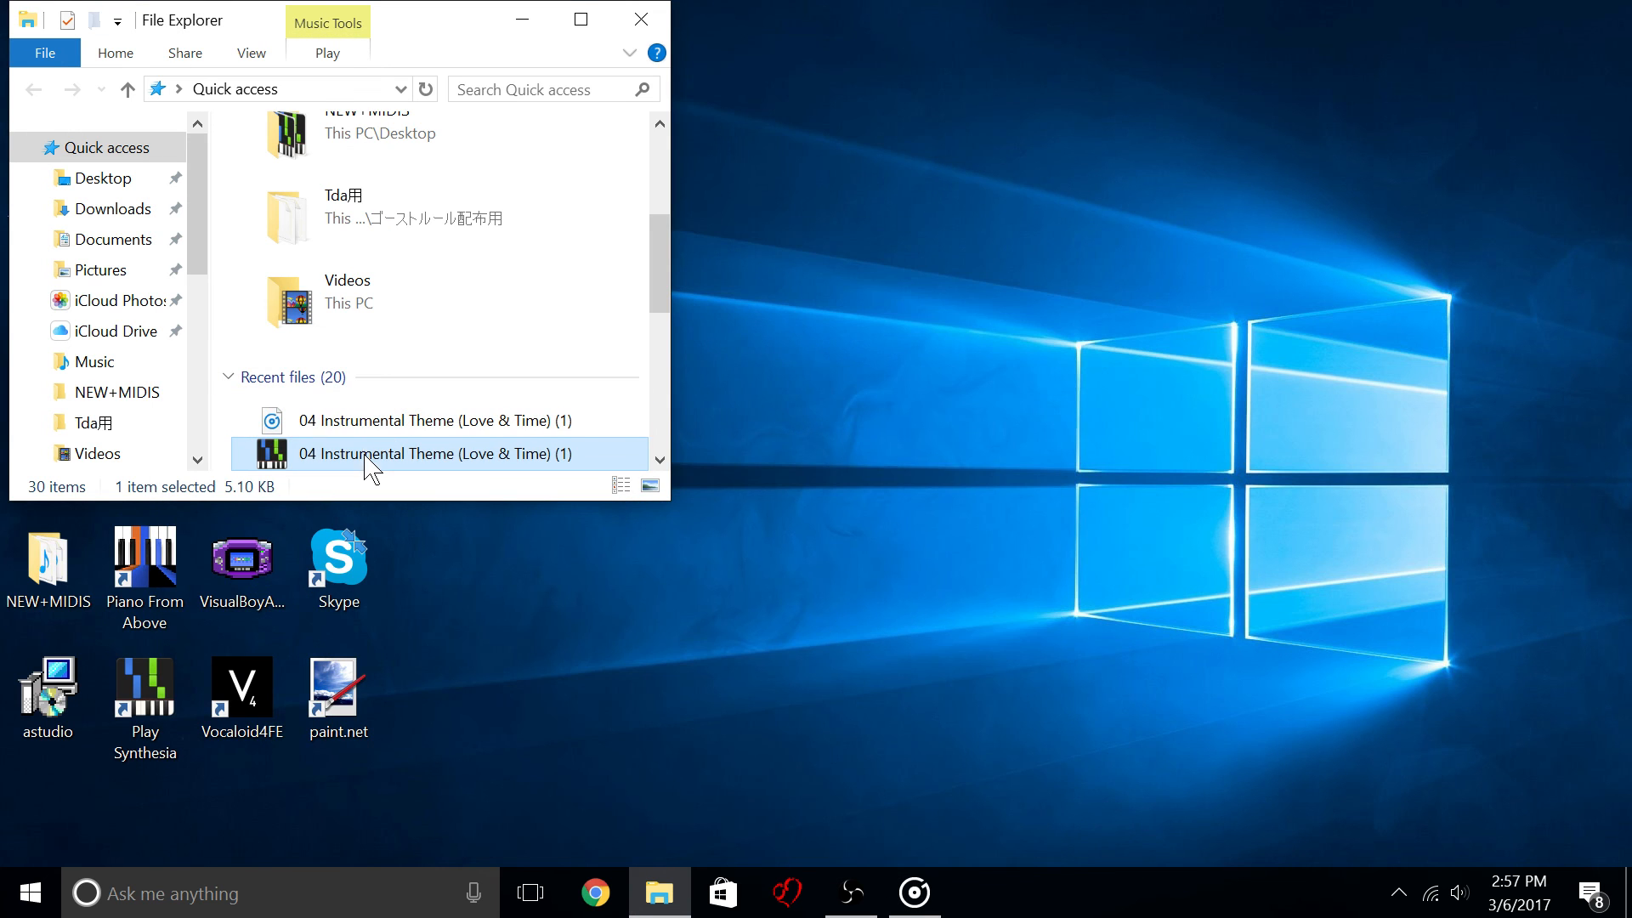
double_click(433, 452)
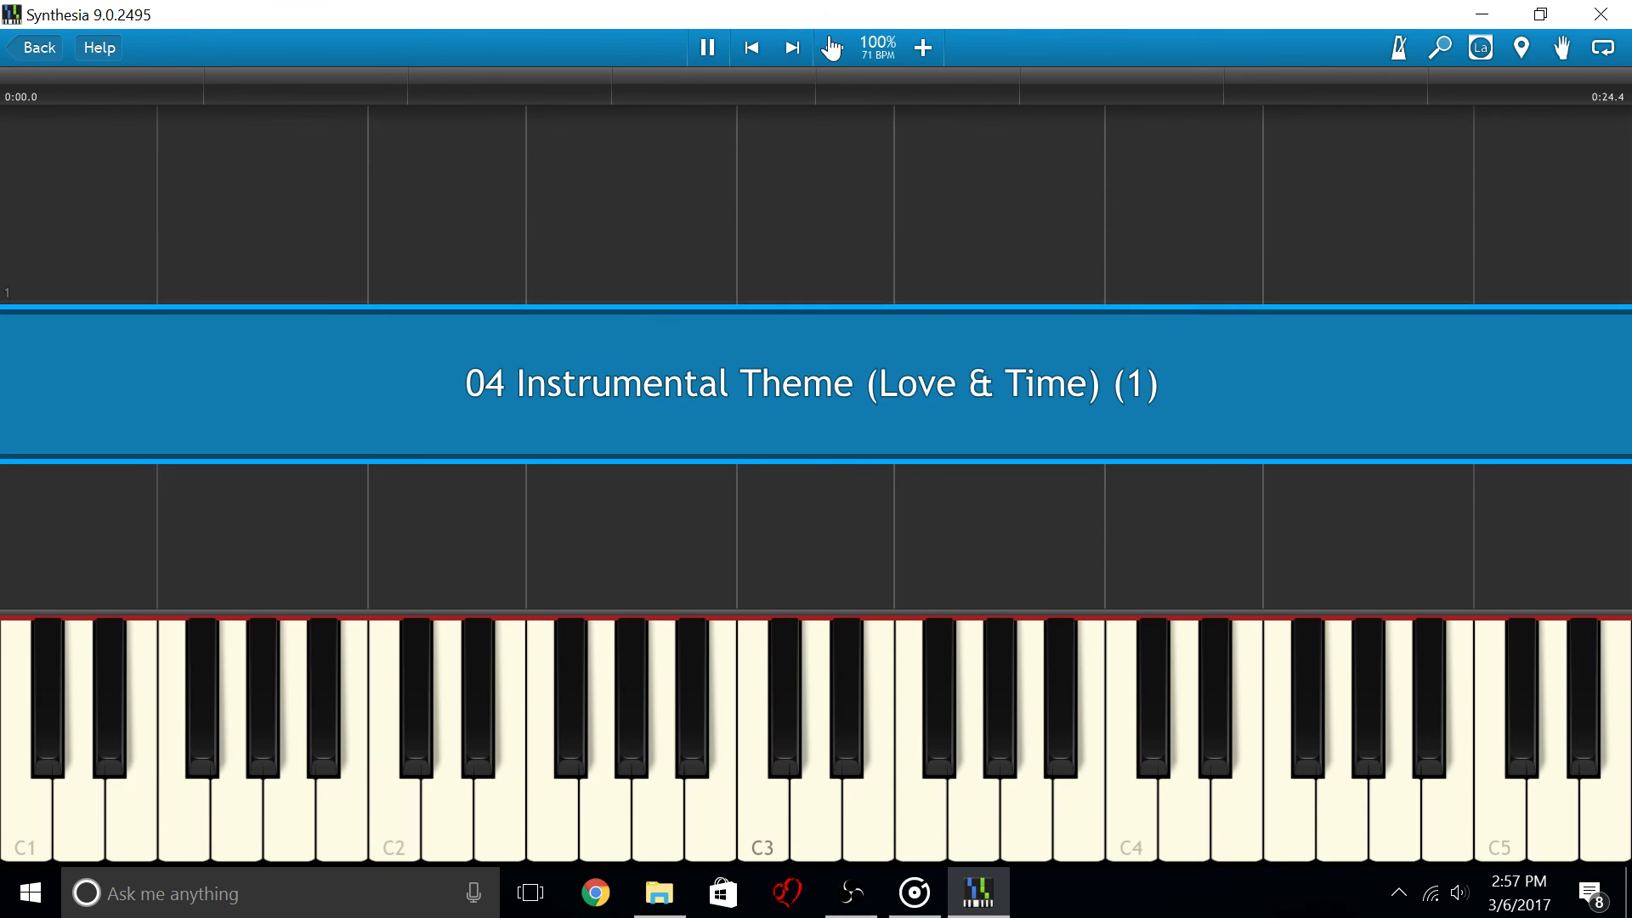
Let the song play with its guitar, piano, sax, percussion and bass parts, then close Synthesia.
left_click(707, 47)
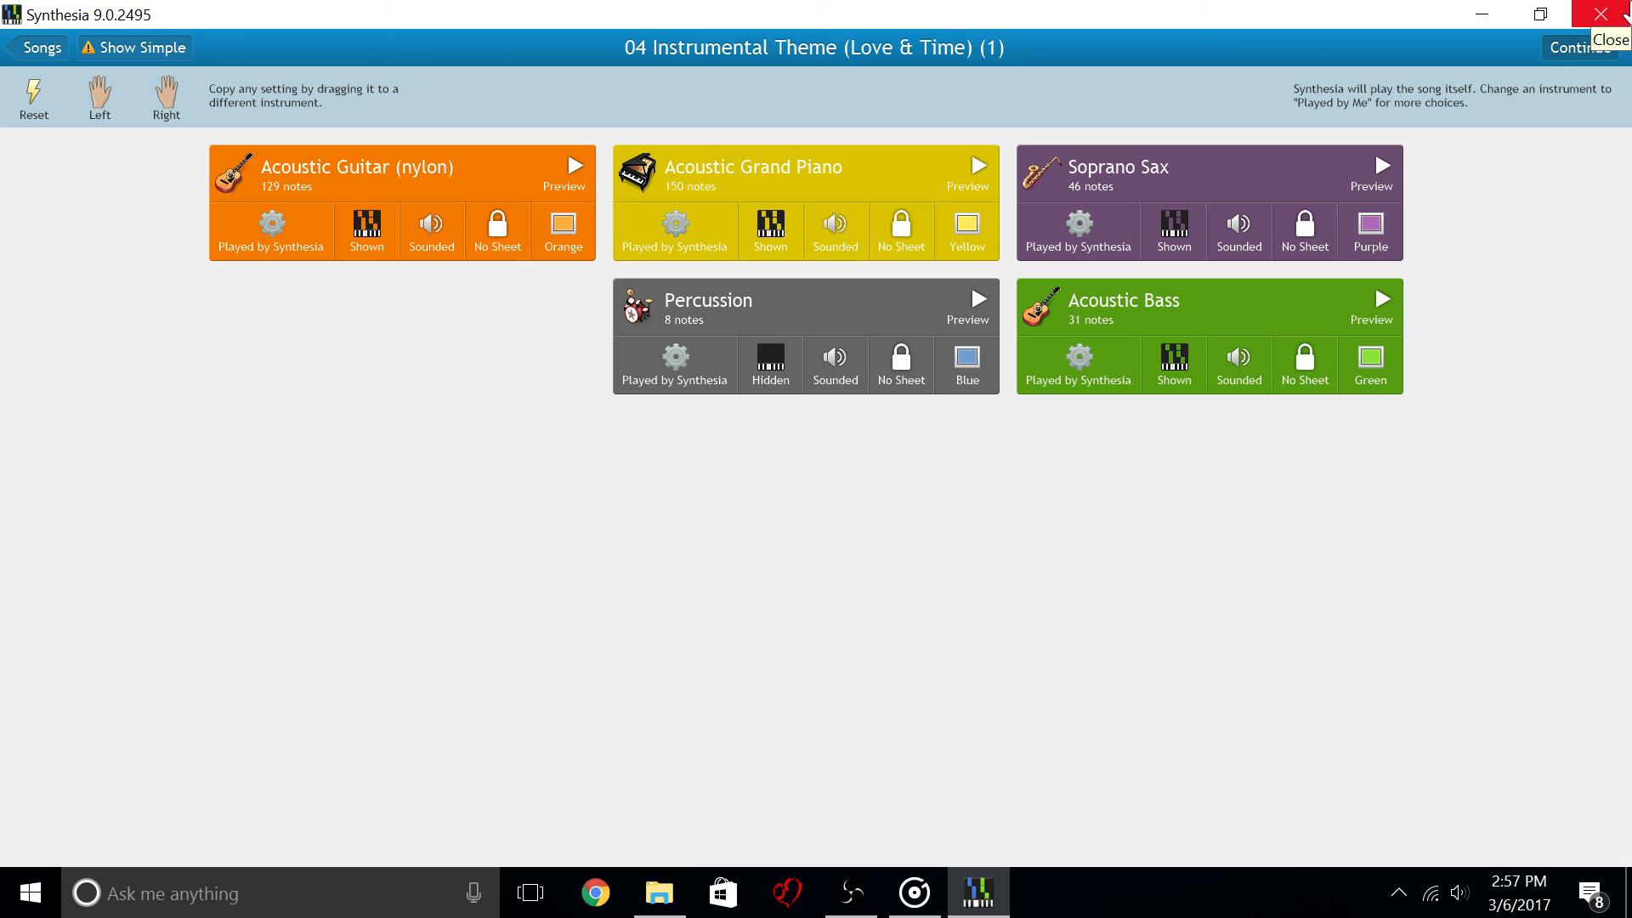
left_click(1610, 13)
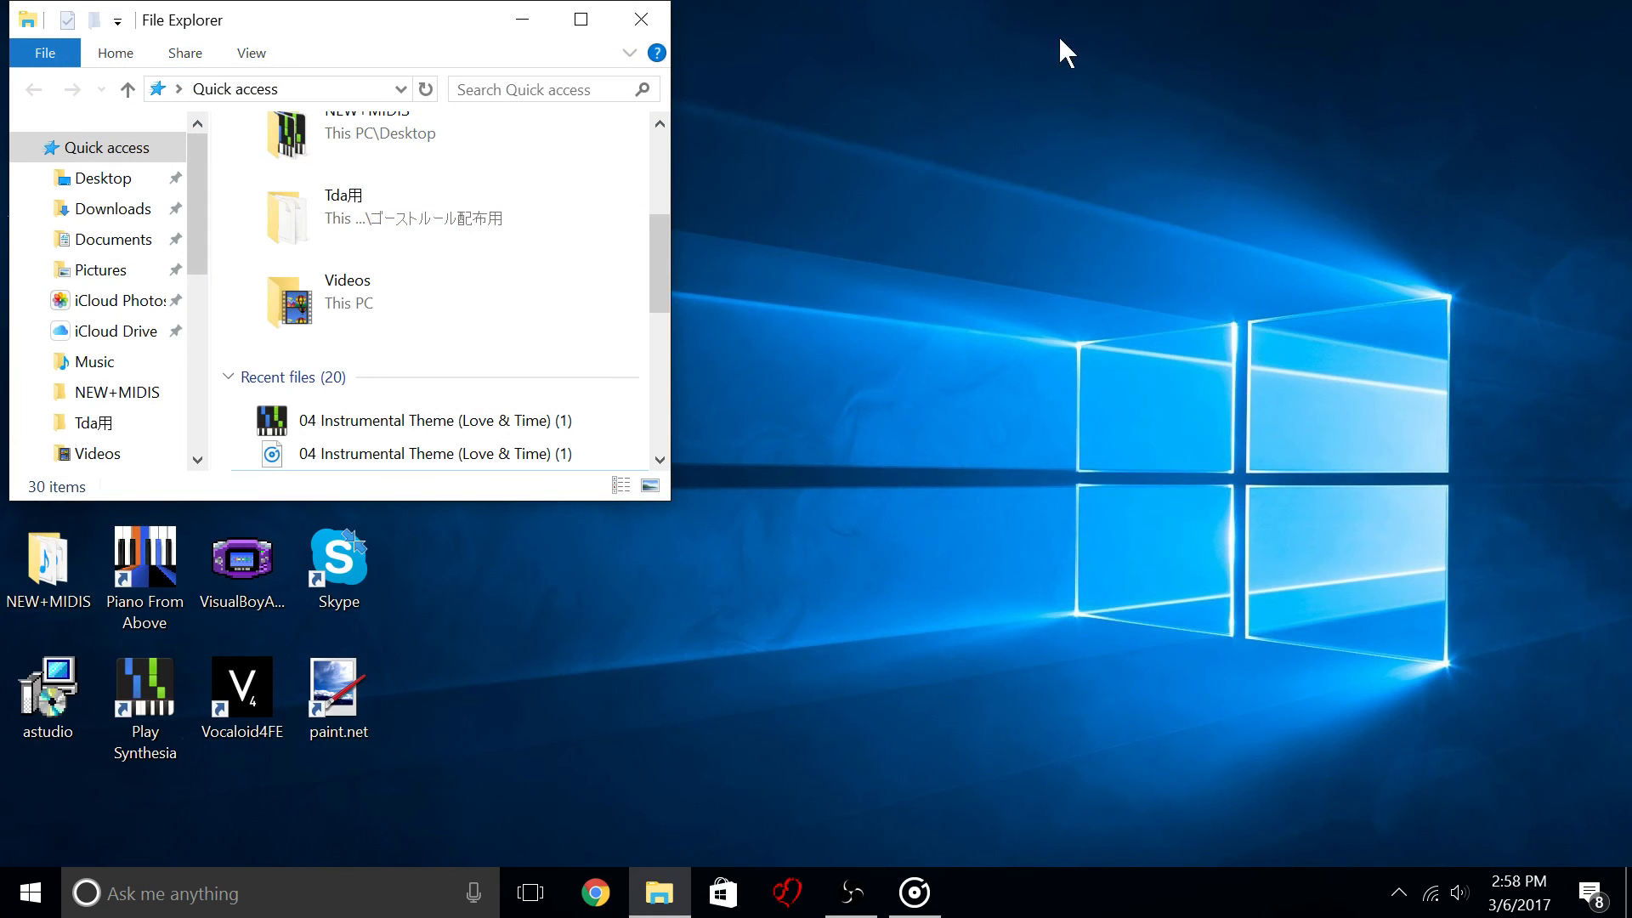
Close File Explorer, check Chrome's History submenu for recently closed tabs, then close Chrome.
left_click(639, 19)
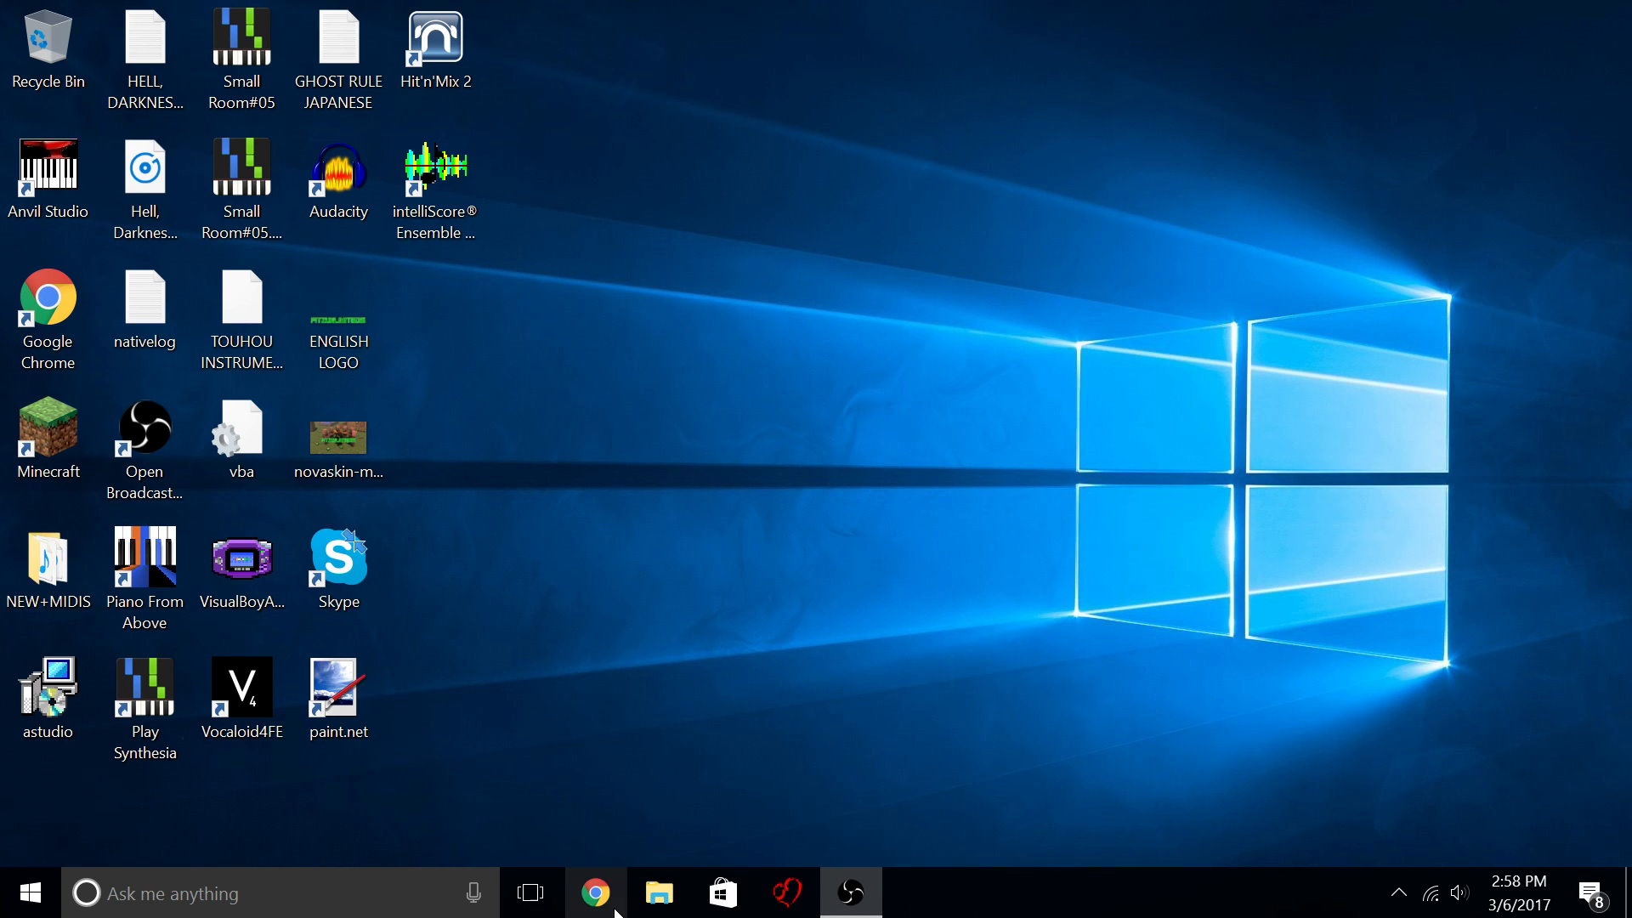
left_click(595, 893)
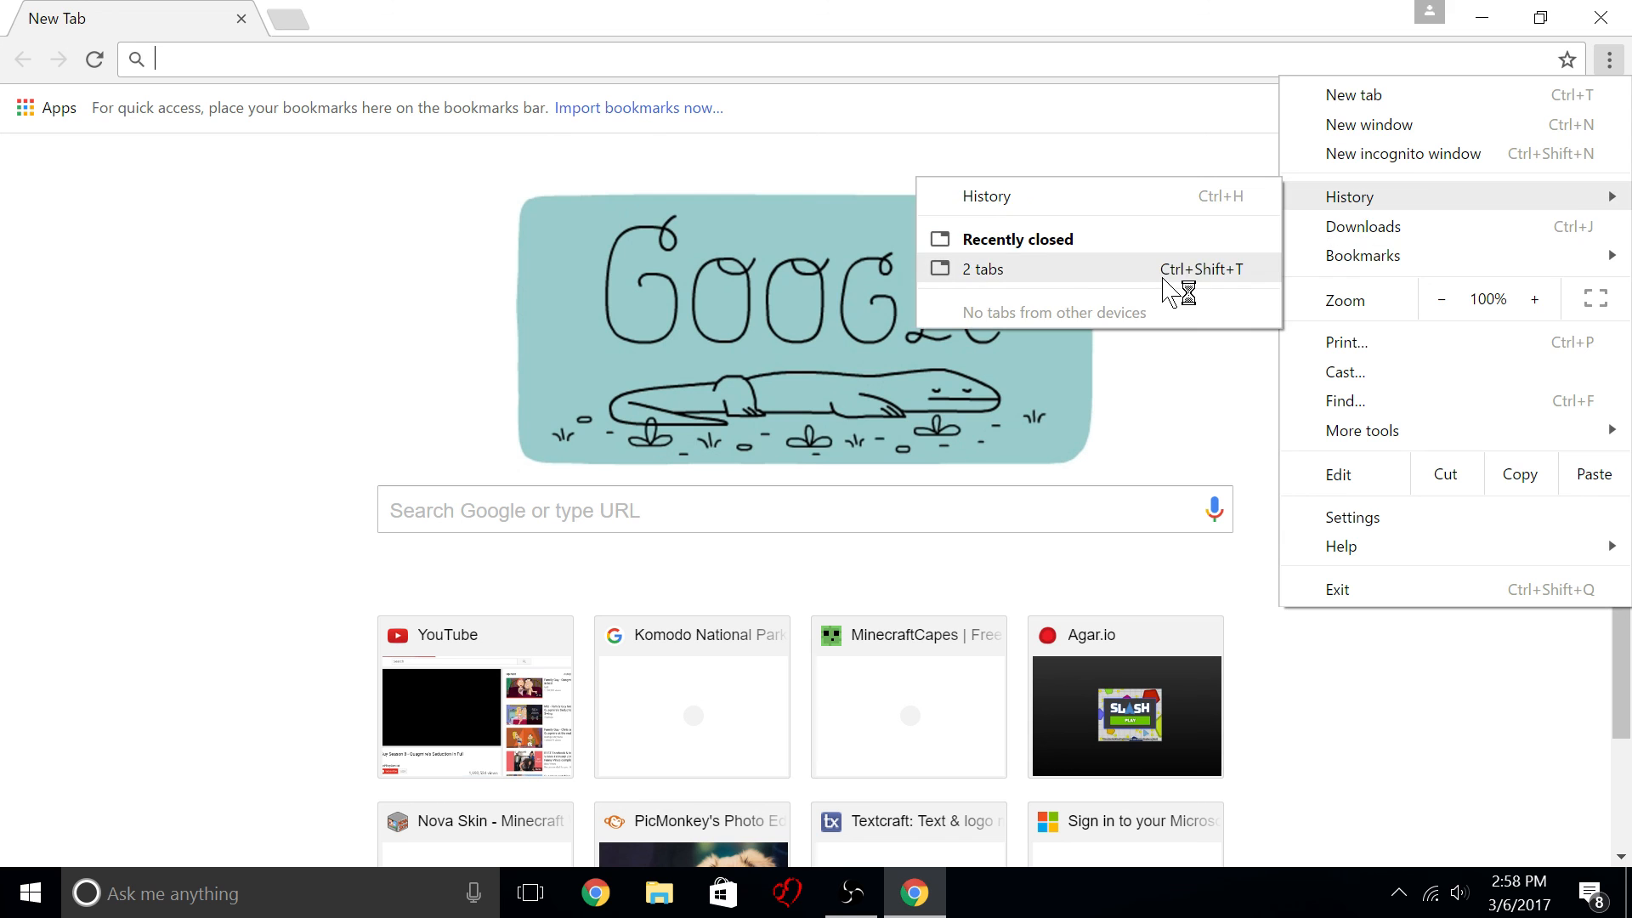
left_click(980, 268)
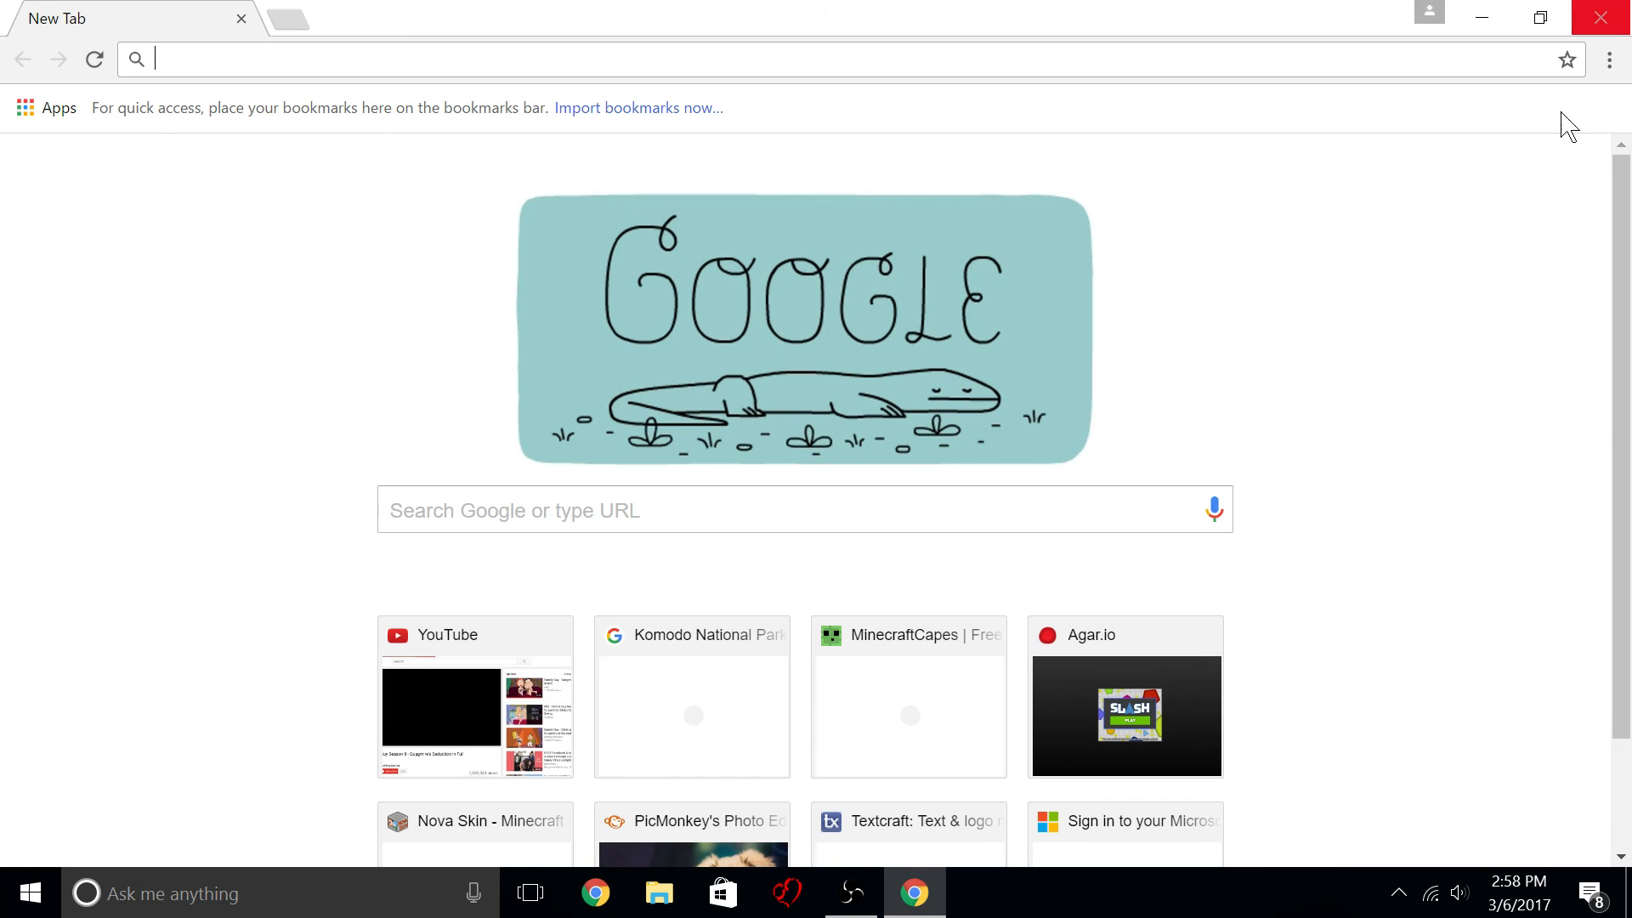
left_click(850, 892)
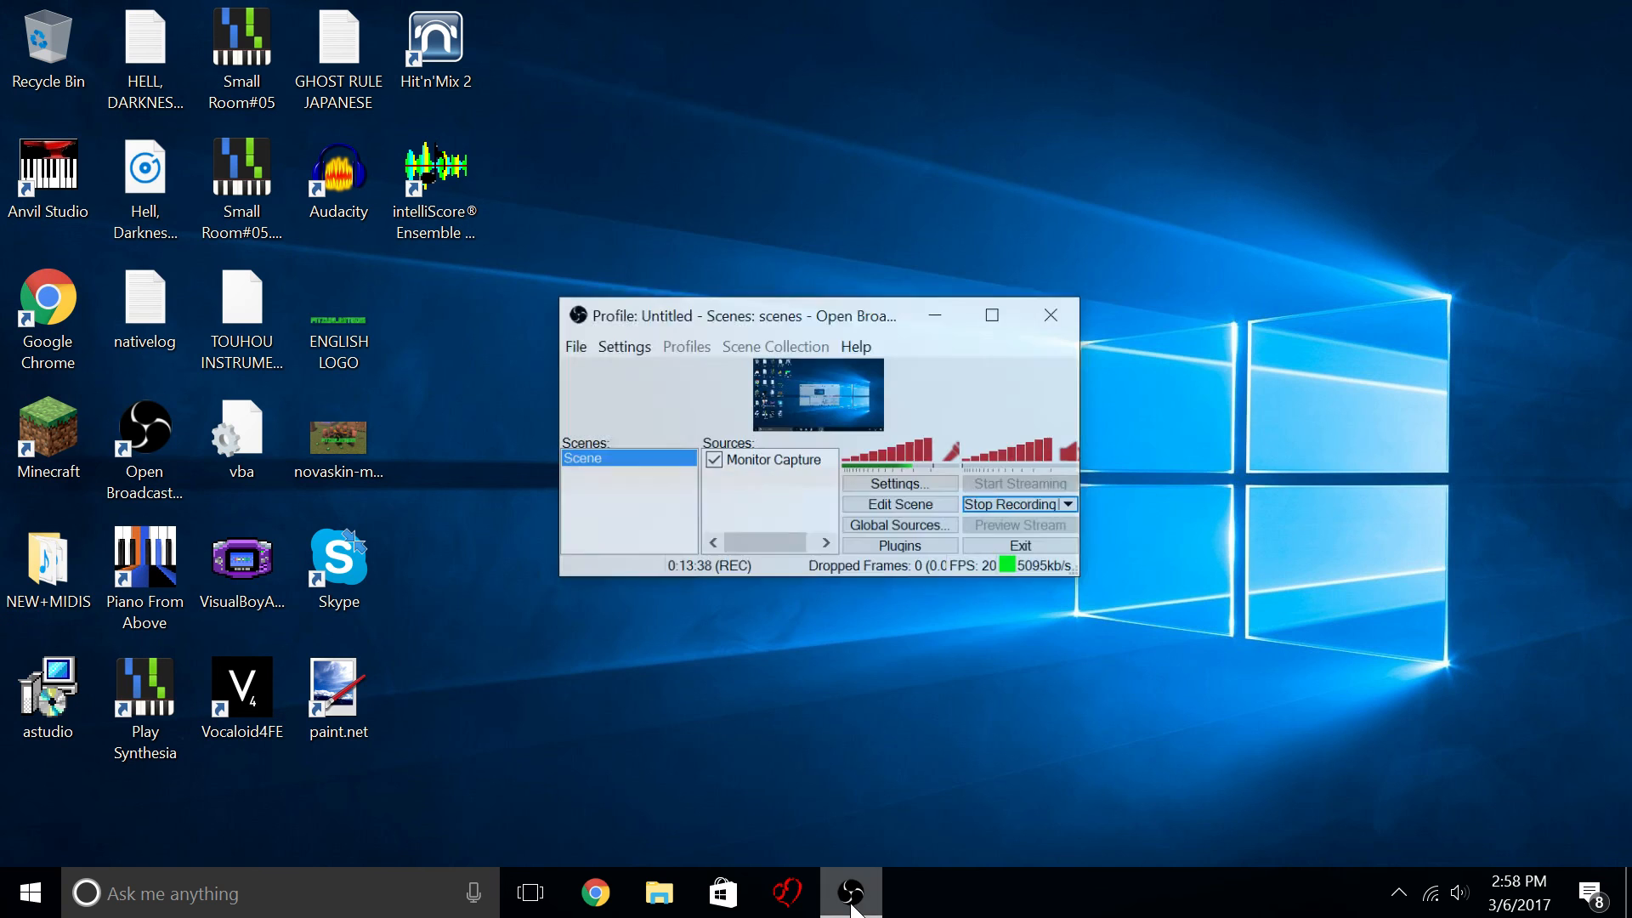